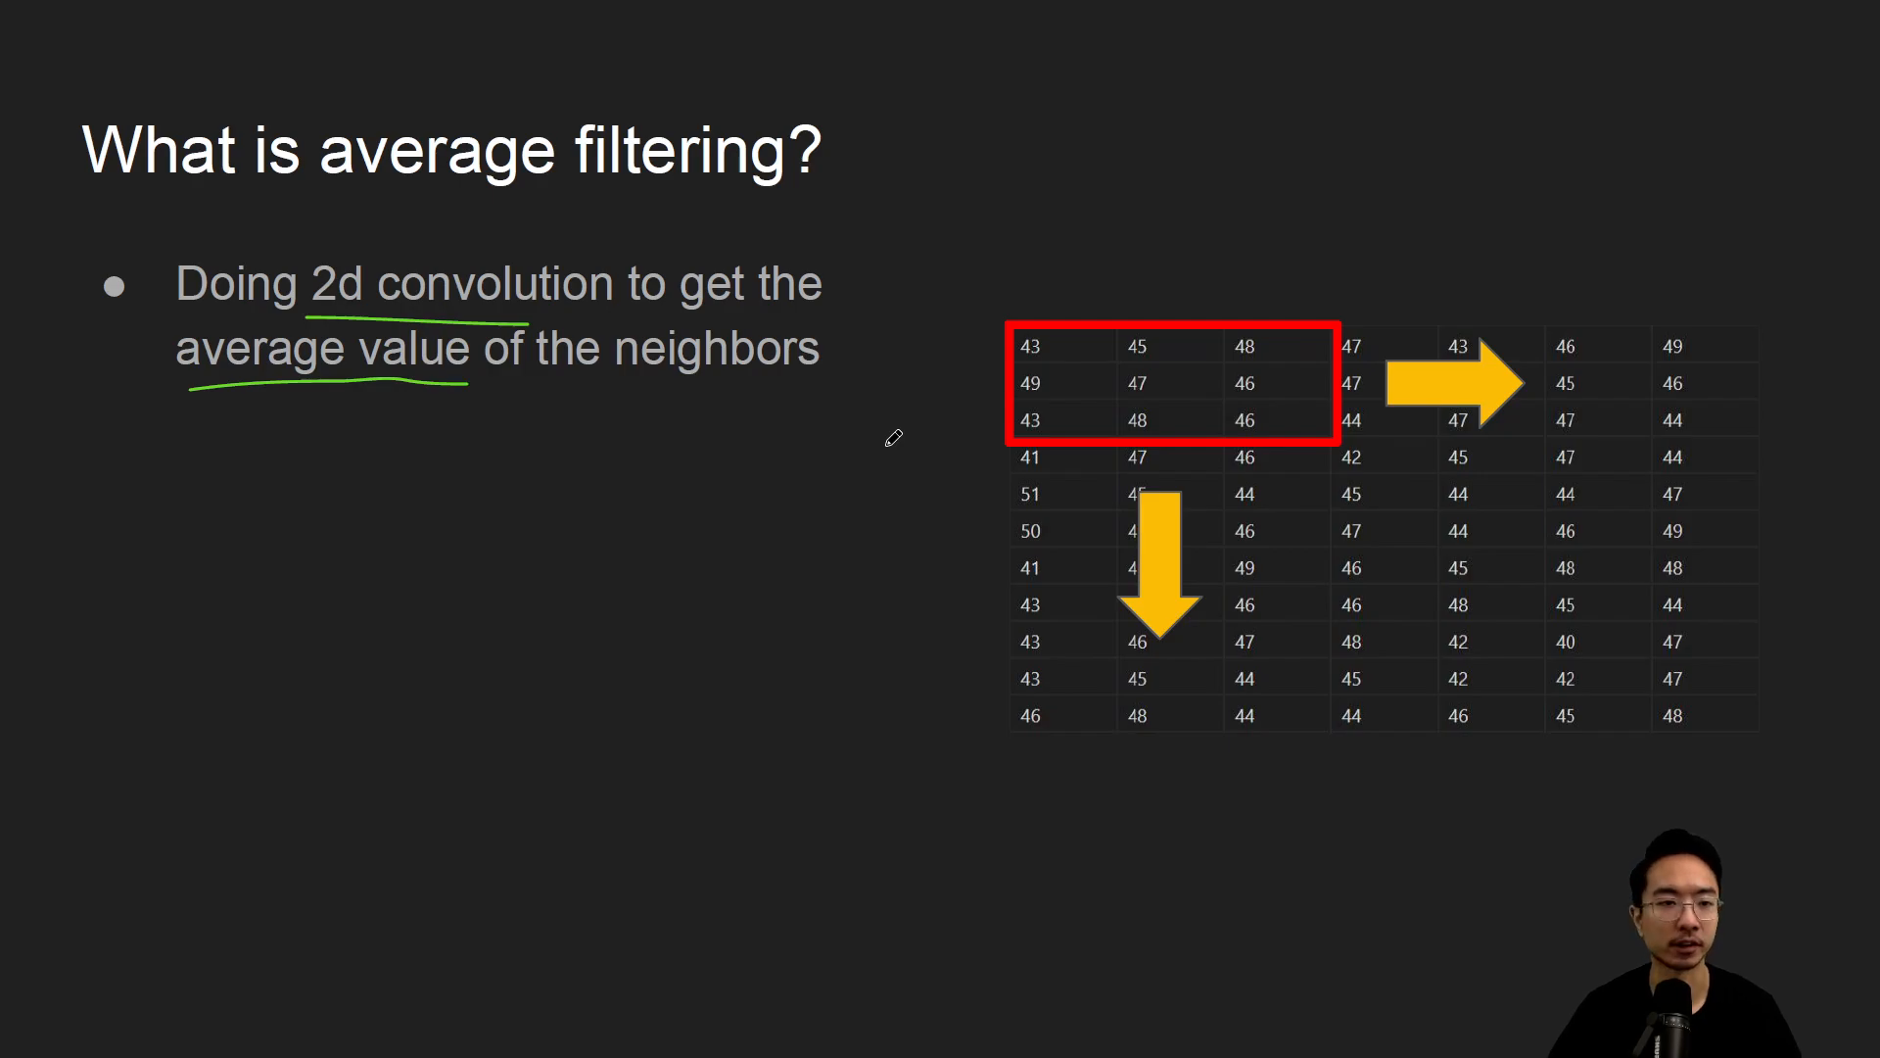
Import cv2 as cv, along with os, numpy and matplotlib, at the top of demo.py
key(right)
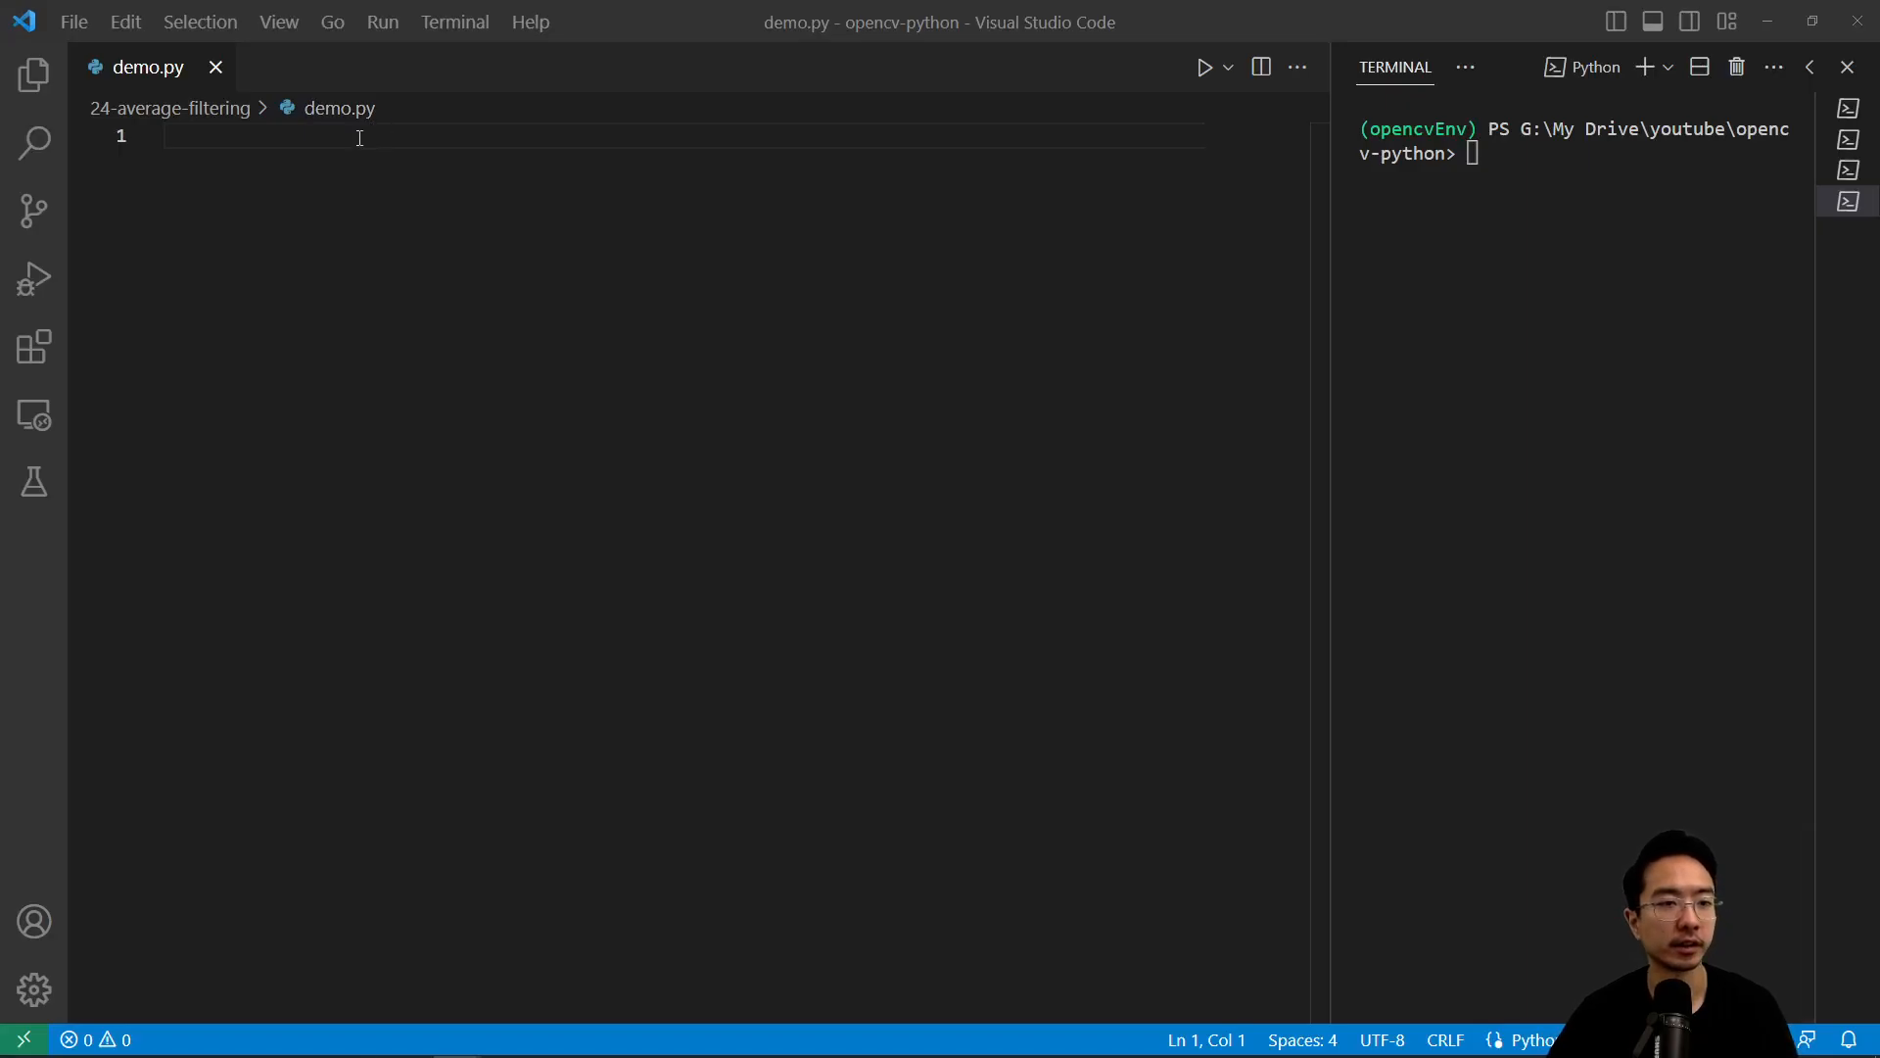
text(import)
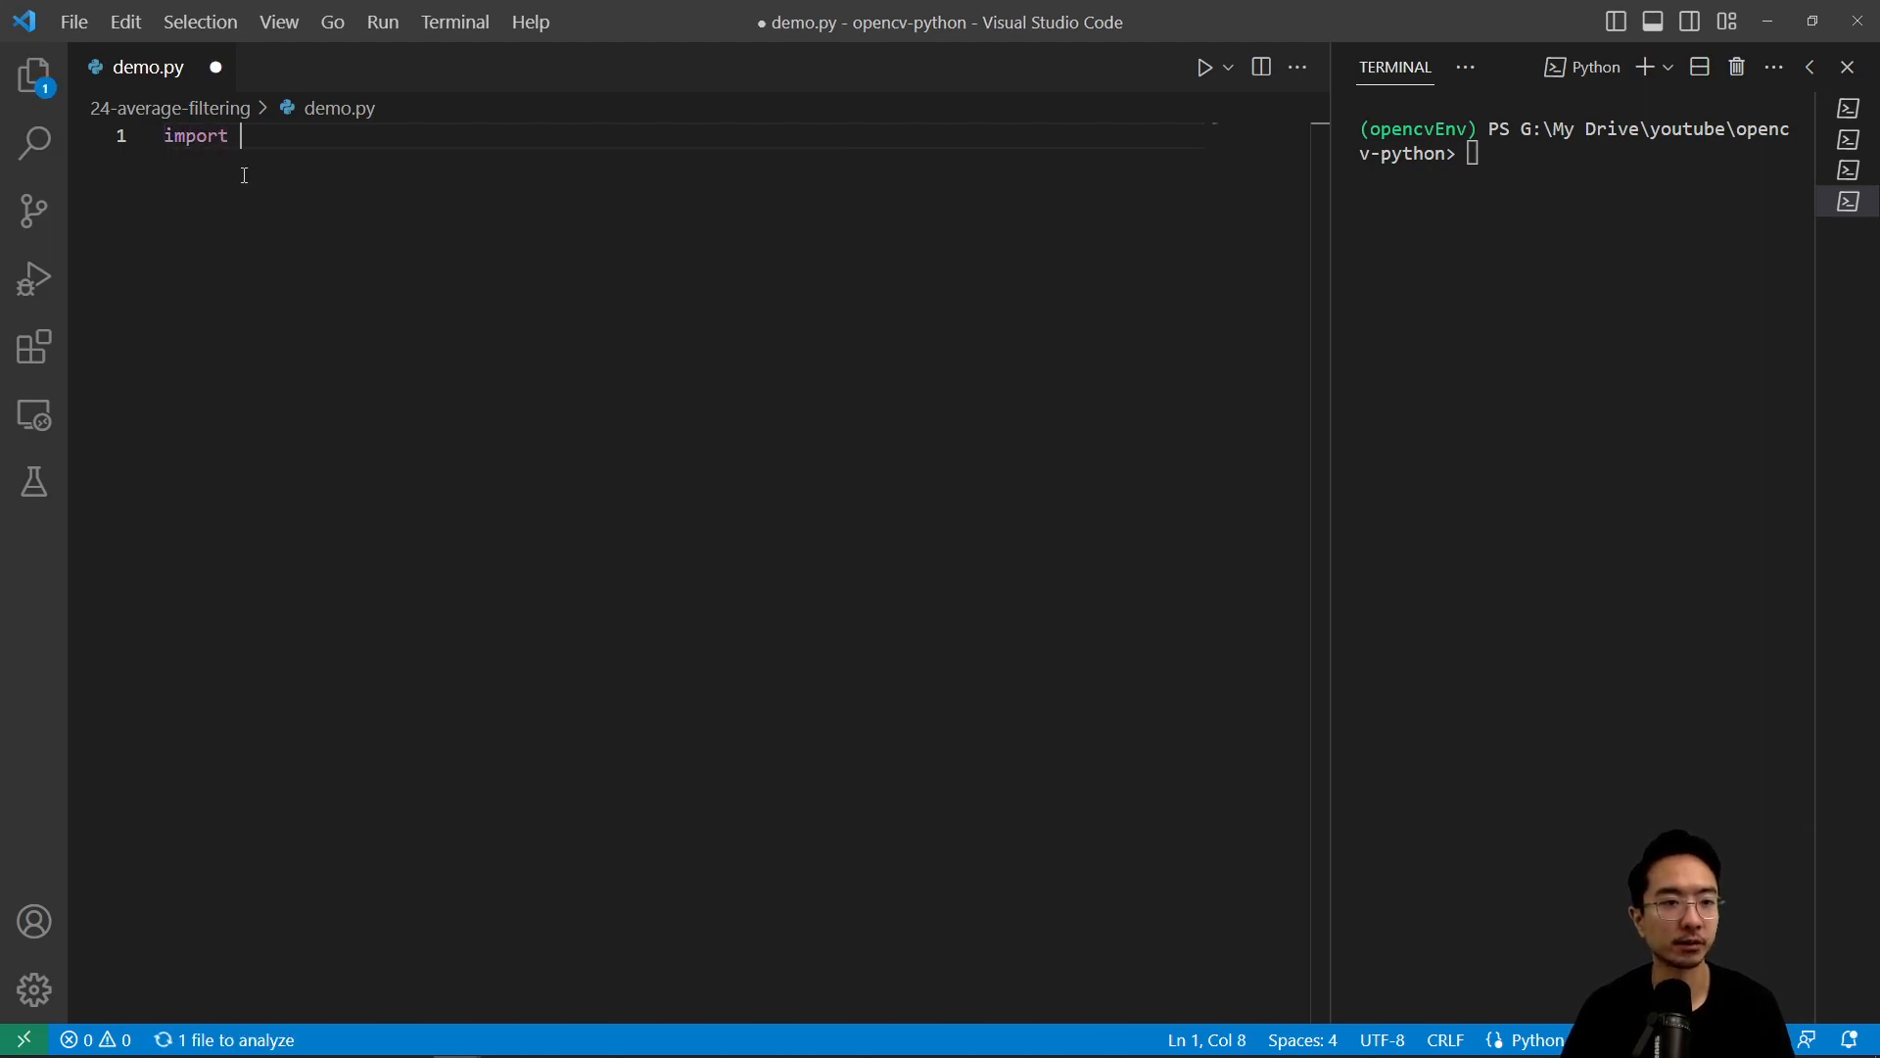
text(cv2 as cv)
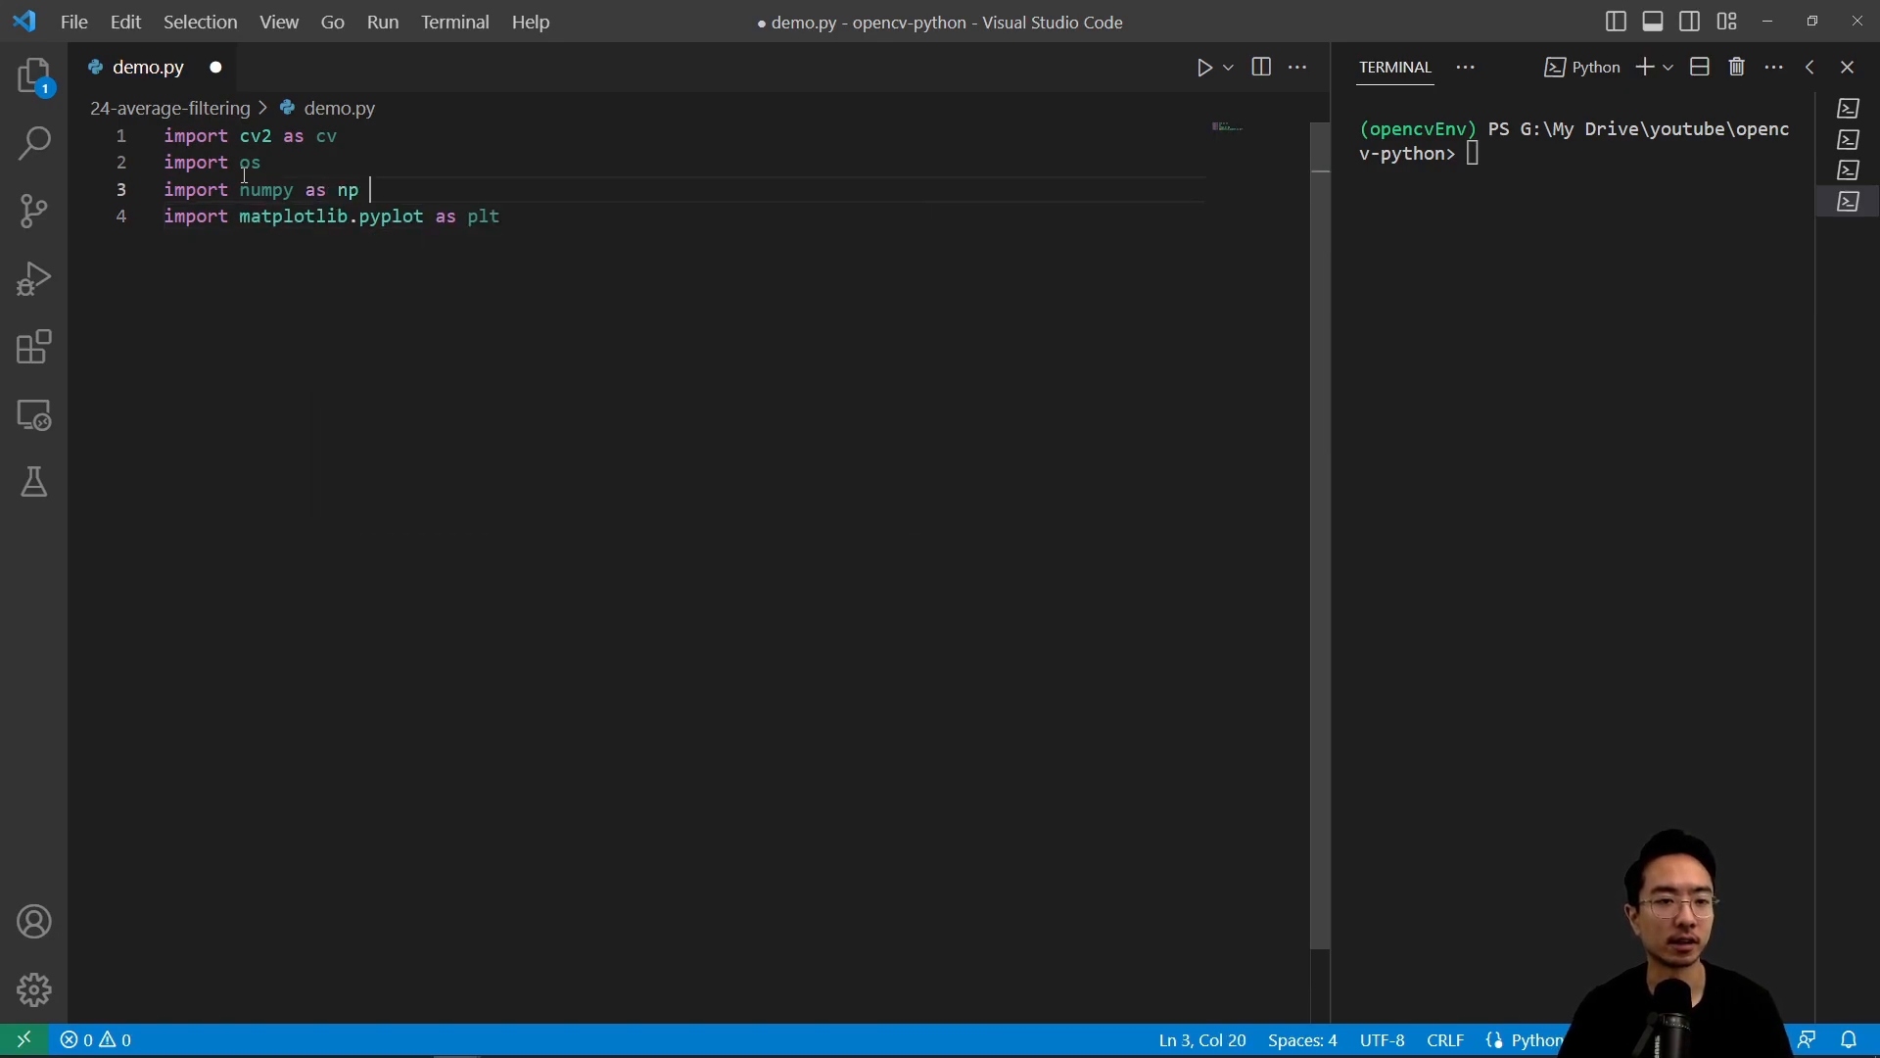
key(Enter)
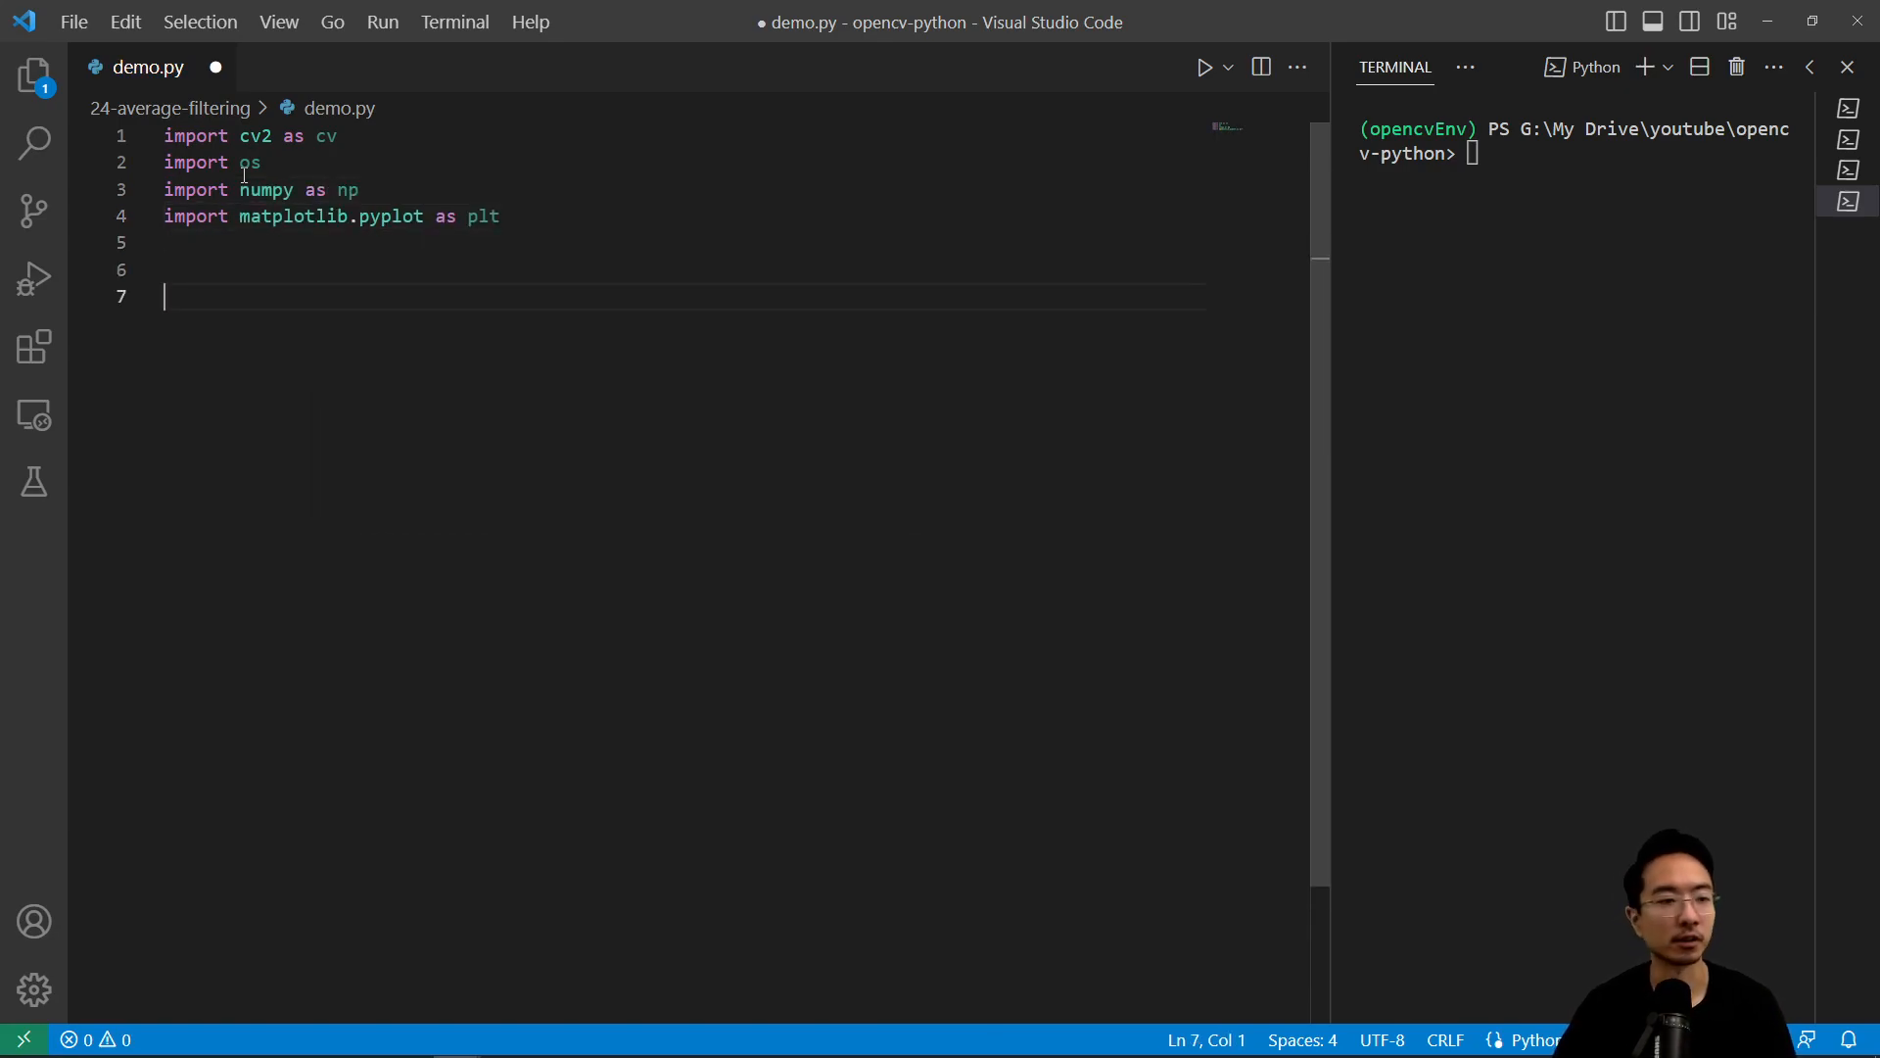
Define averageFiltering() and call it from an if __name__ == '__main__' guard
text(def av)
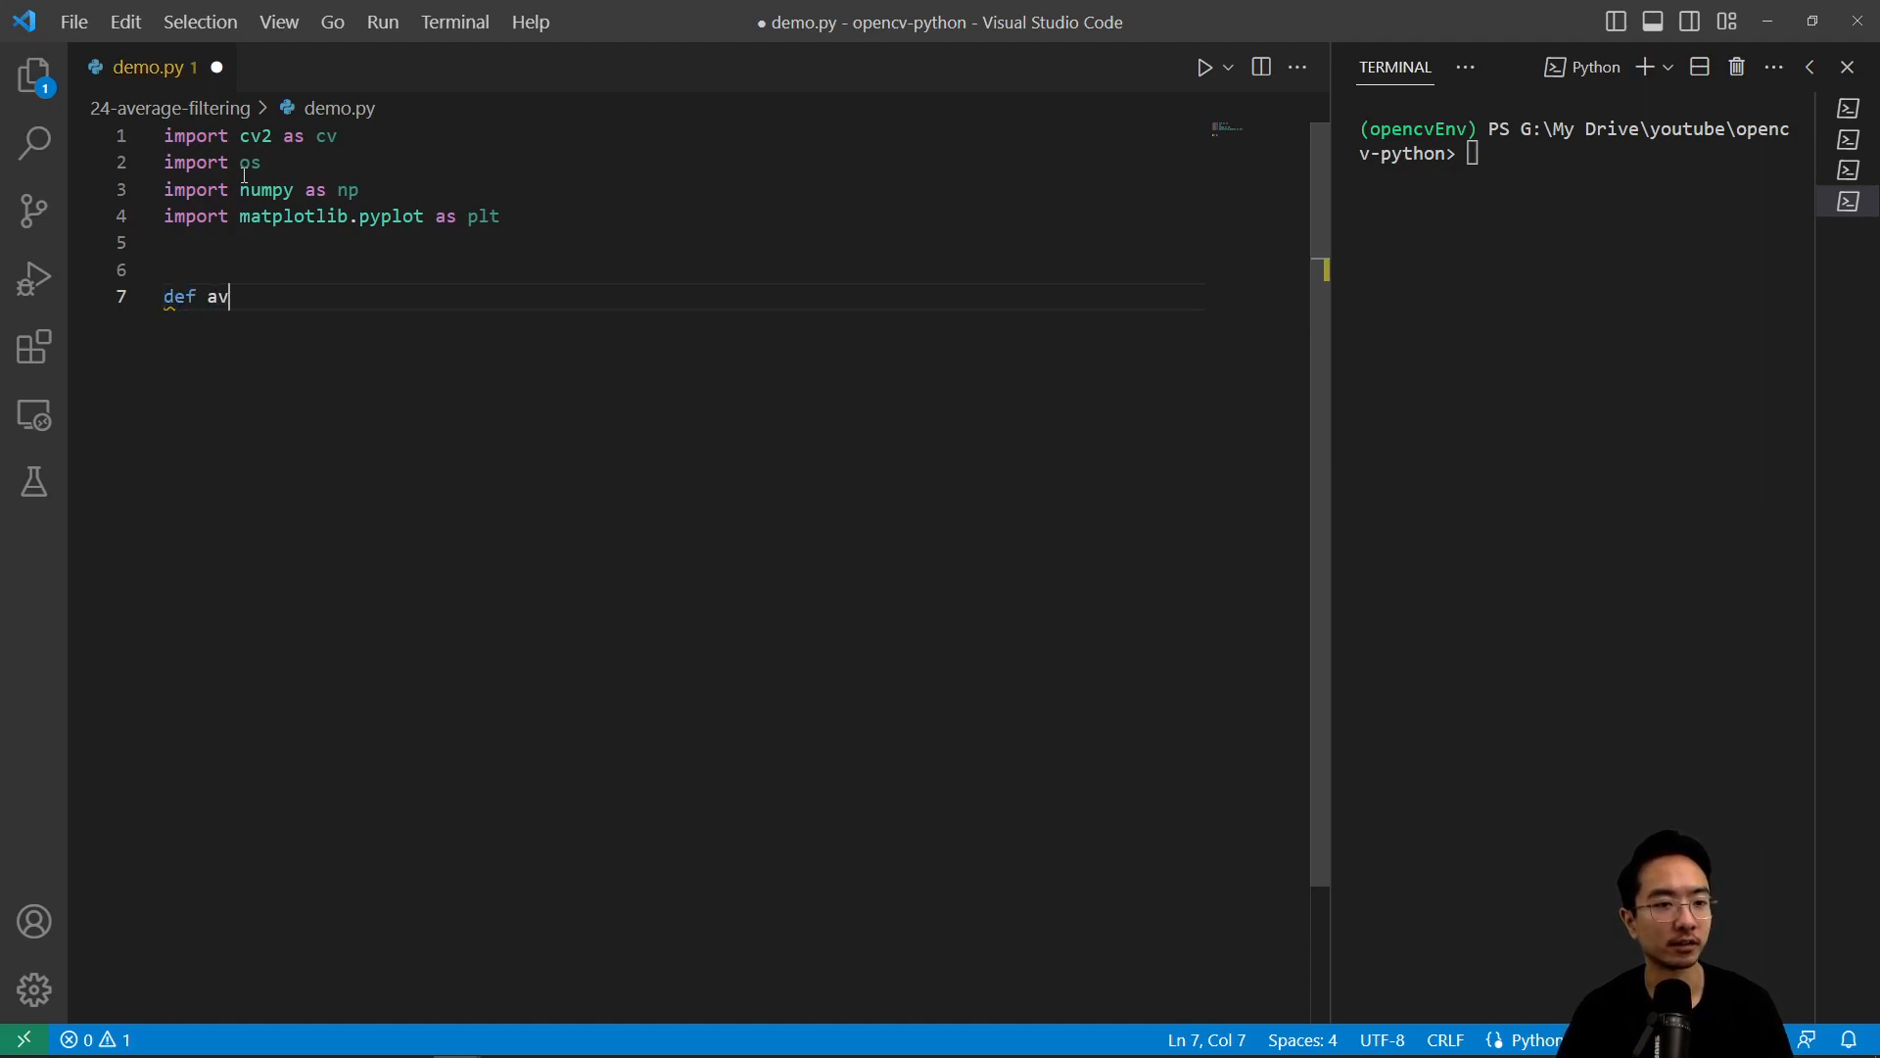
text(erageFiltering():)
text(if)
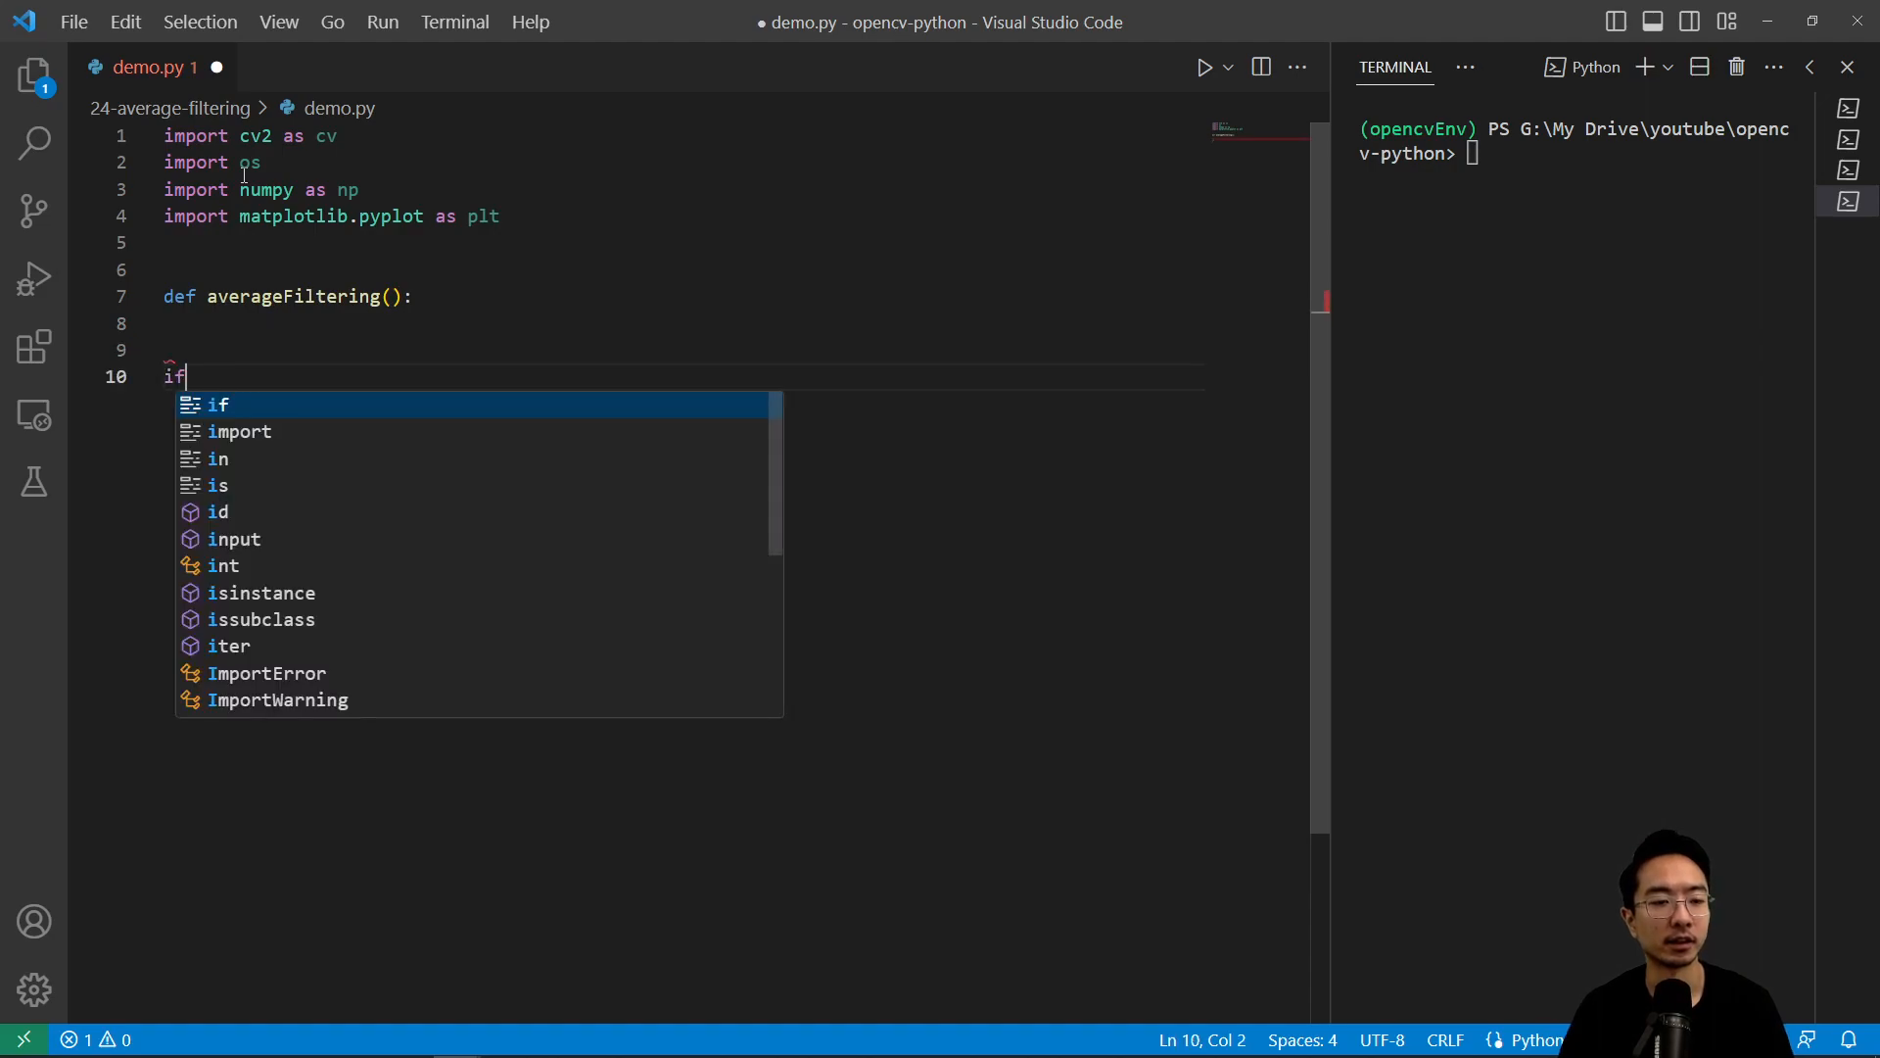
text(__name)
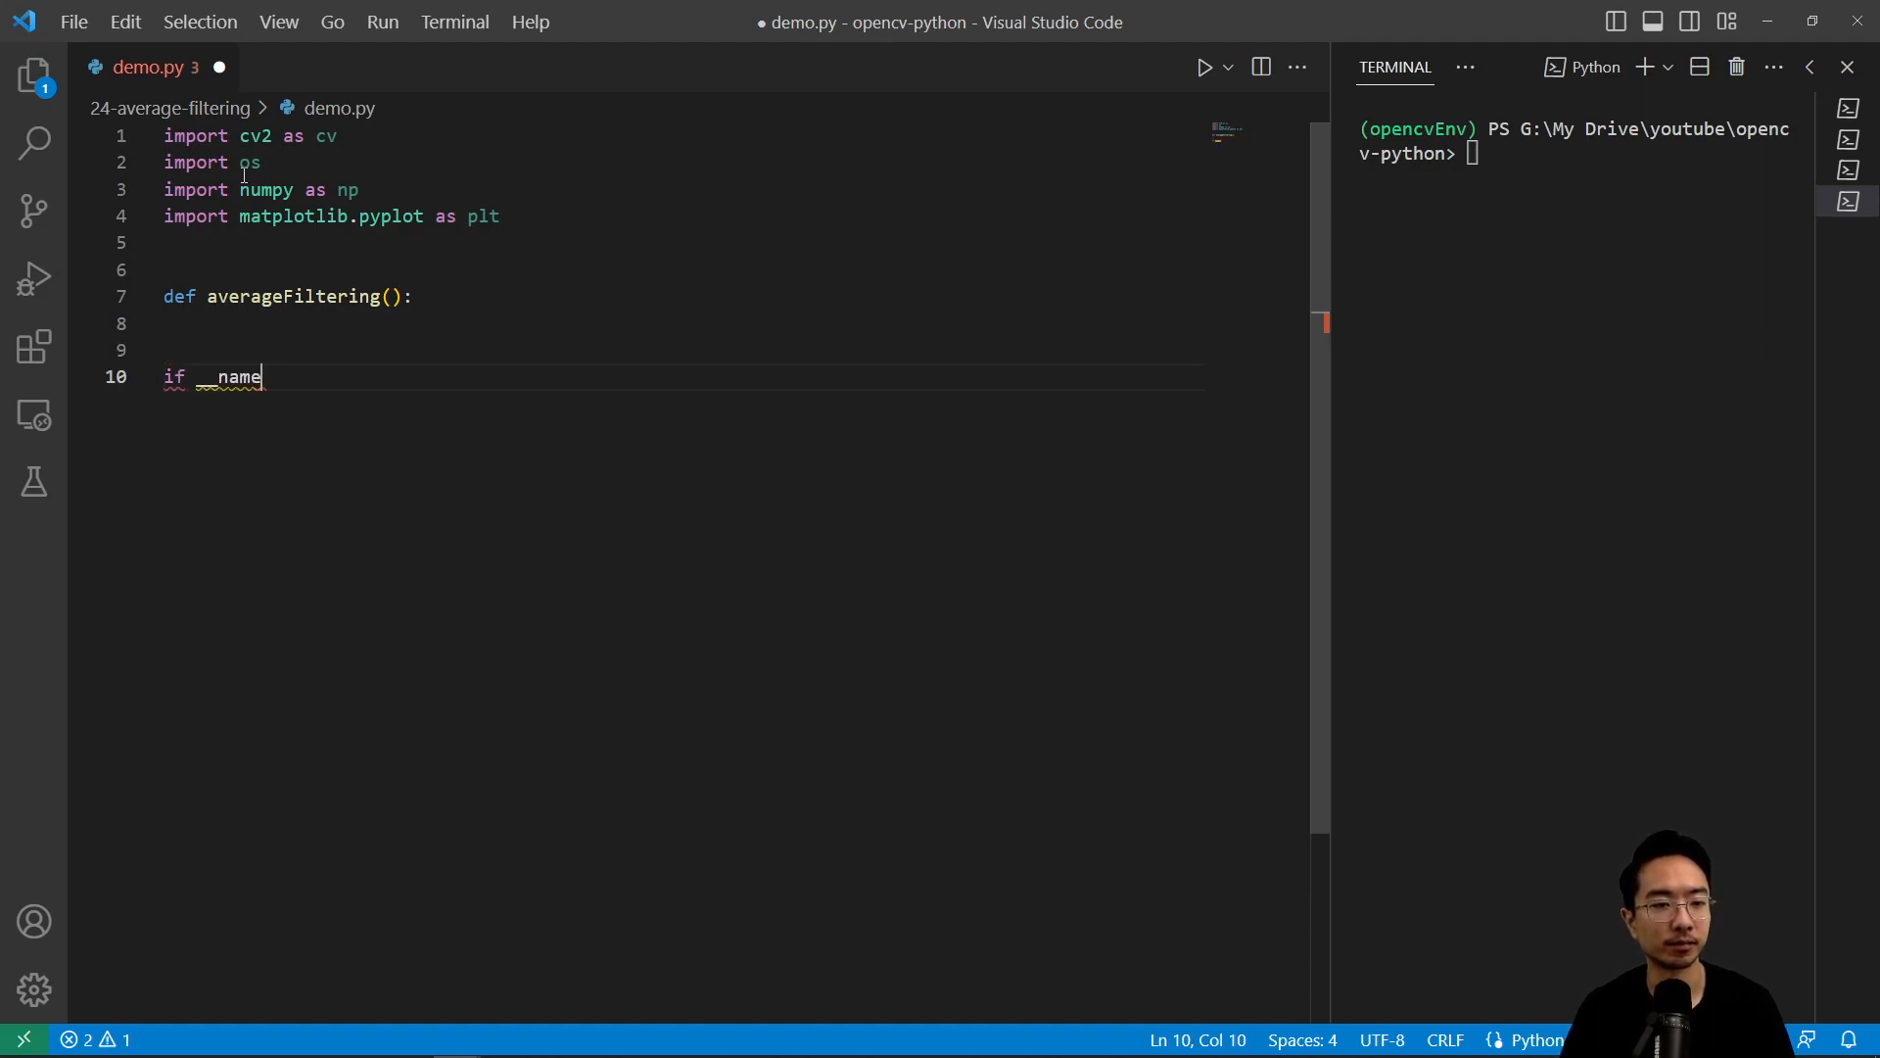
text(__ == '__main__':)
text(av)
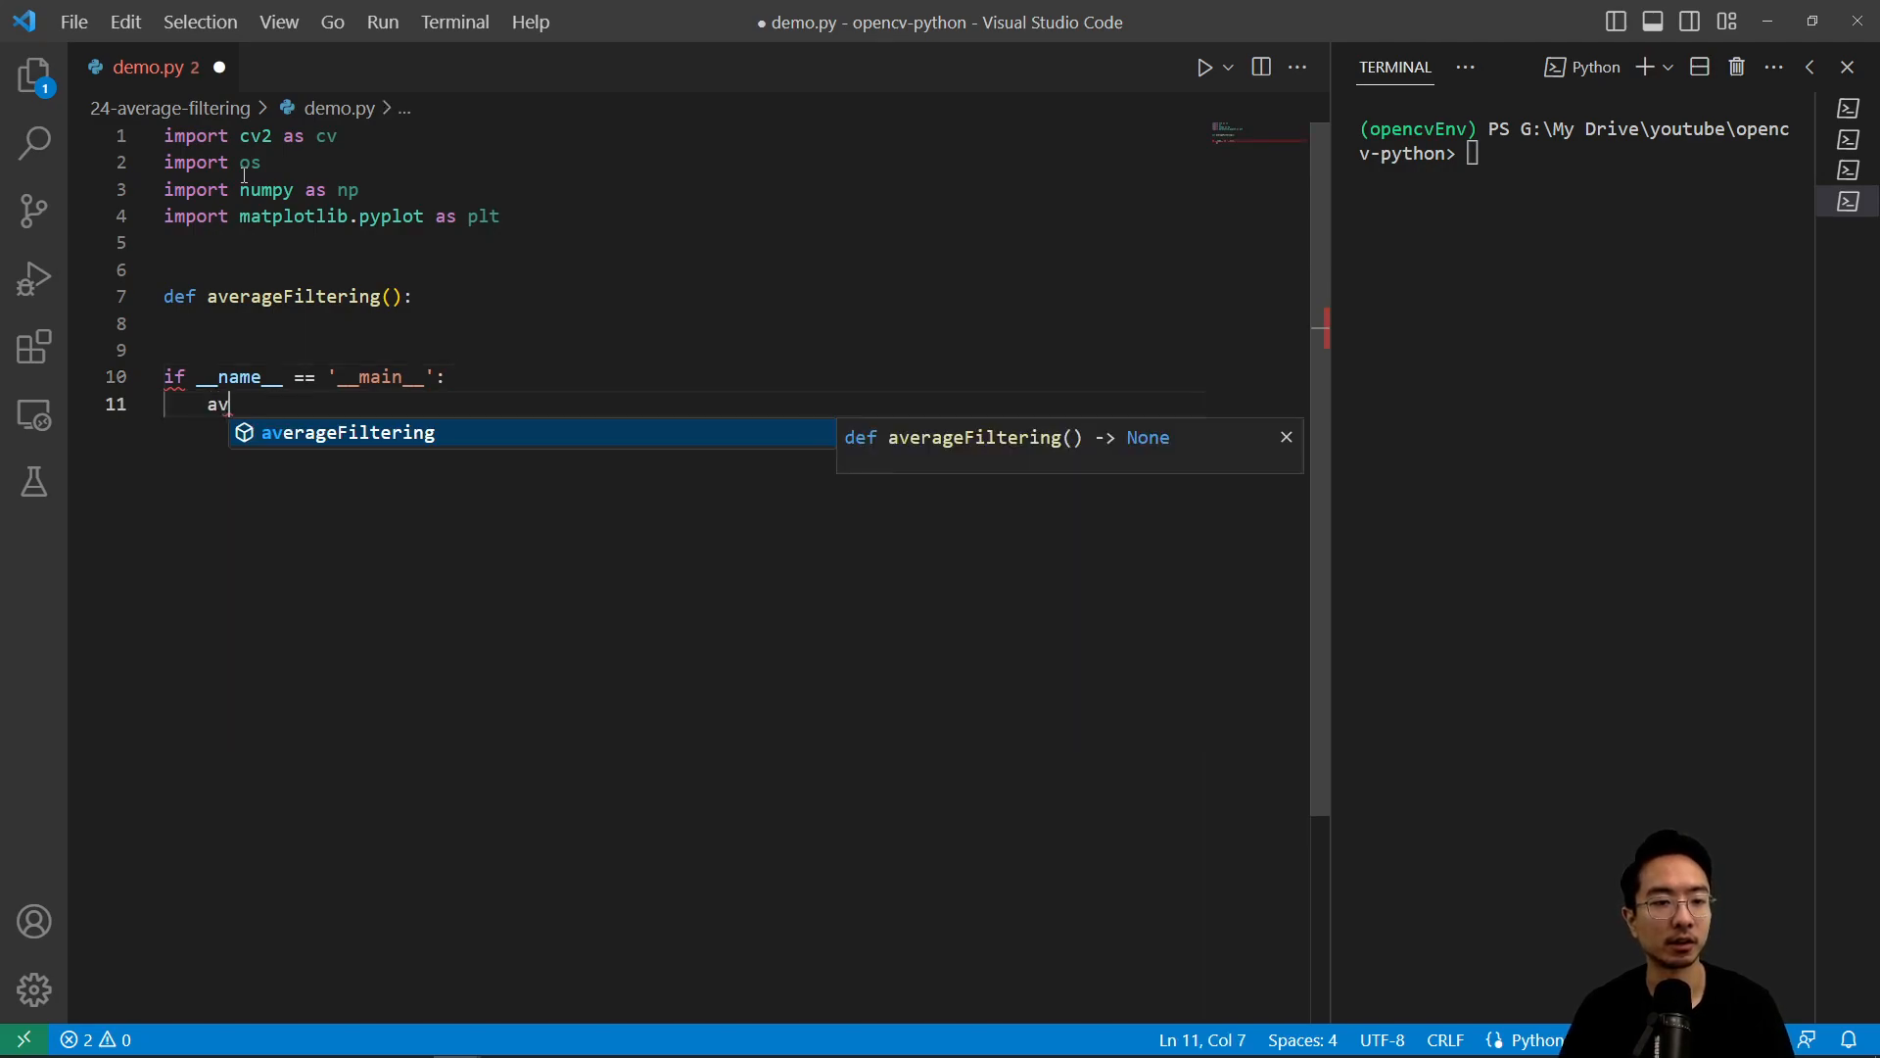
key(Tab)
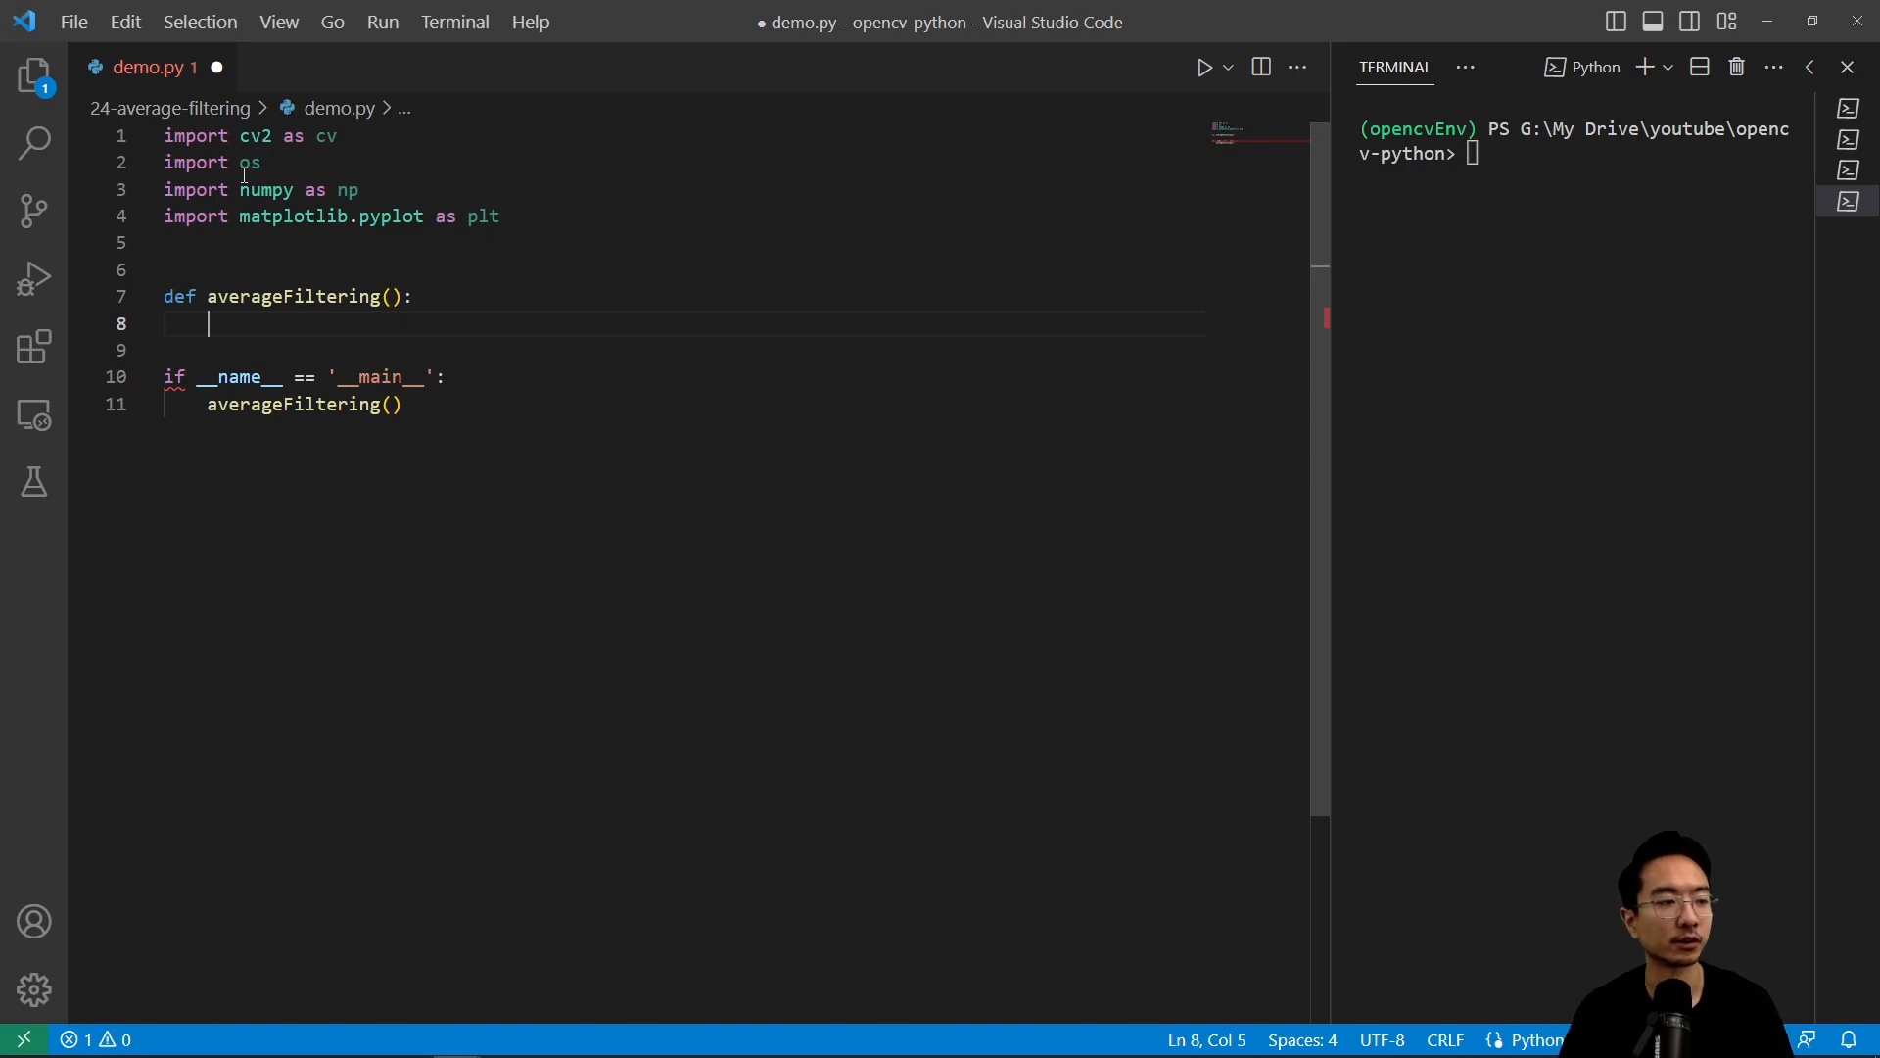
Set root = os.getcwd(), join 'demoImages//tesla.jpg' into imgPath, and read it with cv.imread
text(root = os.)
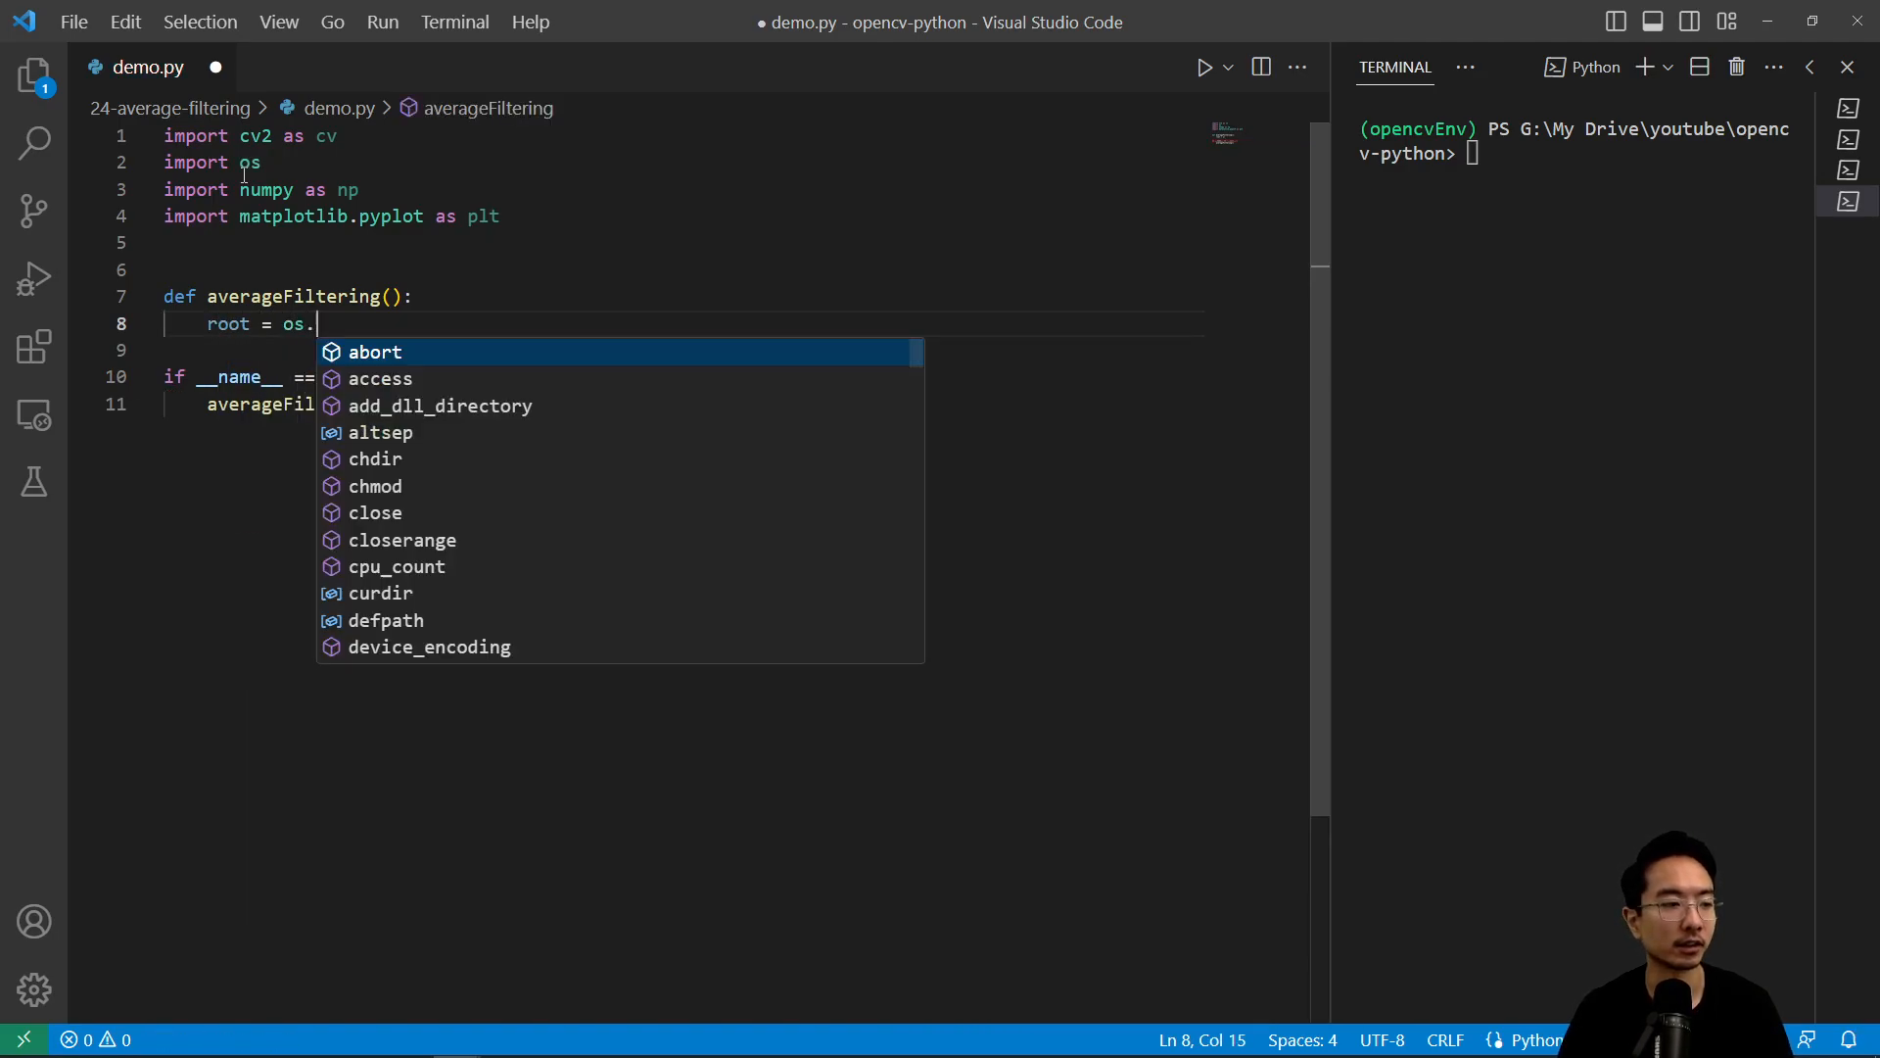
text(getcwd())
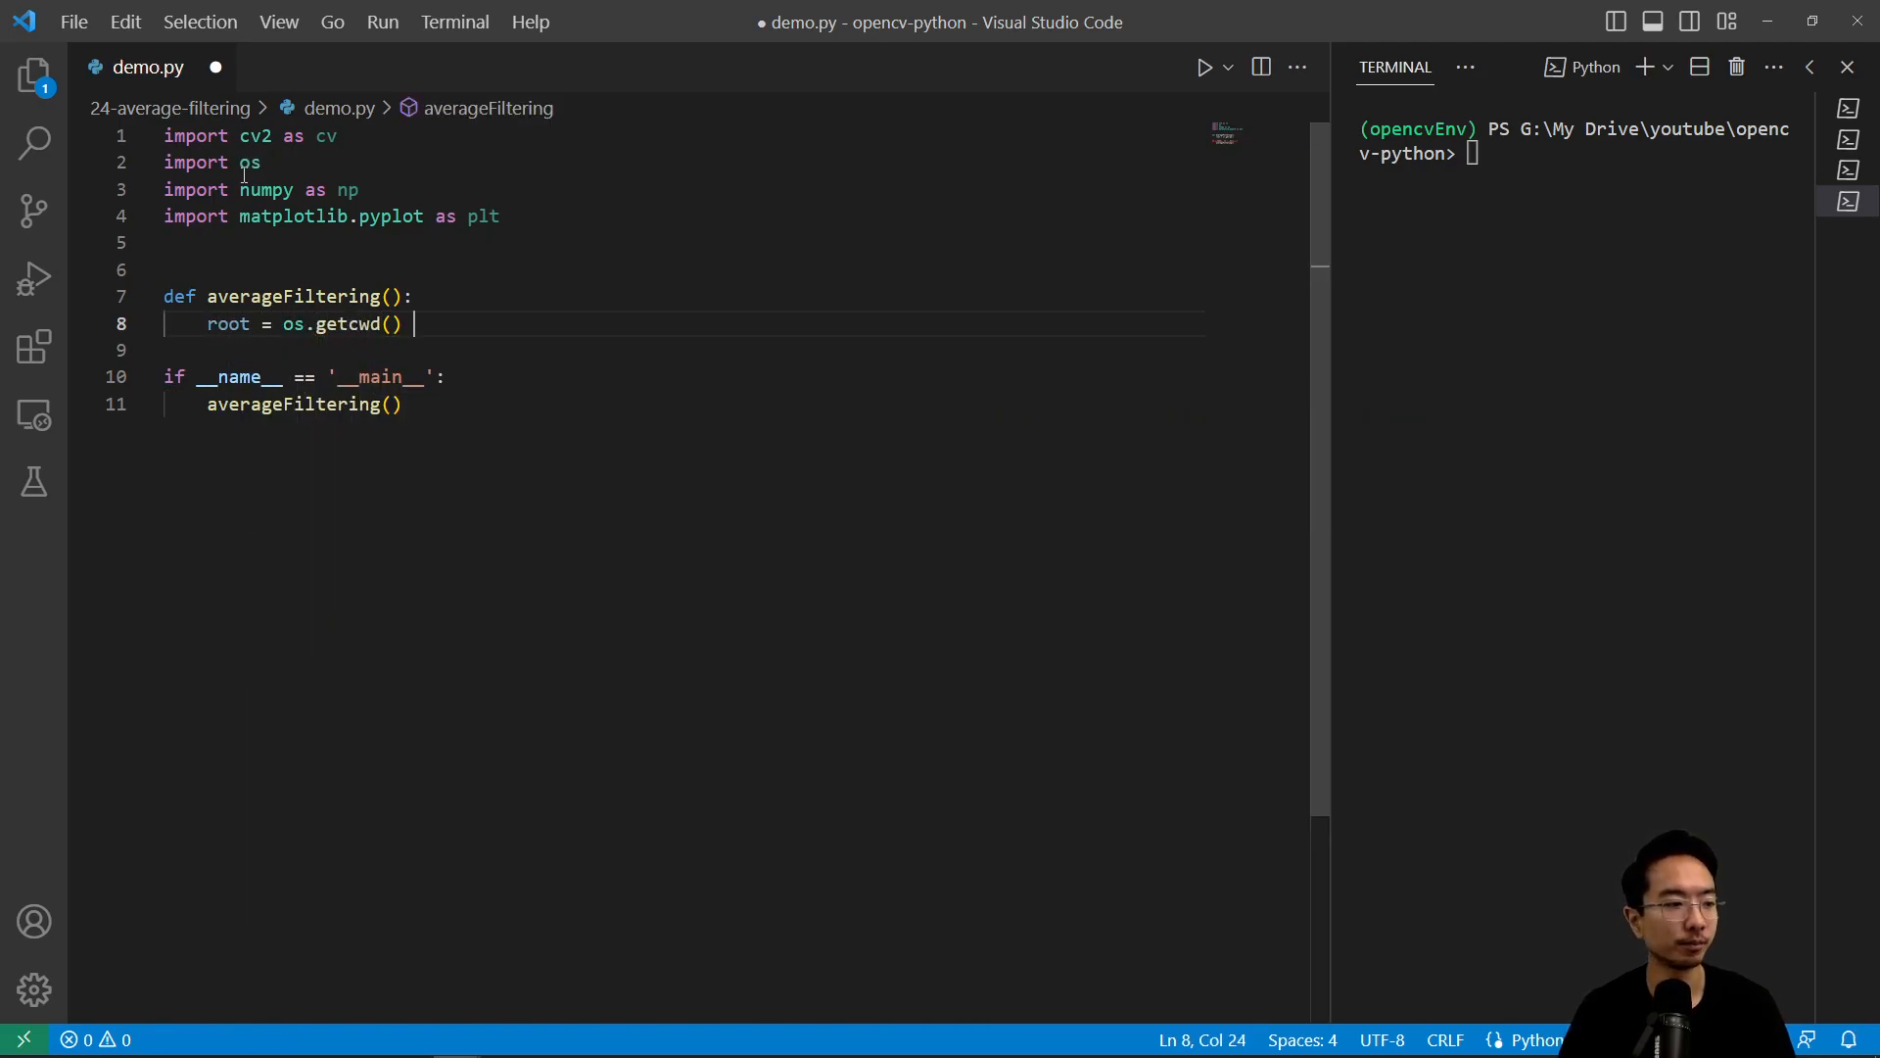
text(img)
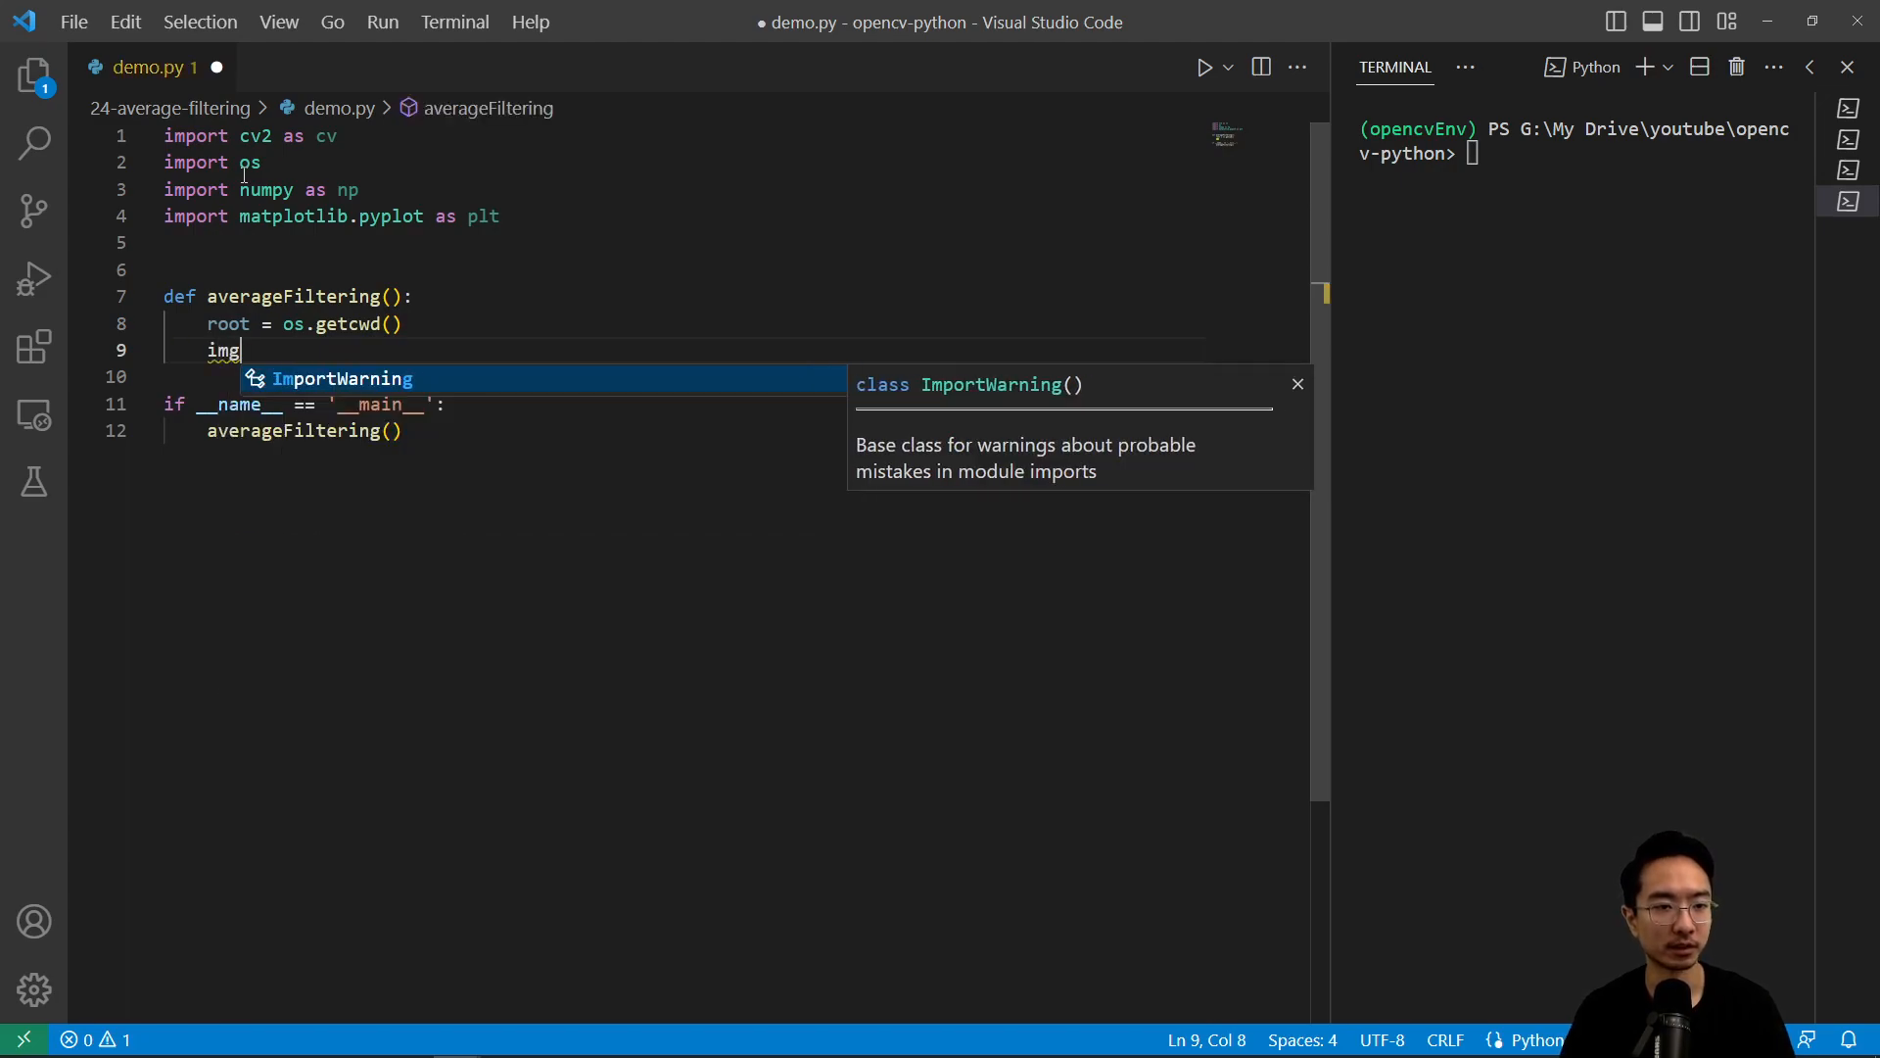
text(Path =)
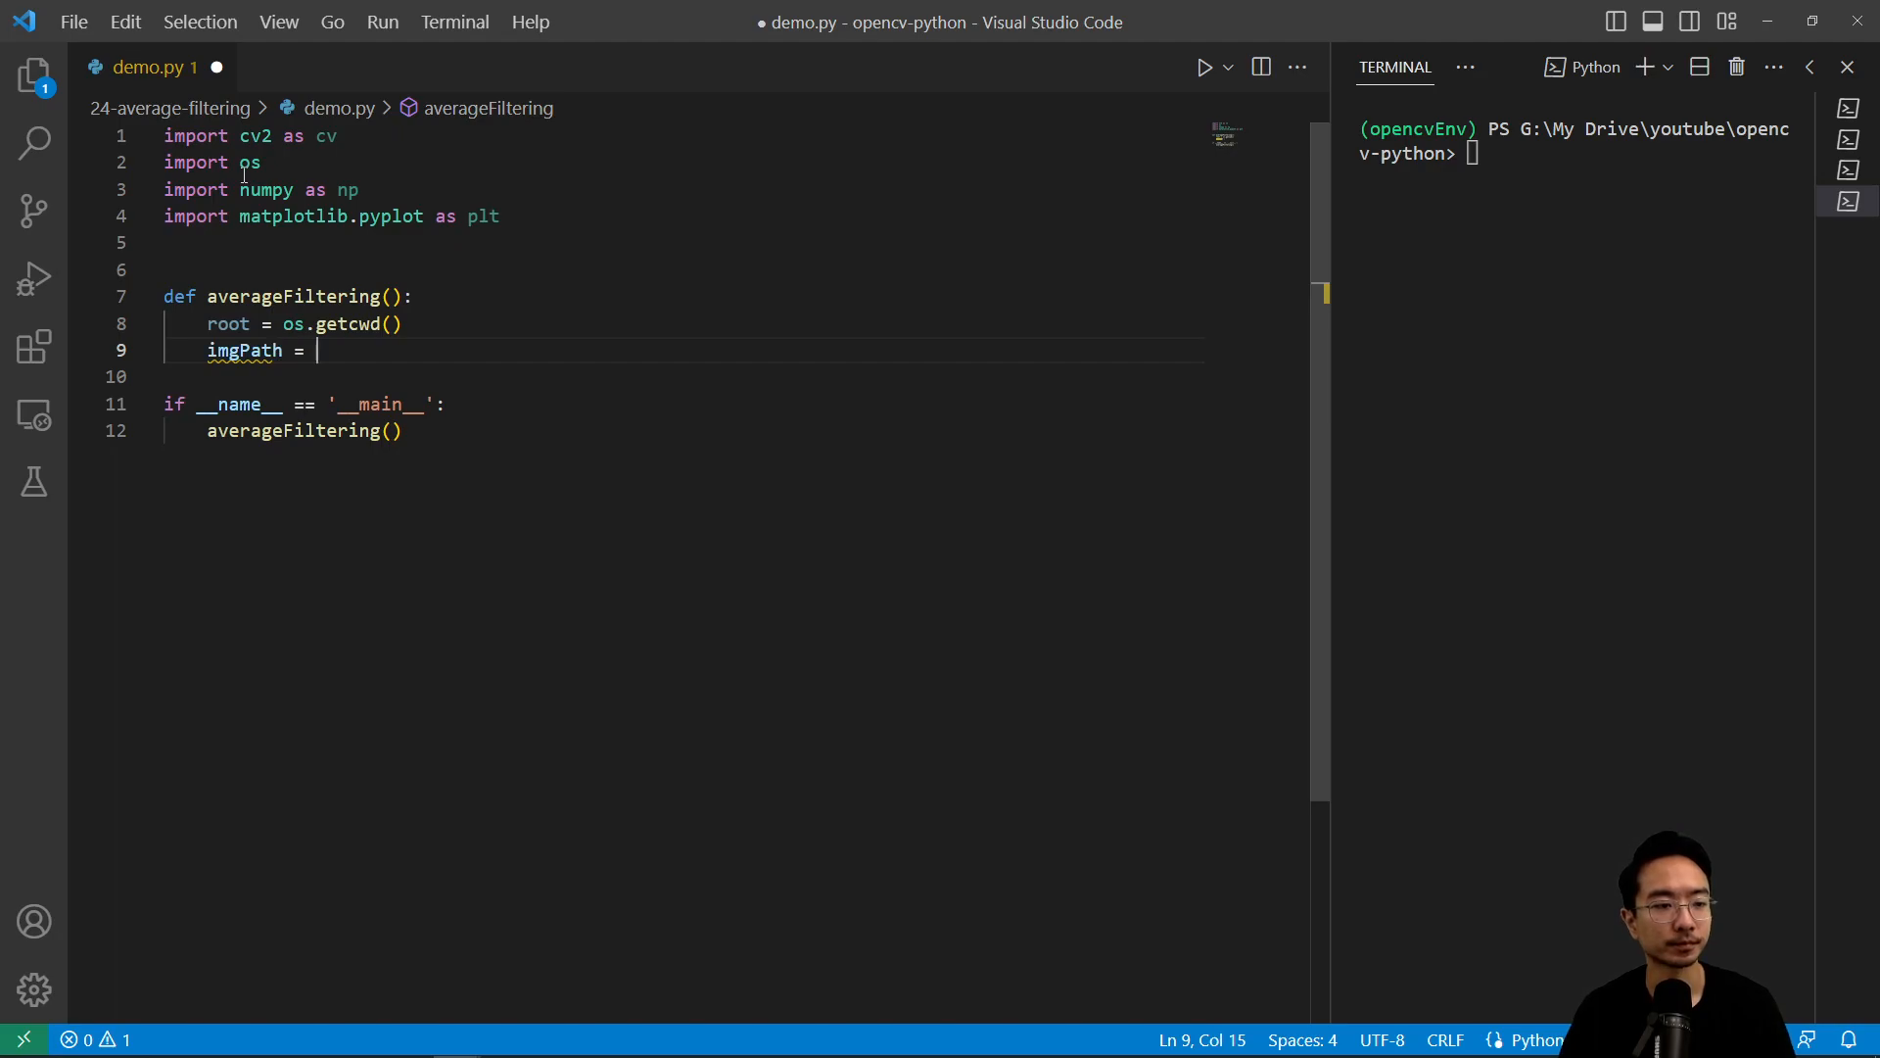
text(os.path.)
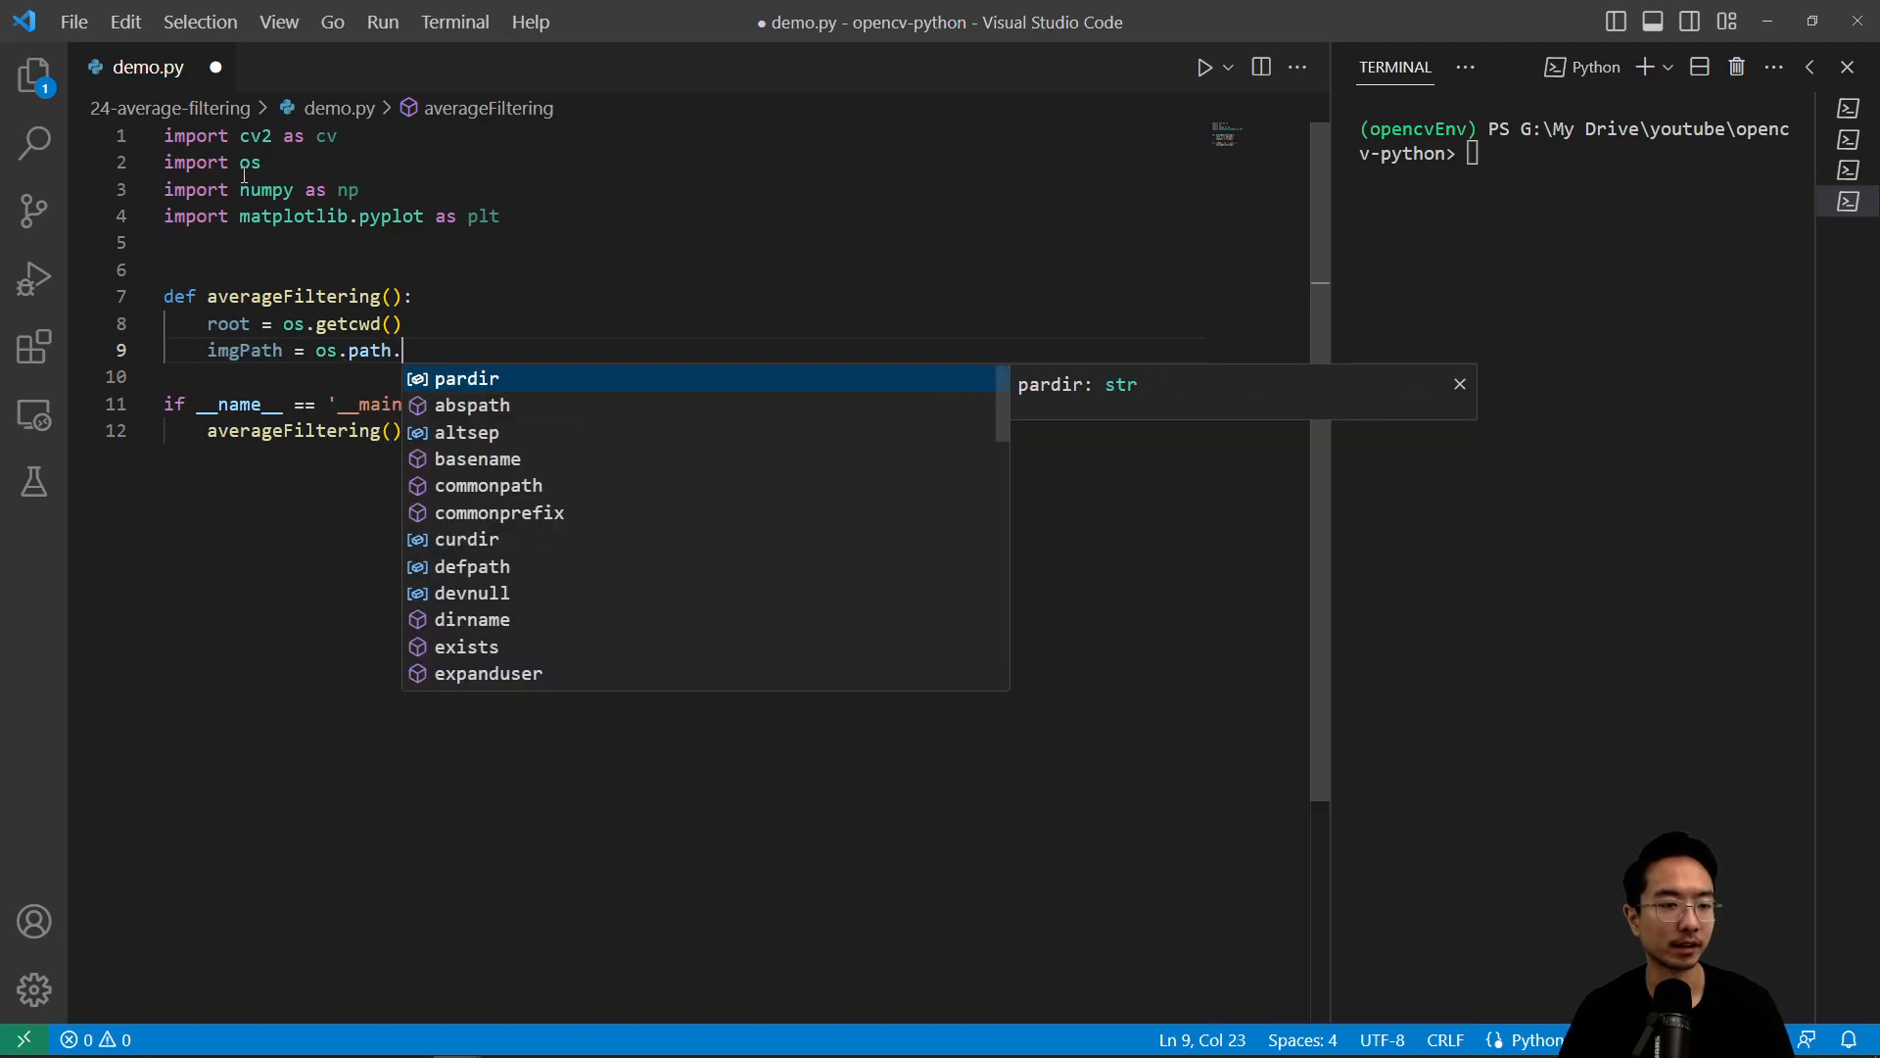
text(join(root)
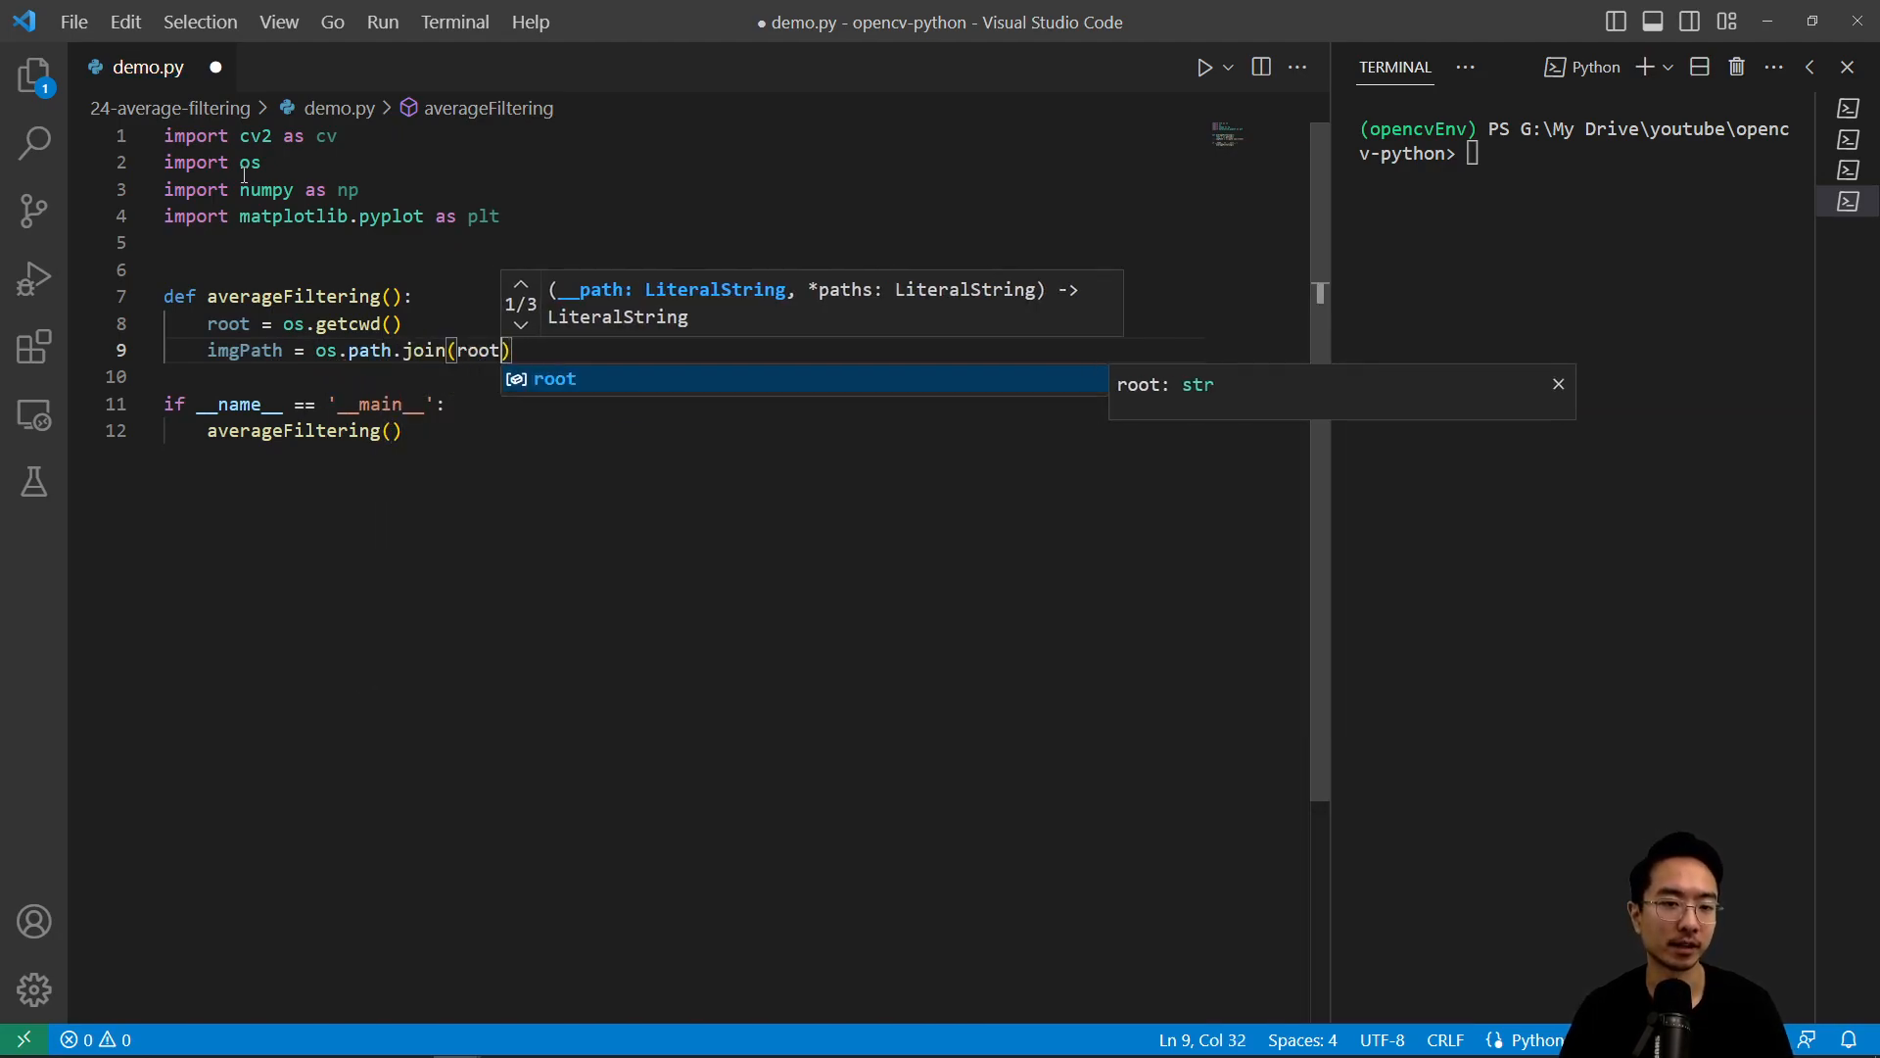
text(,'demoImages//tesla.jpg)
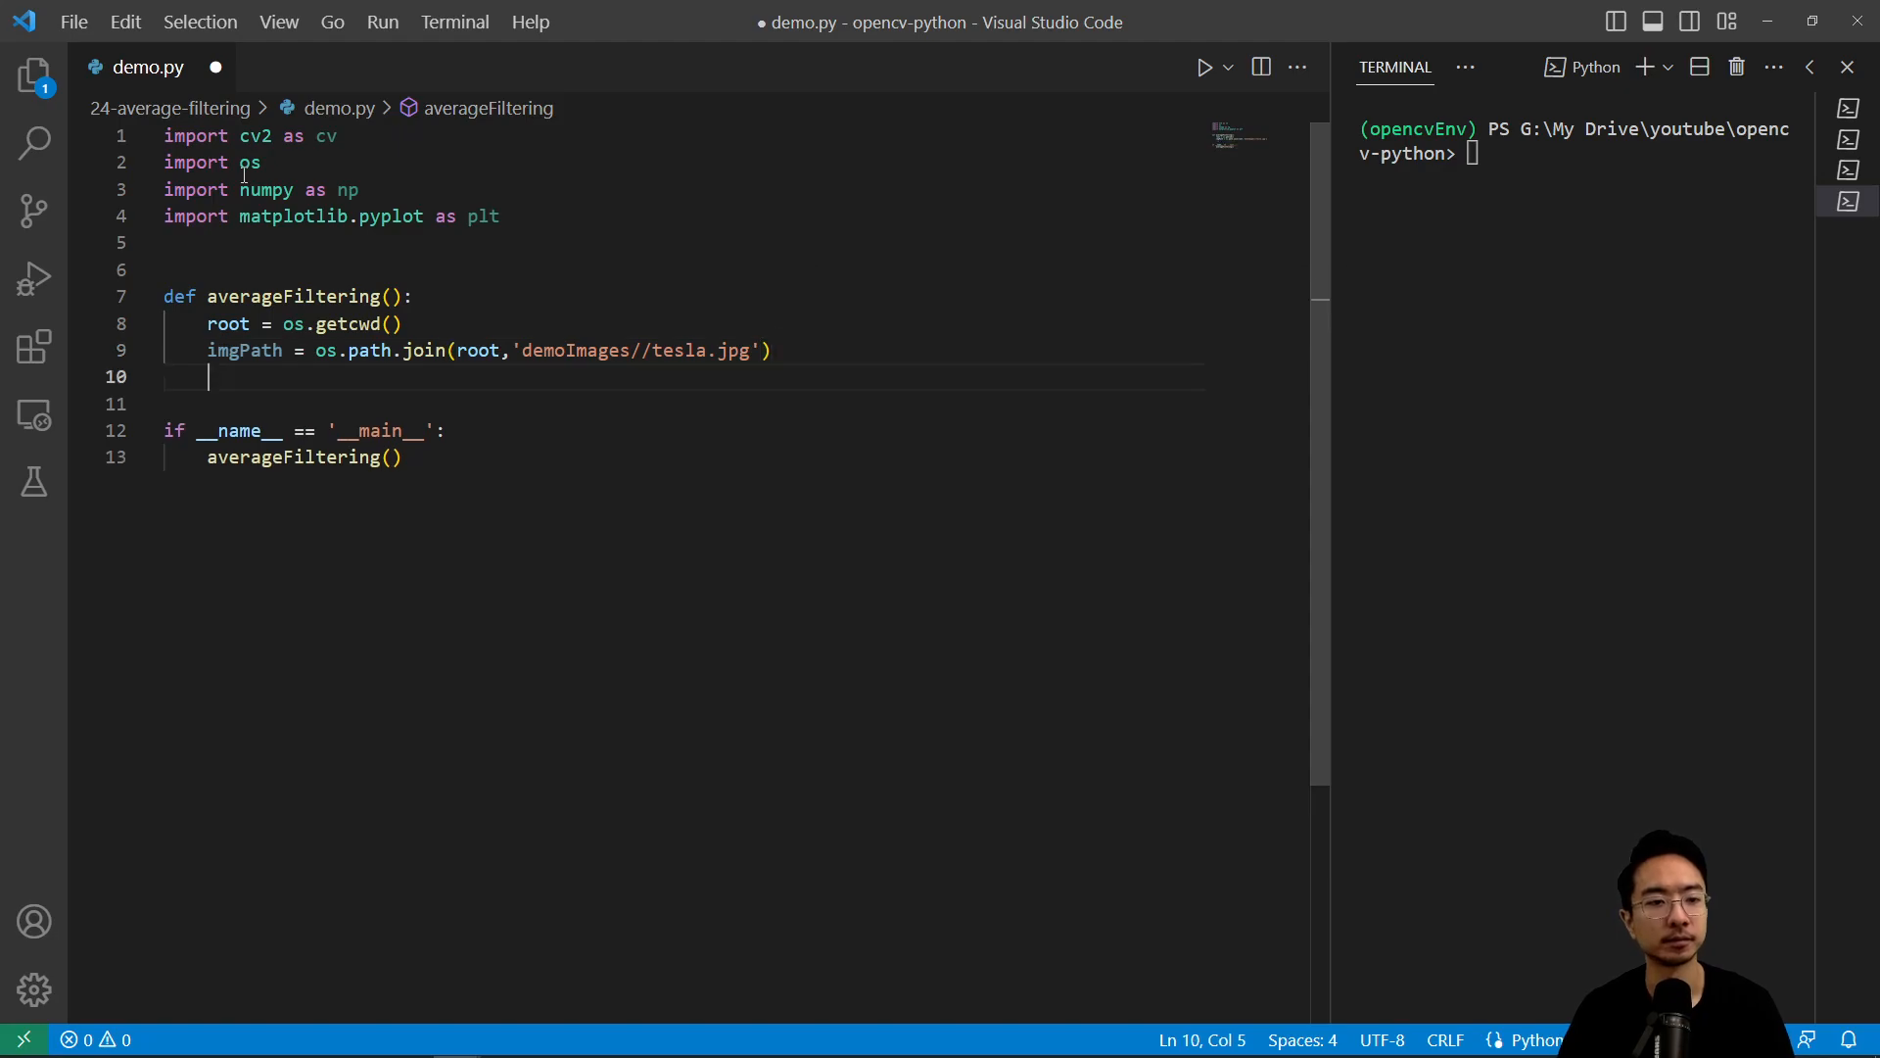
text(img =)
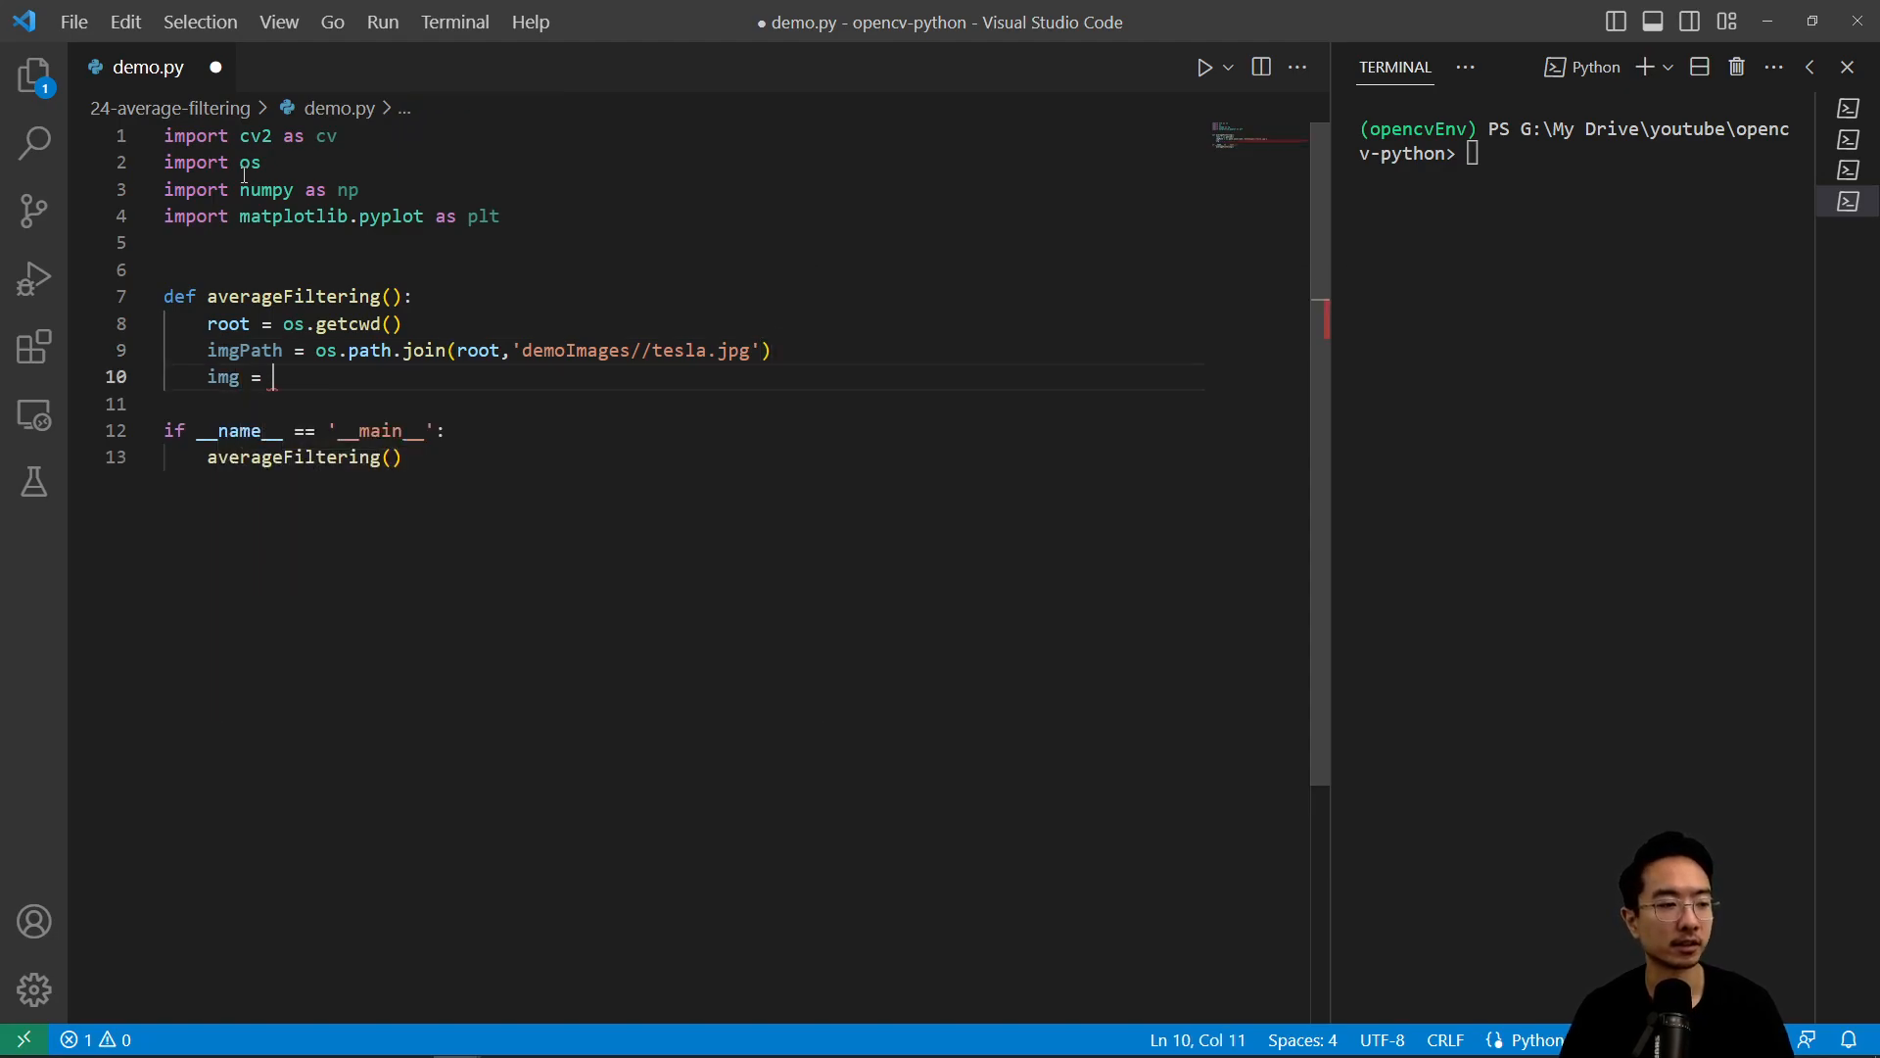
text(cv.imread)
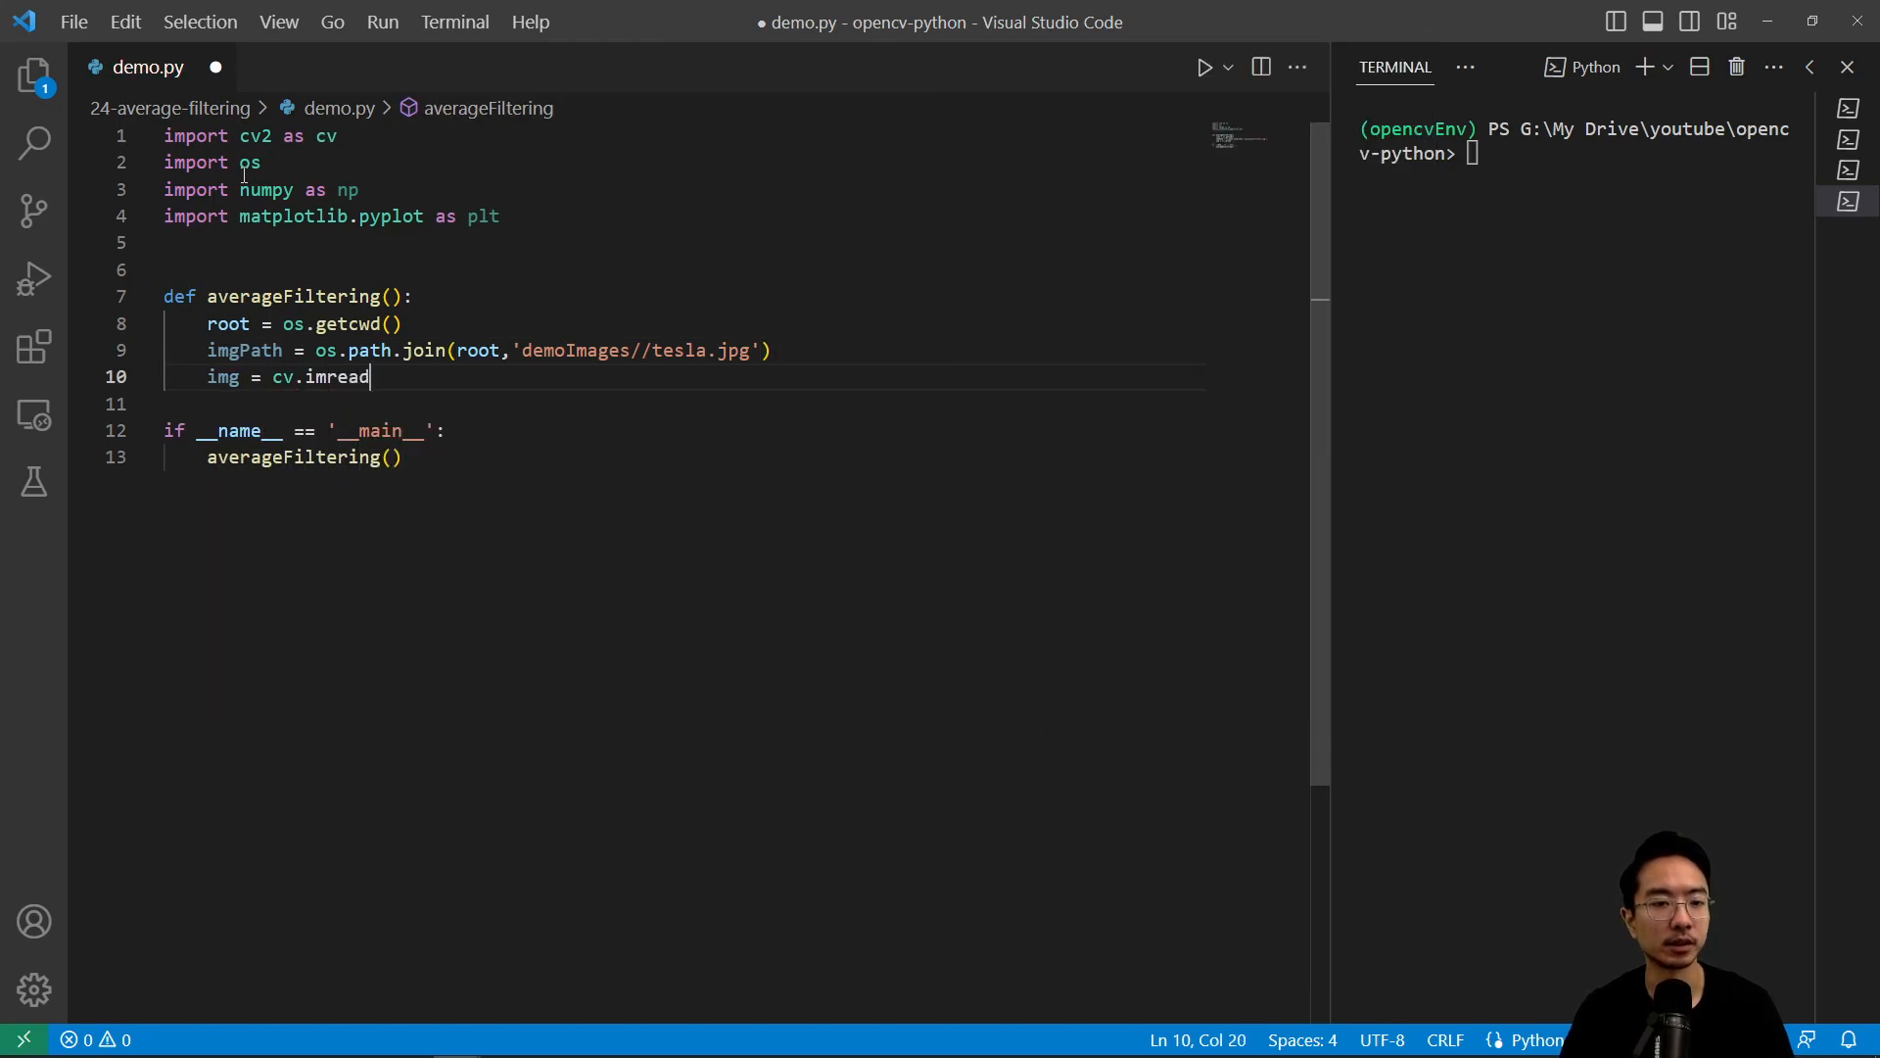
text((imgPath)
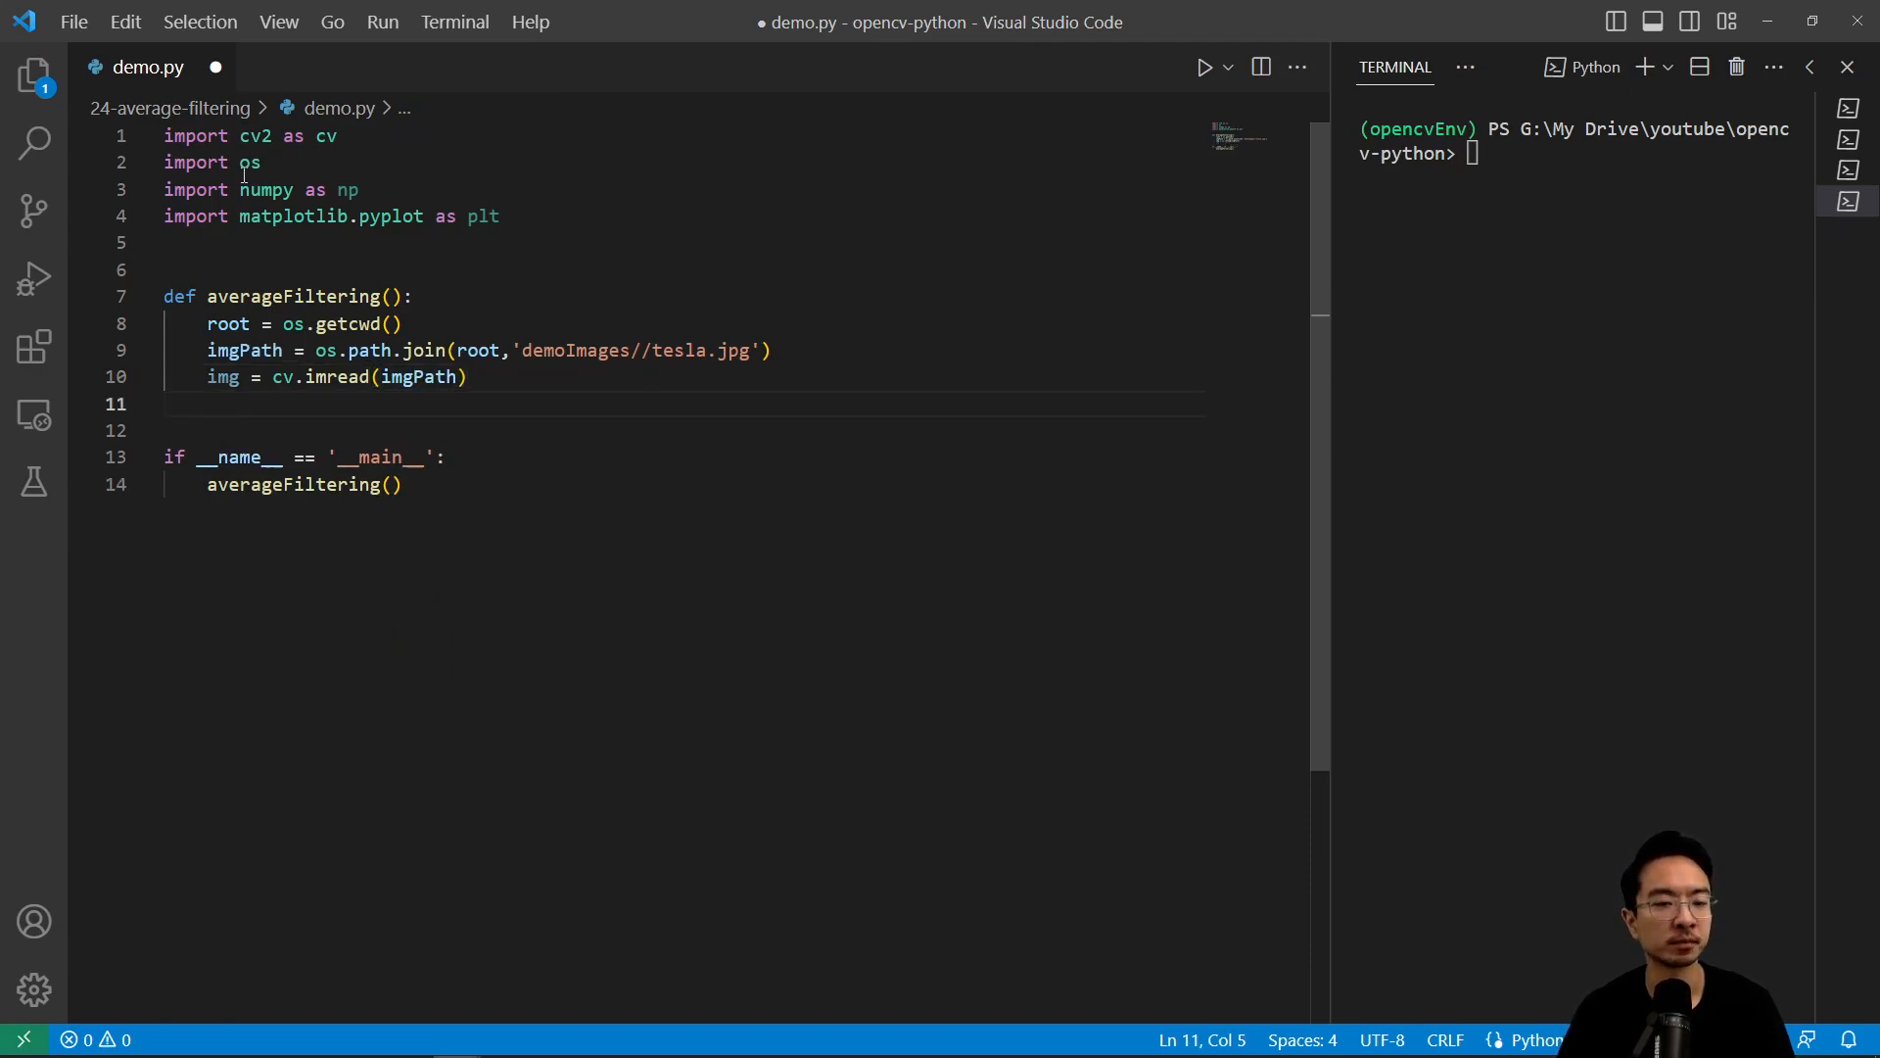
Store 'avg filter' in winName and create that window with cv.namedWindow
key(Enter)
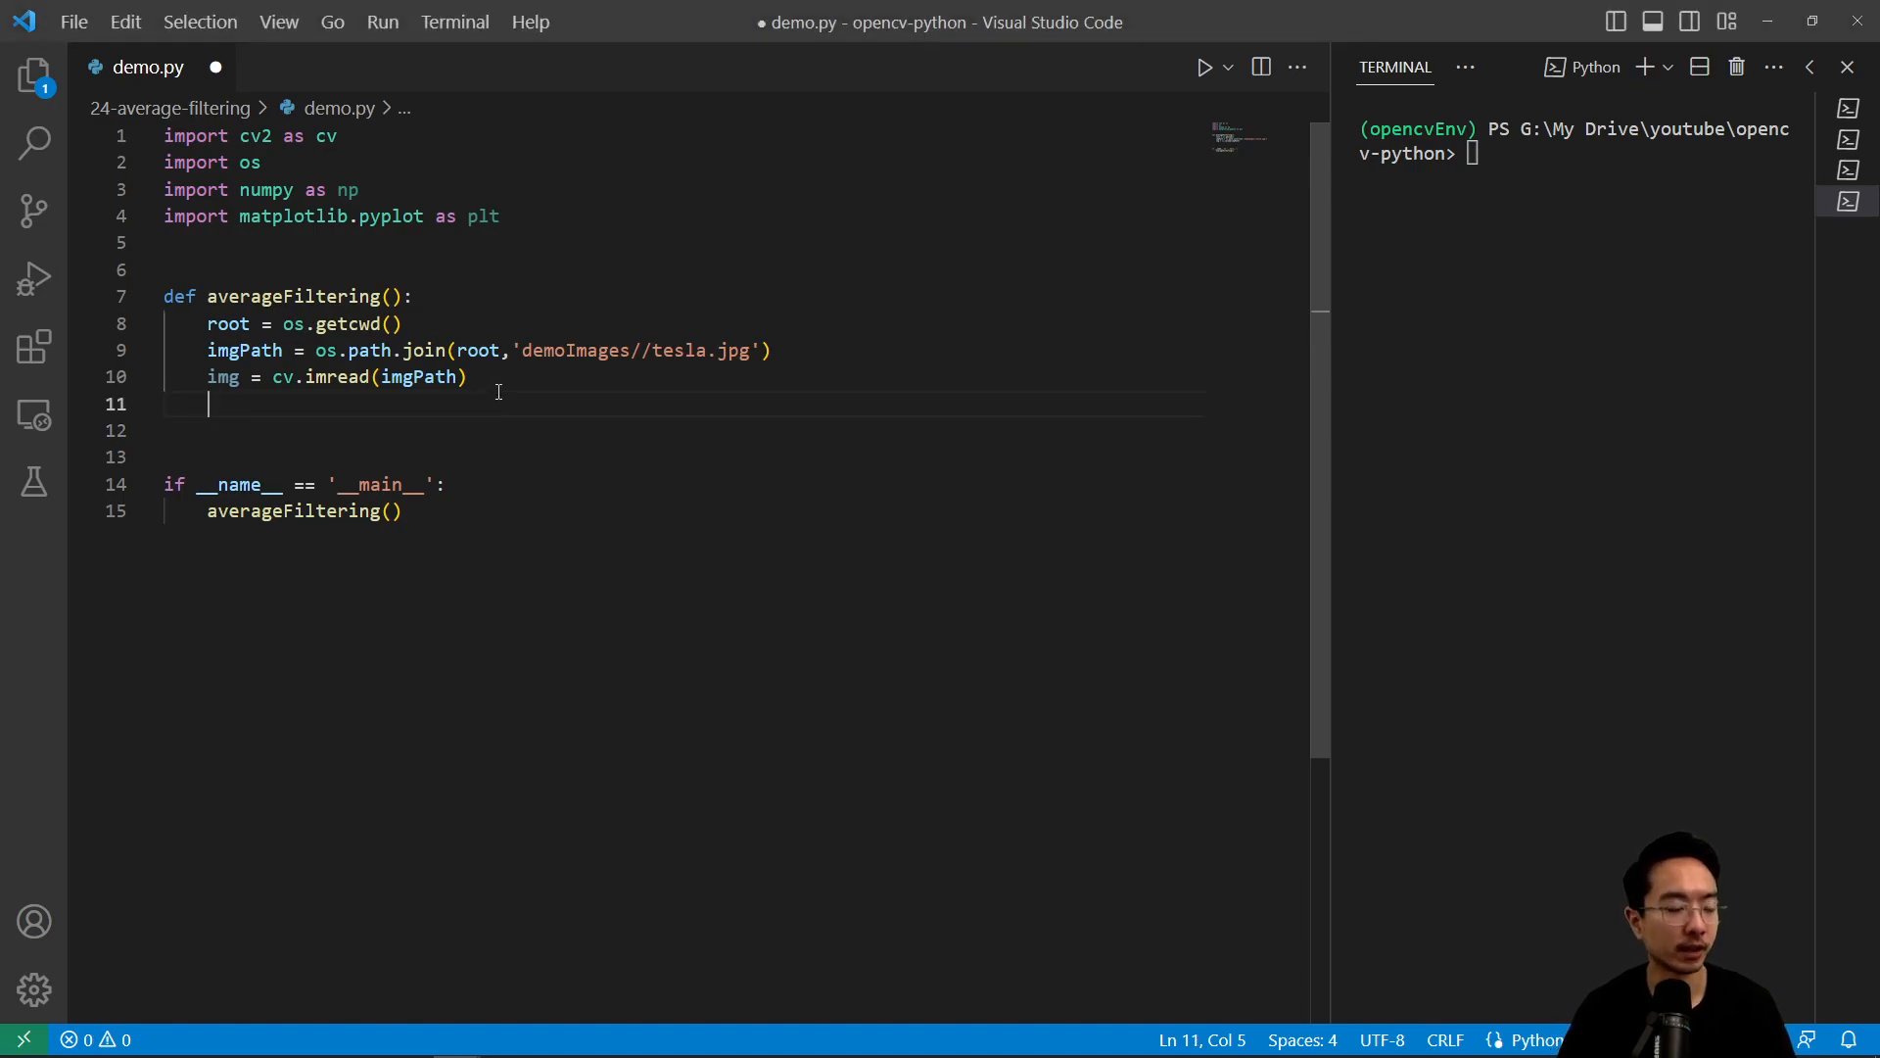
text(winName)
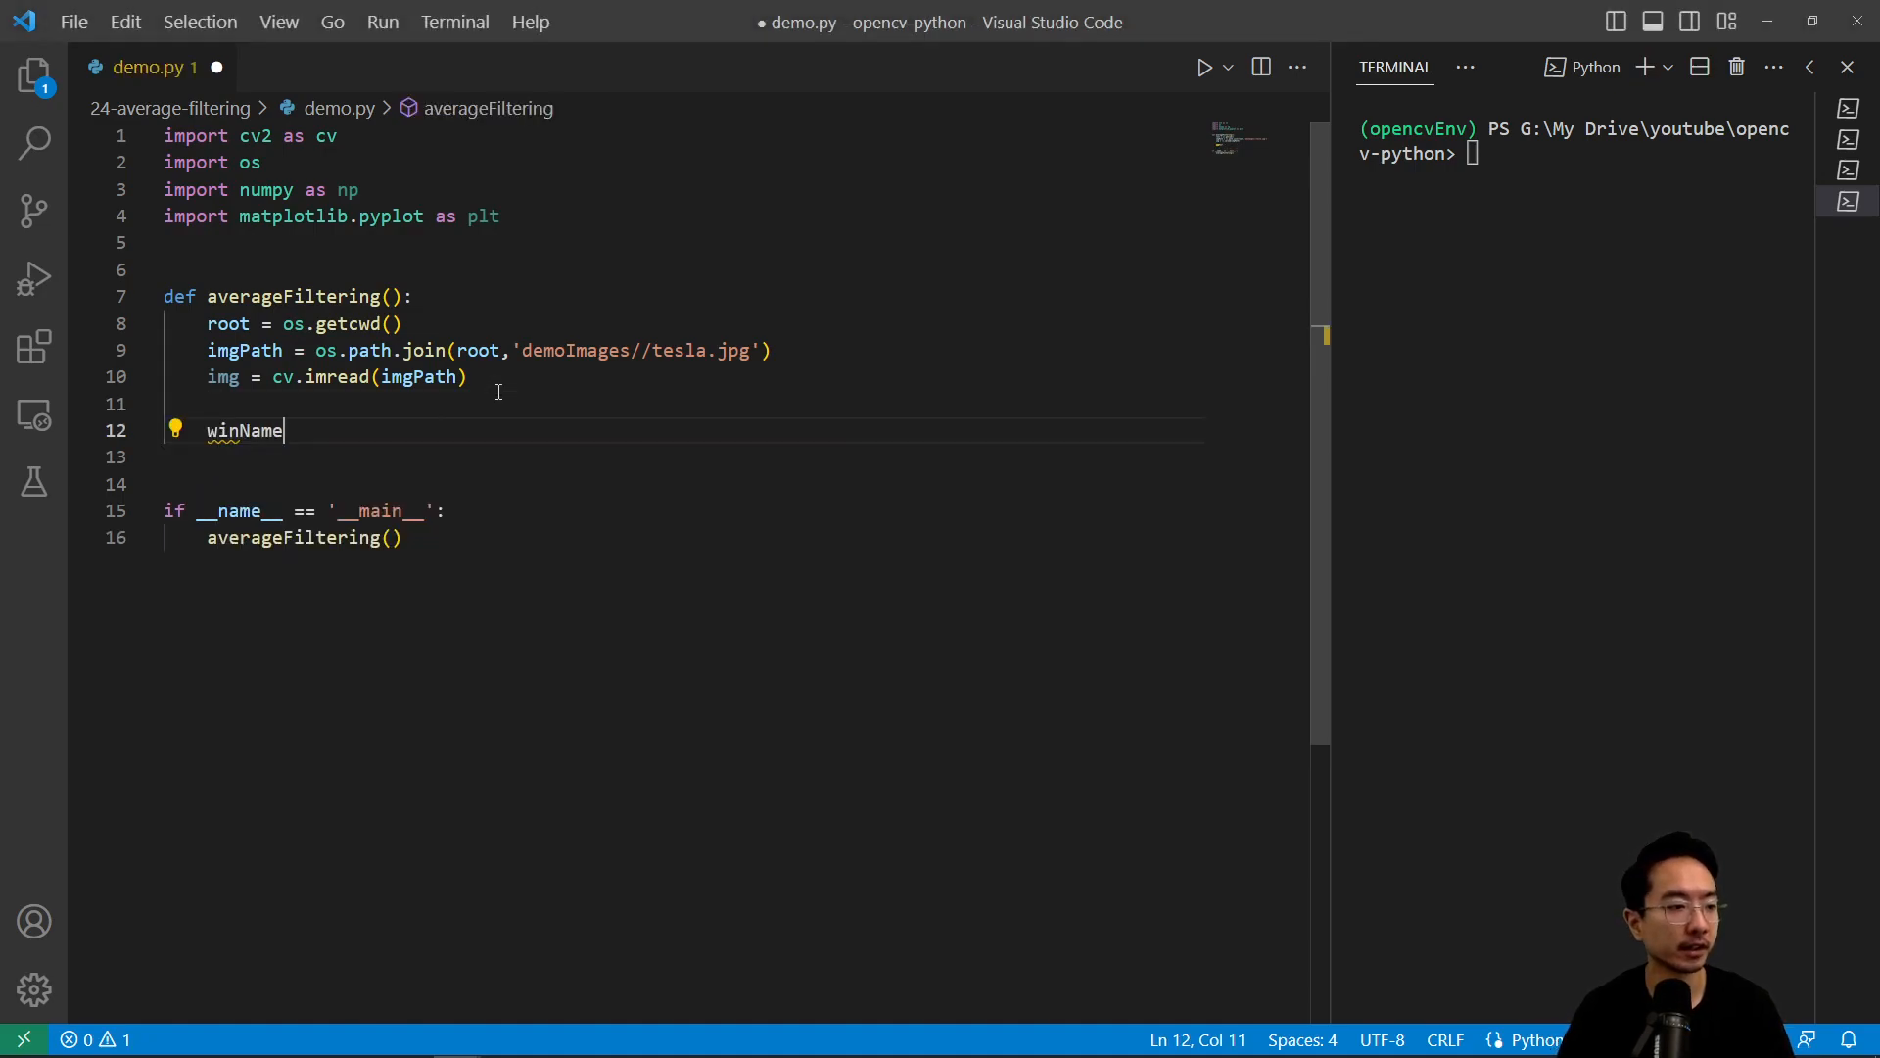
text(= 'avg a)
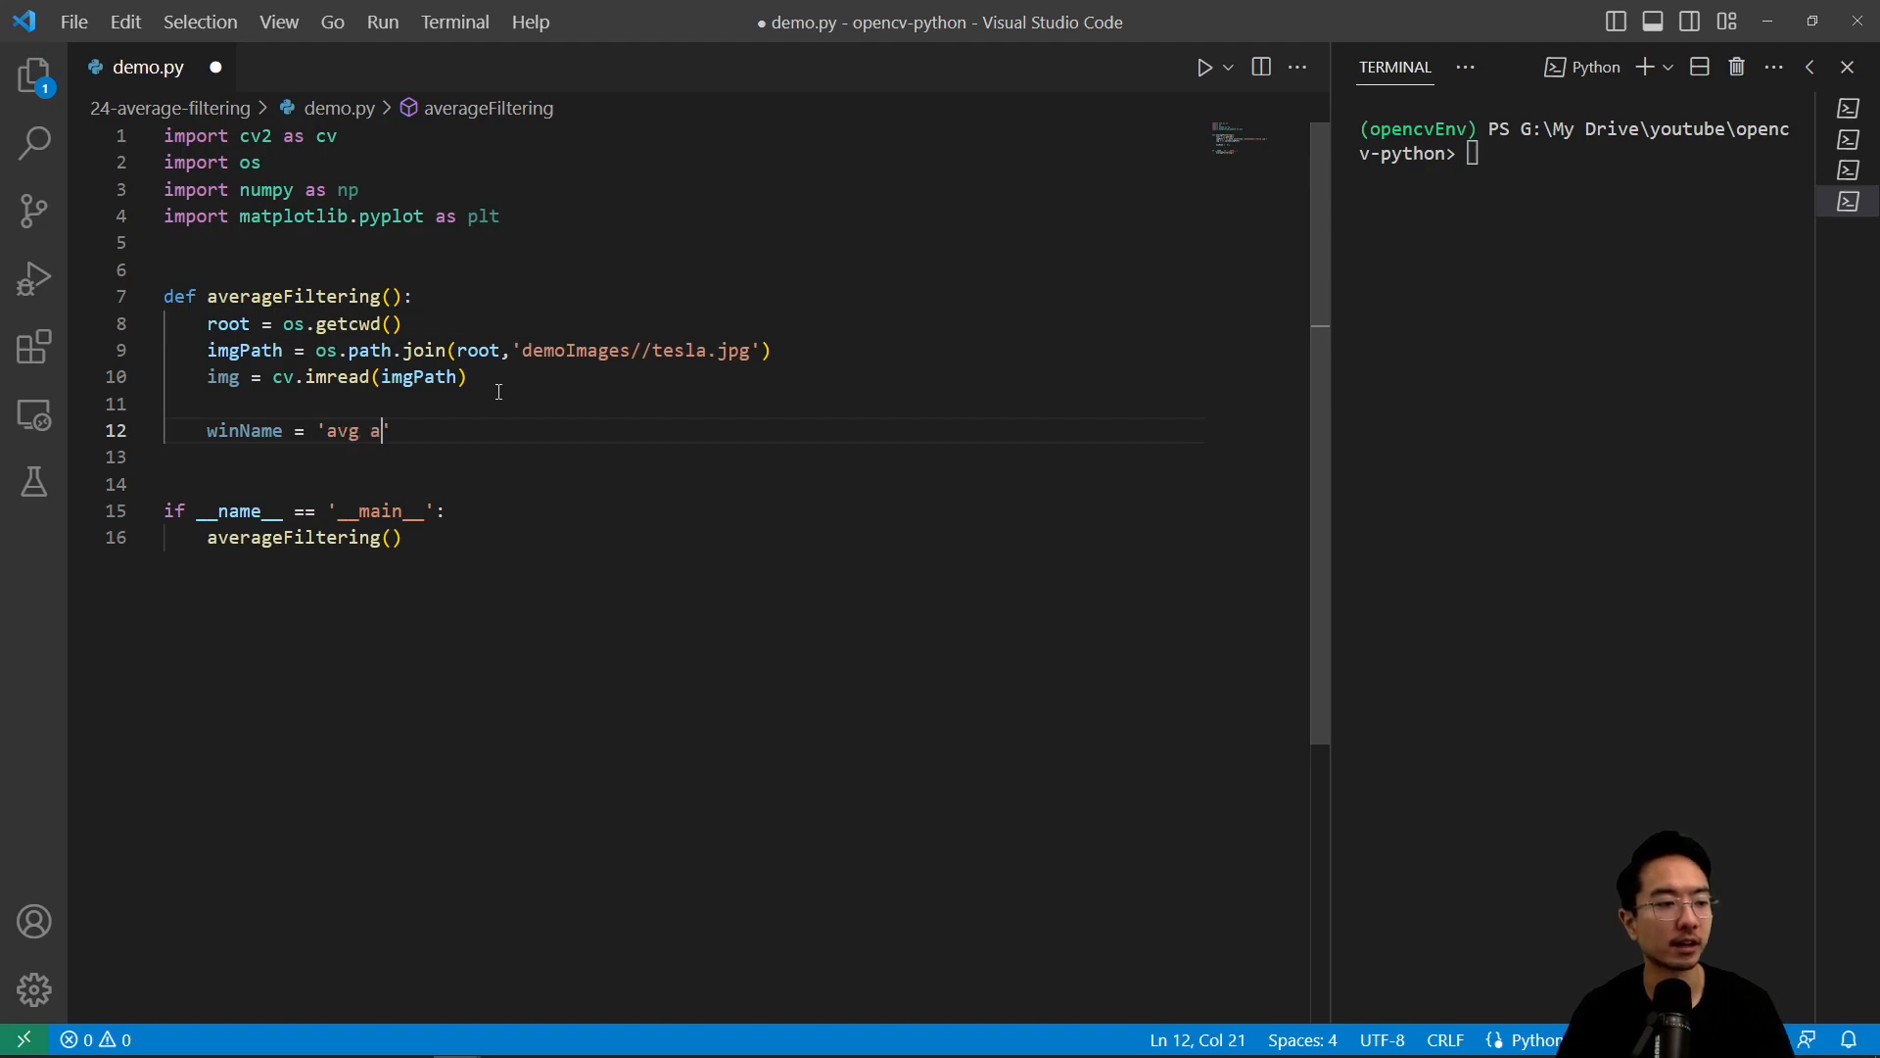
text(filter)
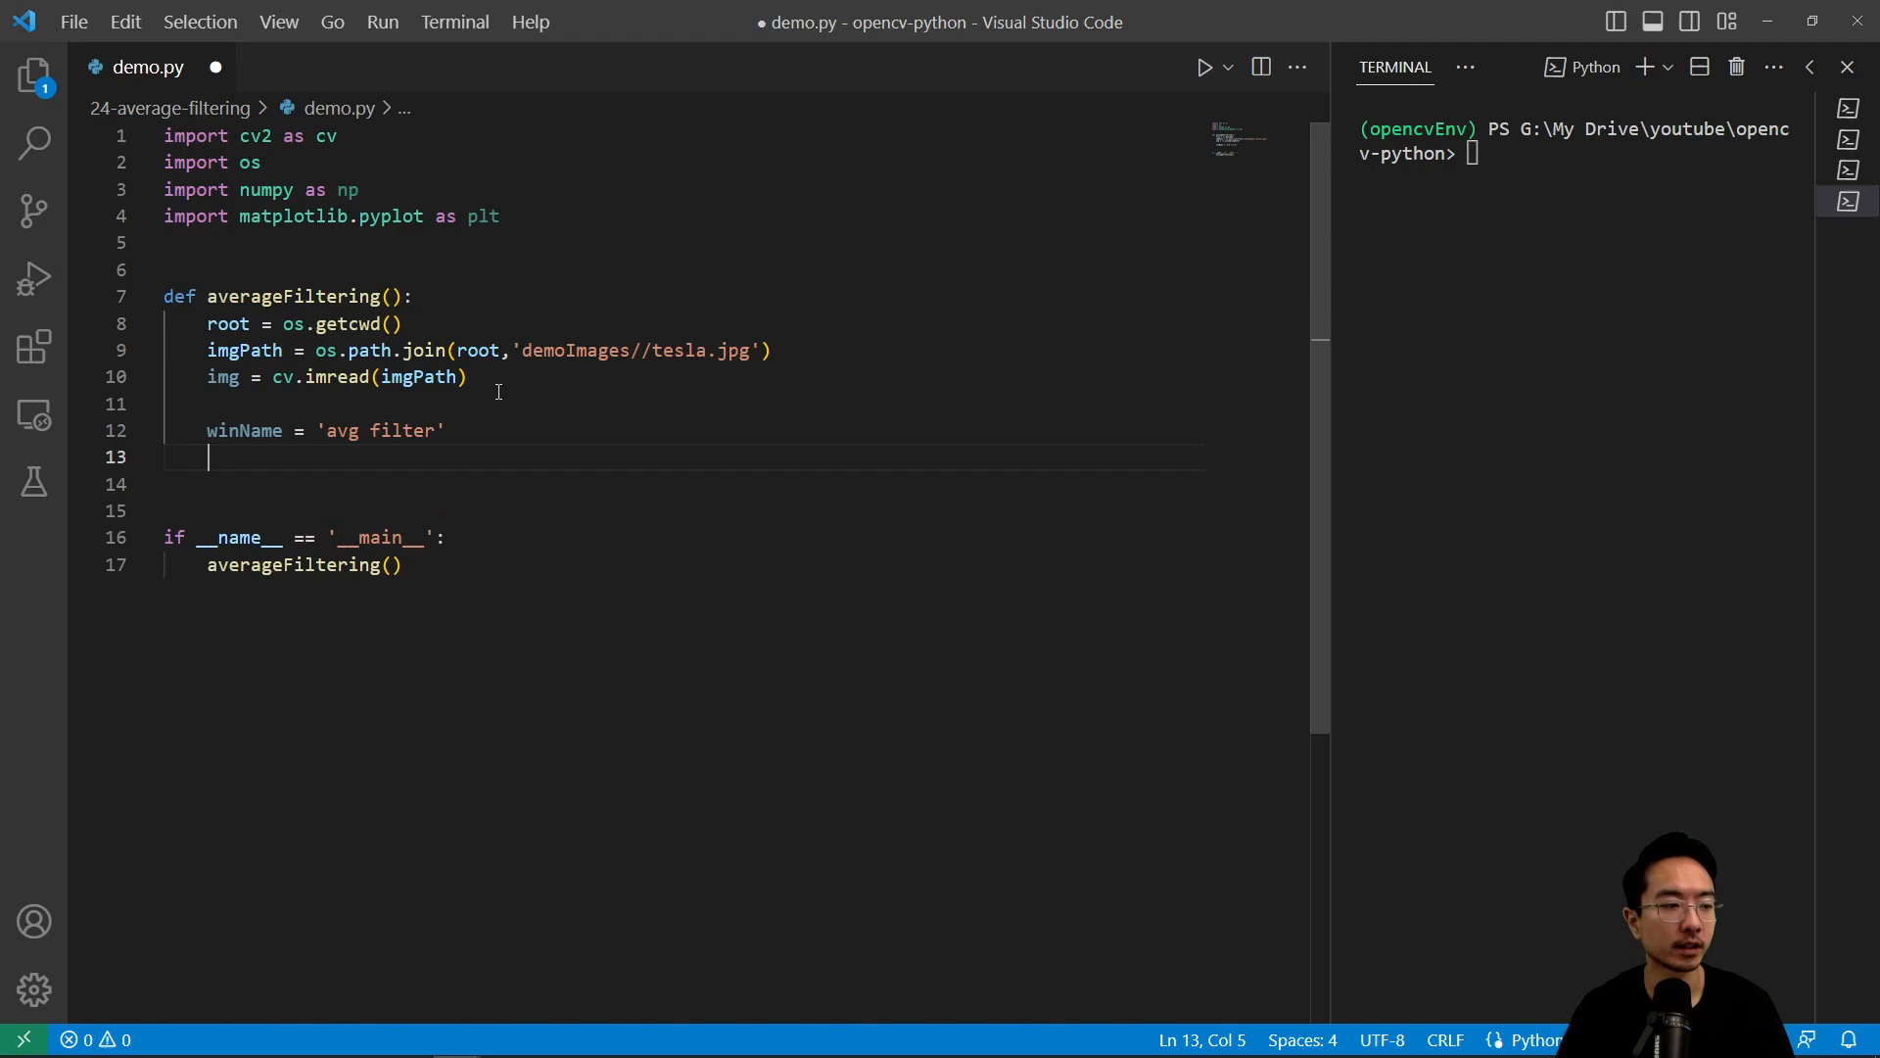
text(cv.name)
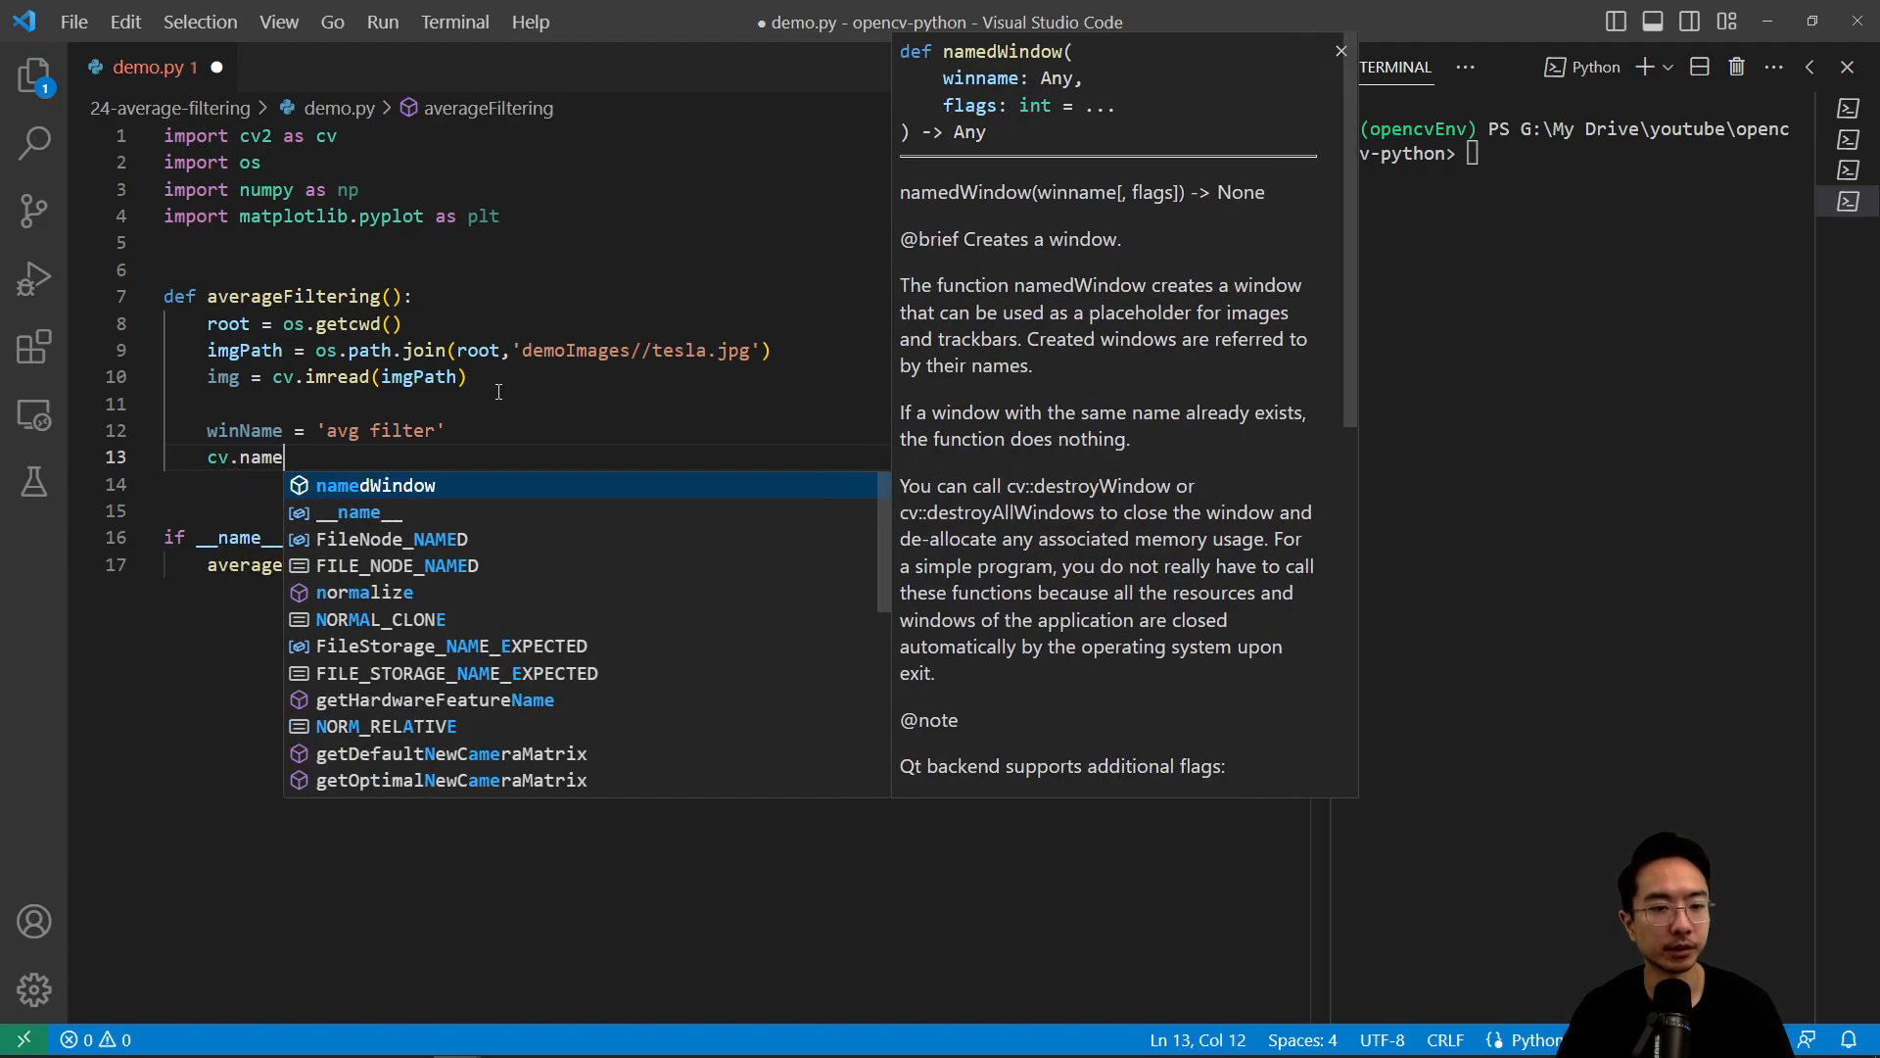
text(dWindow(winName)
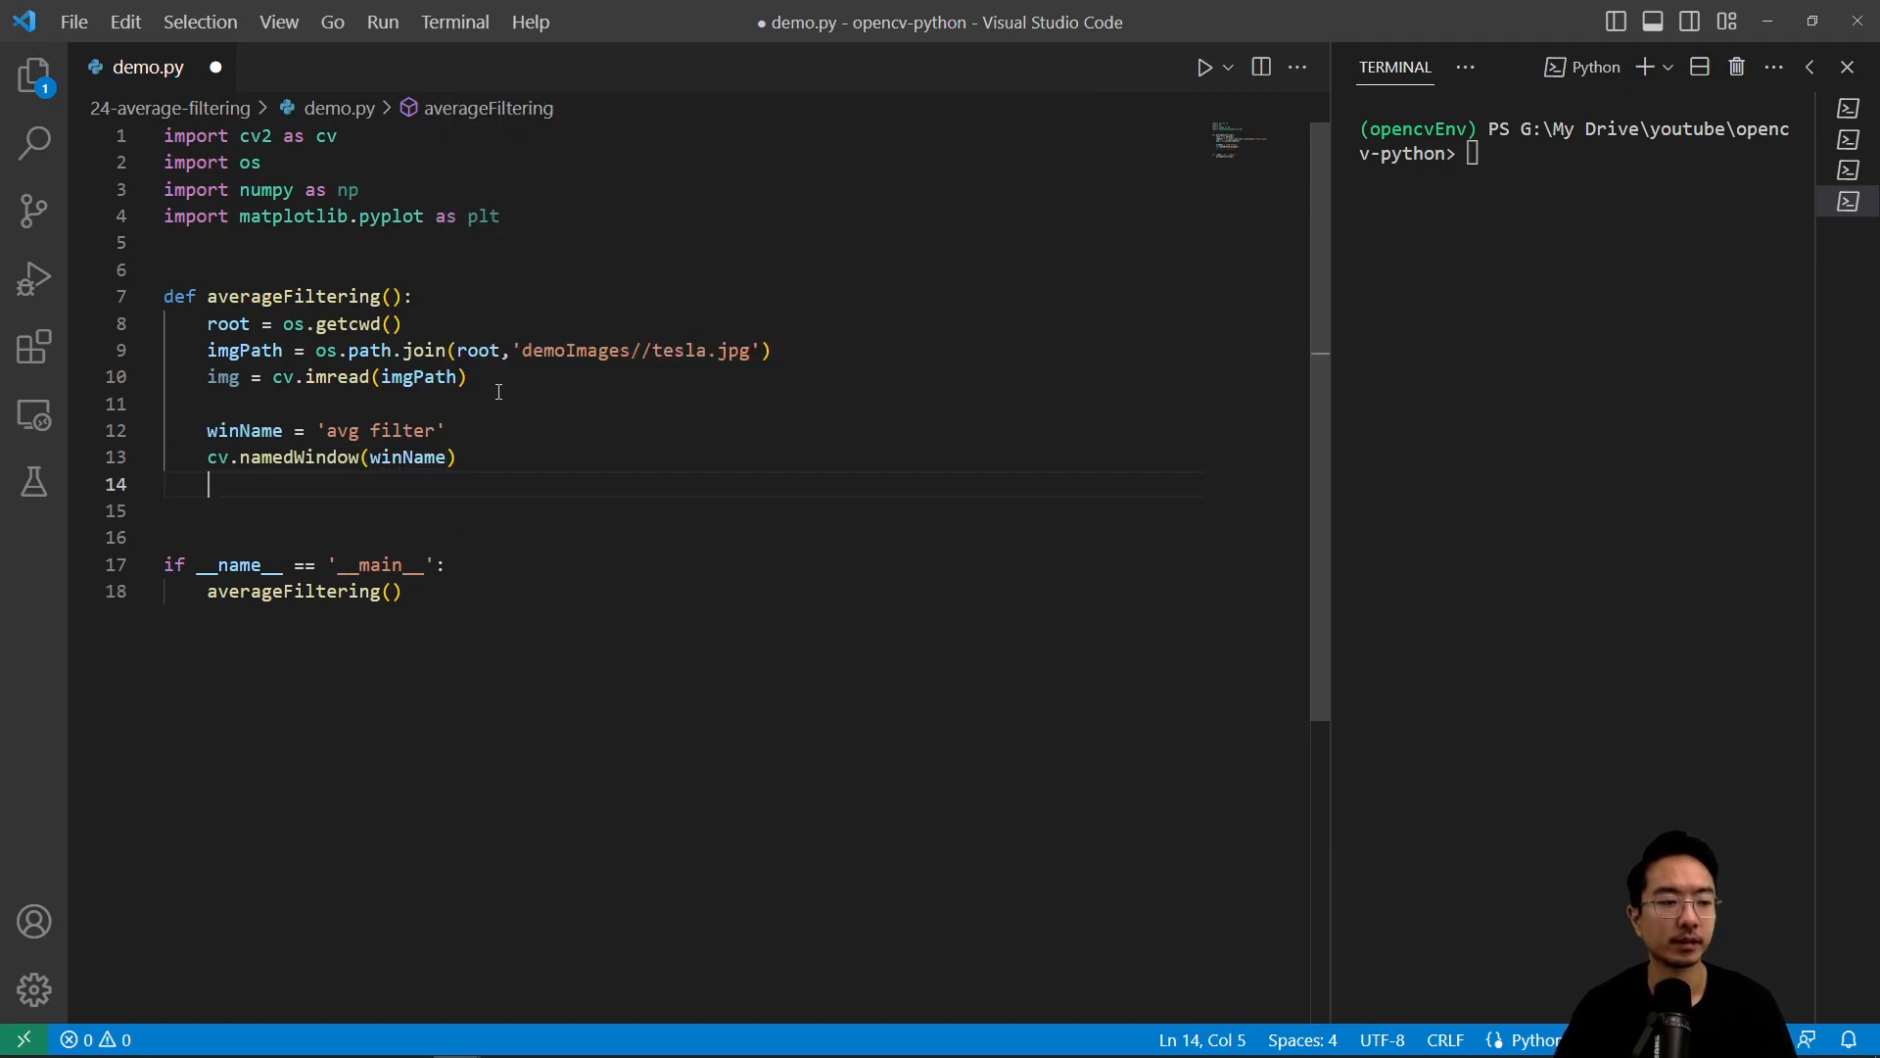
Create trackbar 'n' on winName (value 1, max 100) with a pass-only callback(input)
text(cv.c)
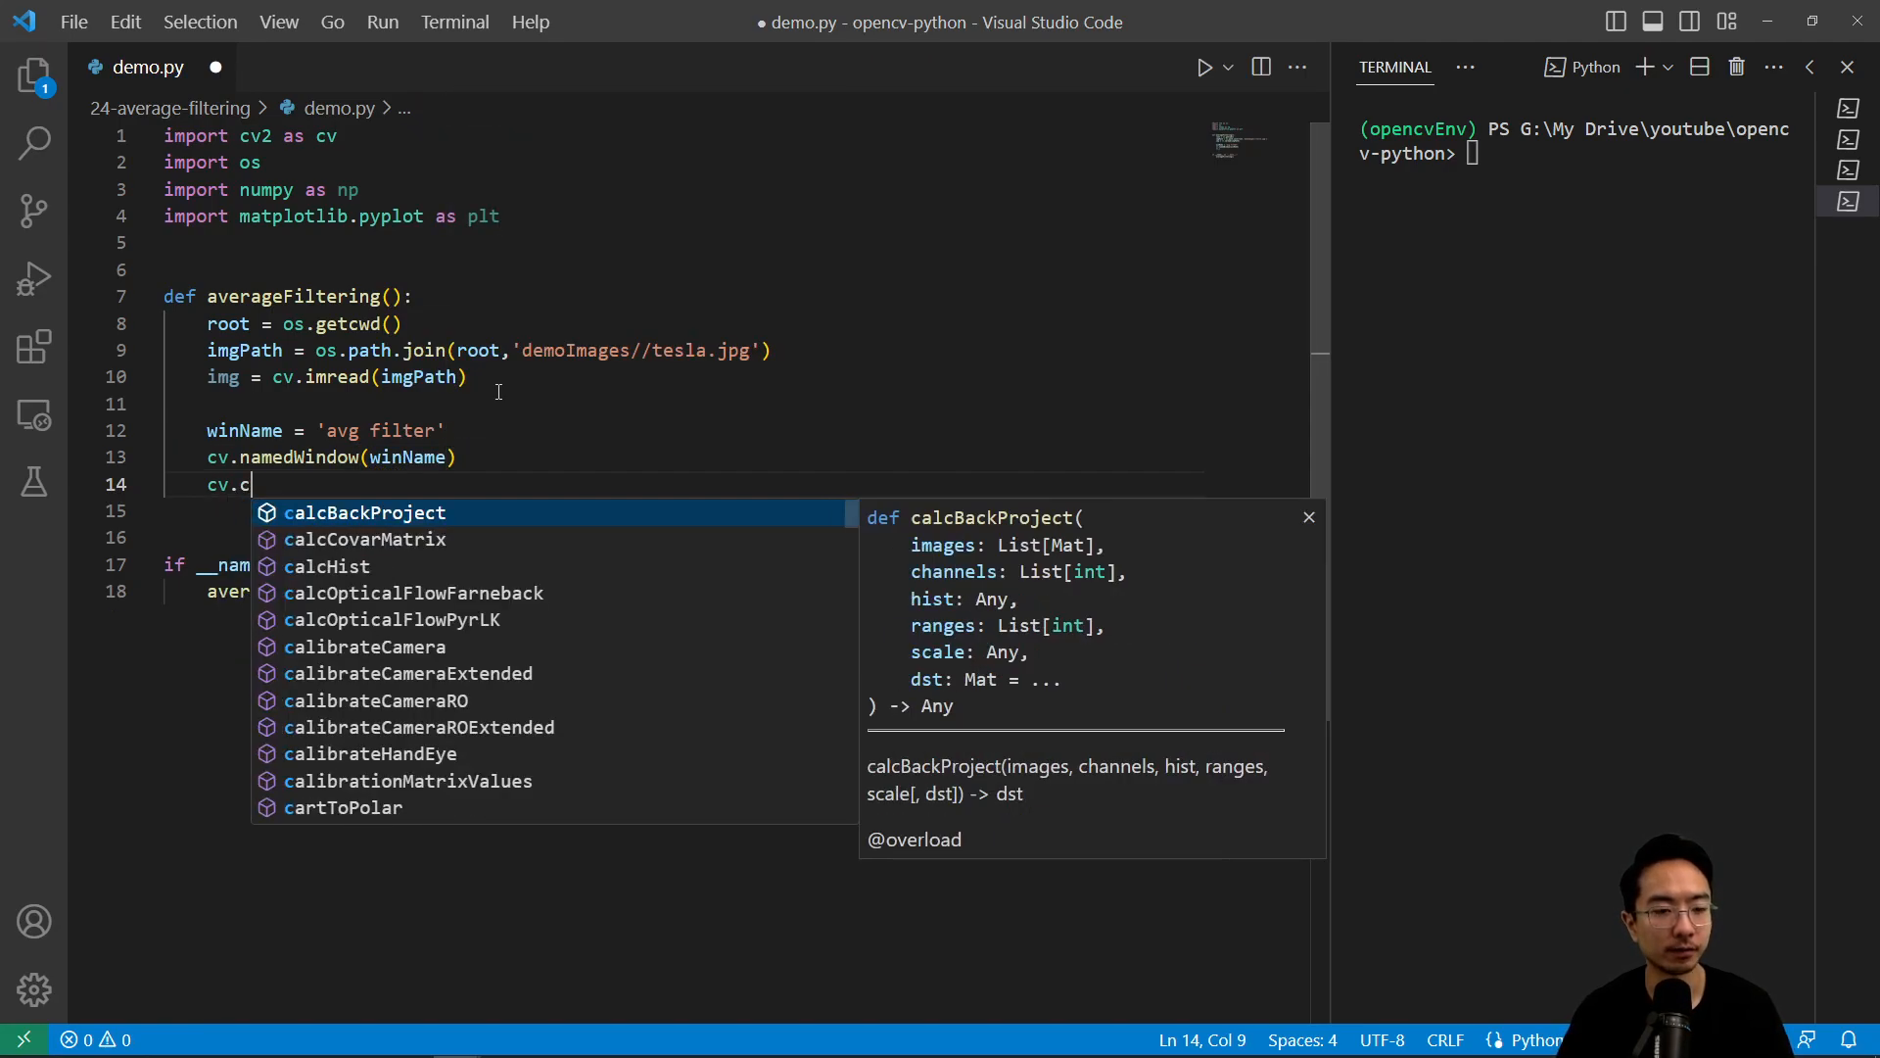
text(reateTrackbar)
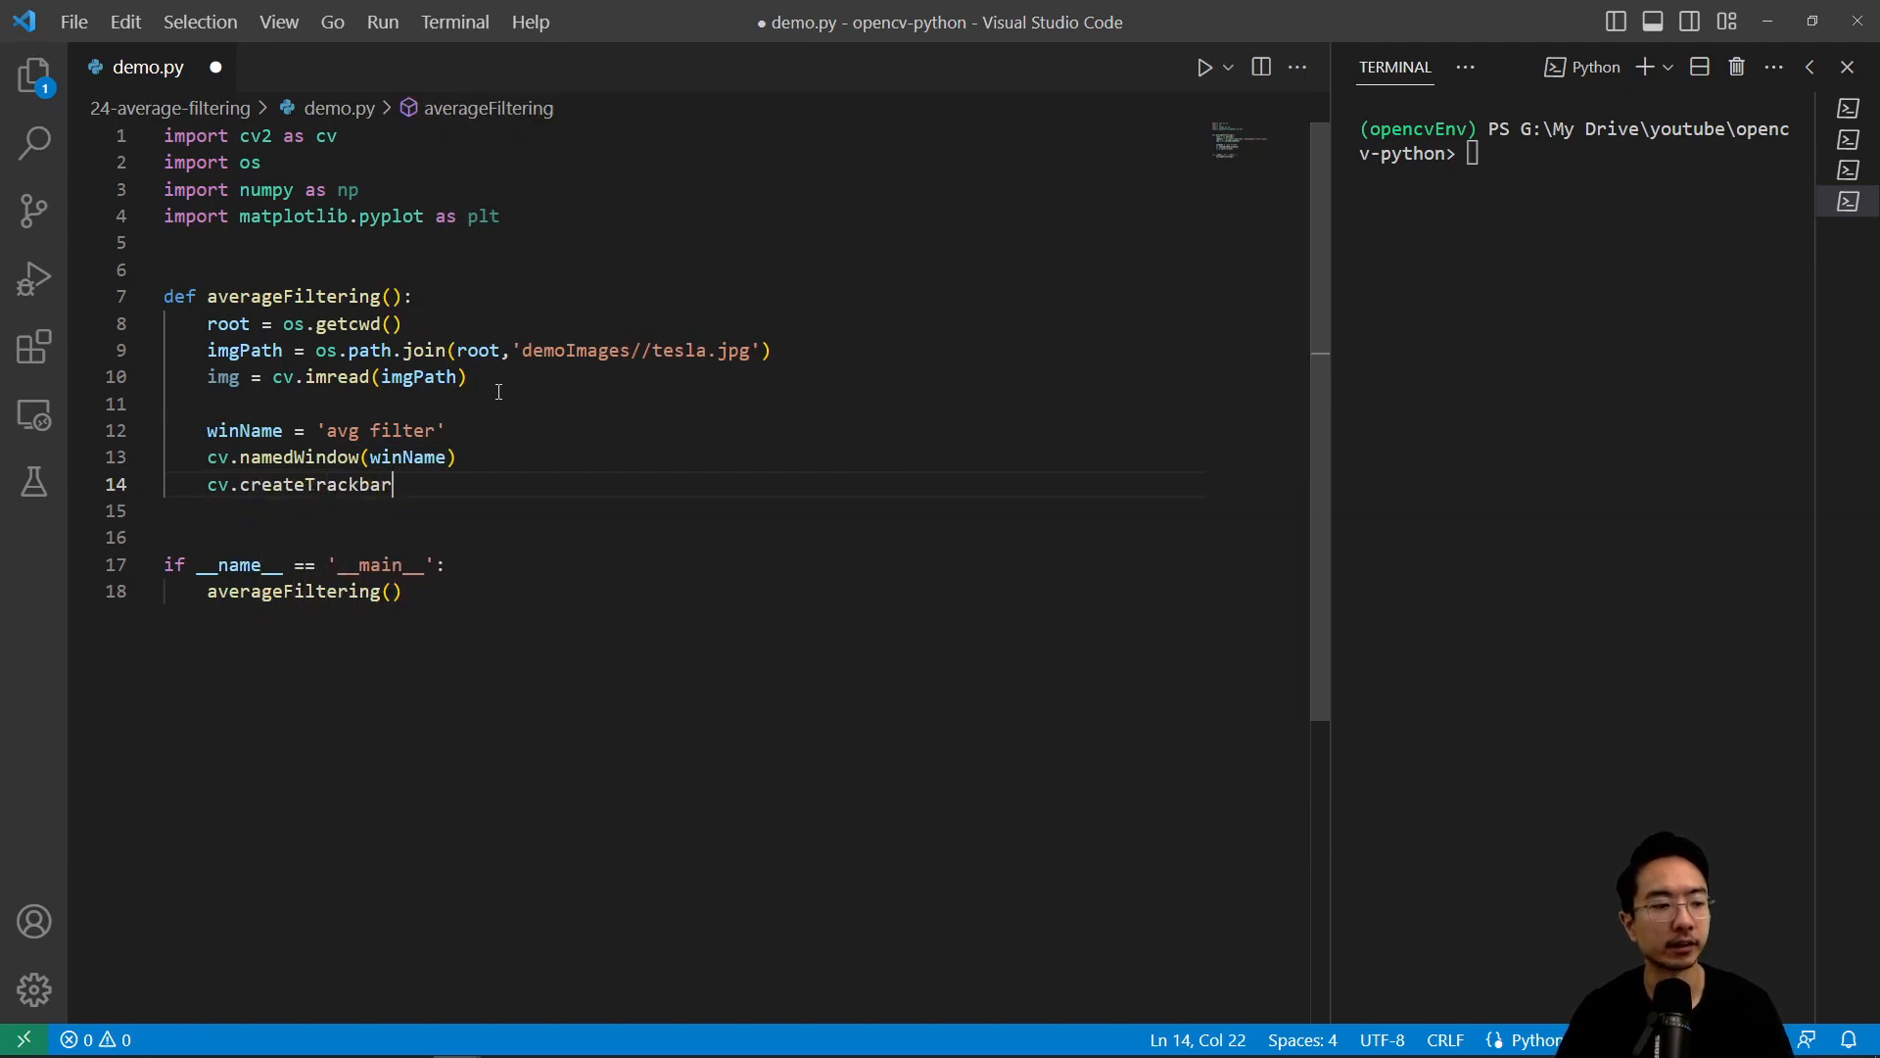
text(('n'))
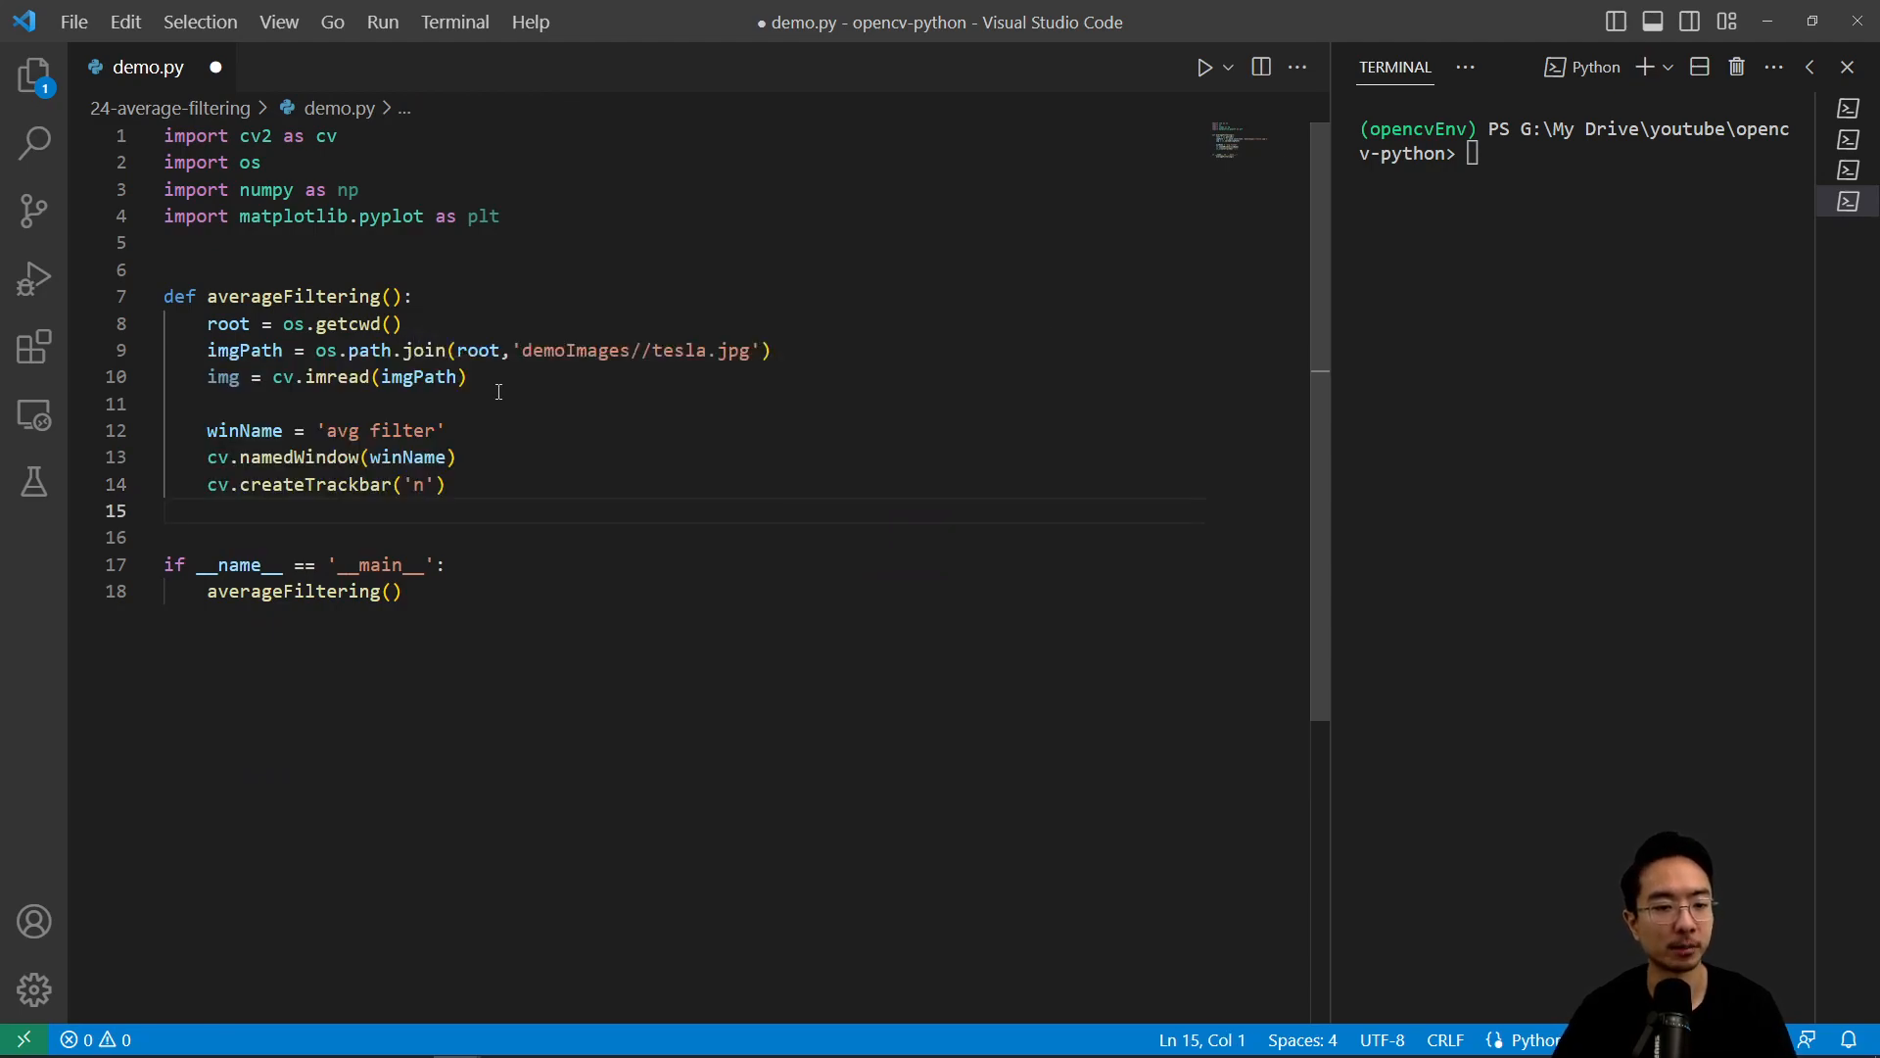
click(445, 484)
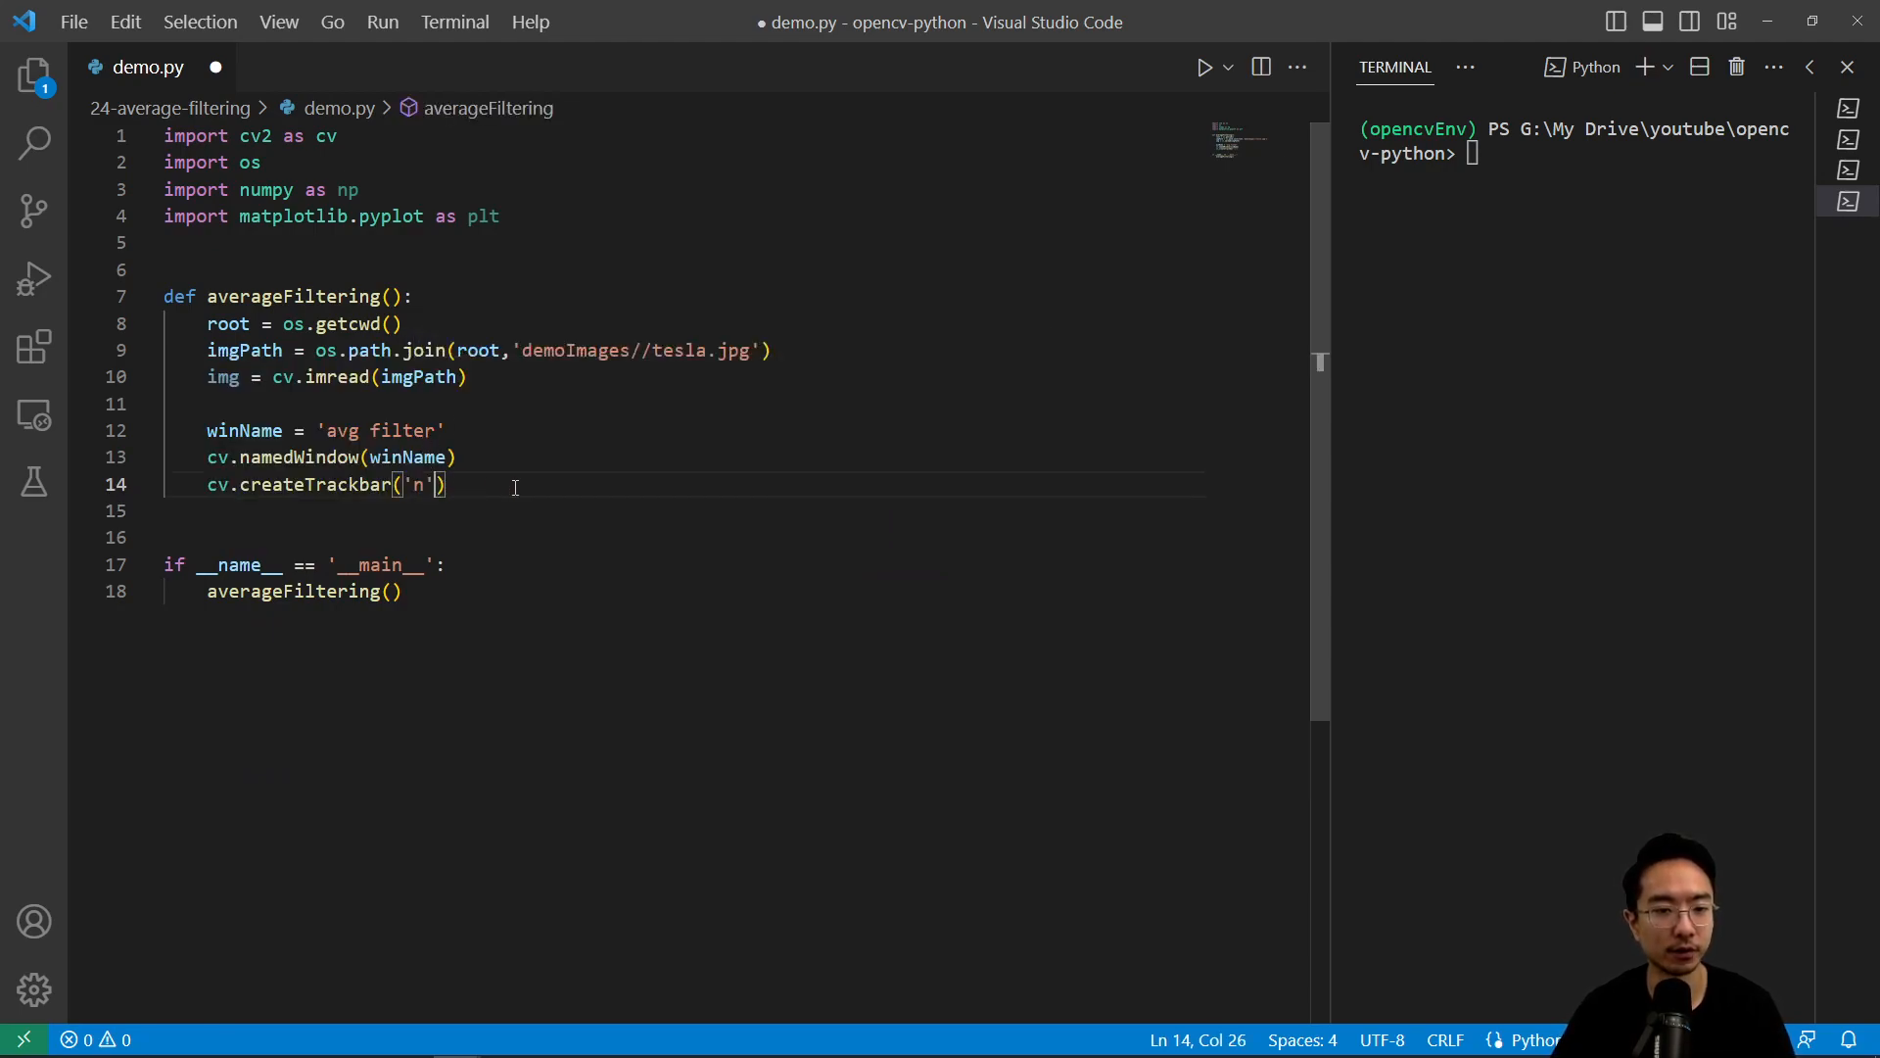
text(,winNam)
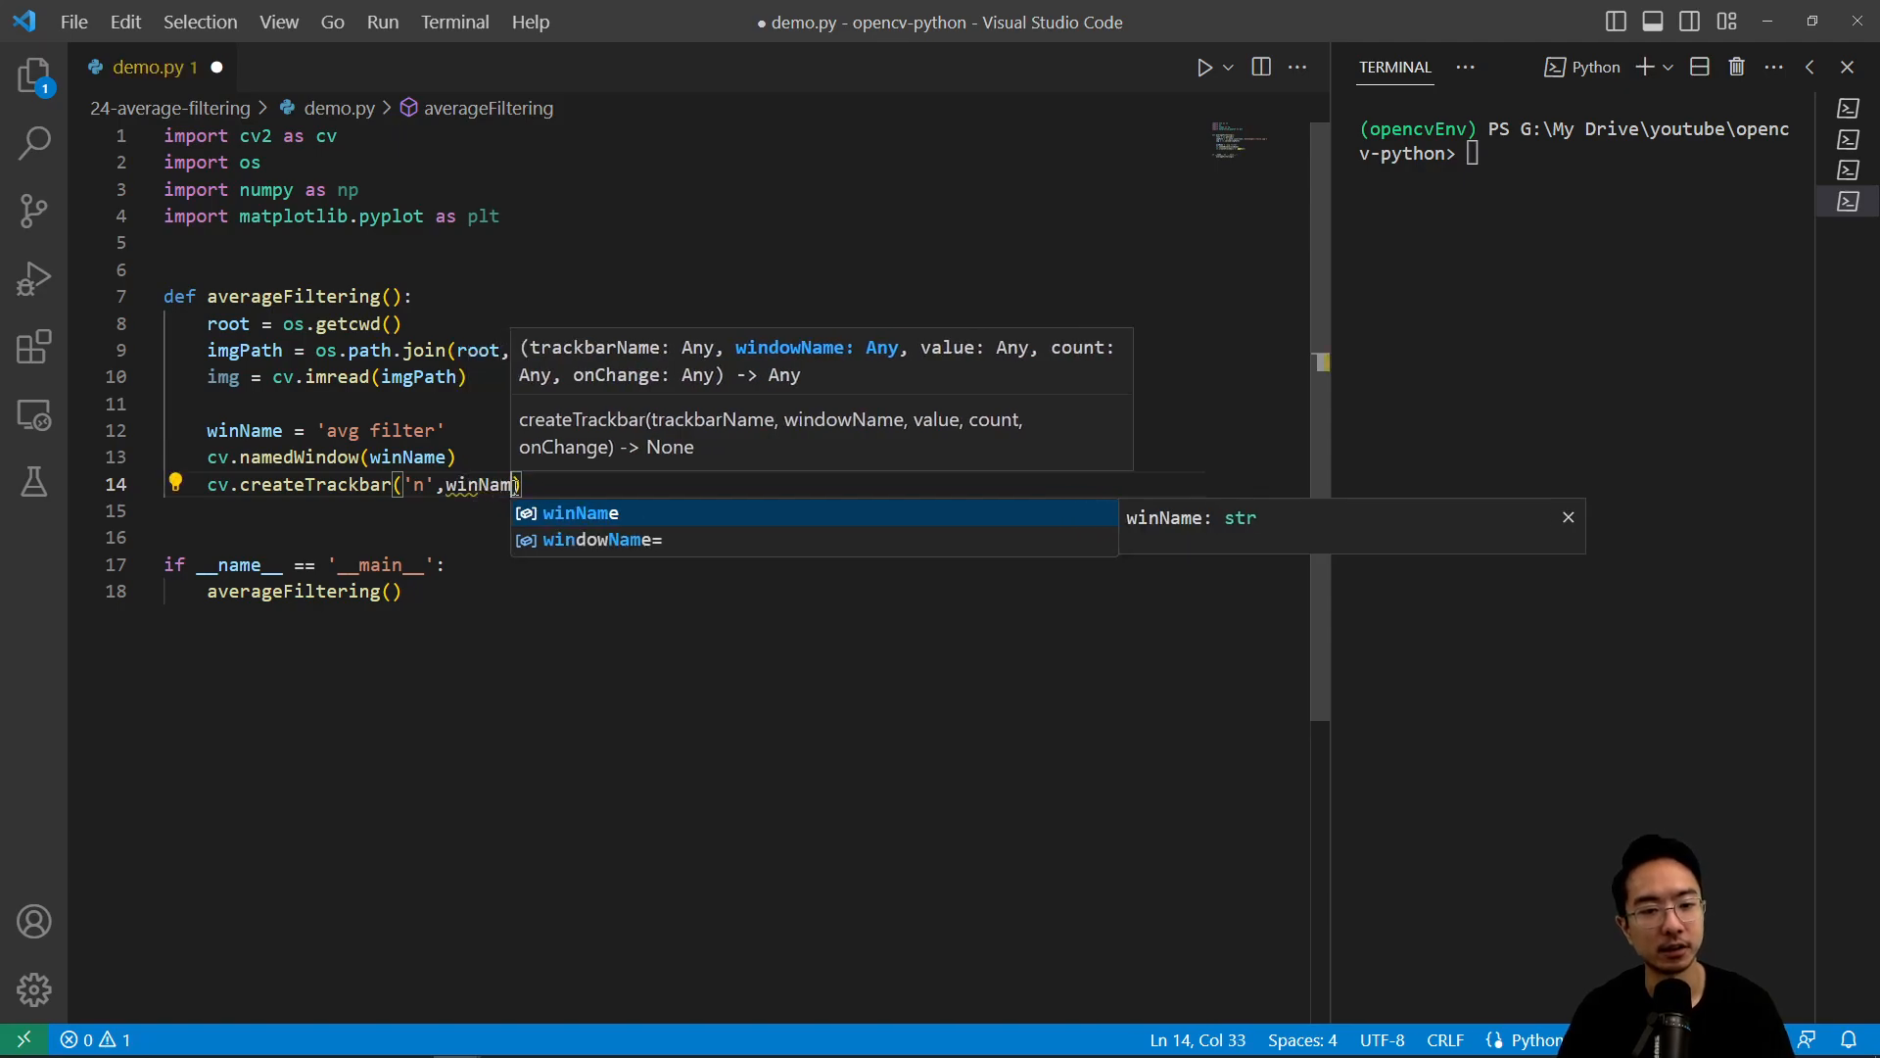
text(,1)
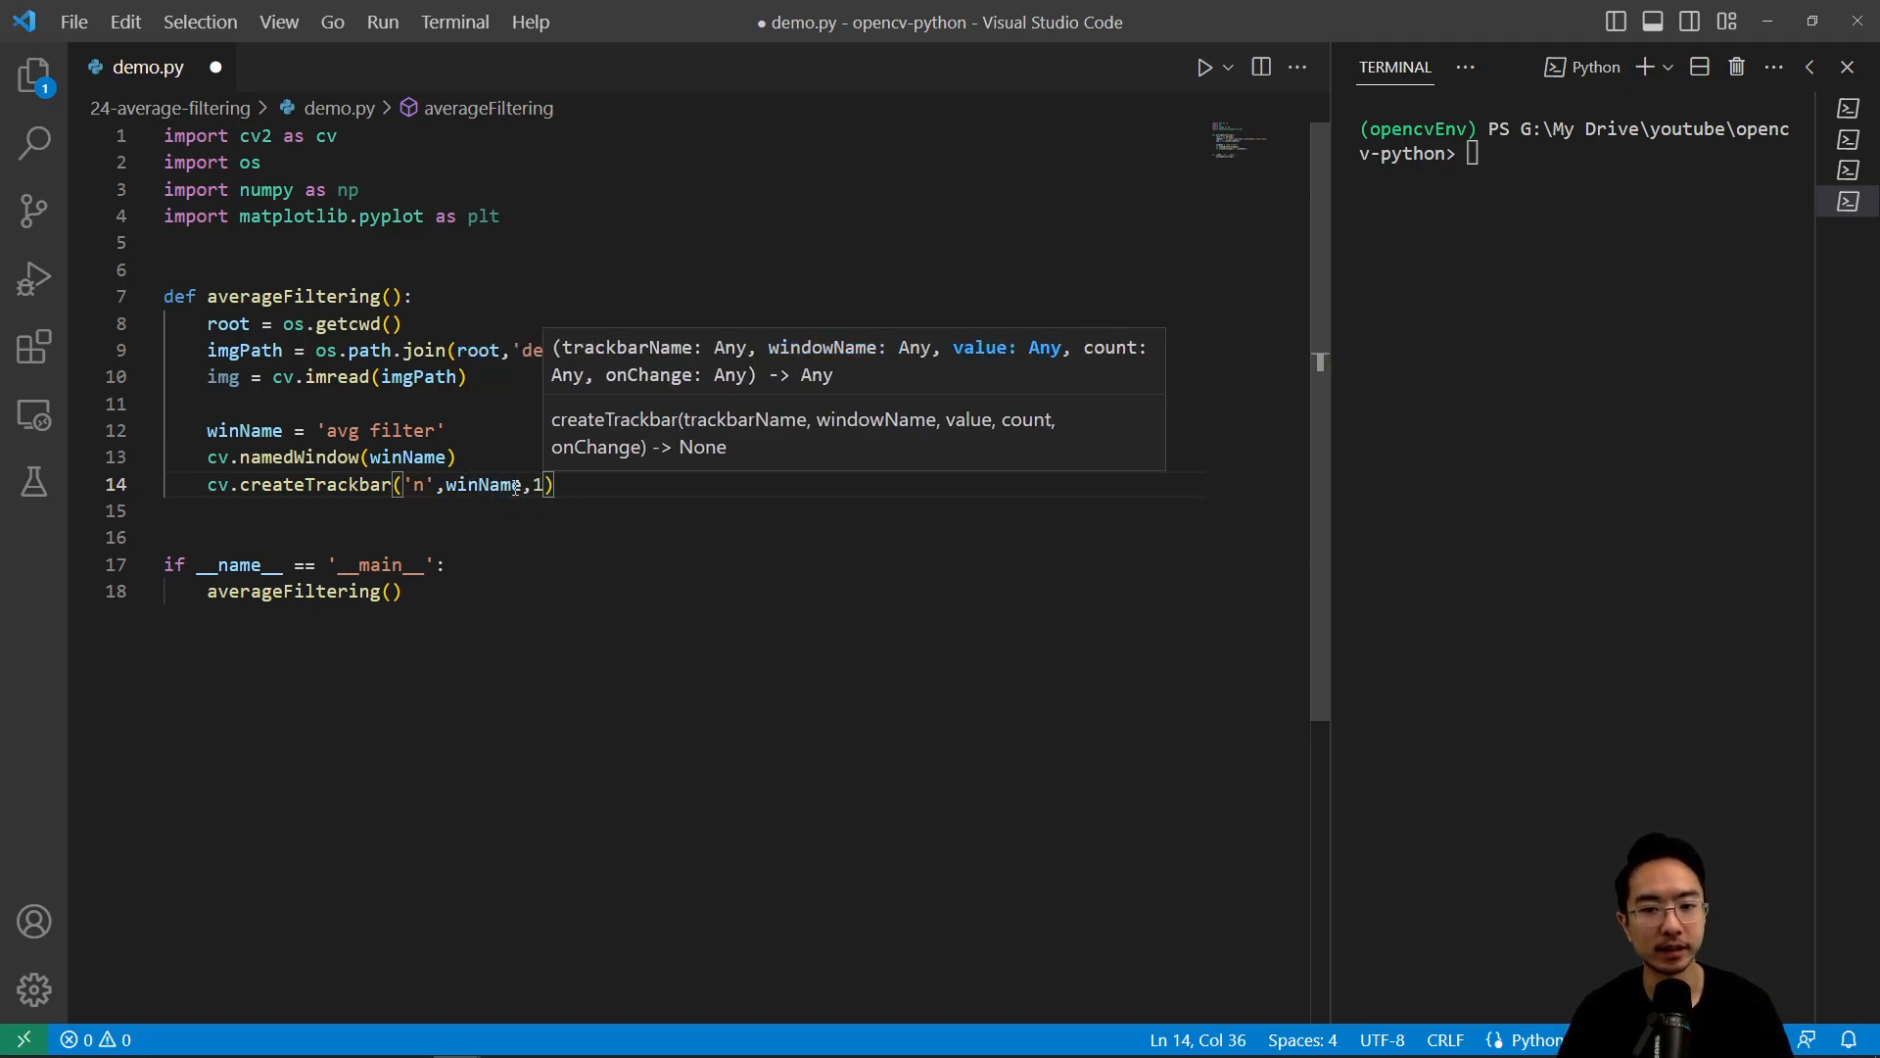
text(,)
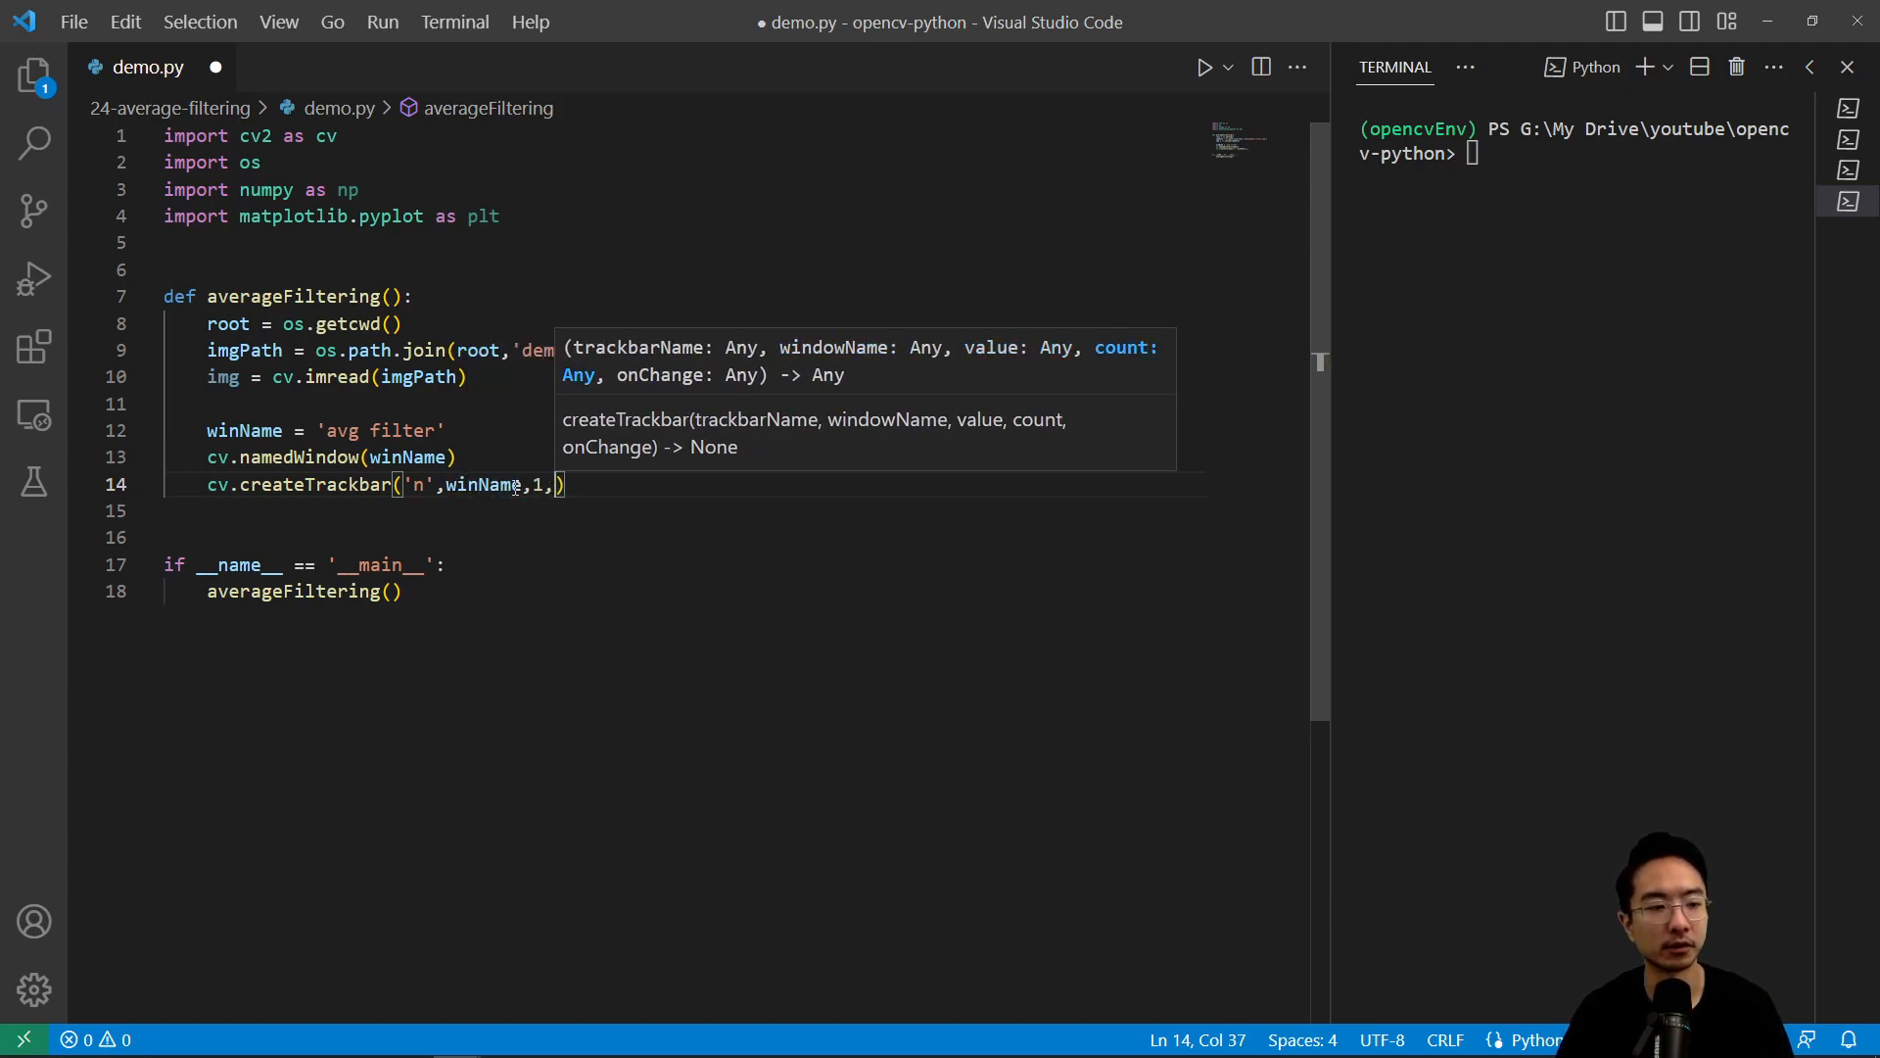
text(100)
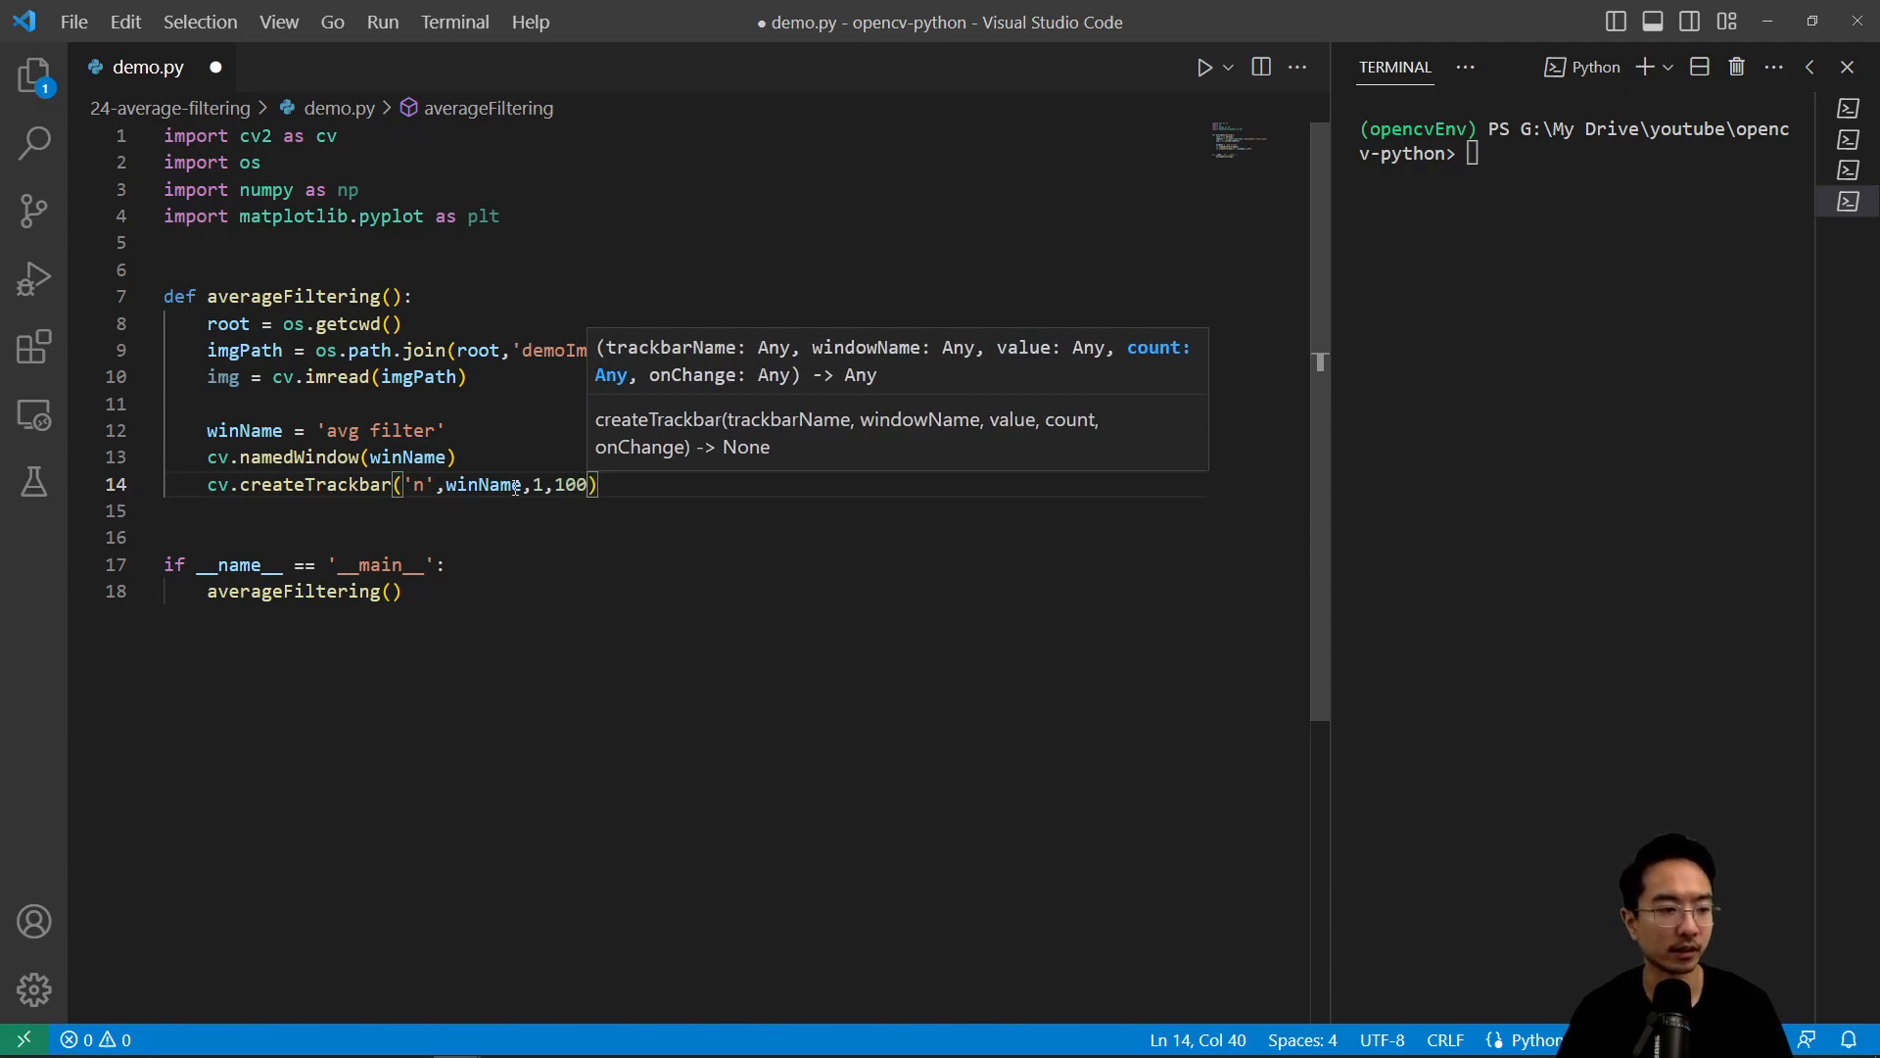
text(callback)
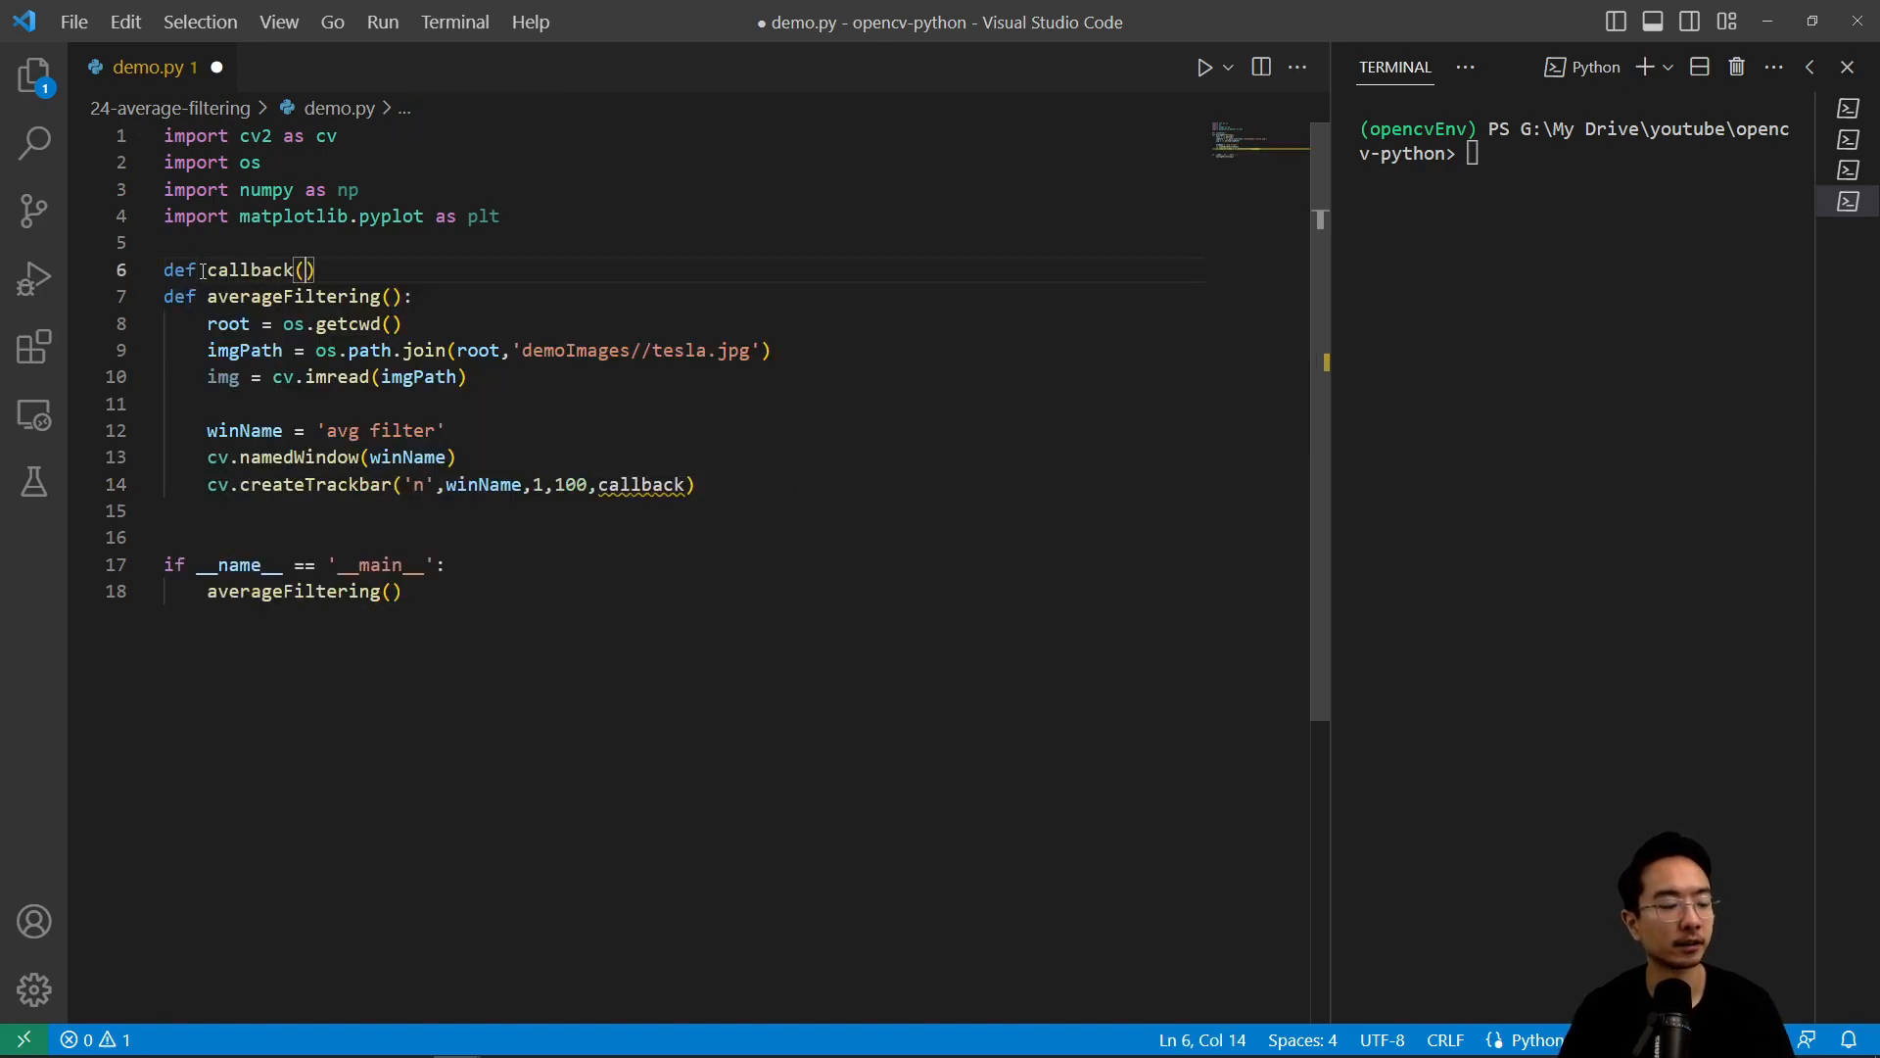
text(input))
text(pass)
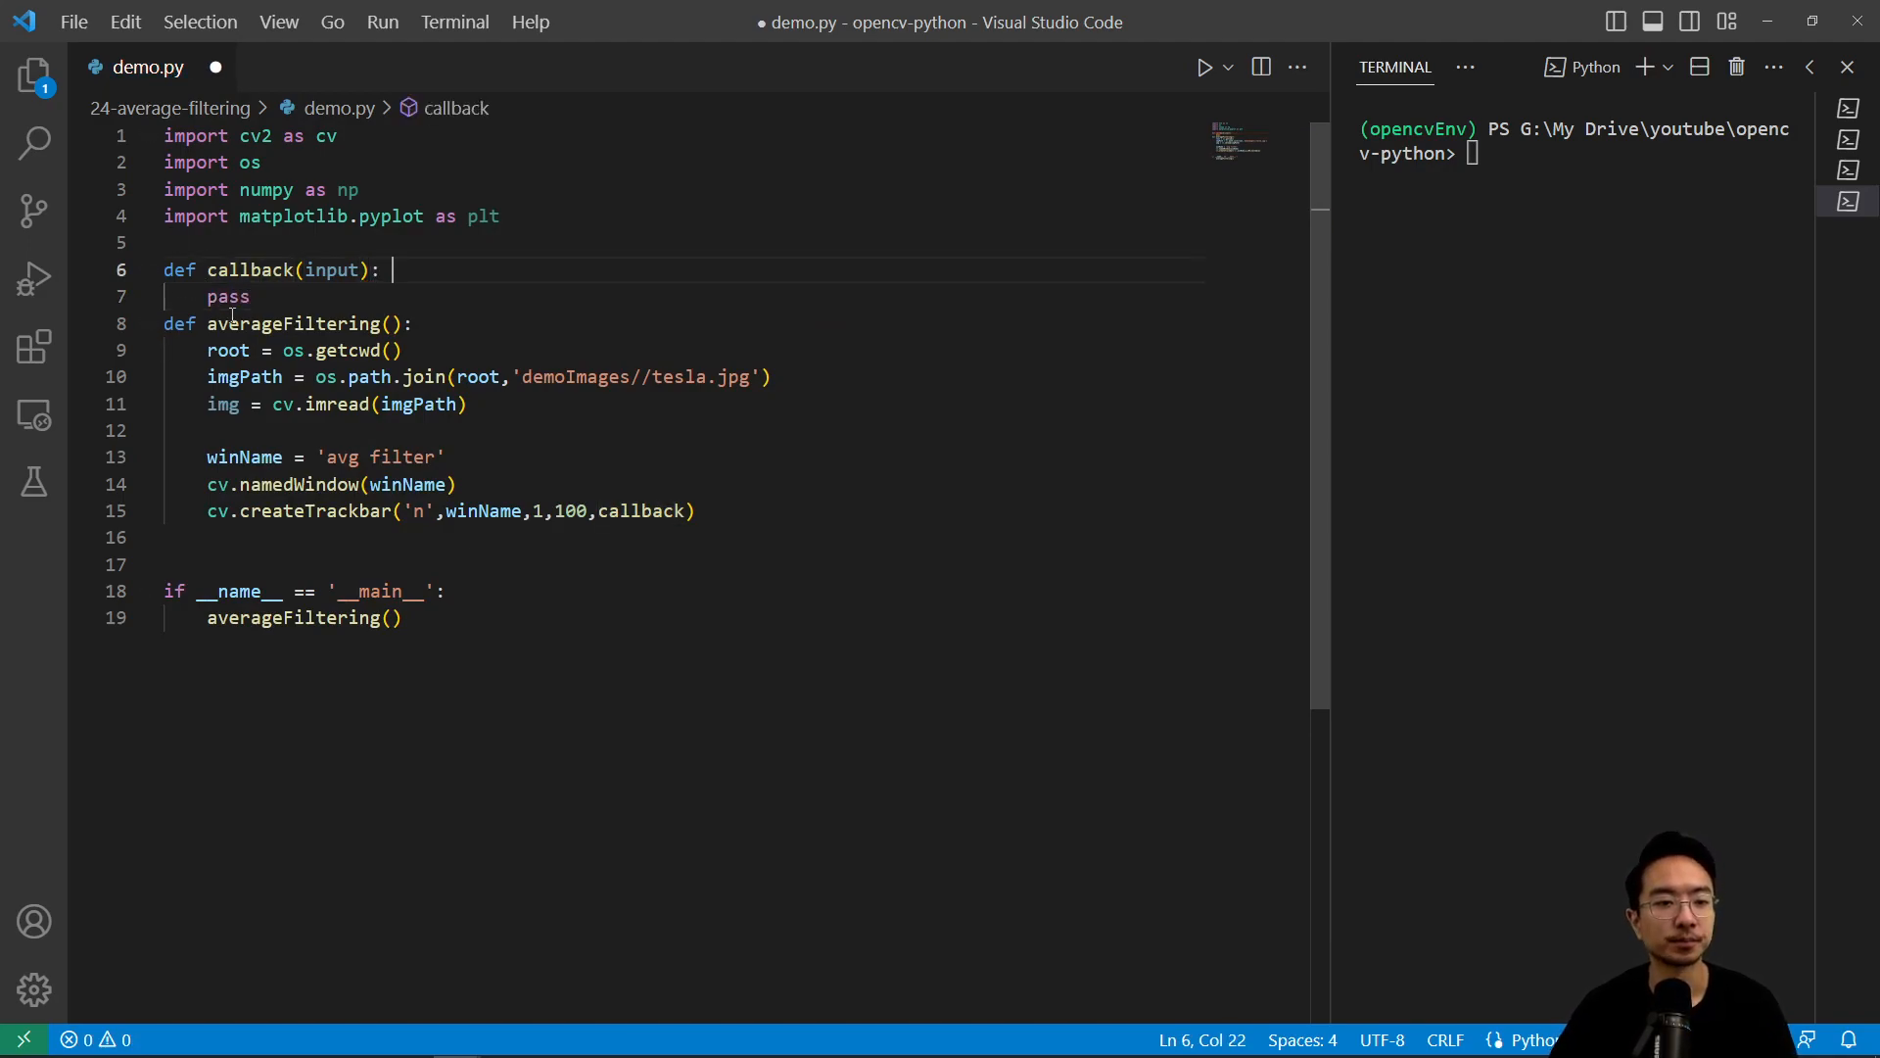
key(enter)
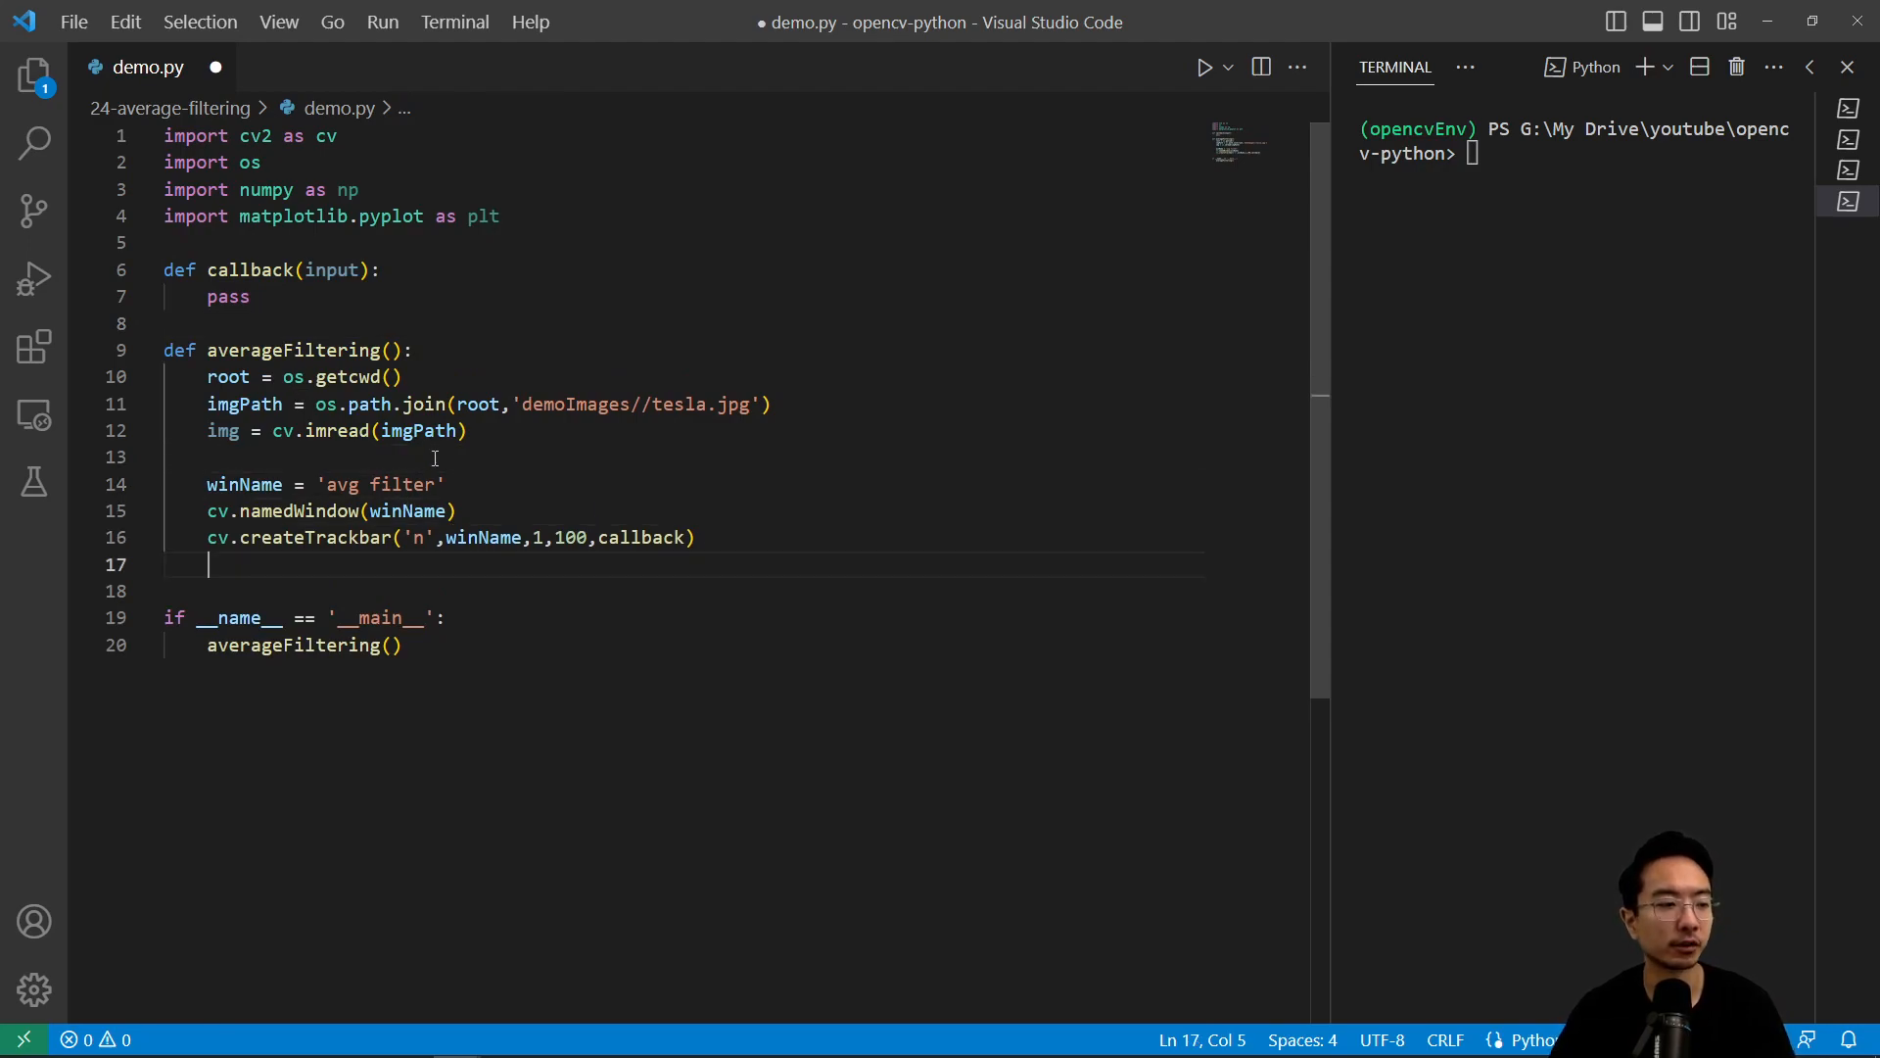
Read height and width from img.shape and scale both by 1/4 as integers
key(enter)
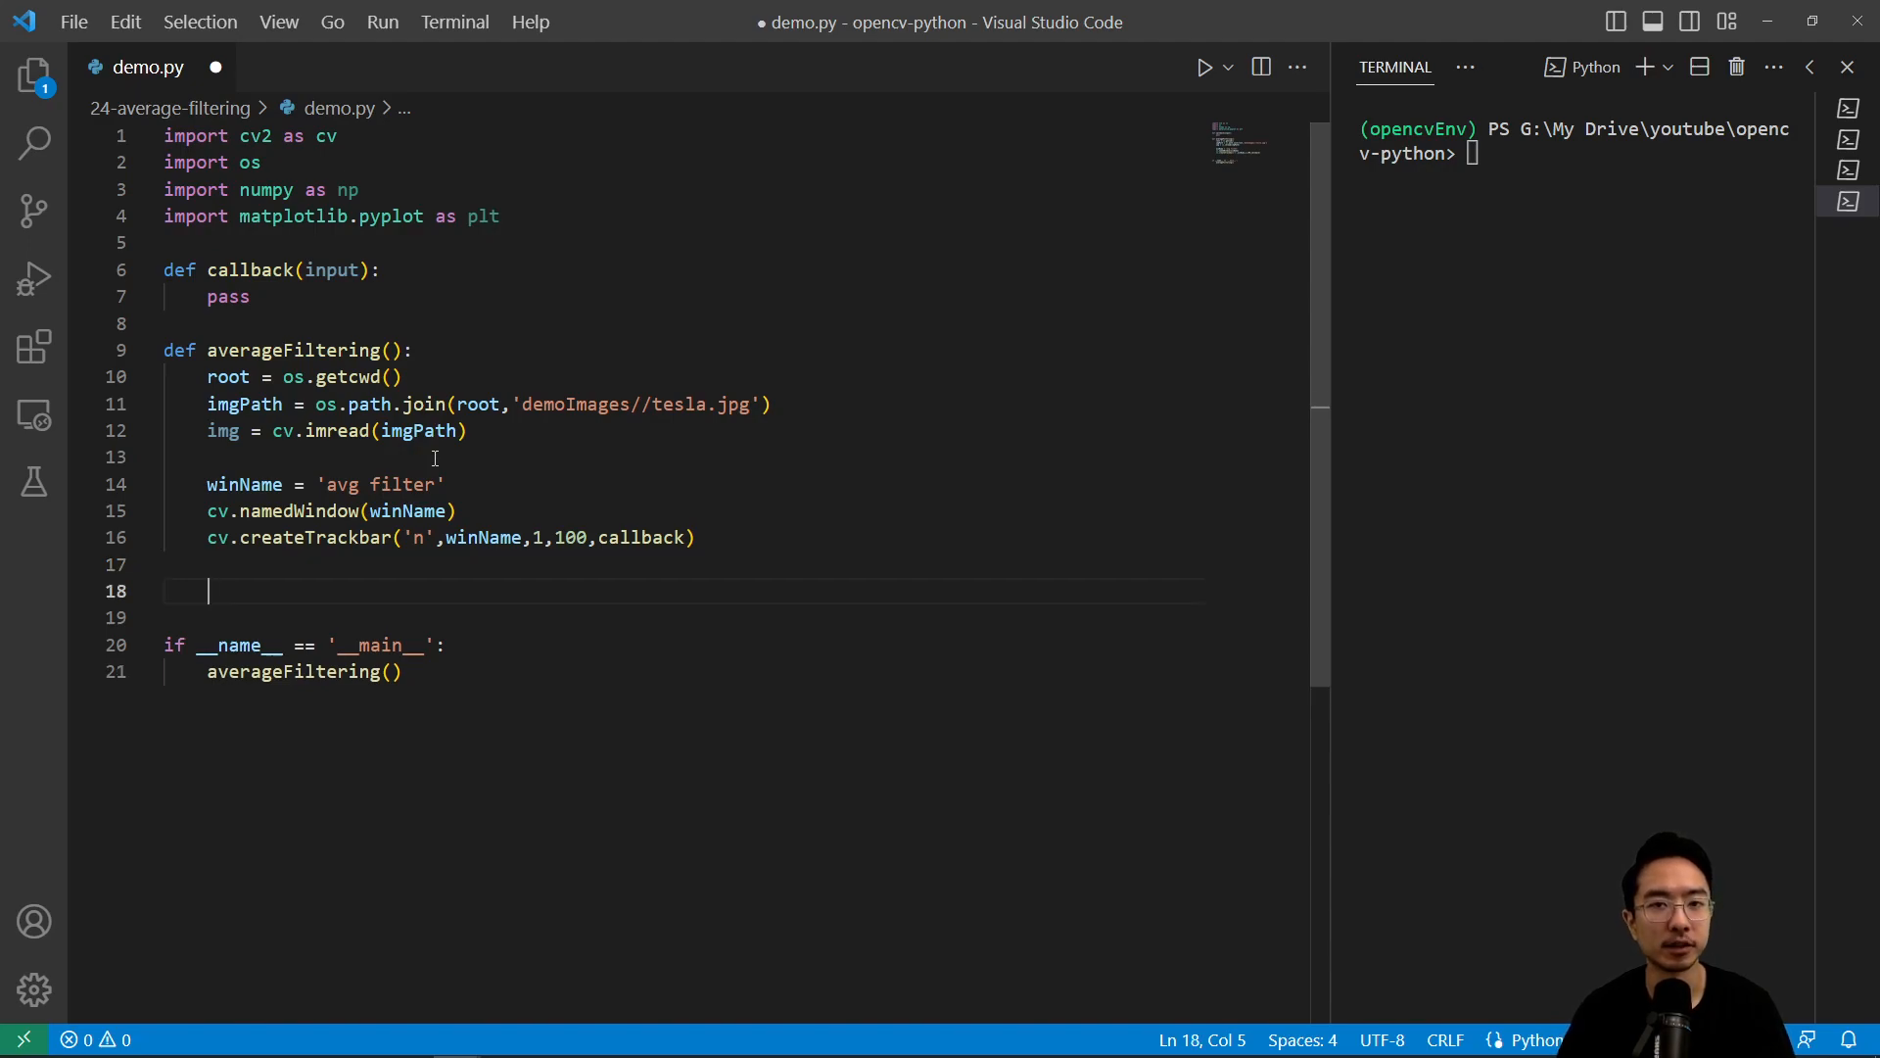
text(h)
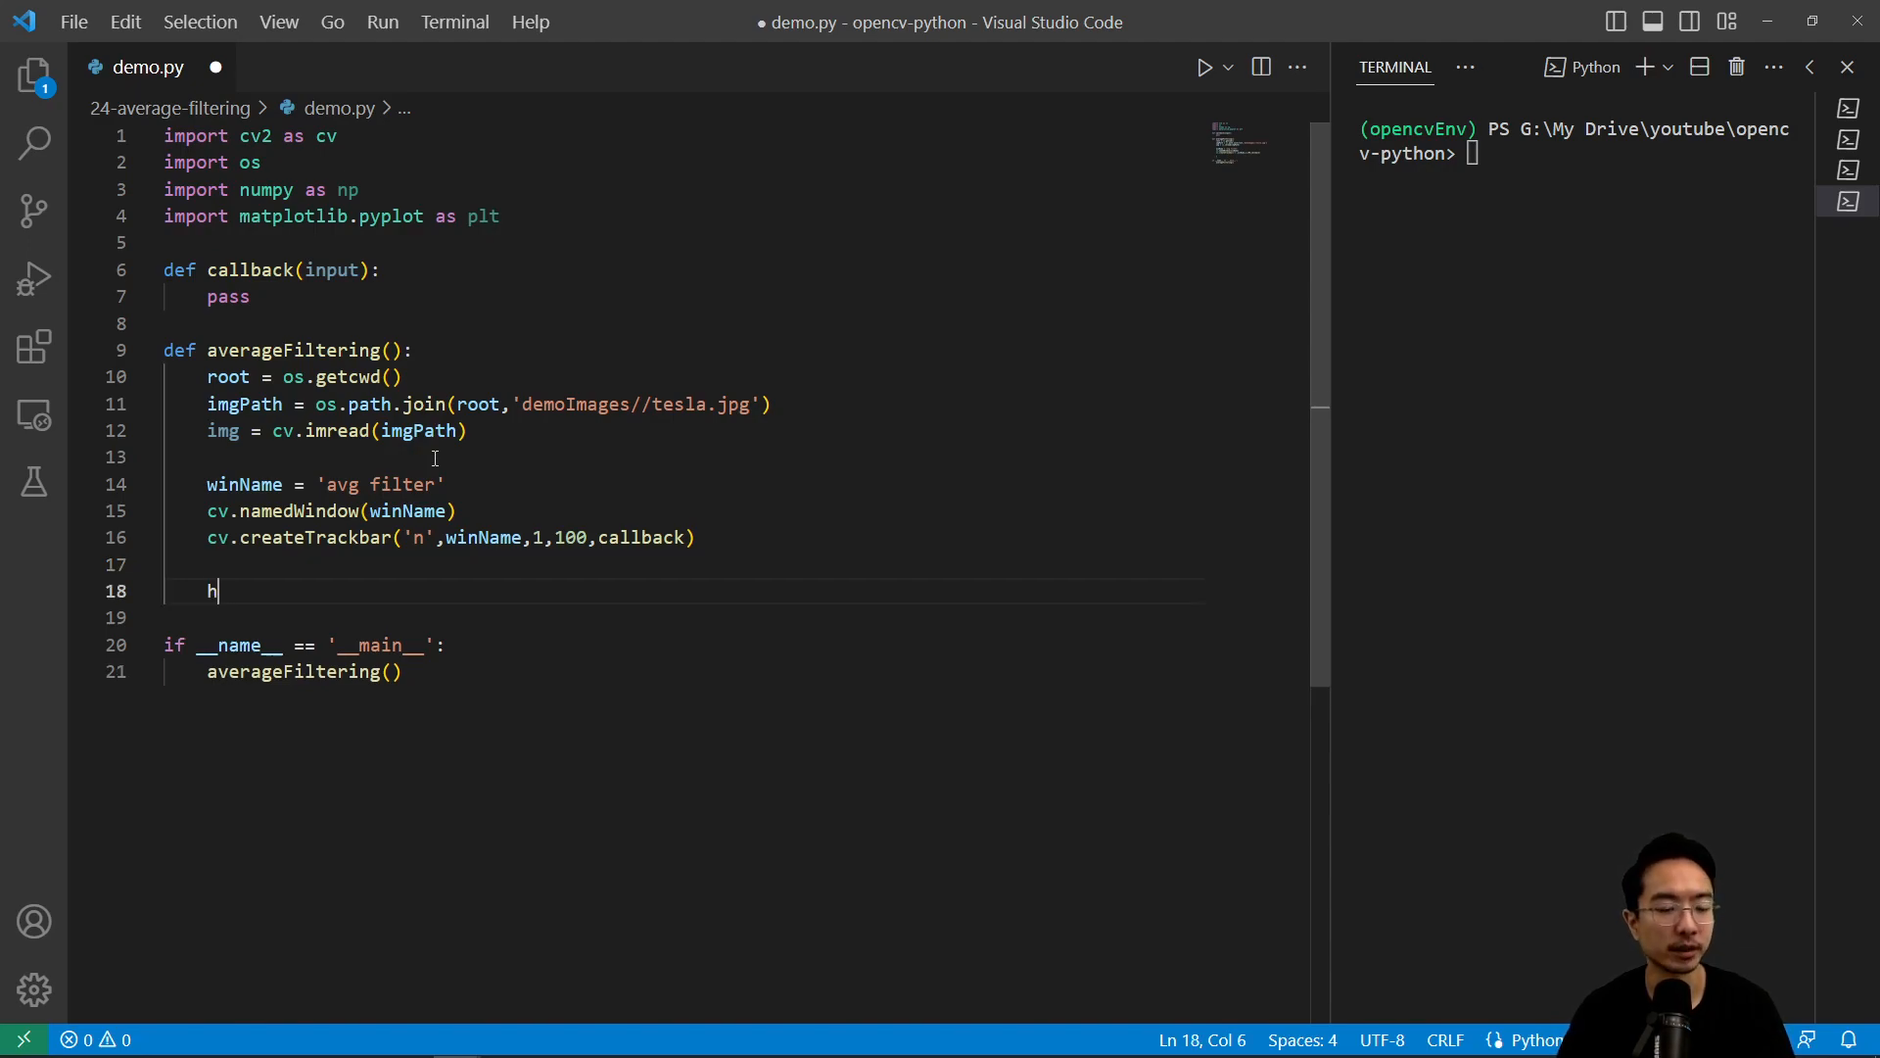
text(eight,width,_ = i)
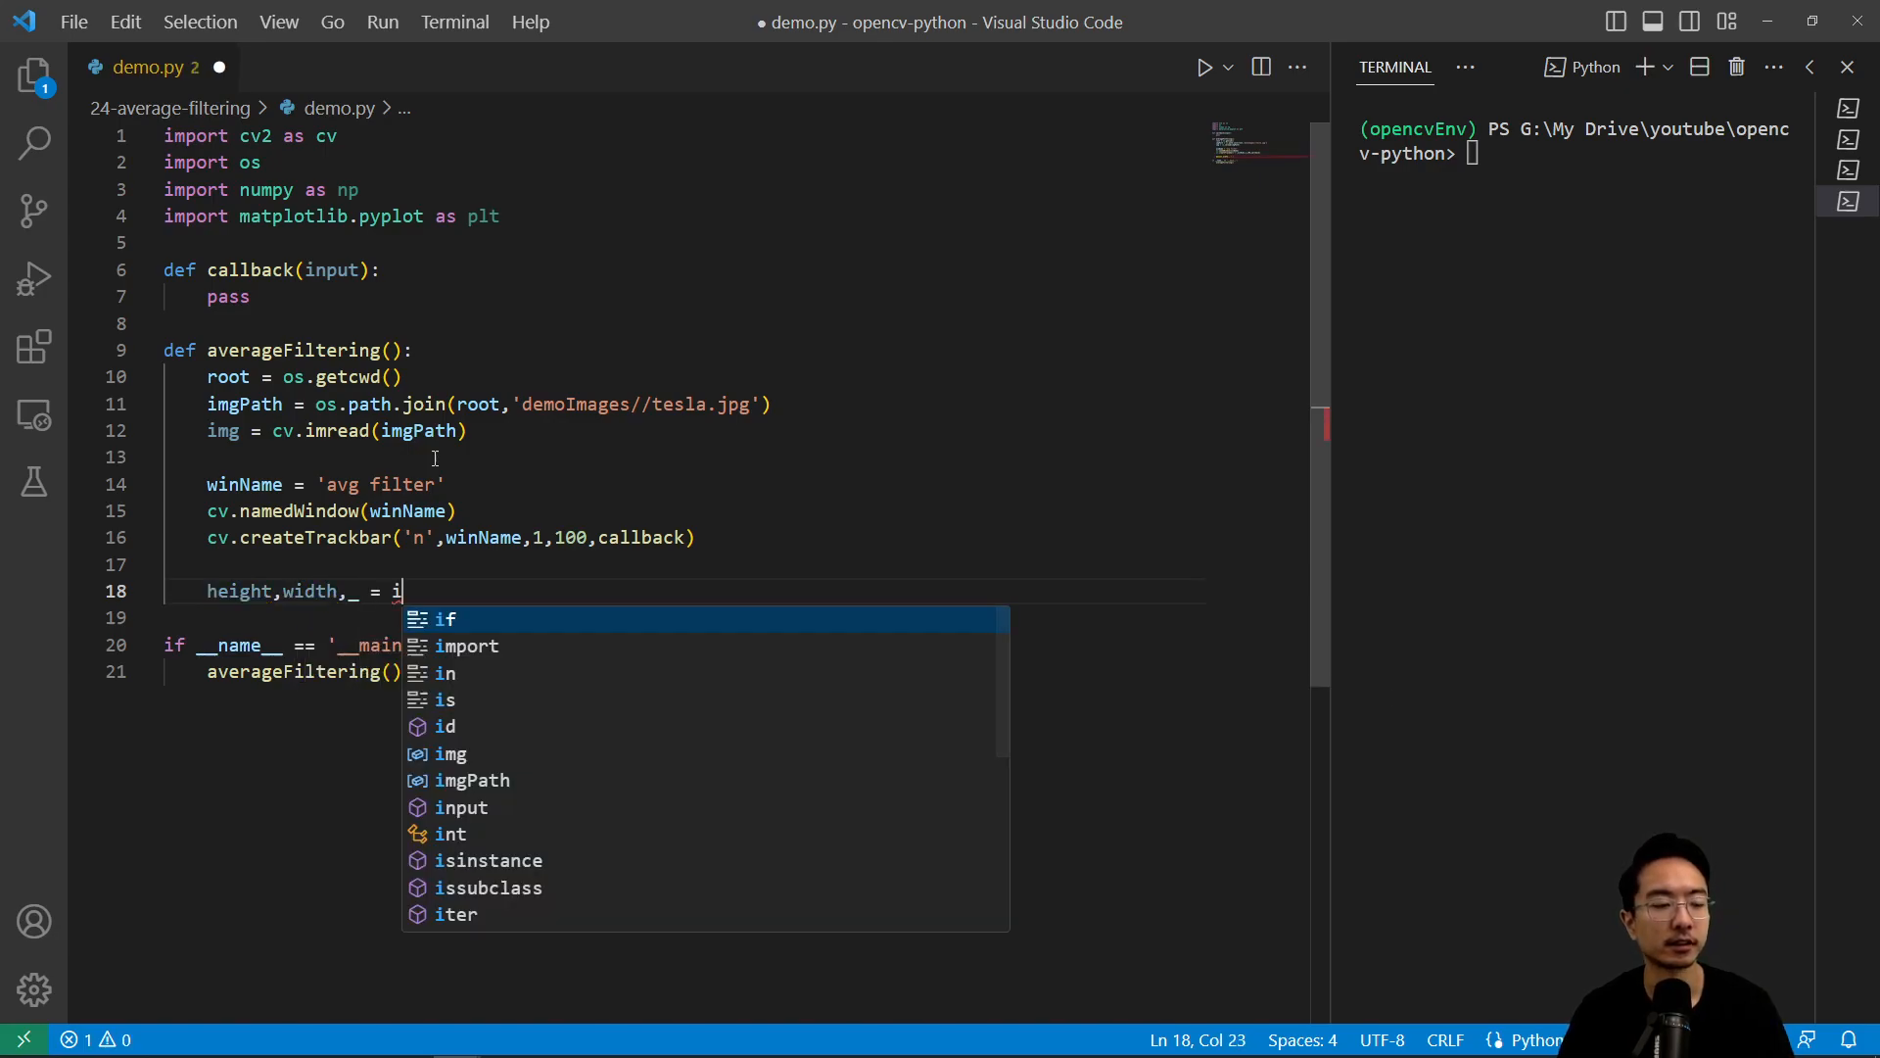
text(mg.shape)
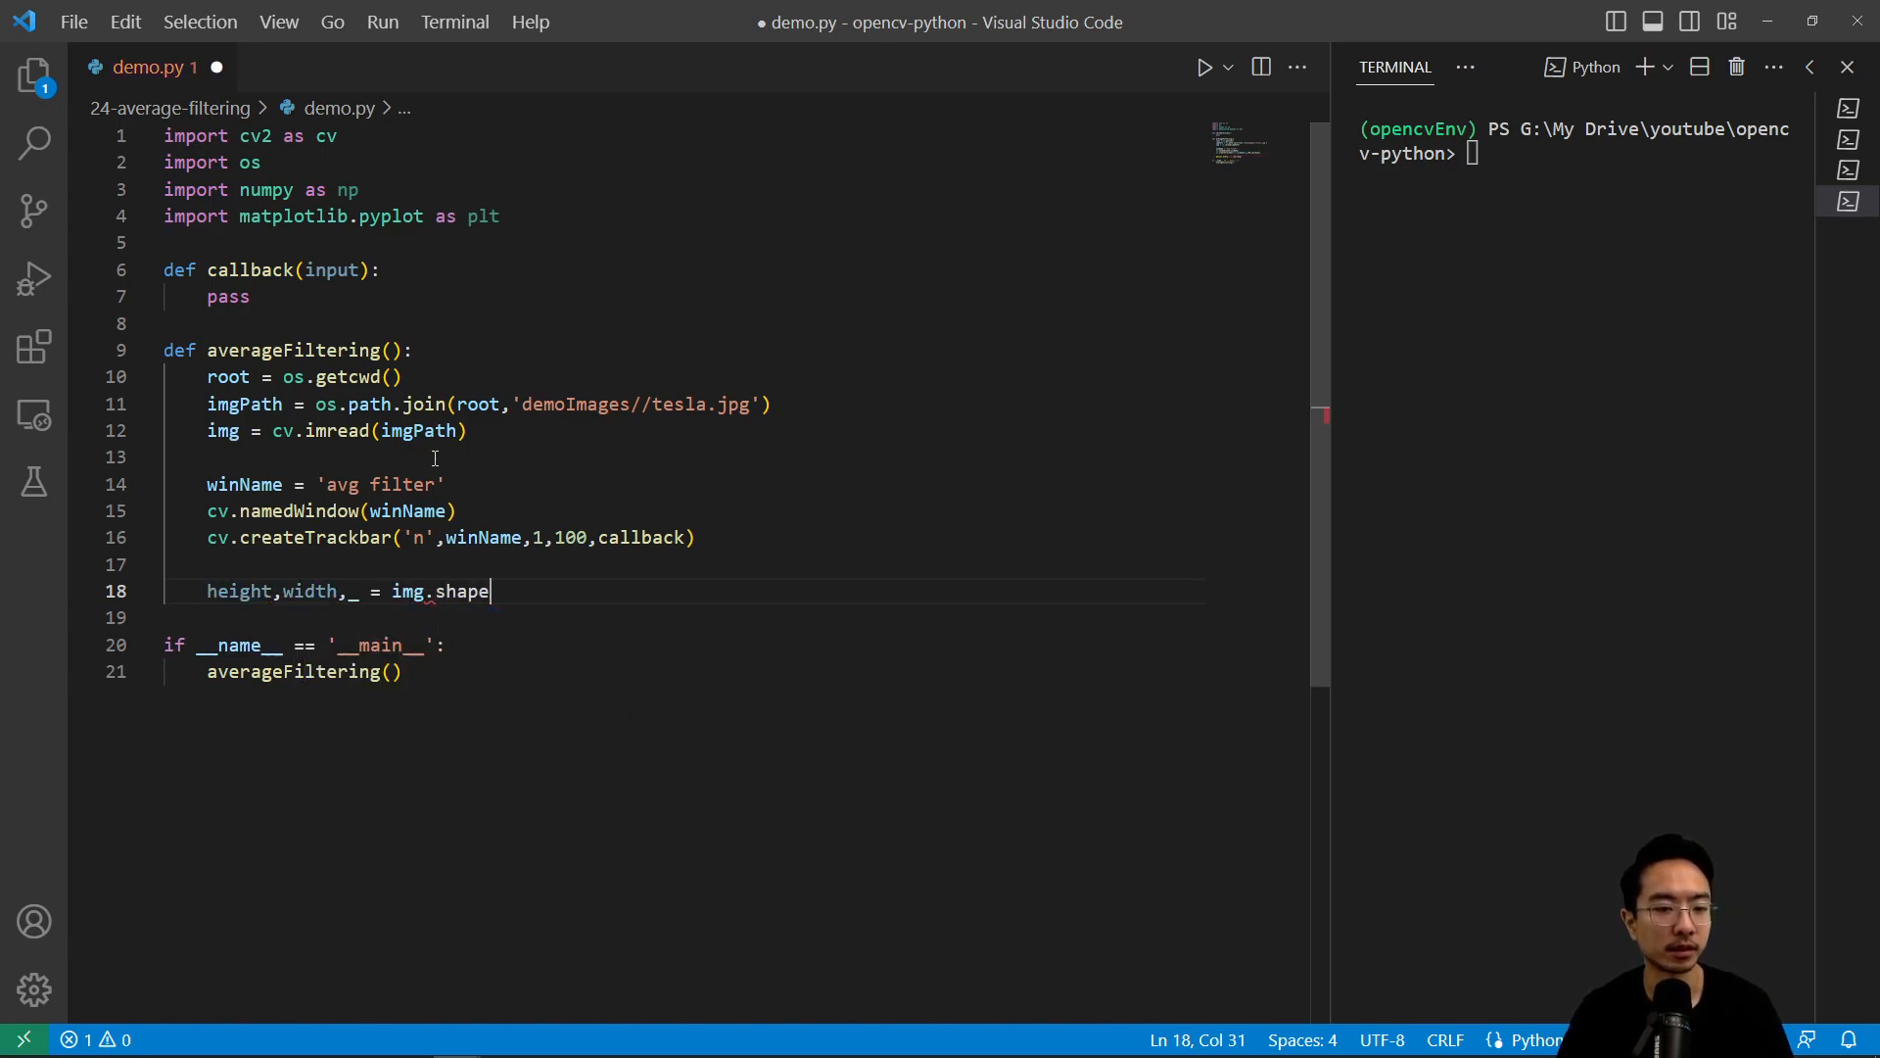
text(w)
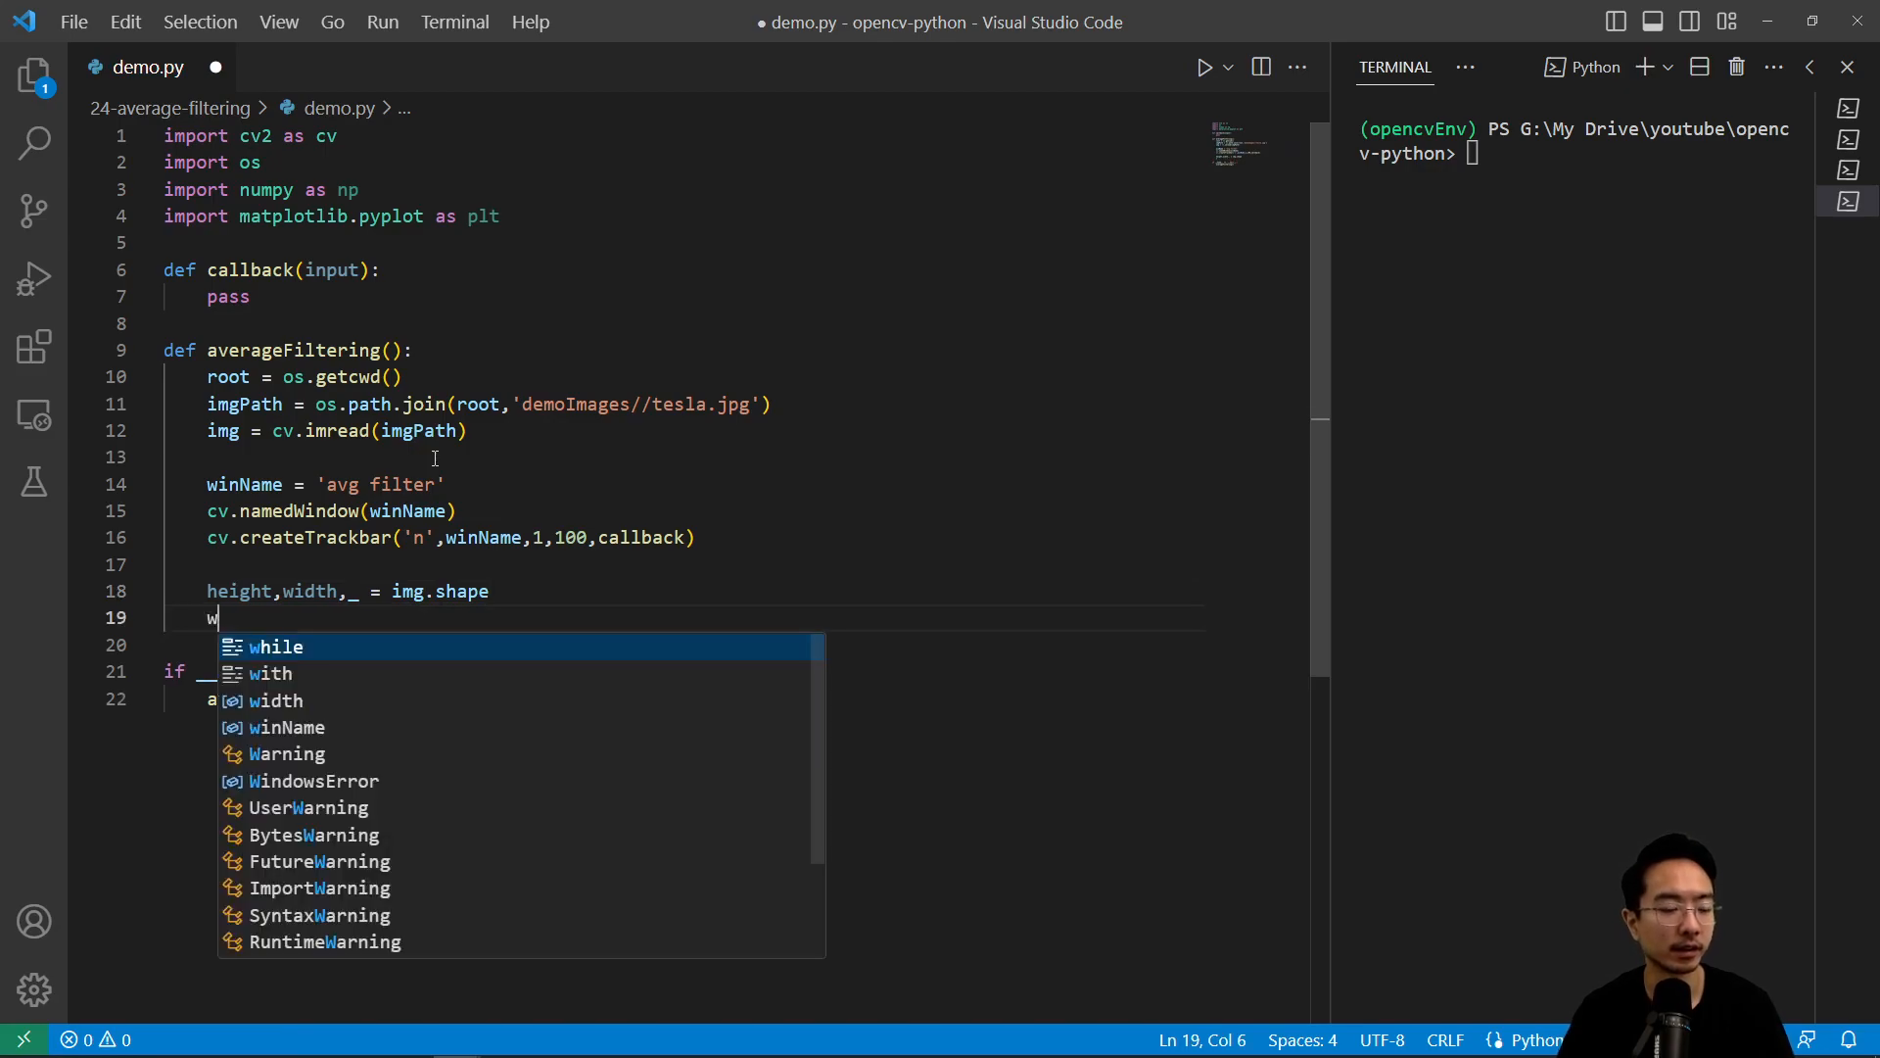
text(cale = 1/4)
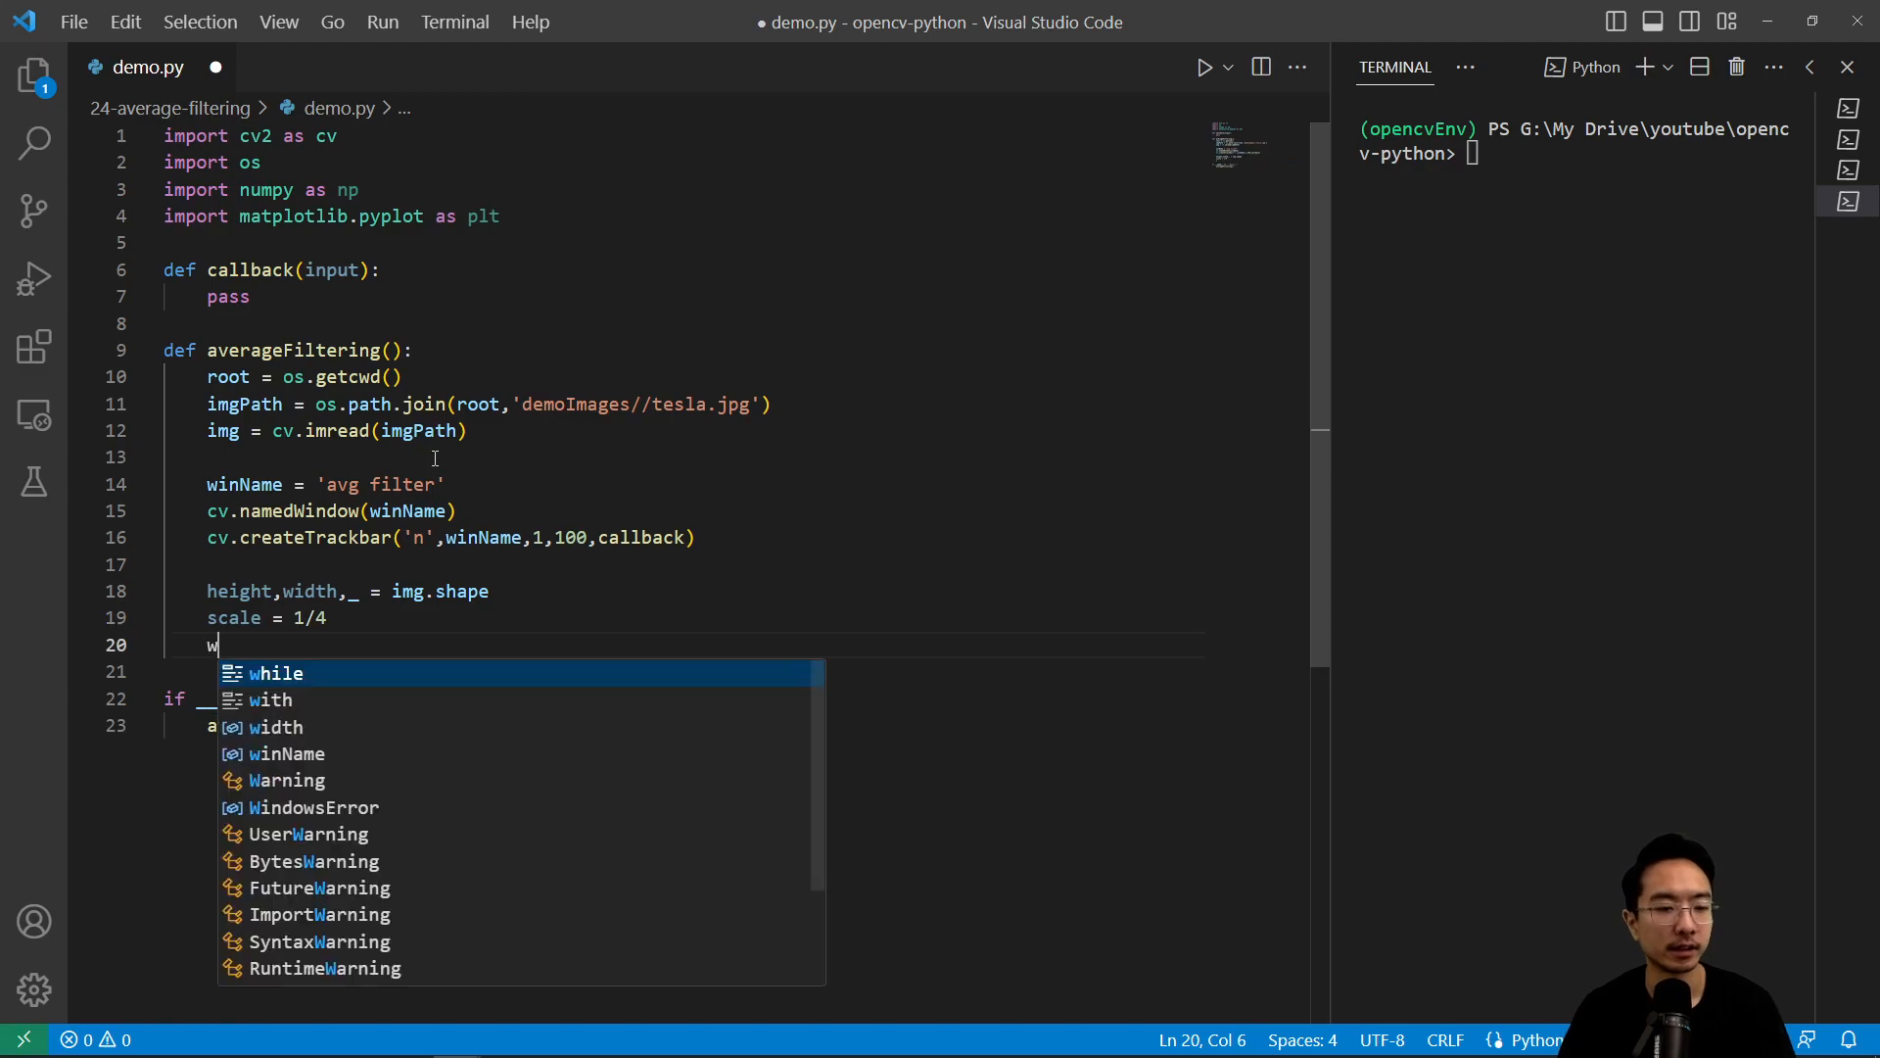
text(idth =)
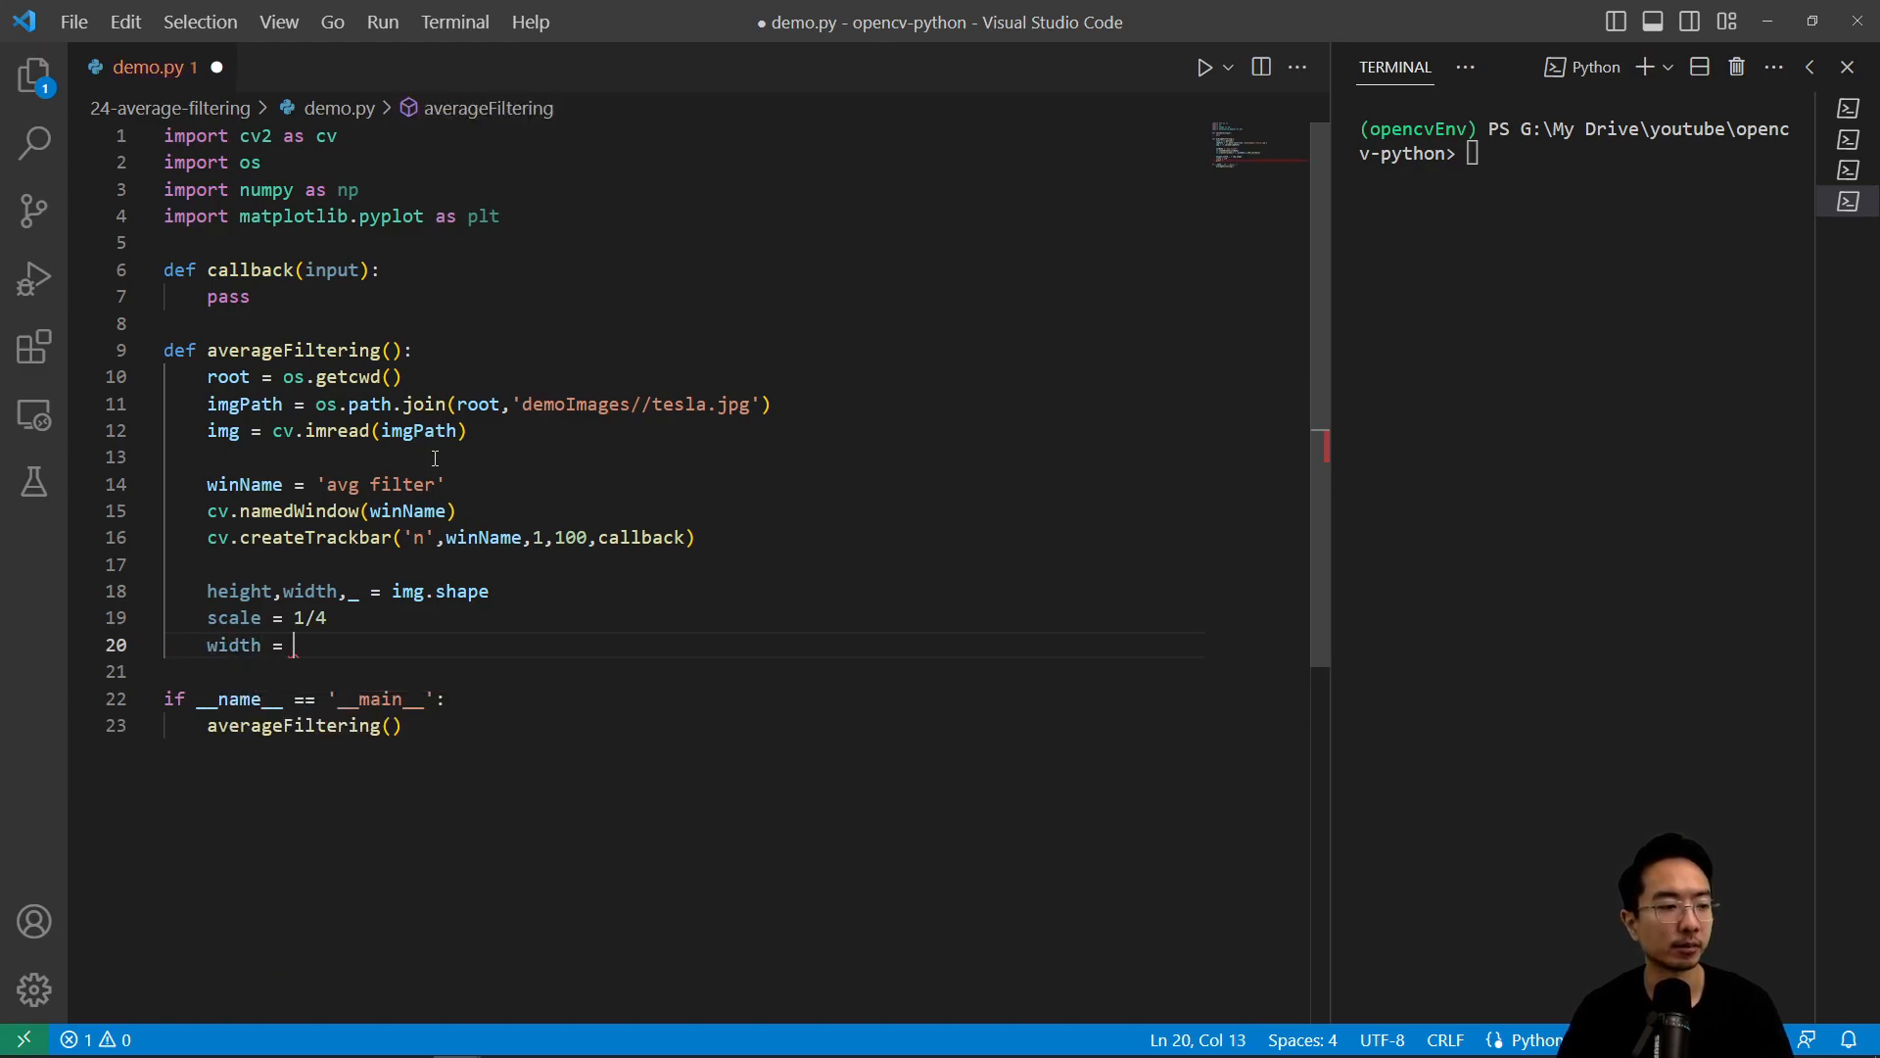
text(int(win)
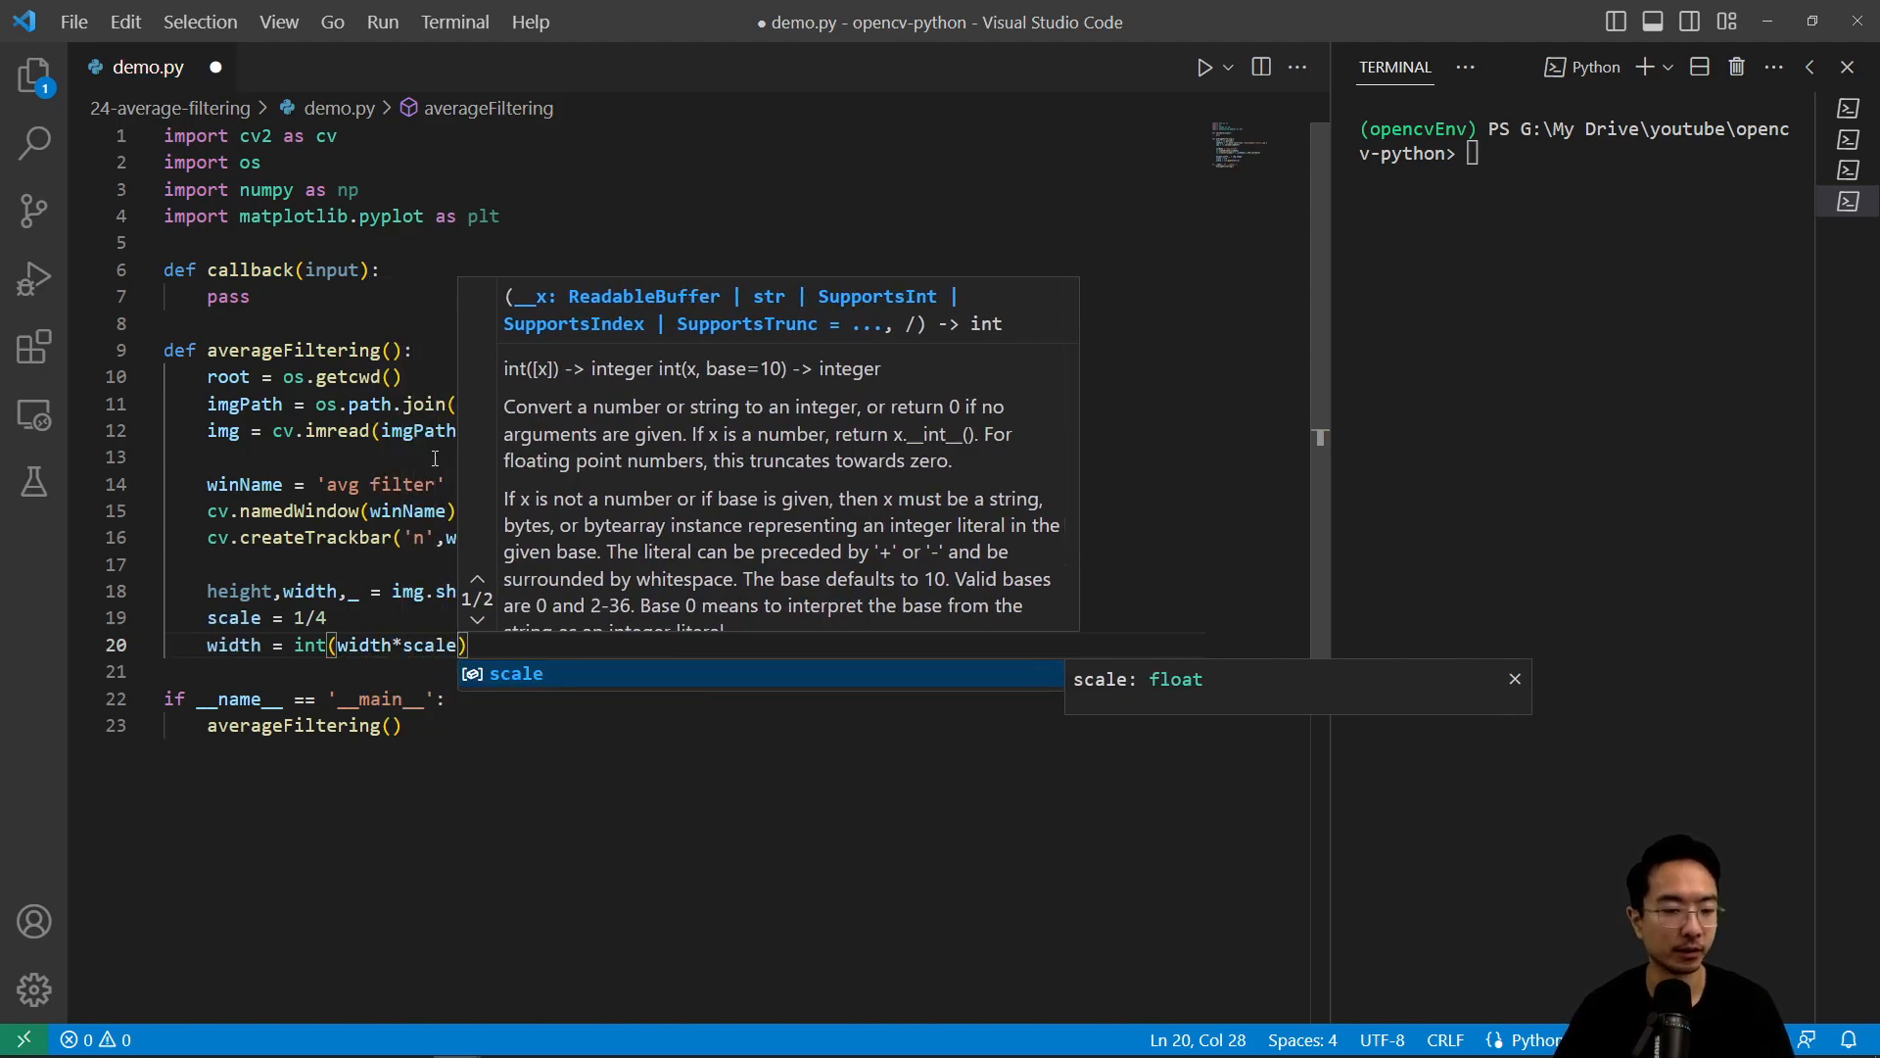
key(Enter)
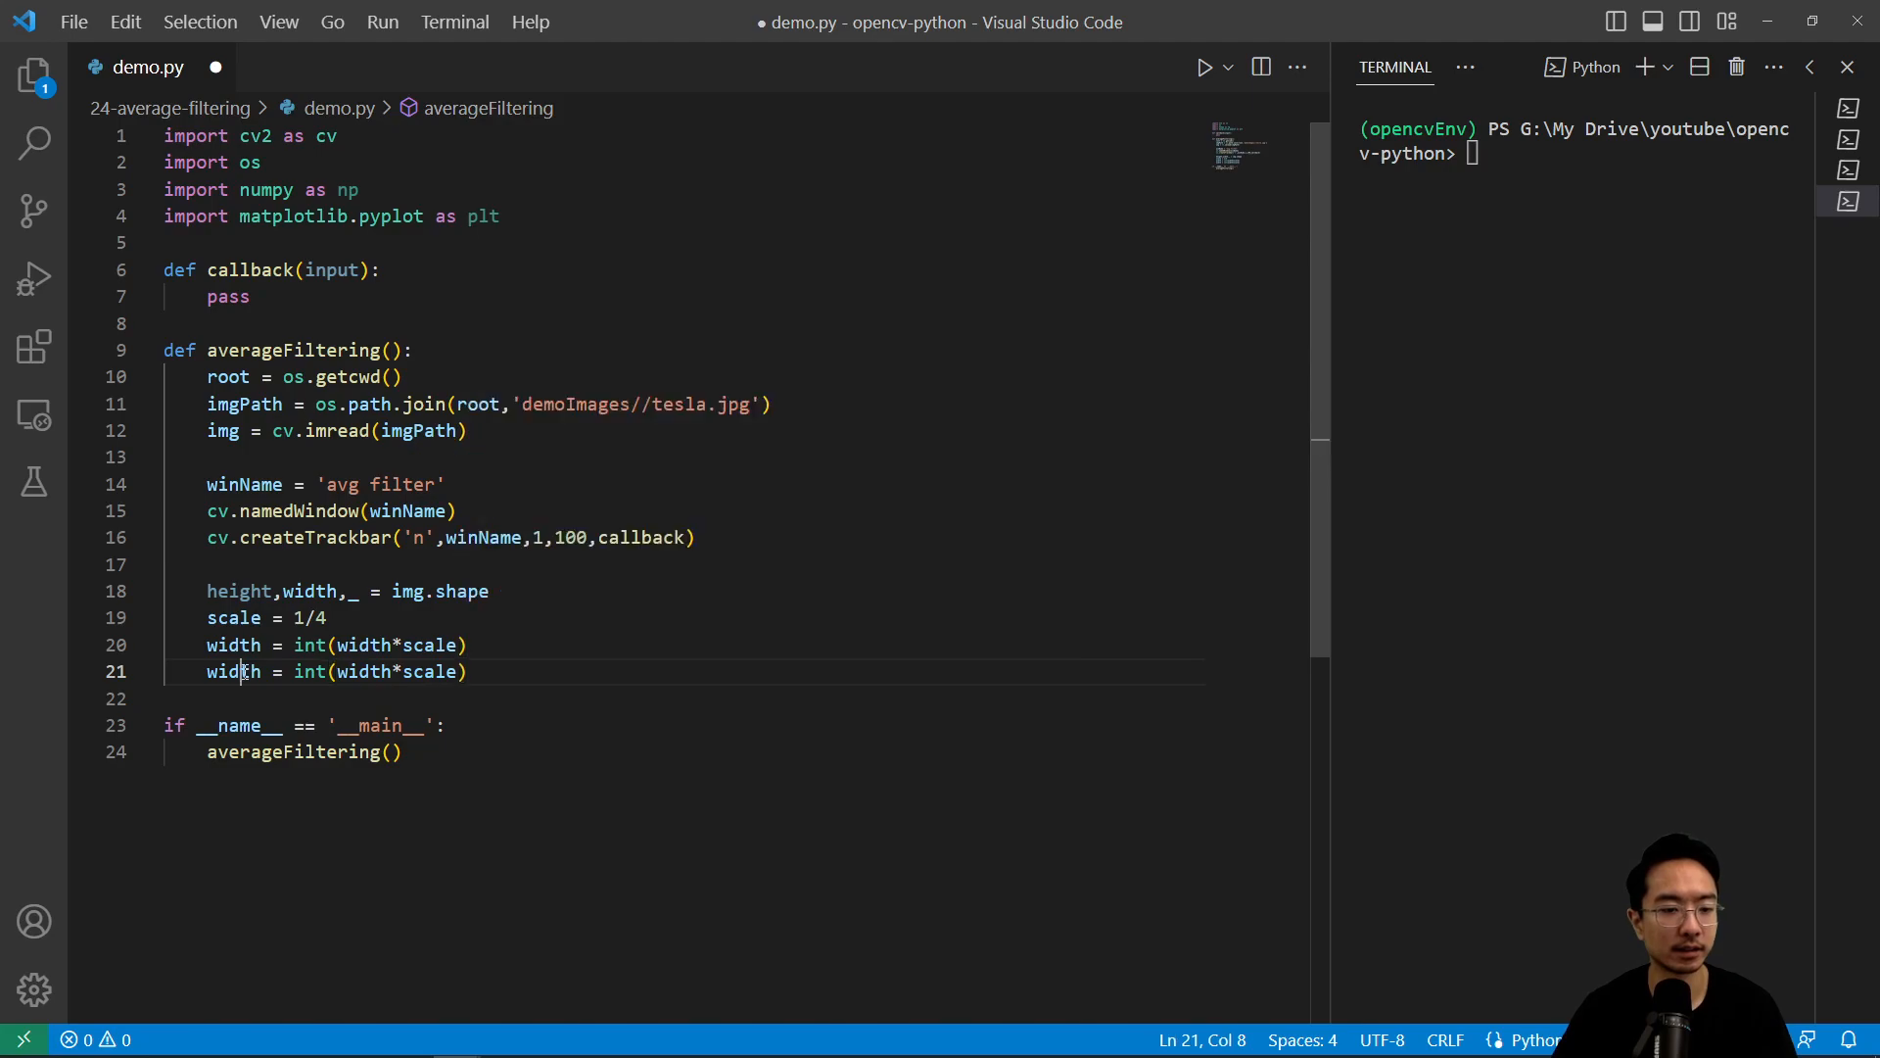
text(heigh)
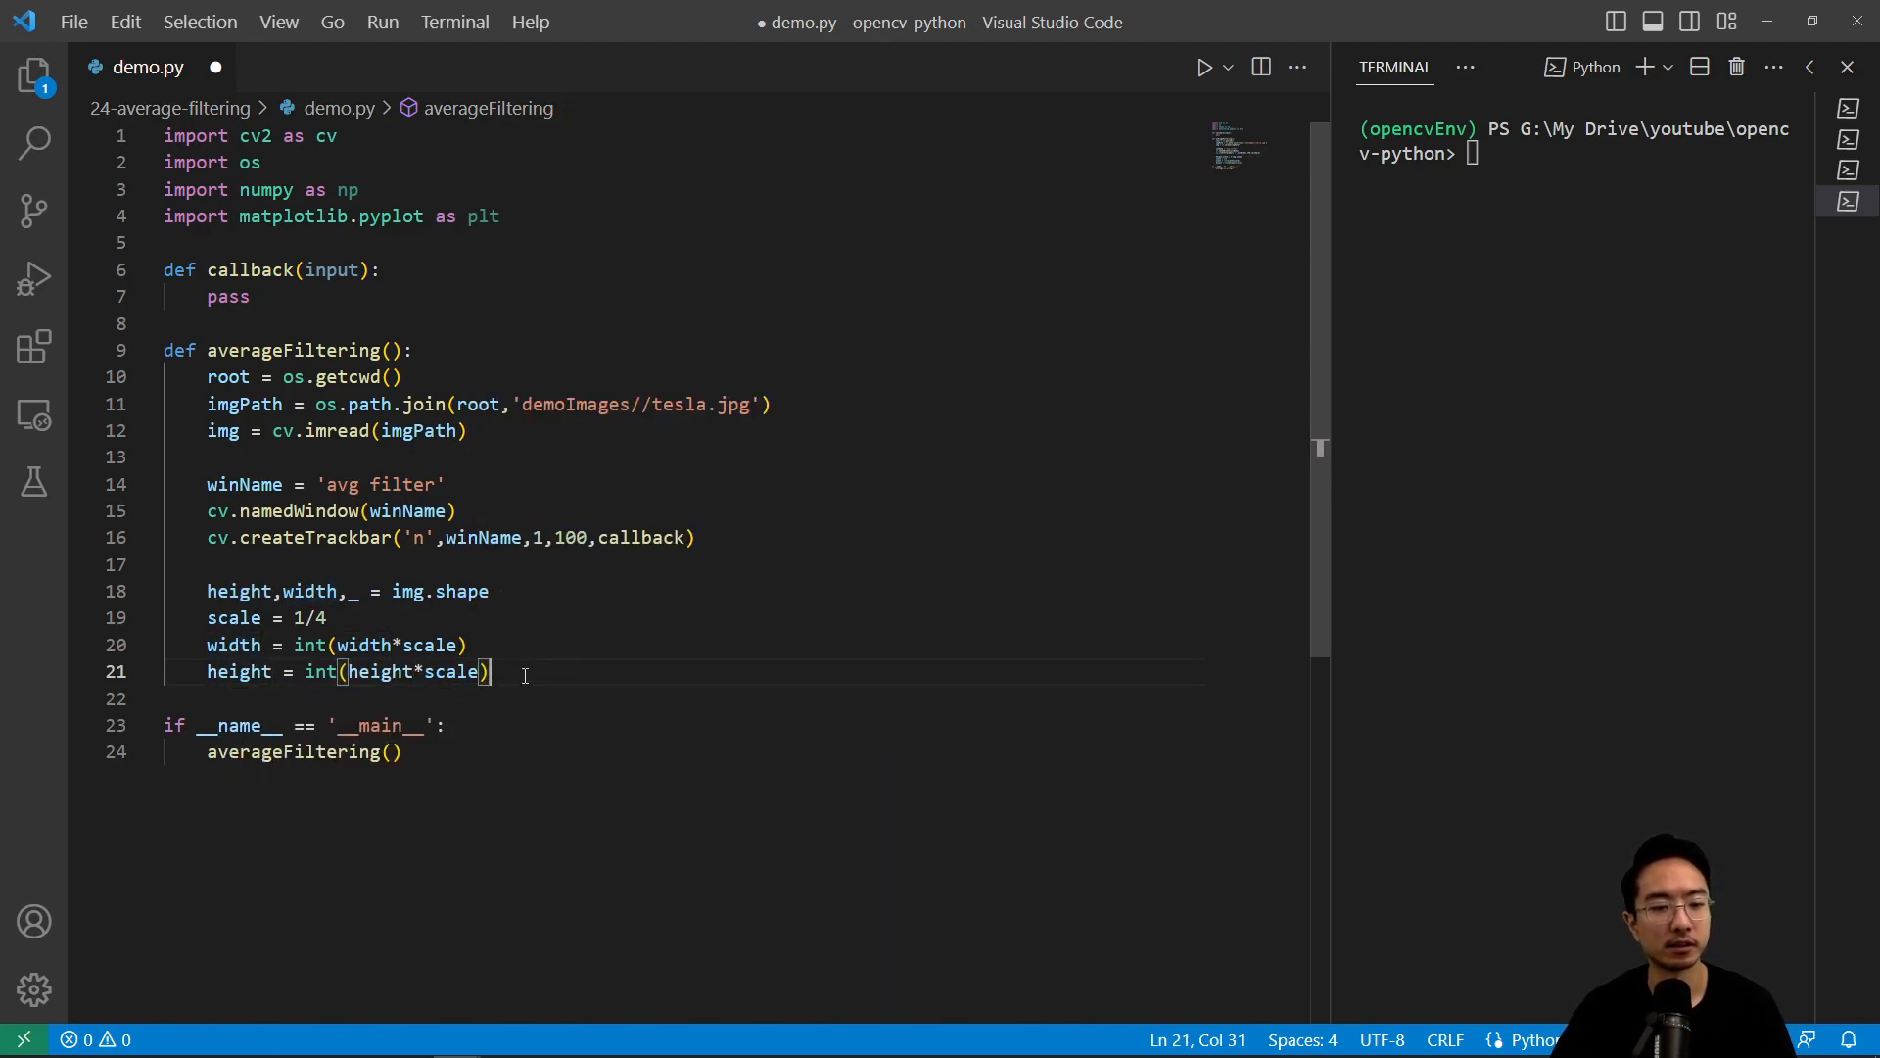
key(enter)
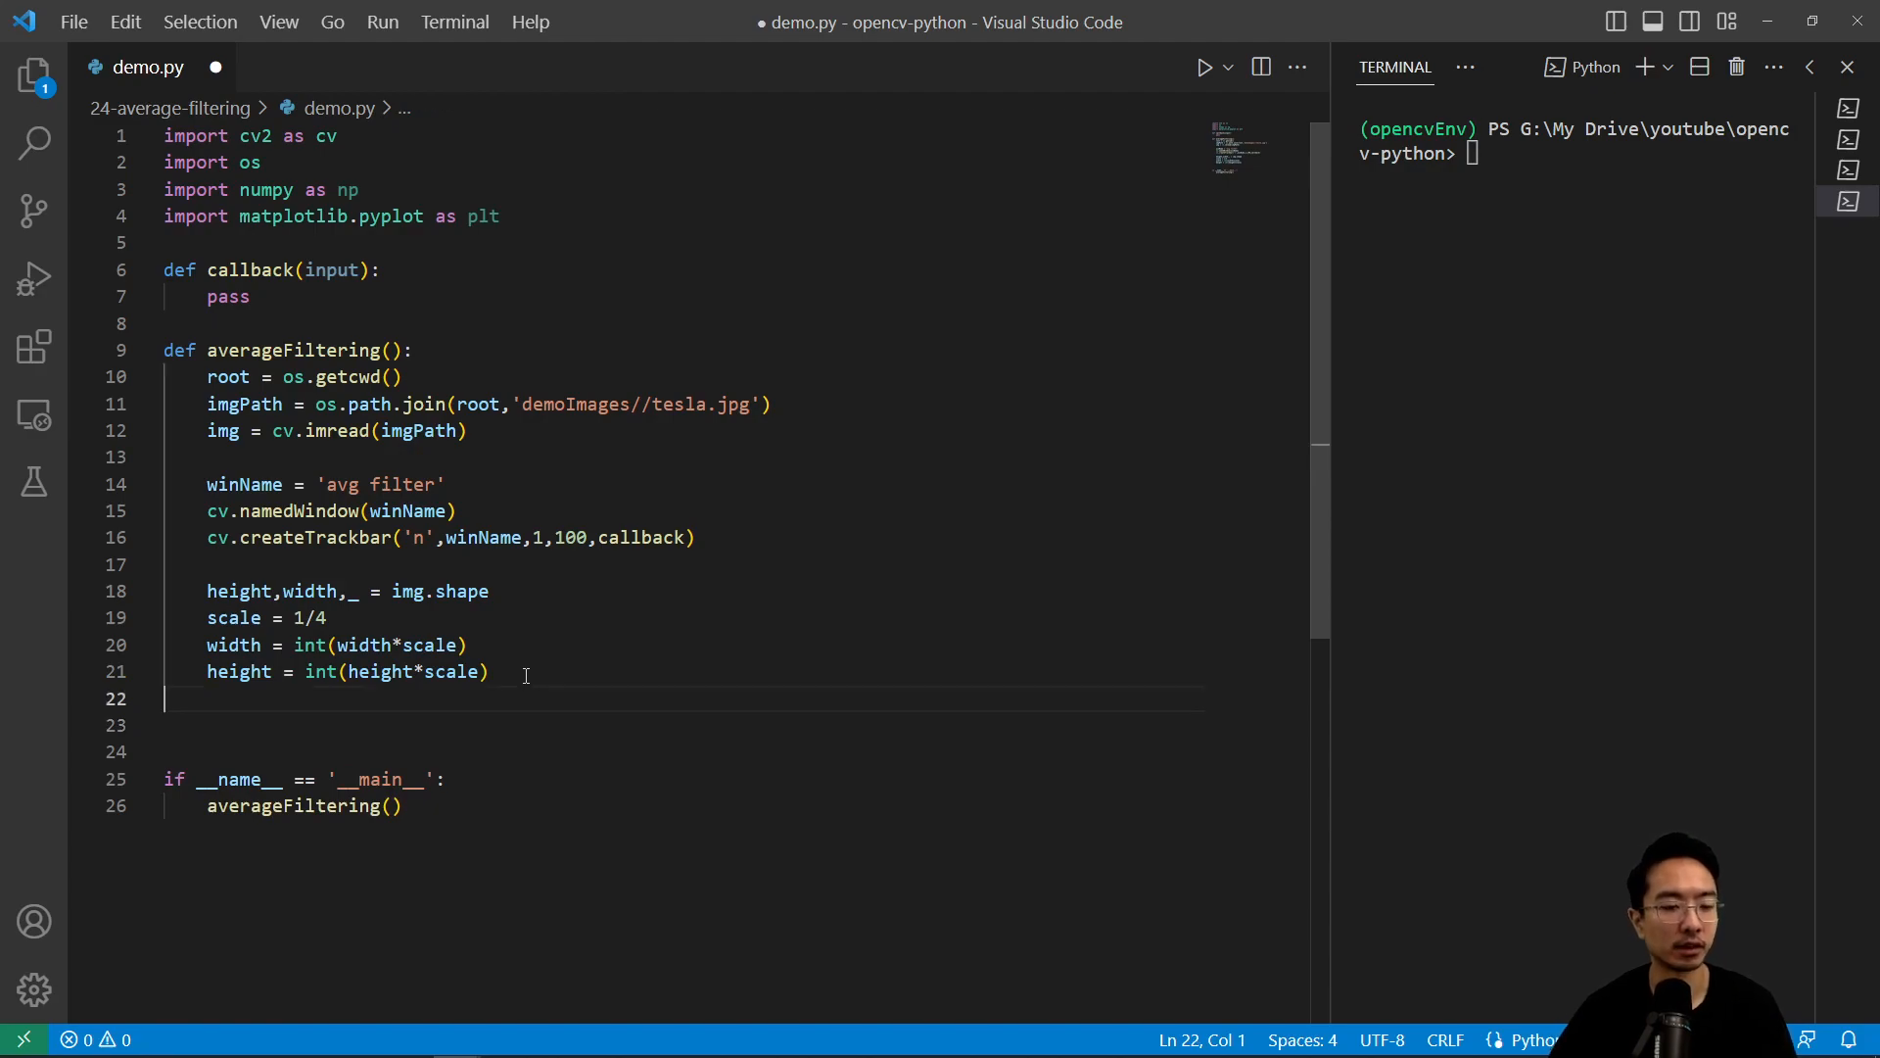
Resize the image with img = cv.resize(img,(width,height))
text(img)
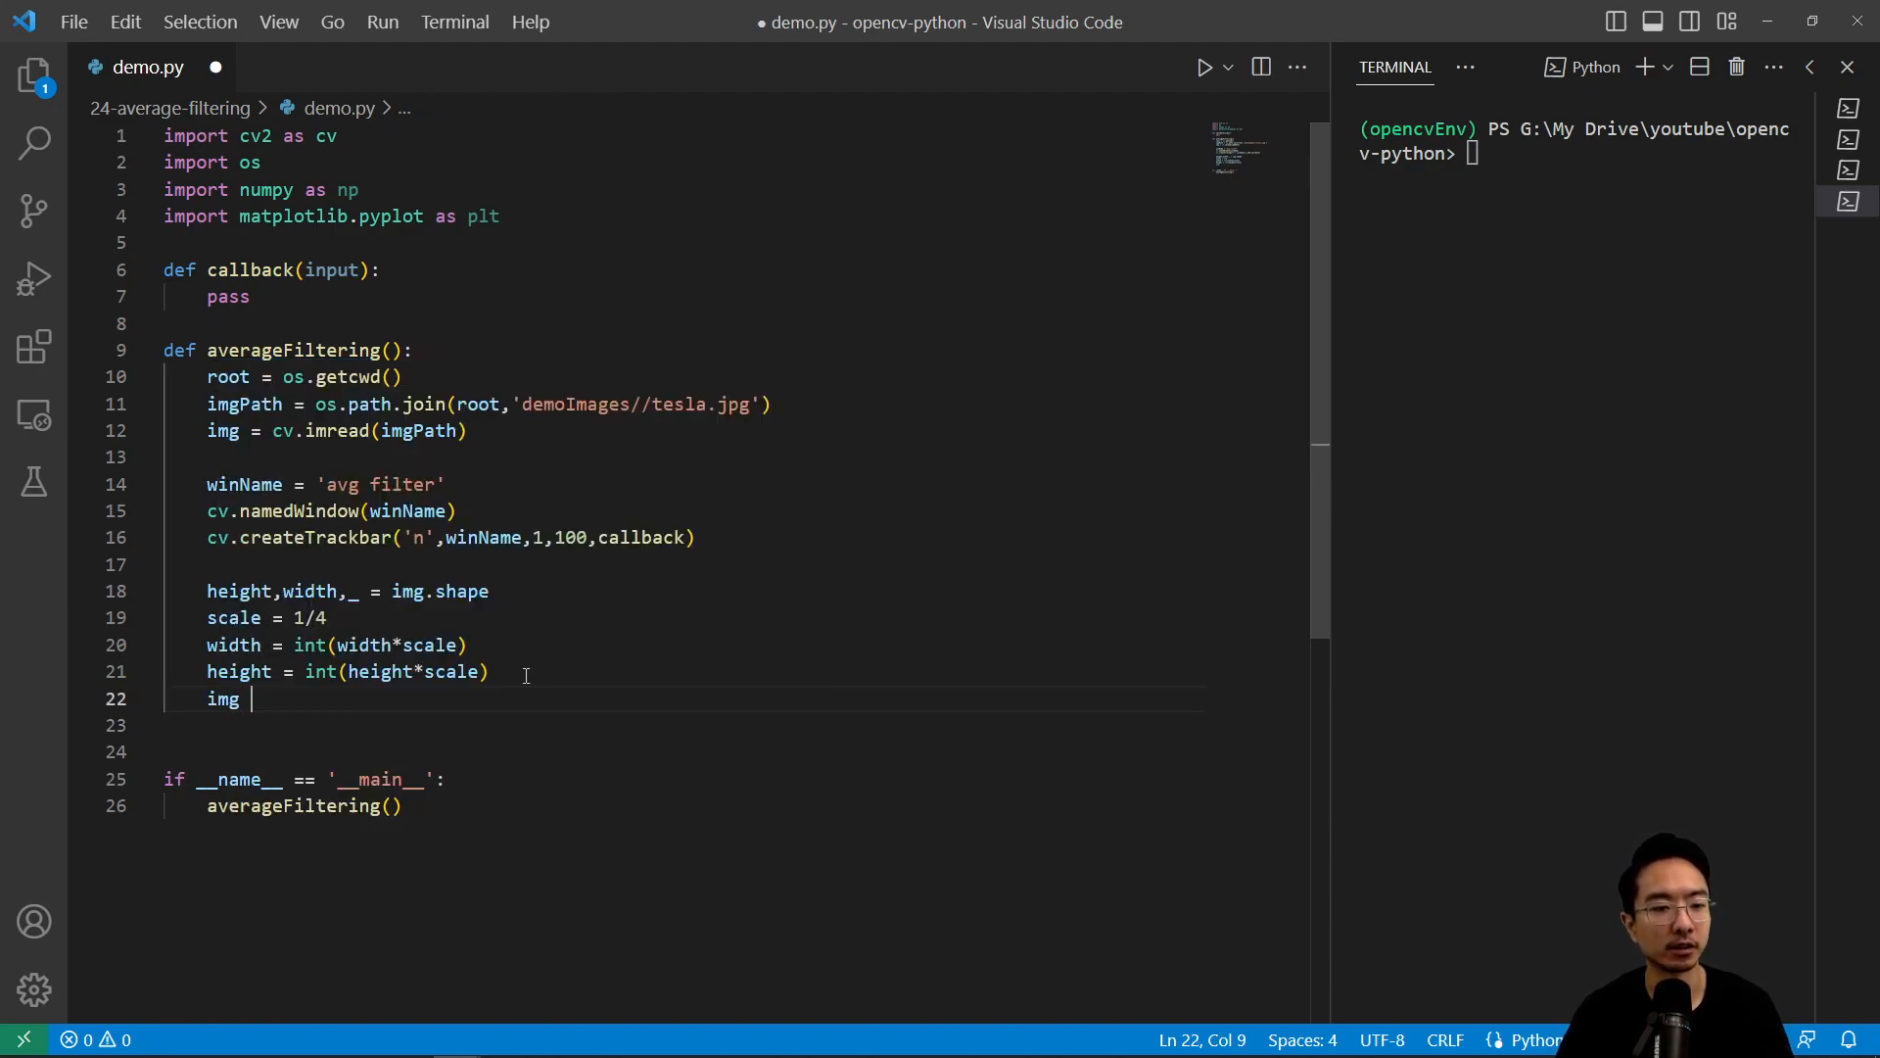
text(= c)
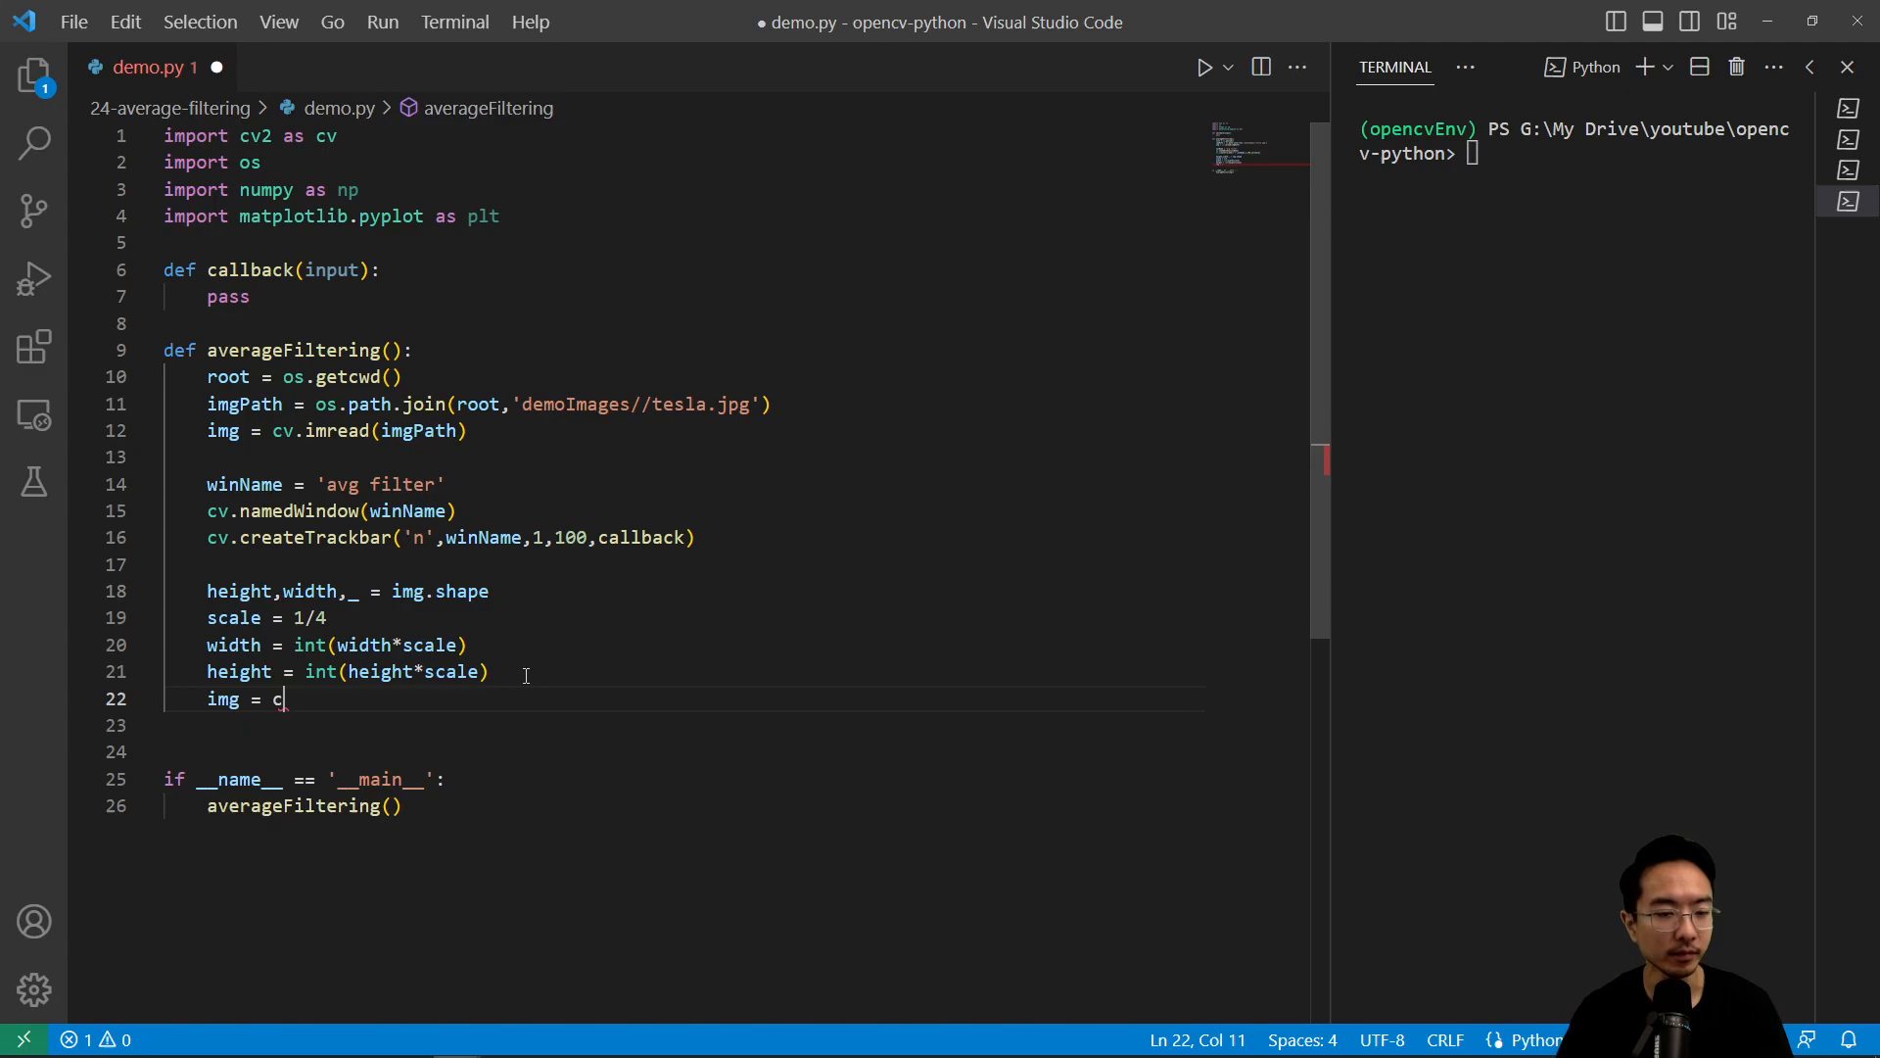
text(v.resize()
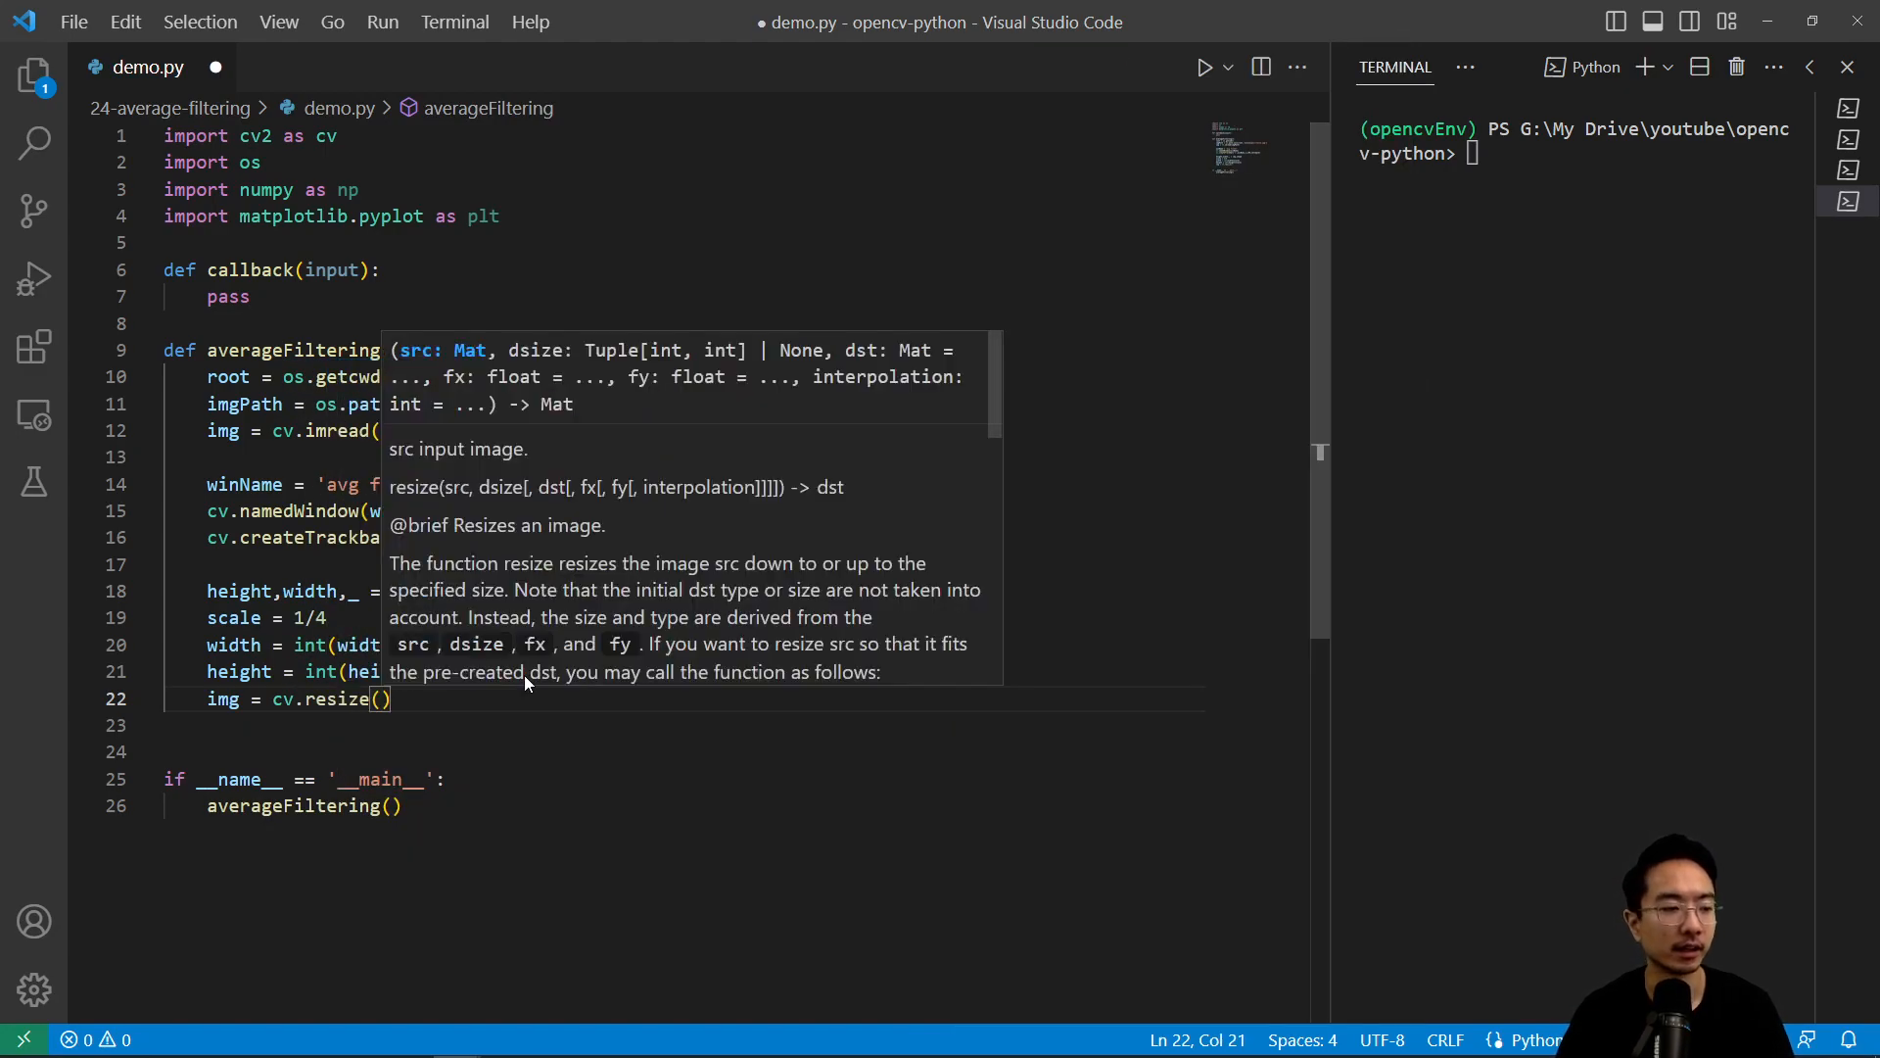
text(img,()
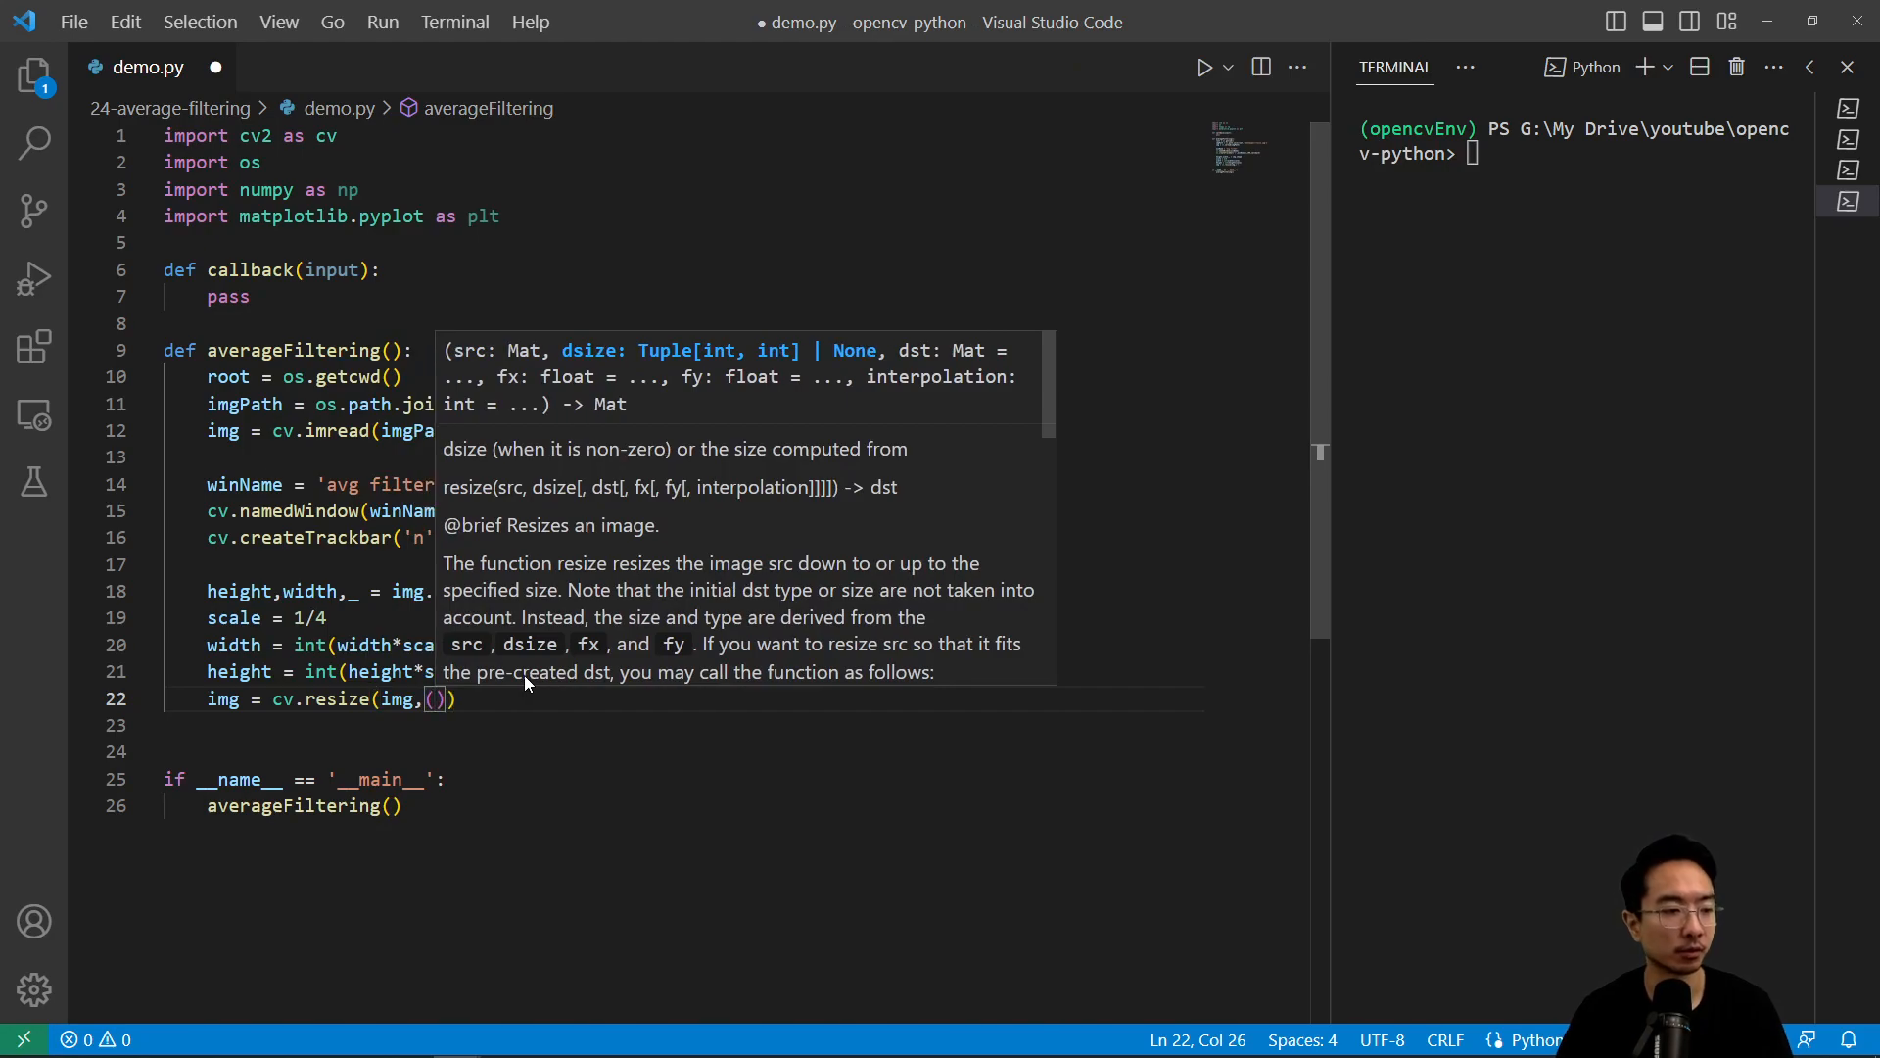
text(width,height)
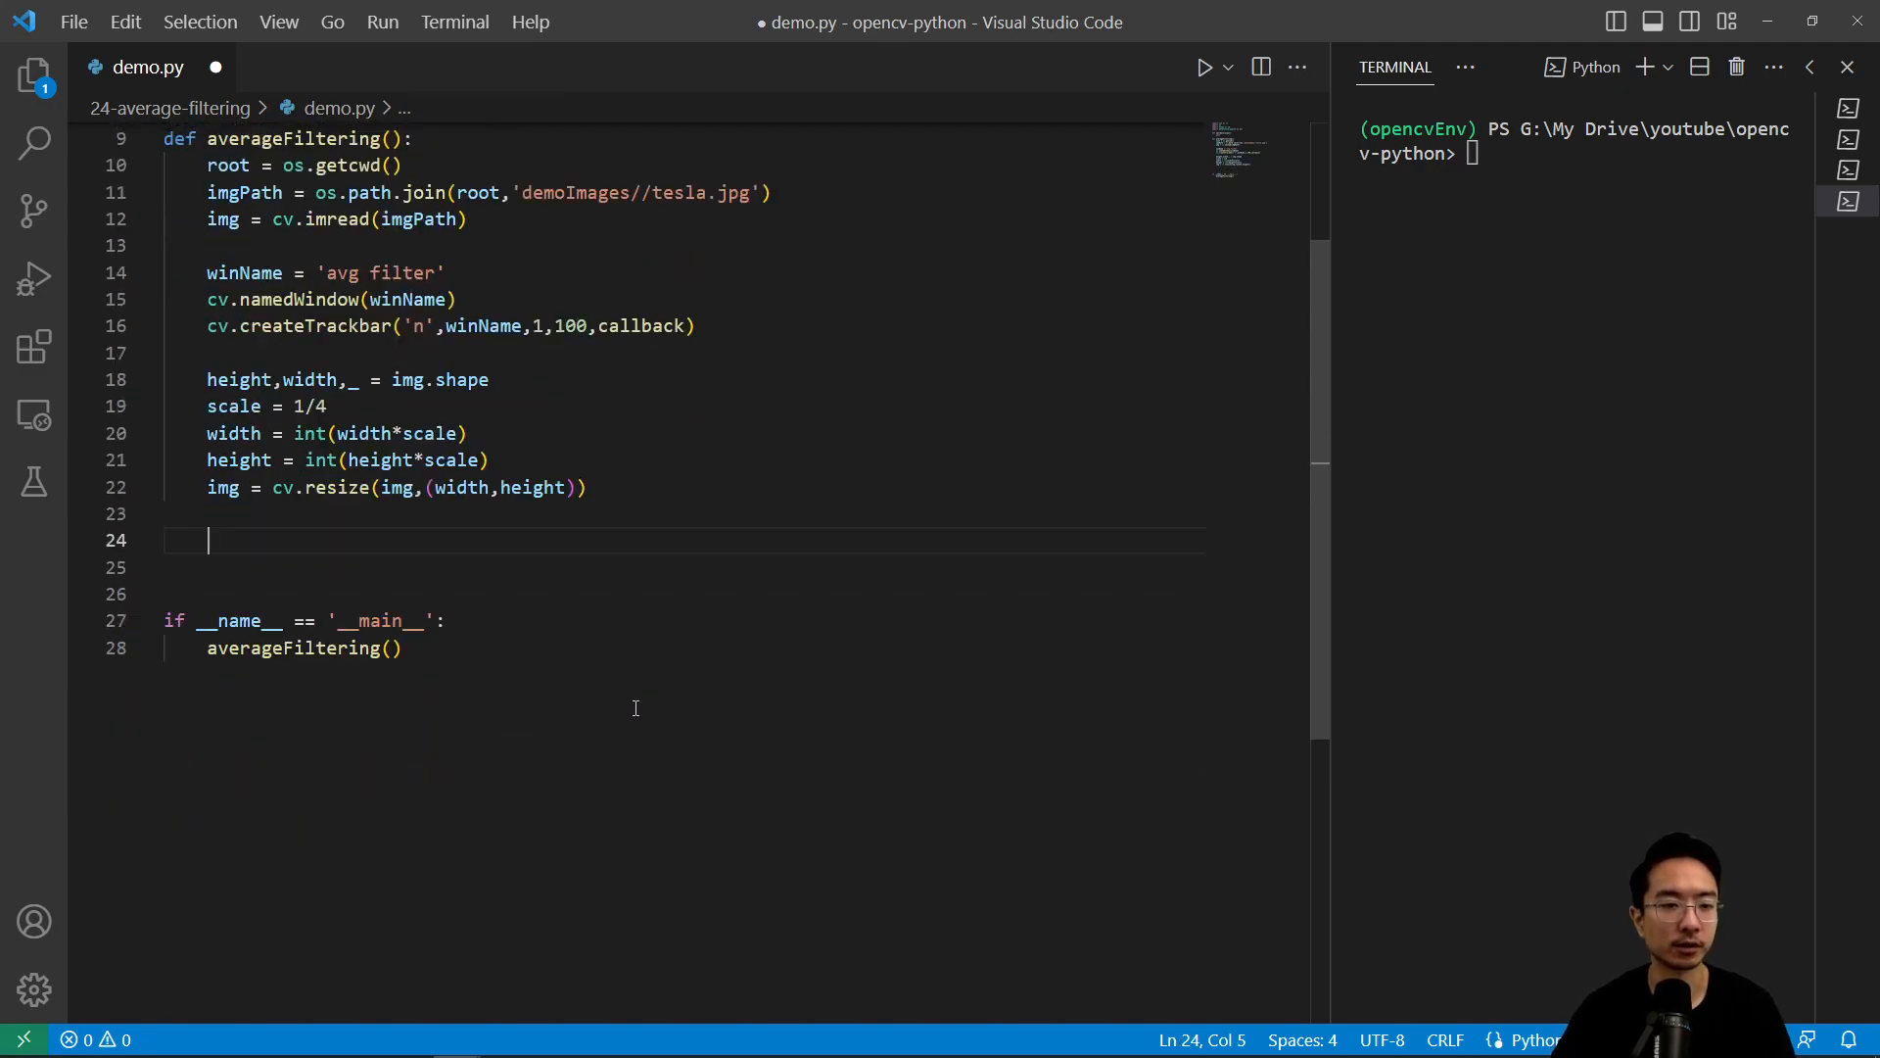
Add a while True loop that breaks when cv.waitKey(1) == ord('q')
text(while)
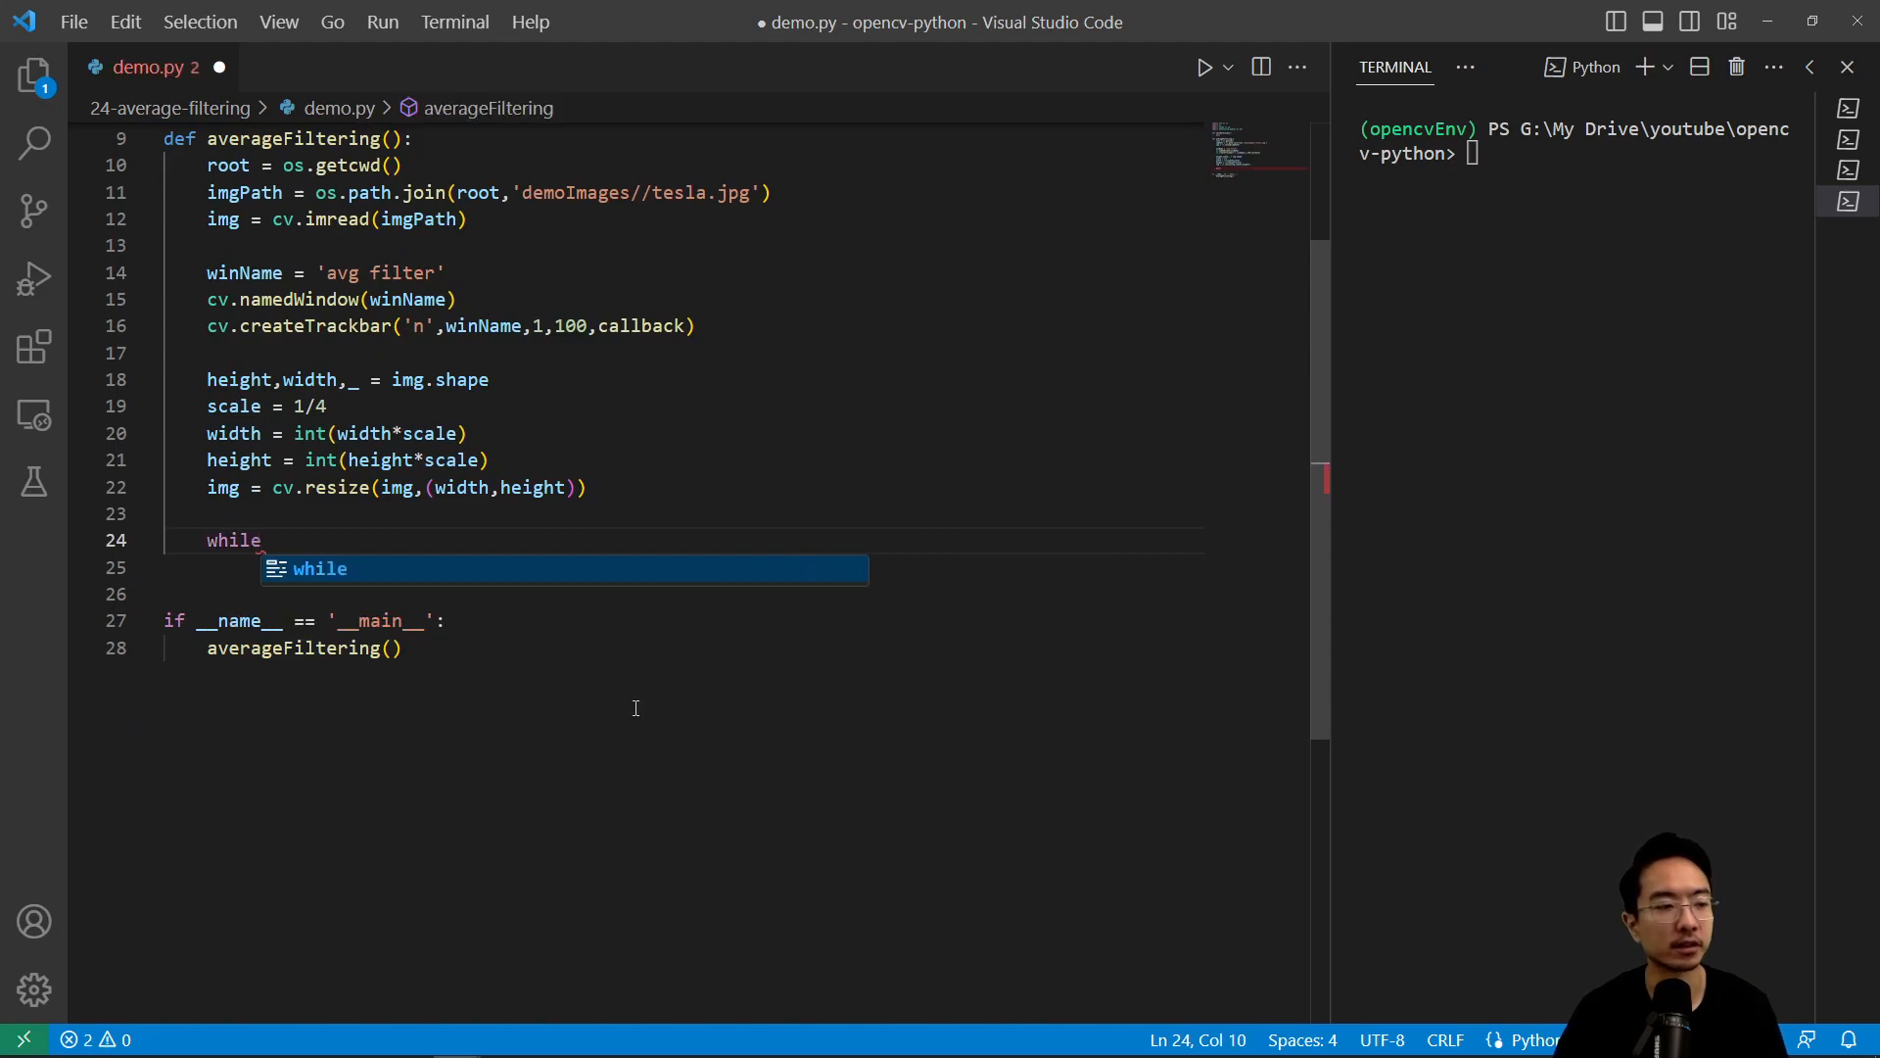
text(True)
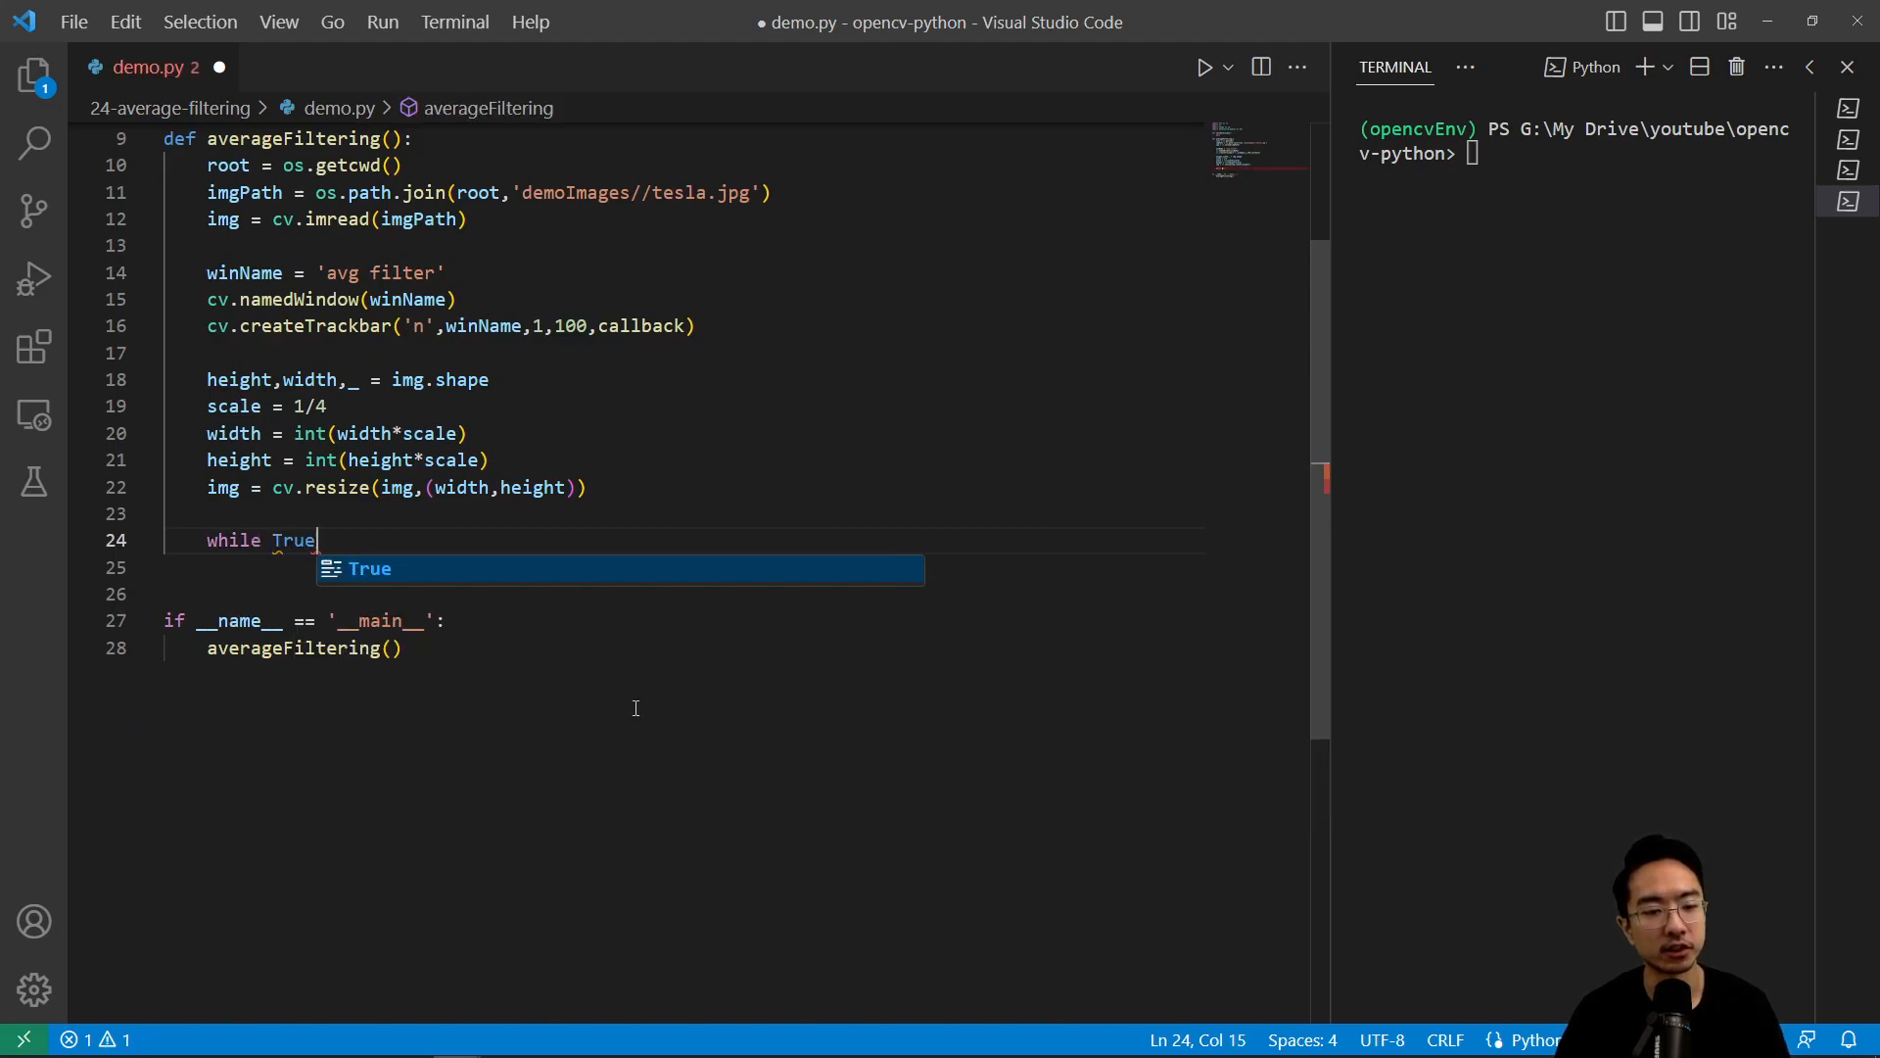
text(:)
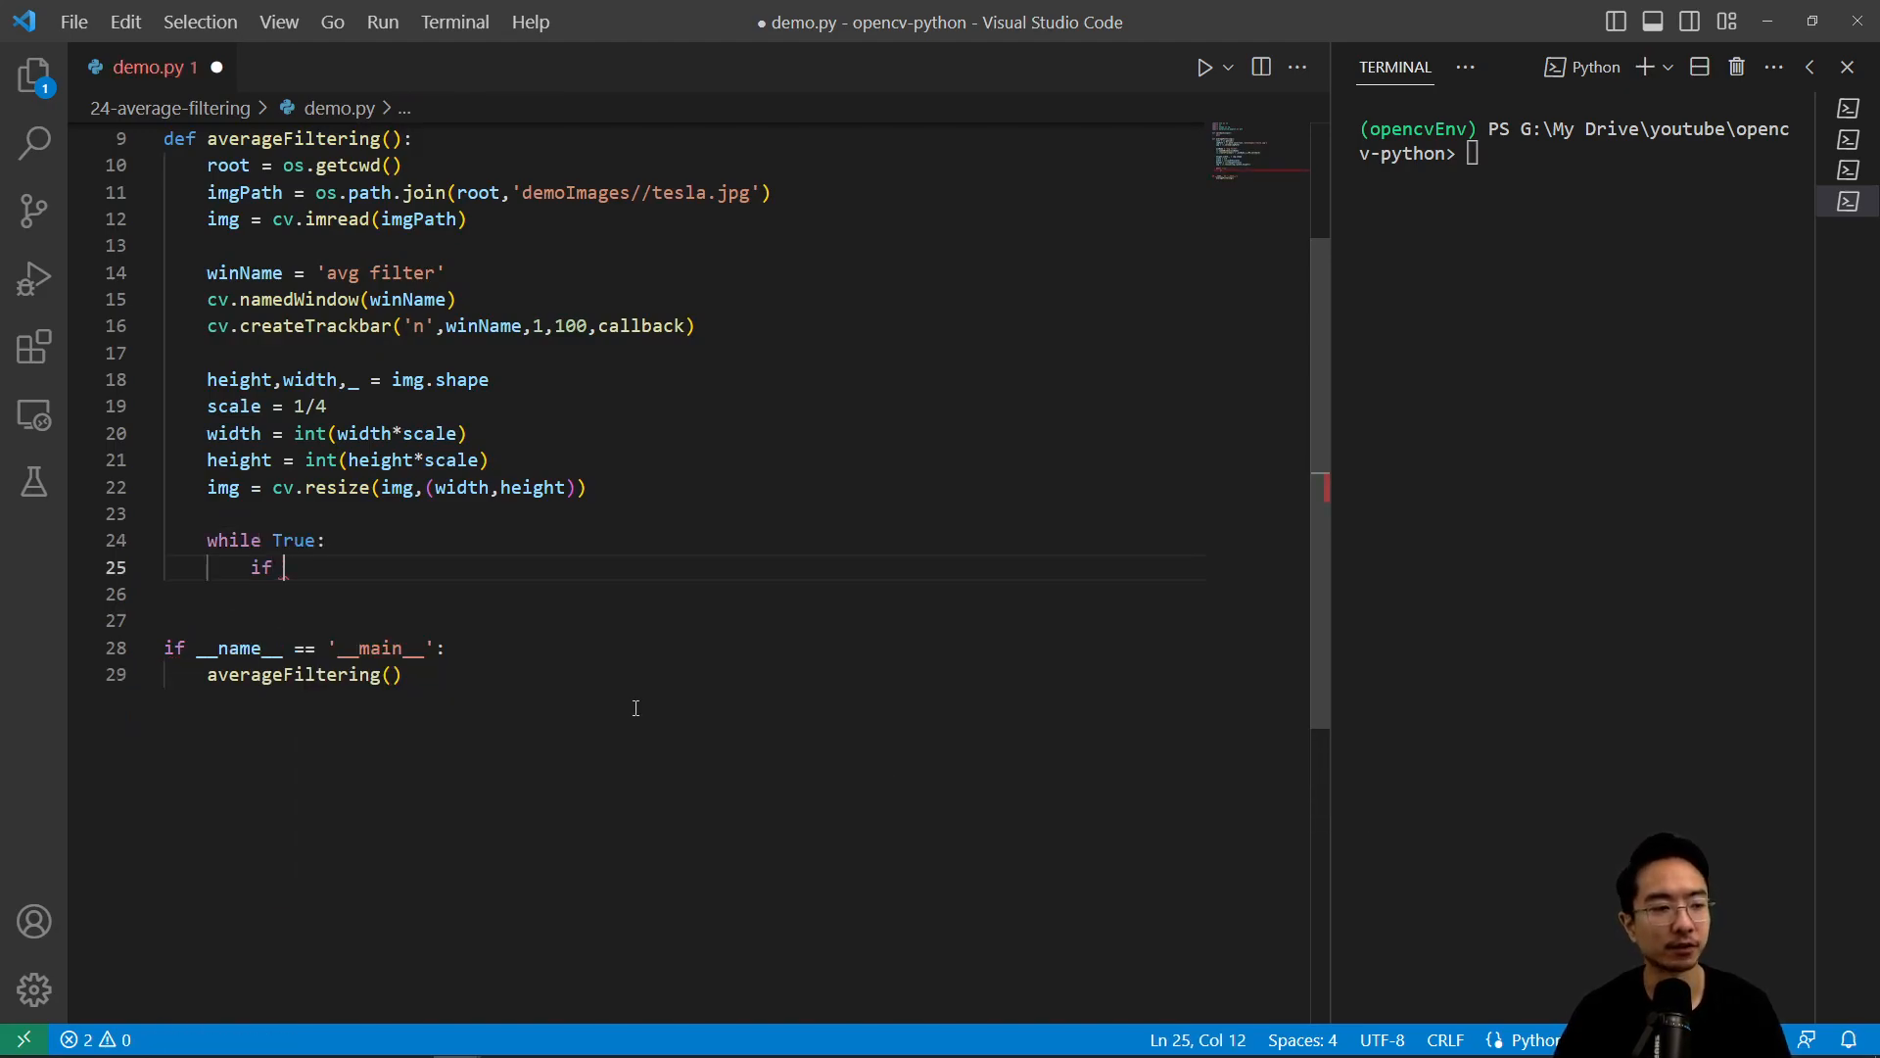
text(cv.waitKey)
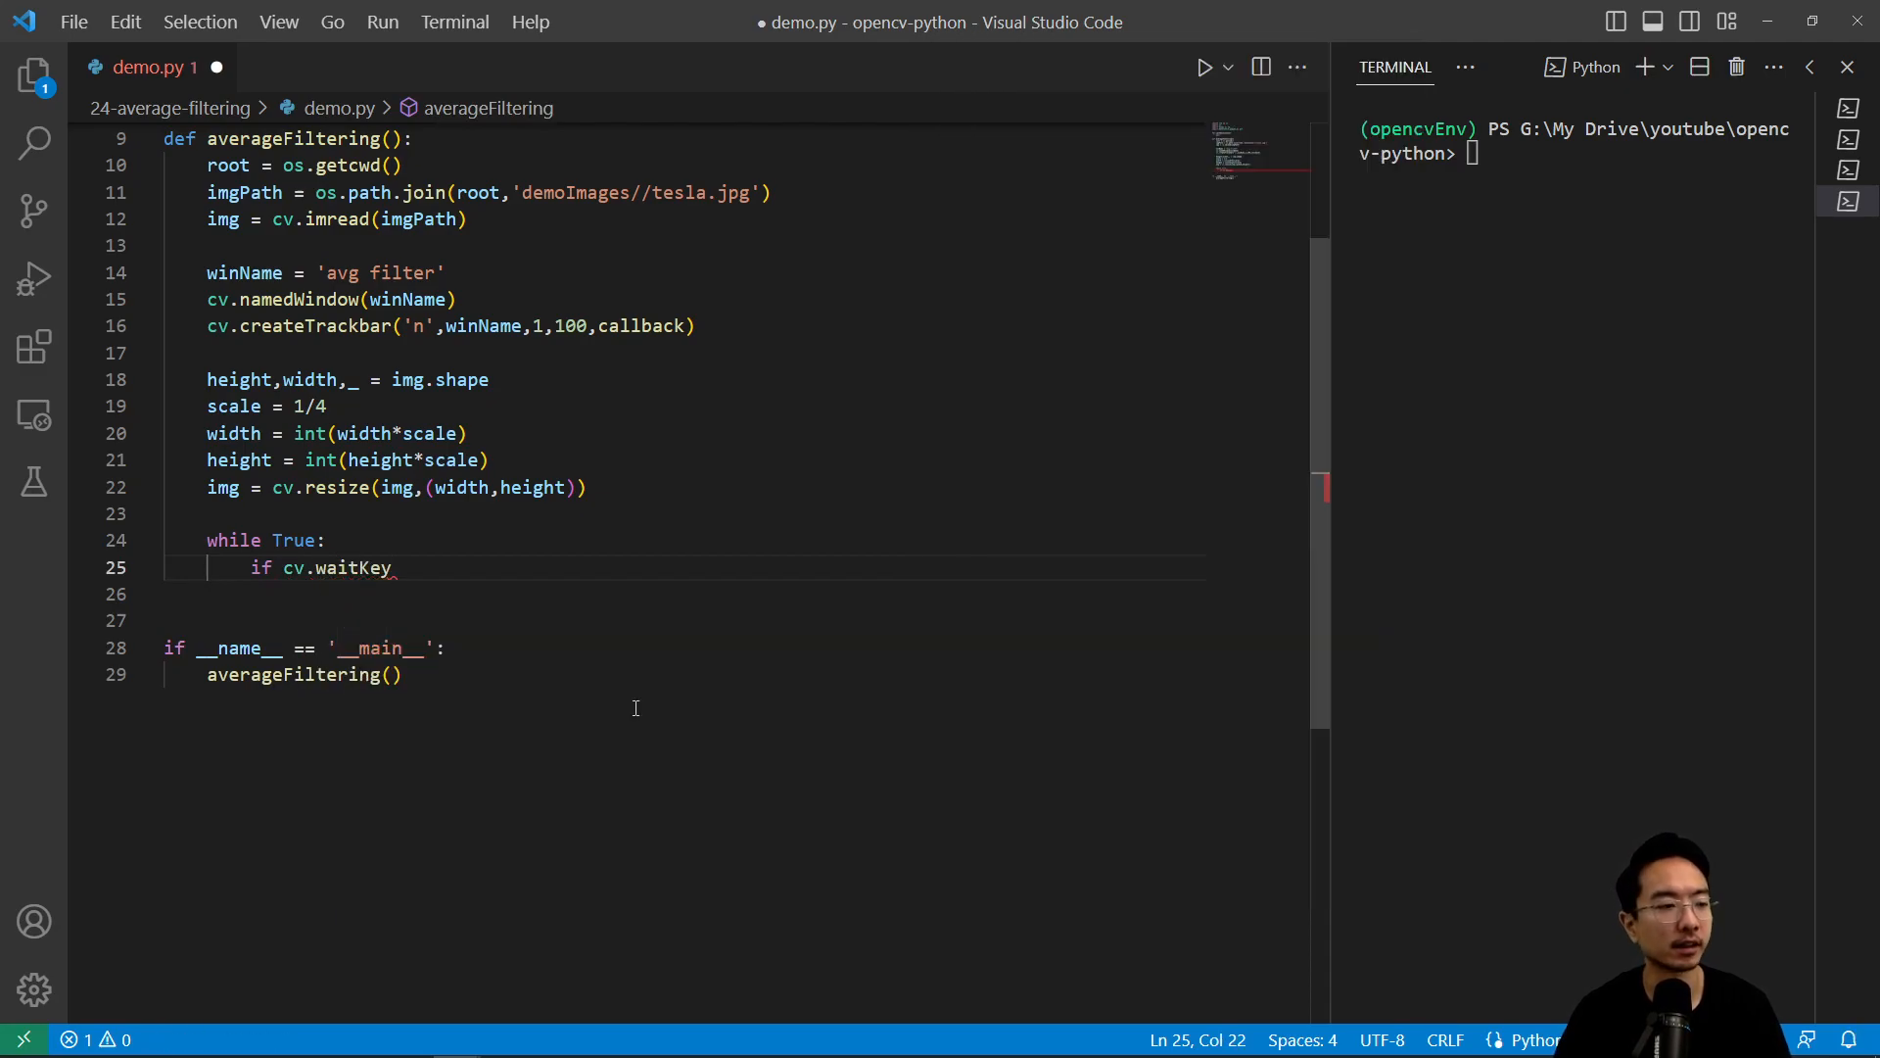
text((1) ==)
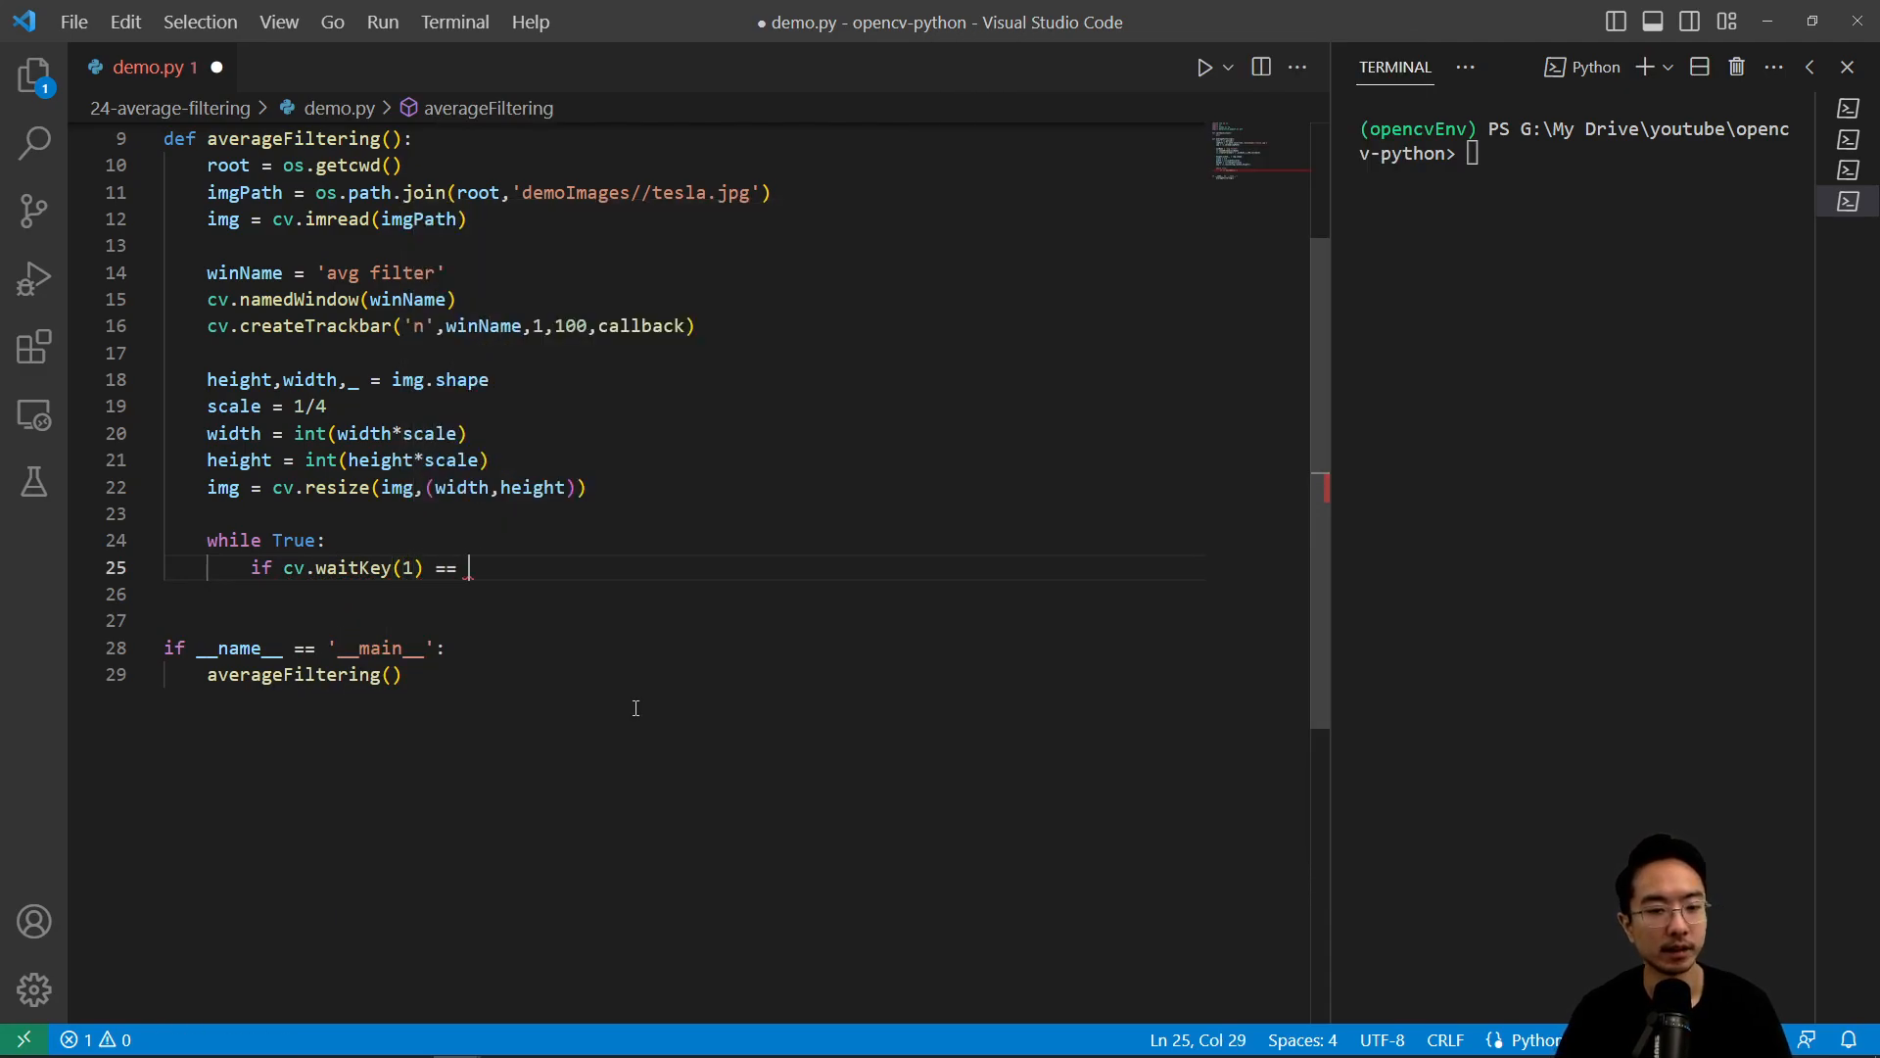
text(ord(q)
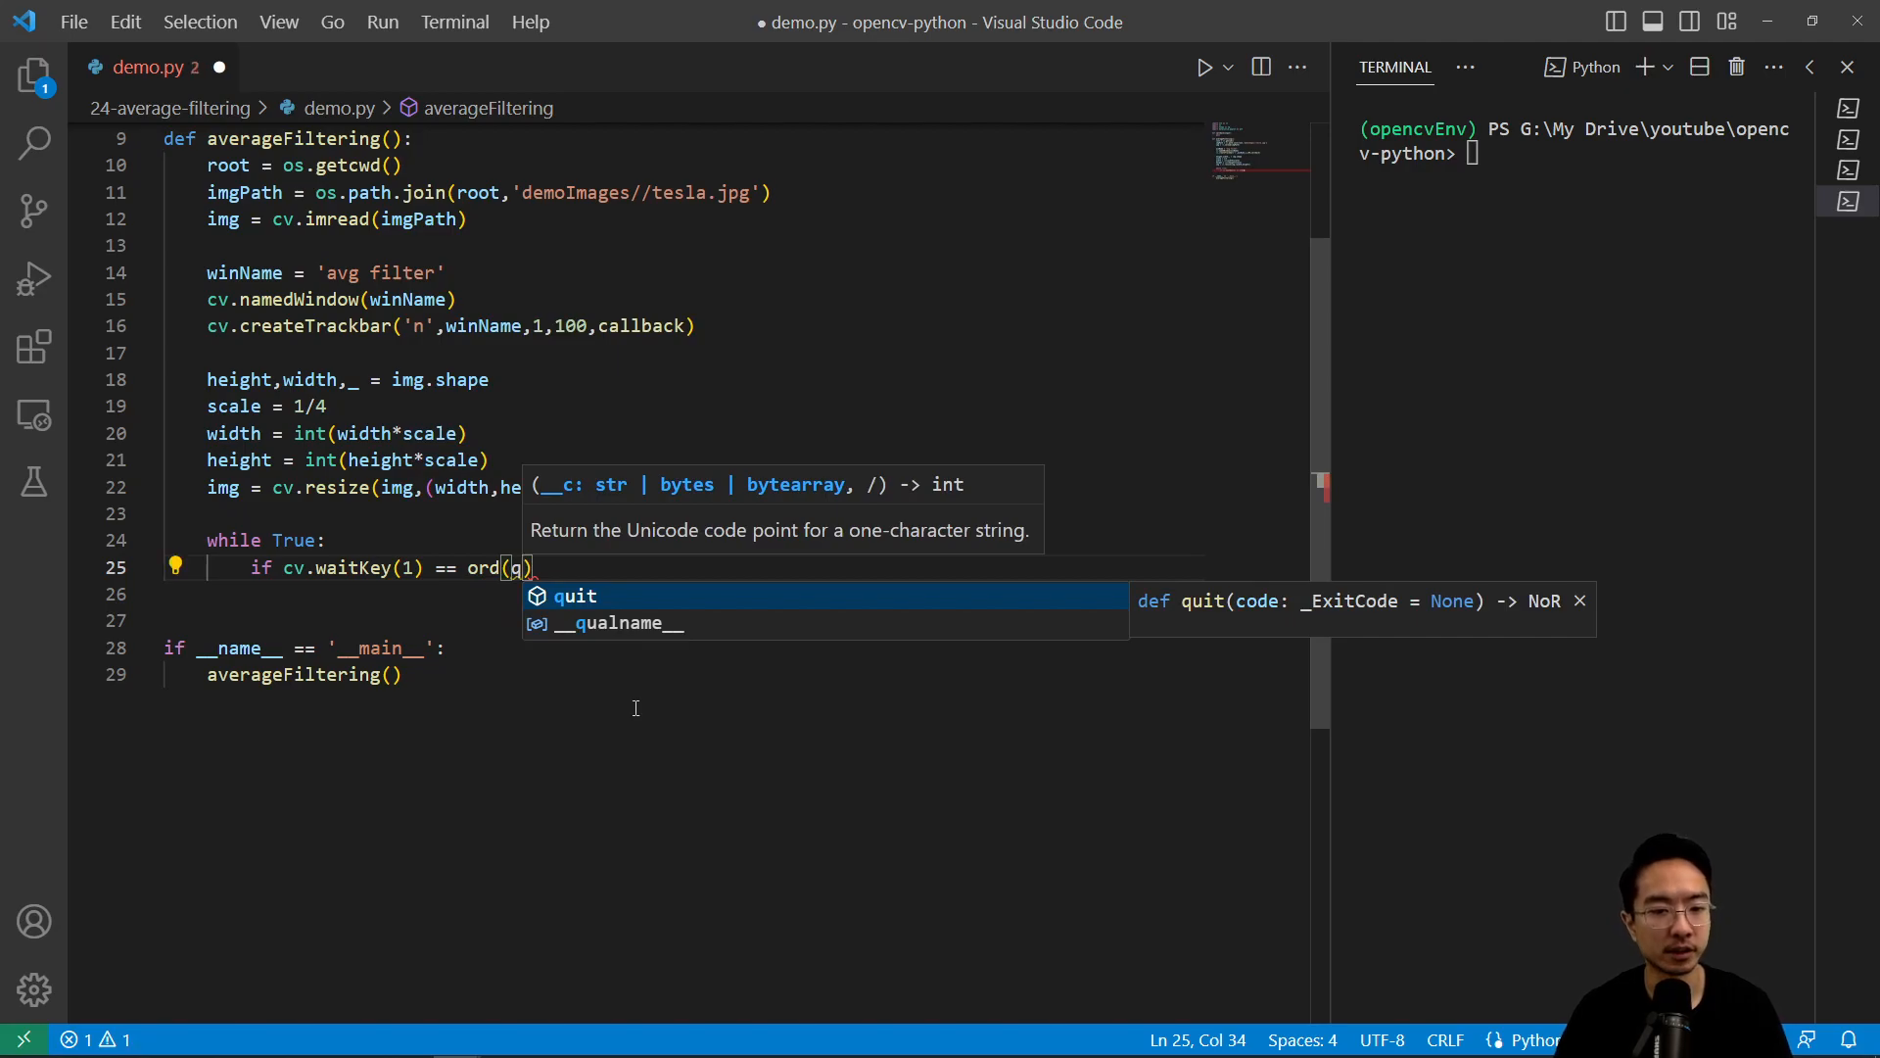
text('q')
click(684, 594)
text(break)
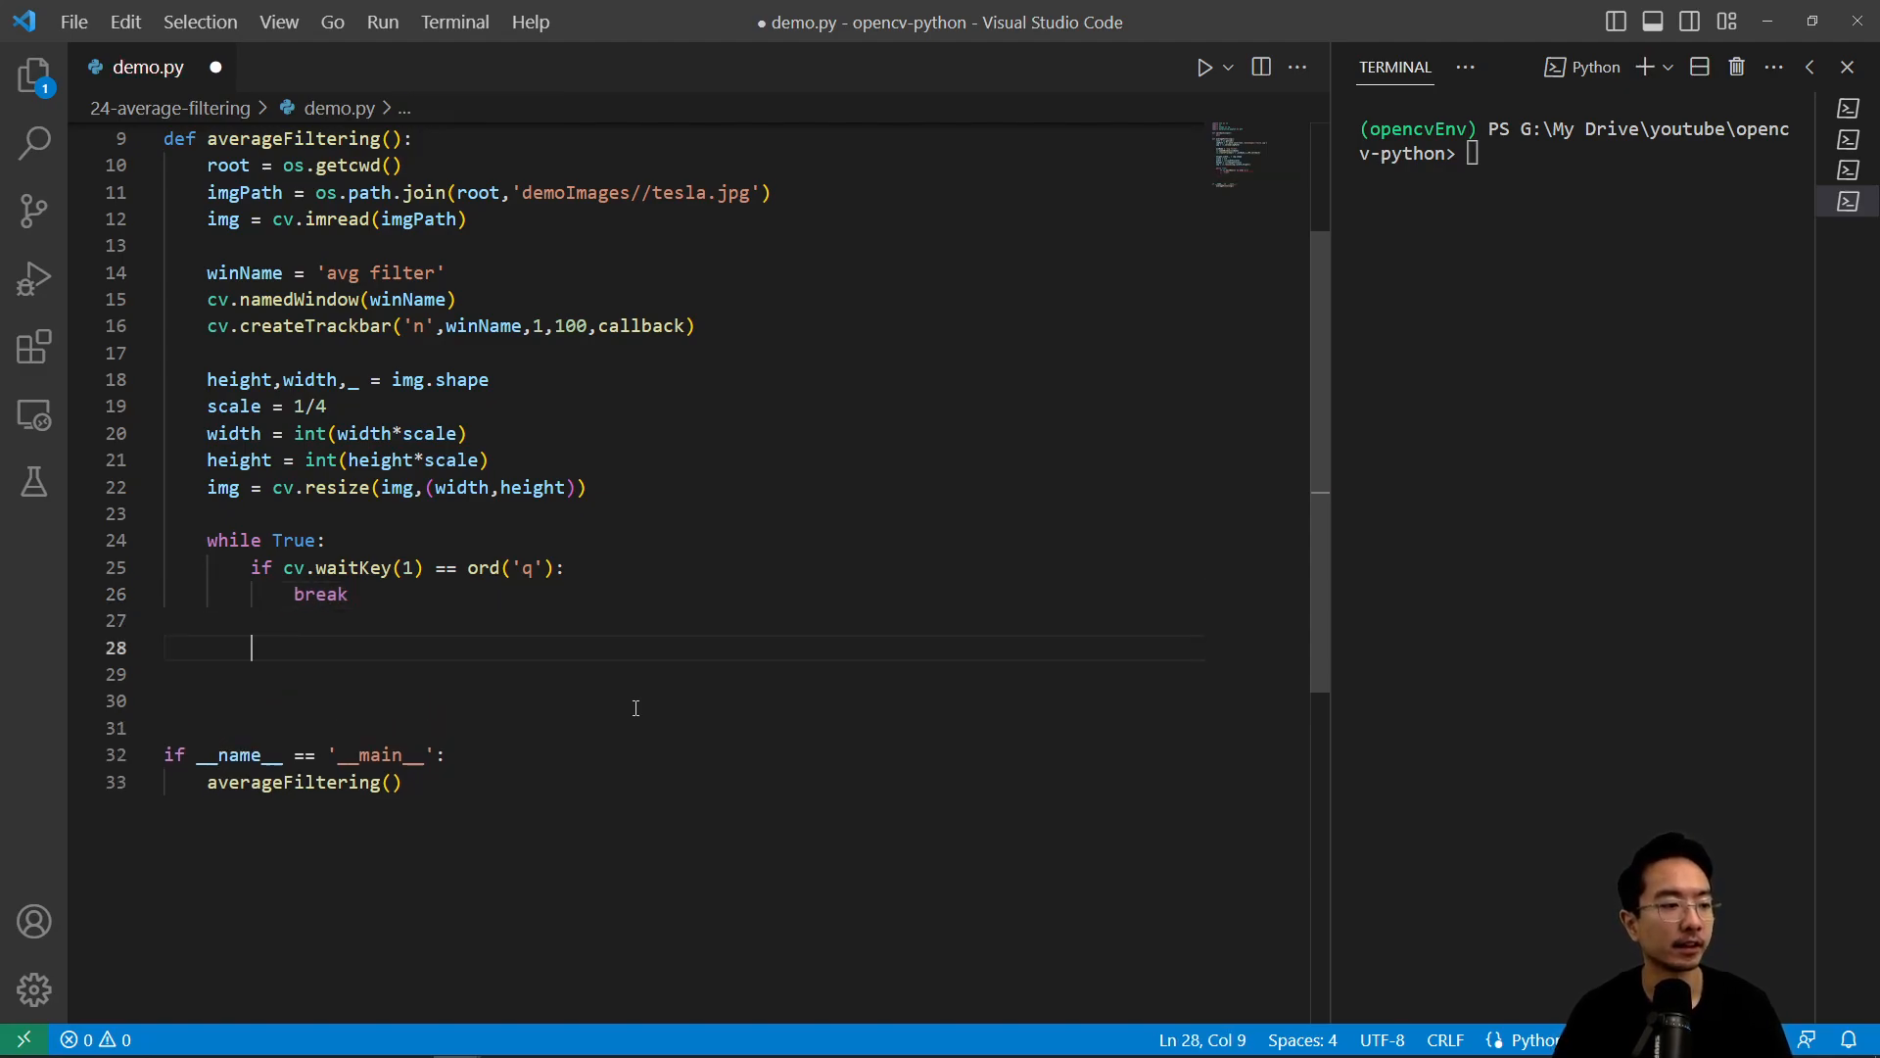
In the loop, read trackbar n, blur img with an (n,n) kernel, and show it
text(n = c)
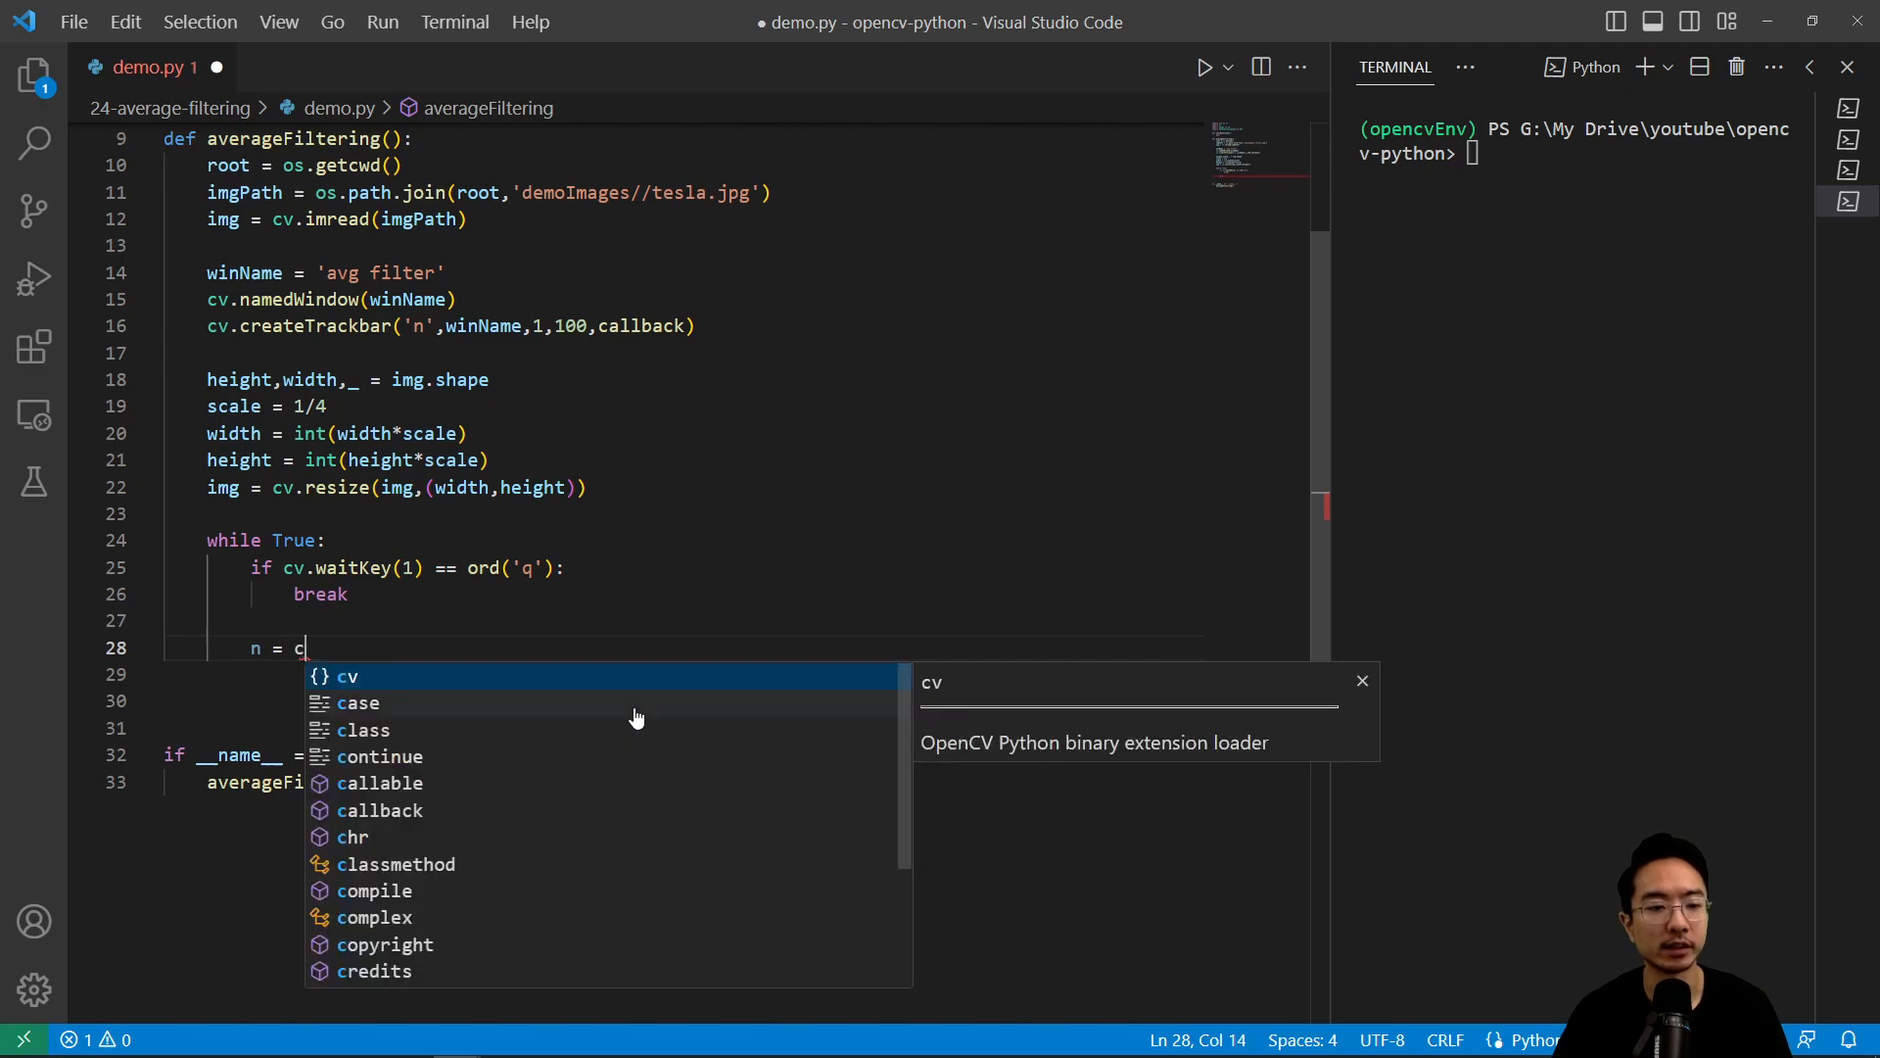
text(v.getTrackbarPos(')
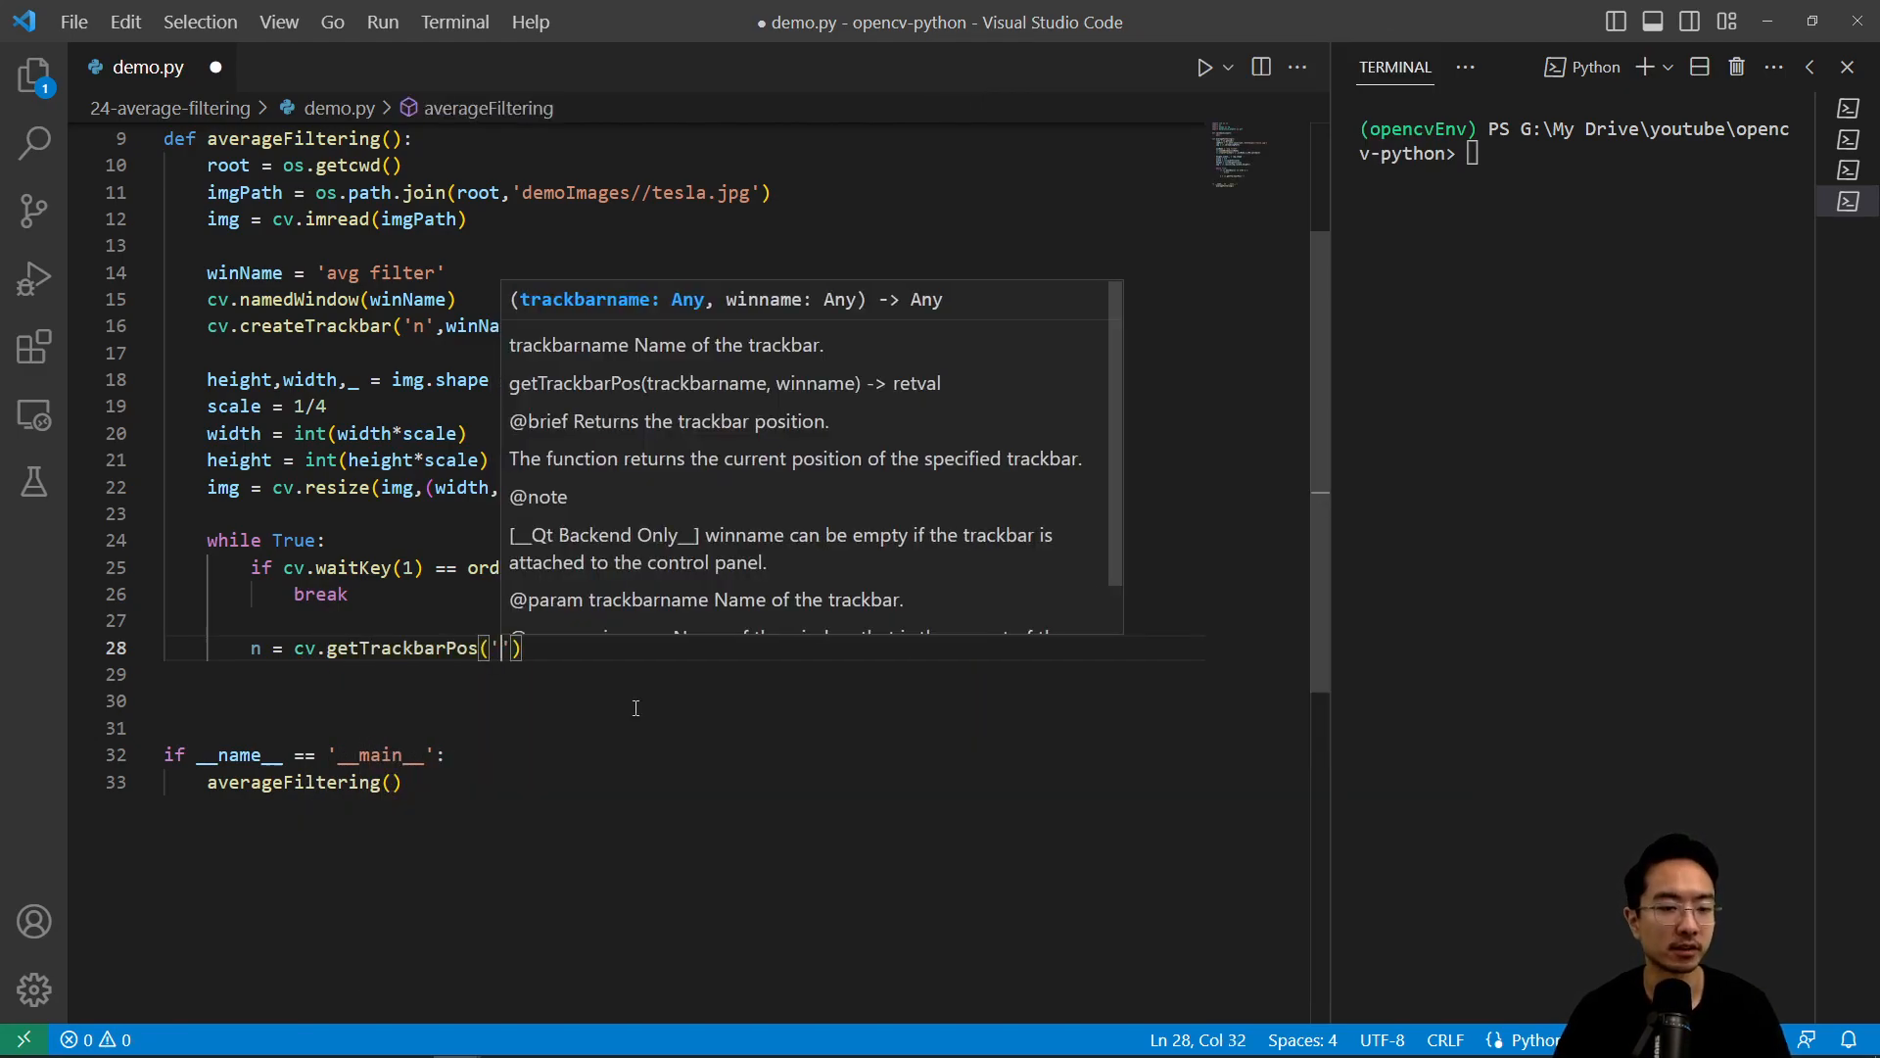
text(n',winName)
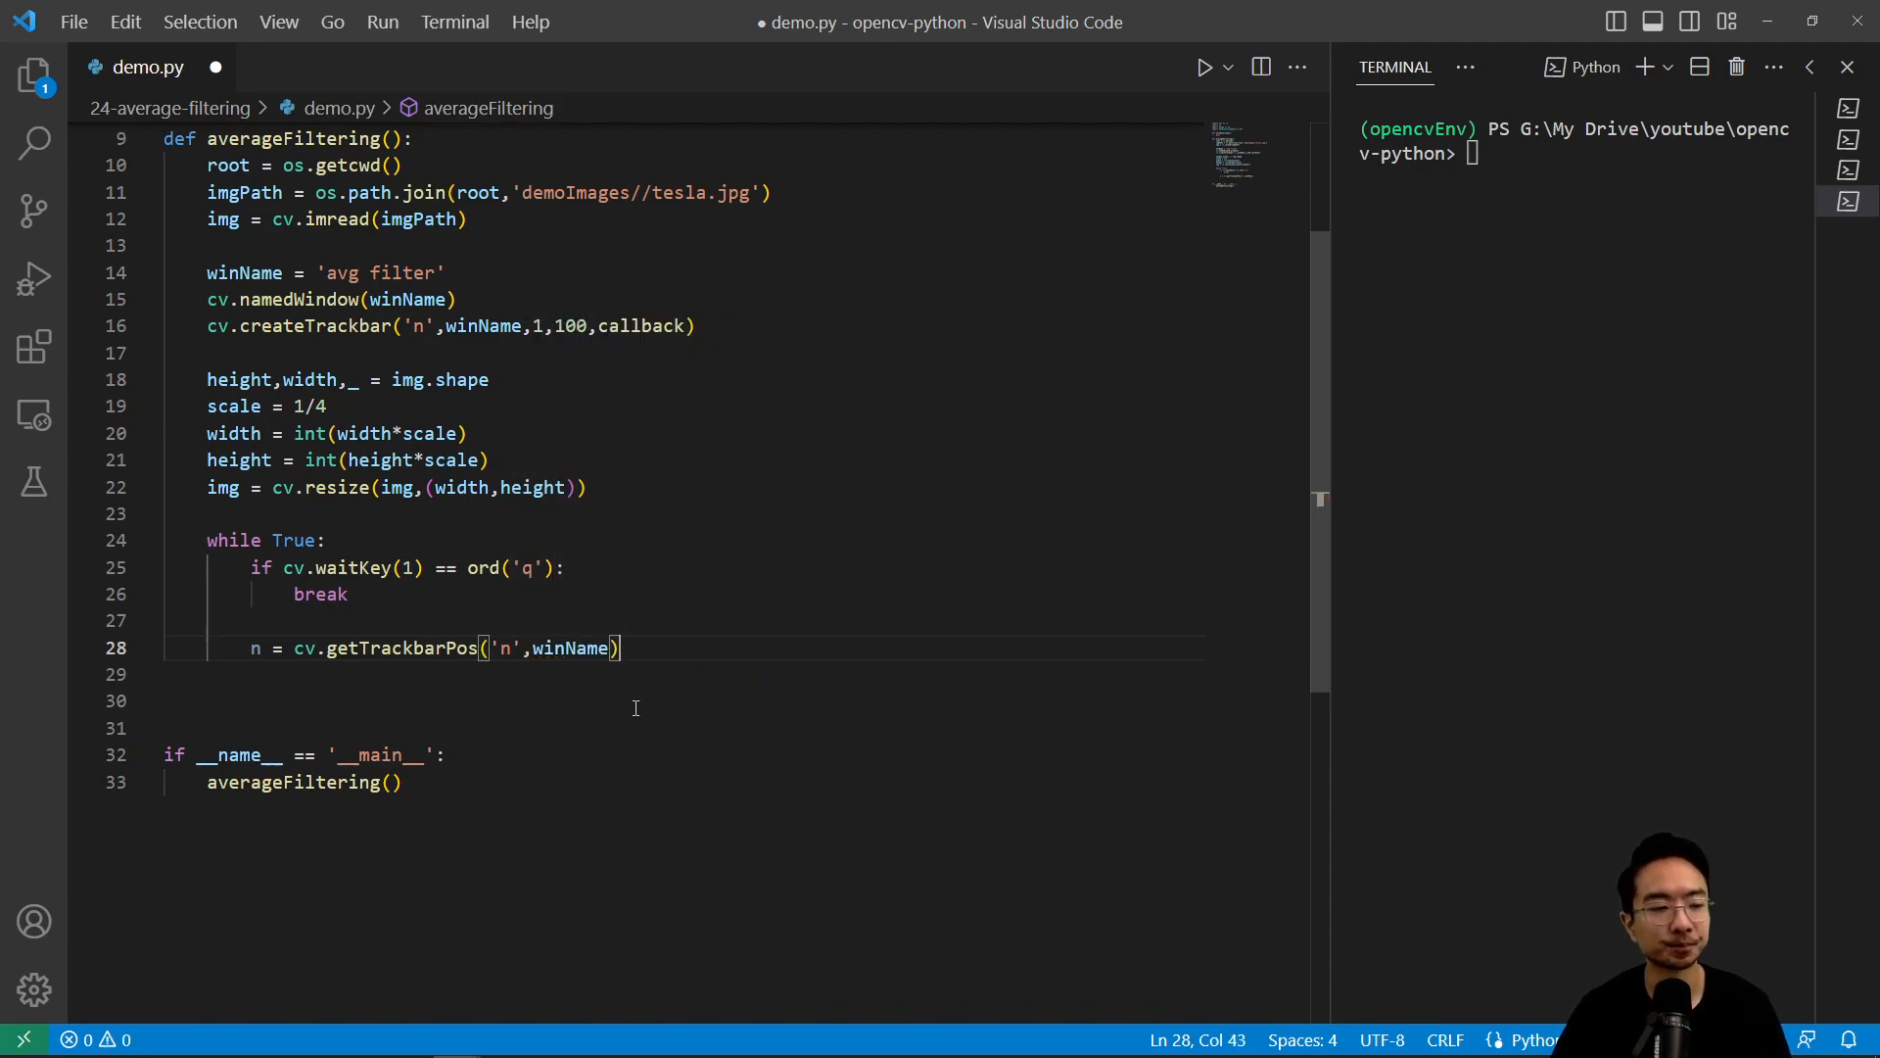
text(imgFilter = cv.)
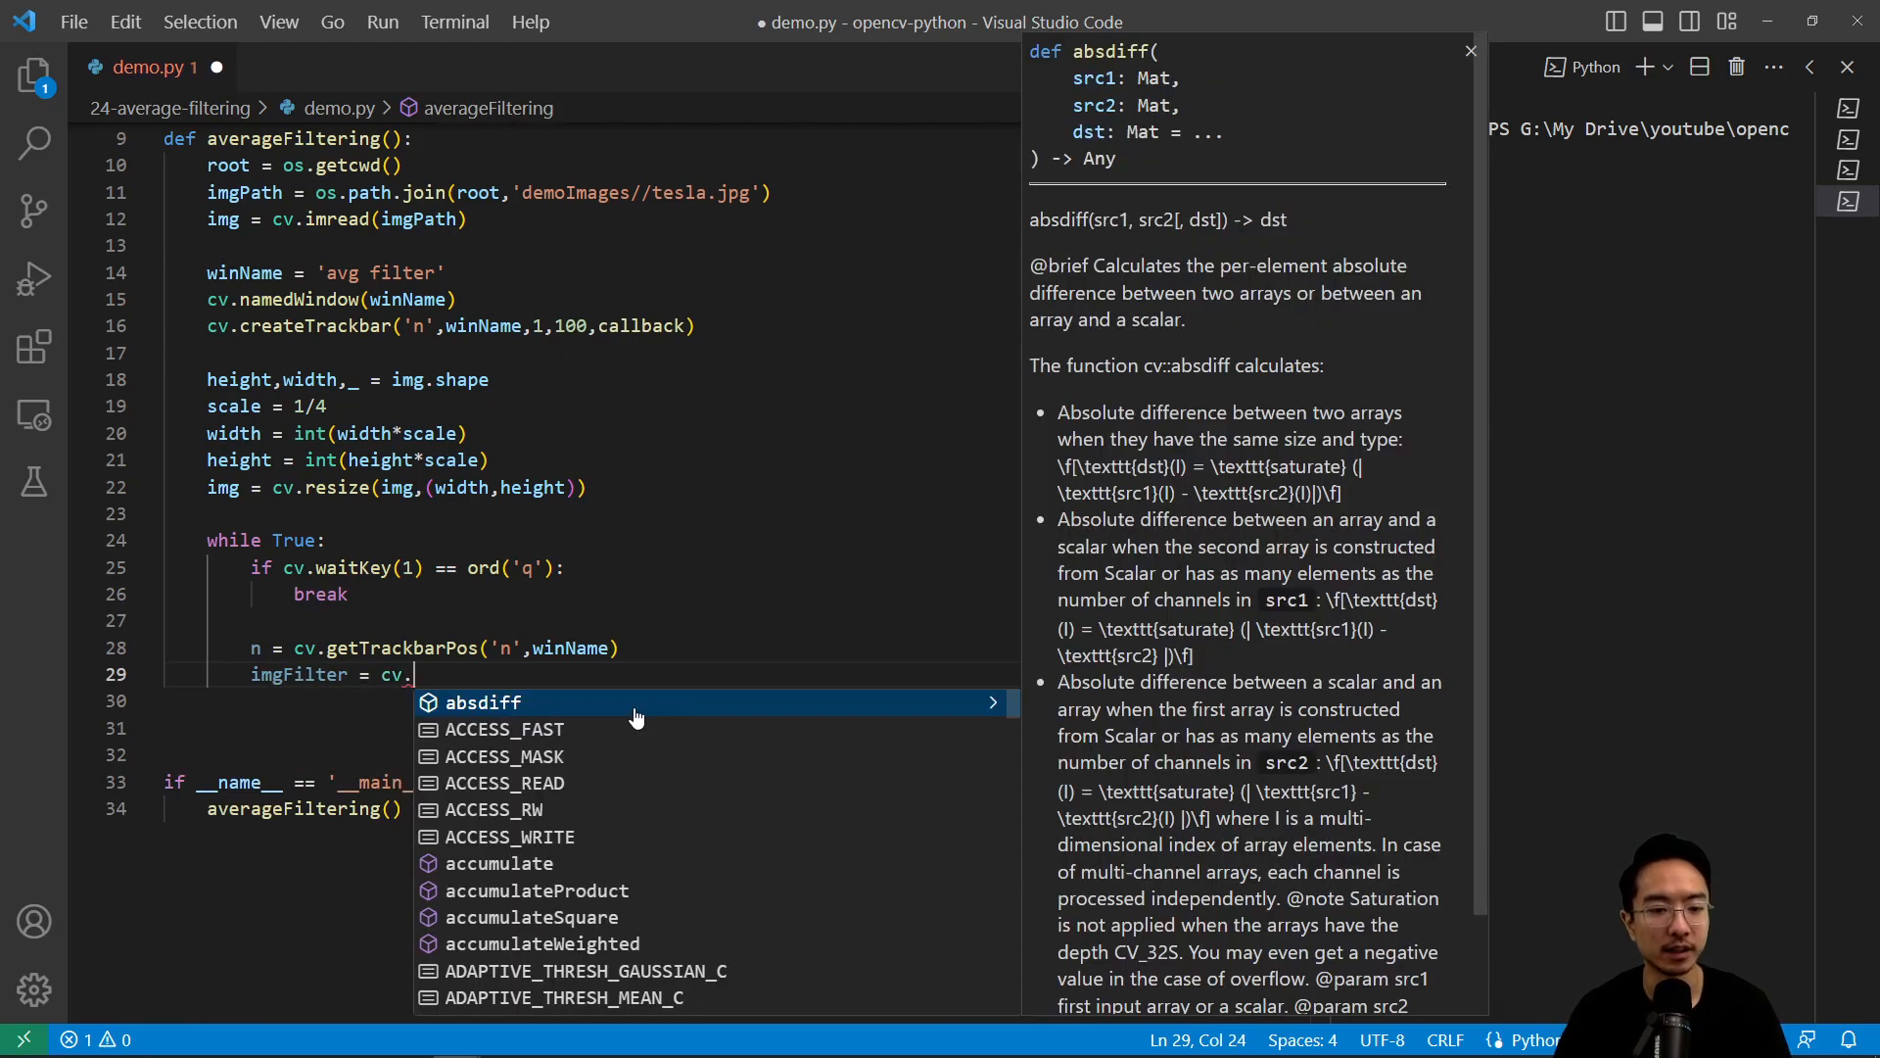
text(blur(img)
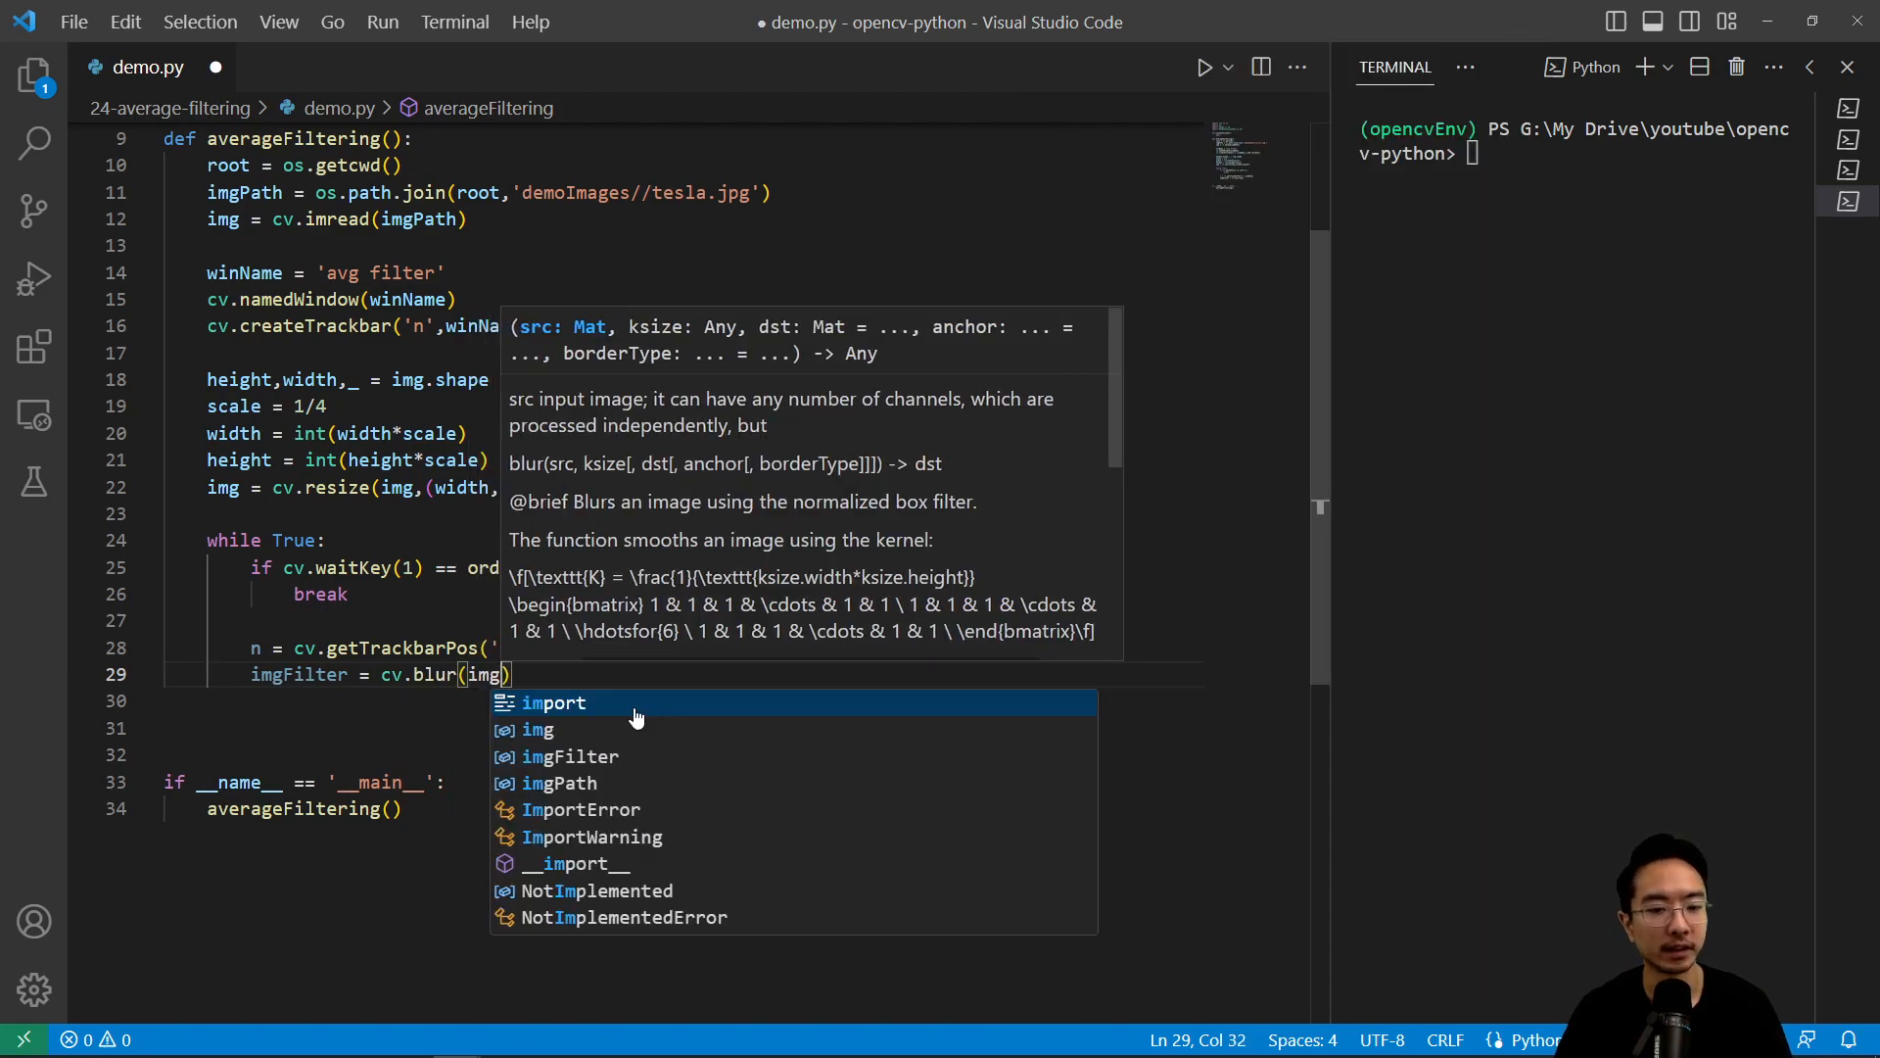
text(,(n)
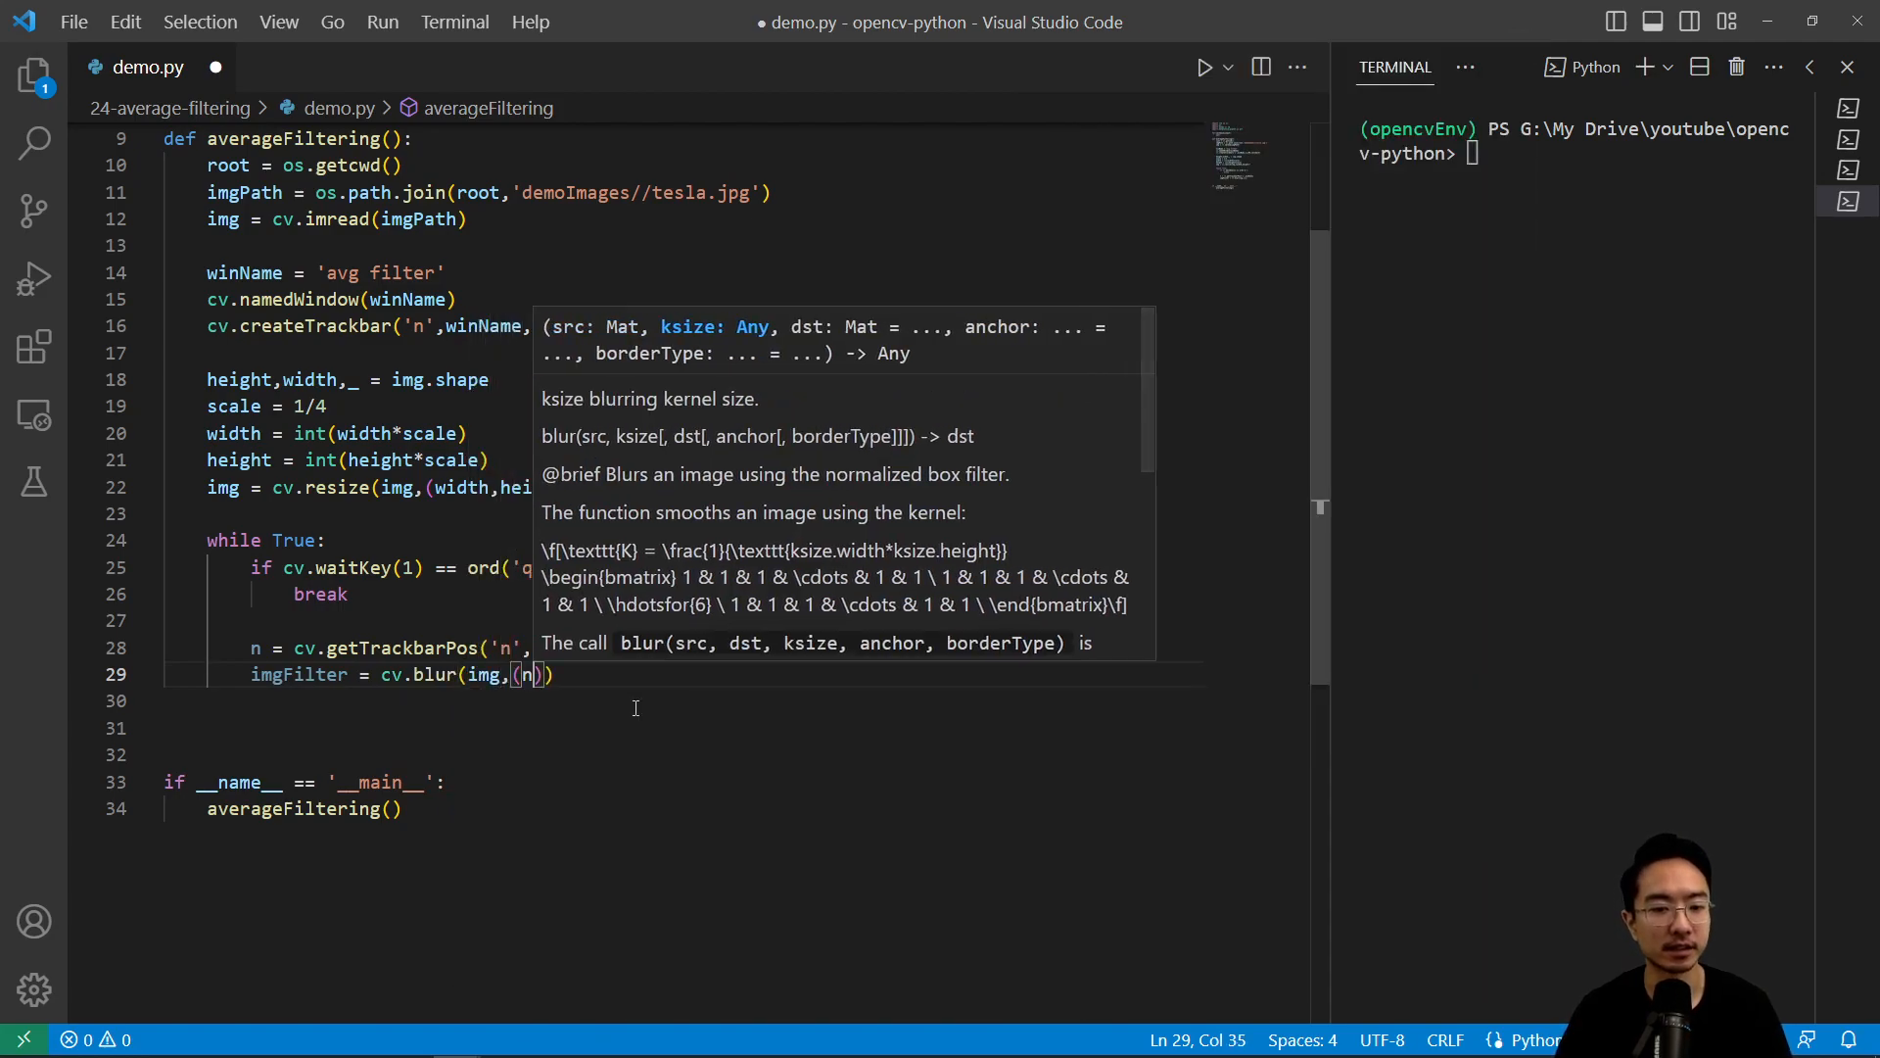
text(,n)
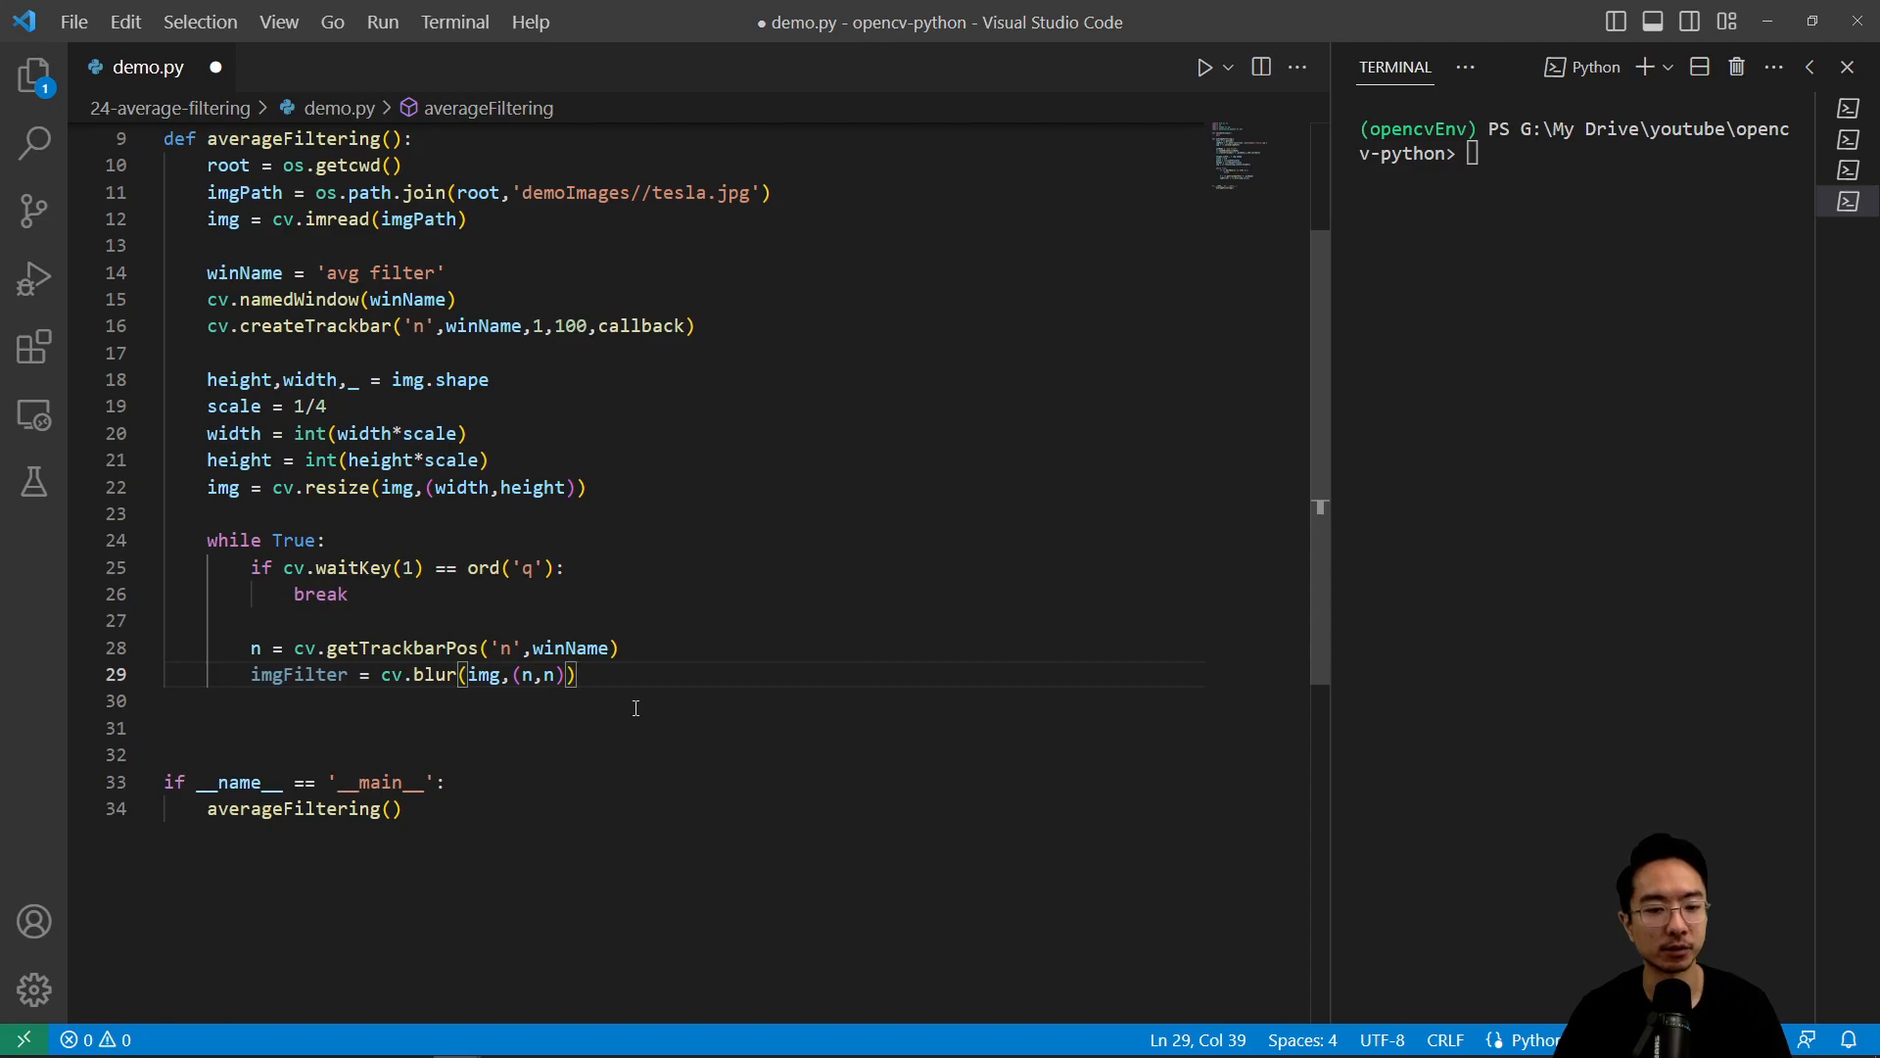
key(enter)
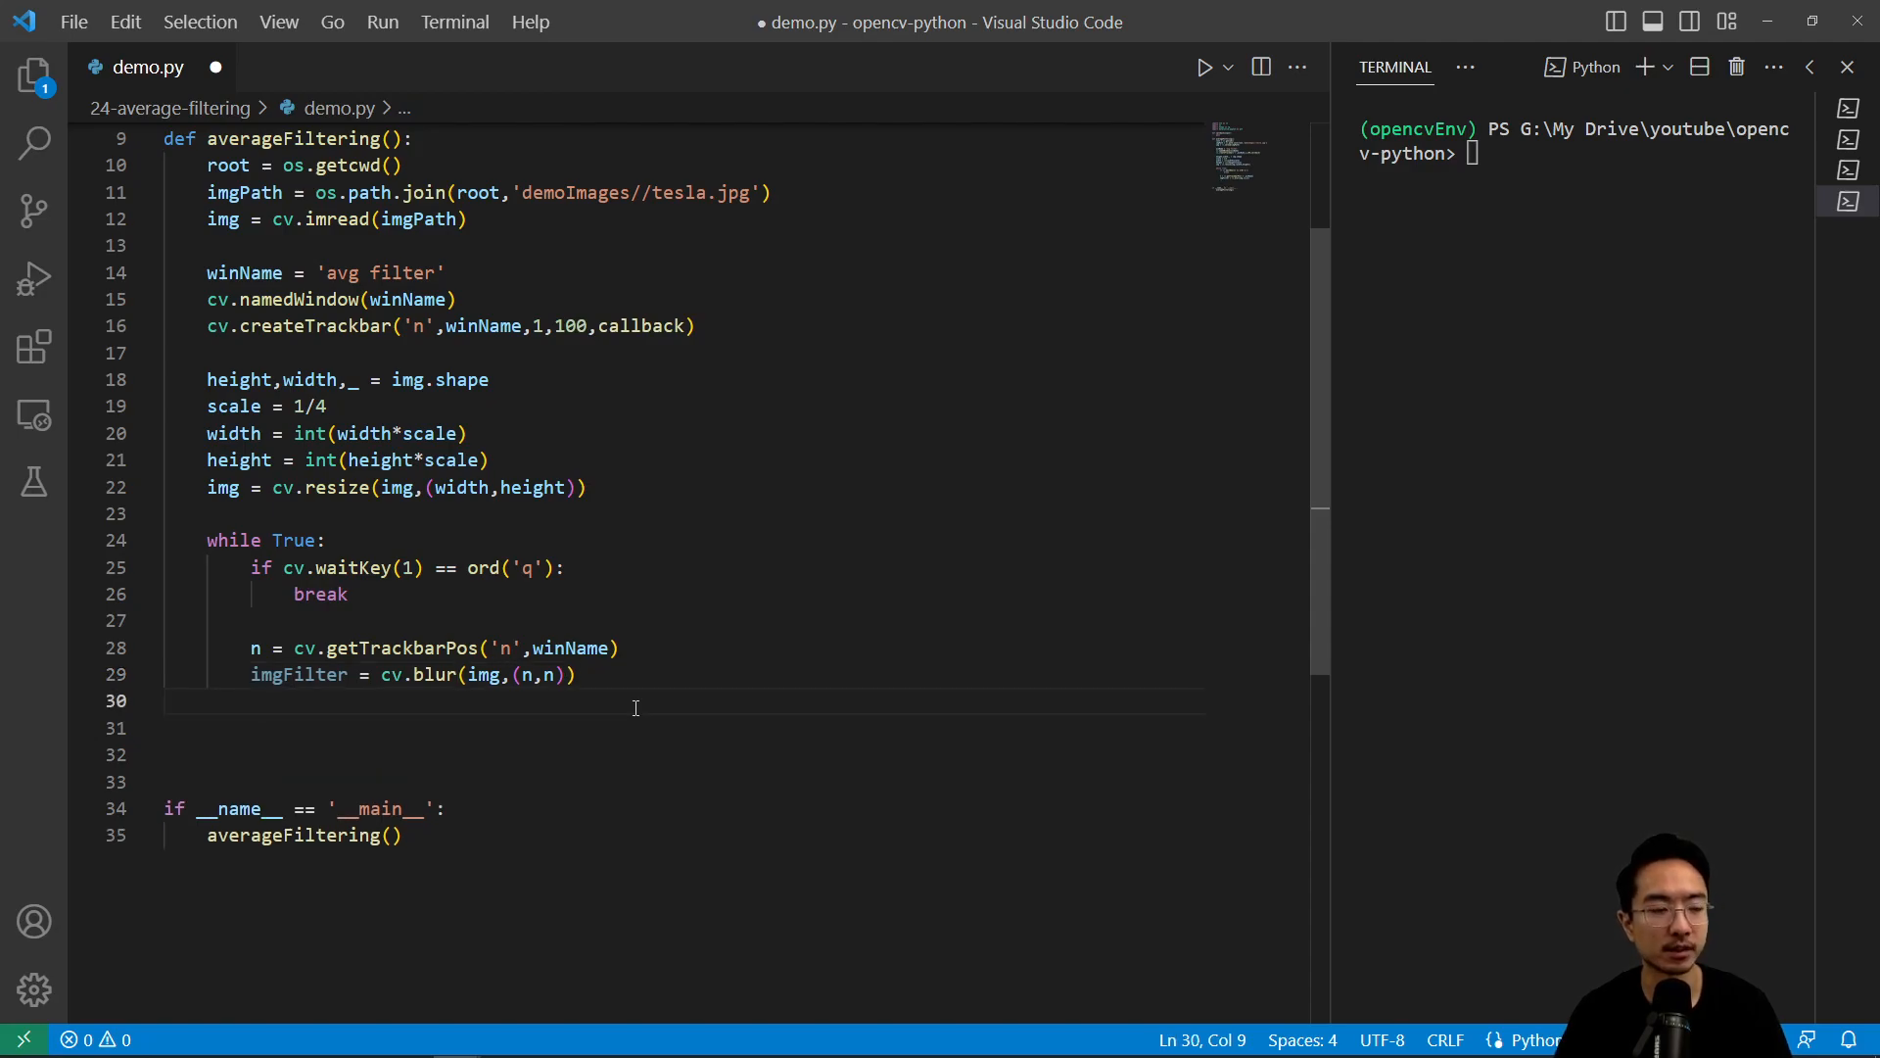
text(cv.)
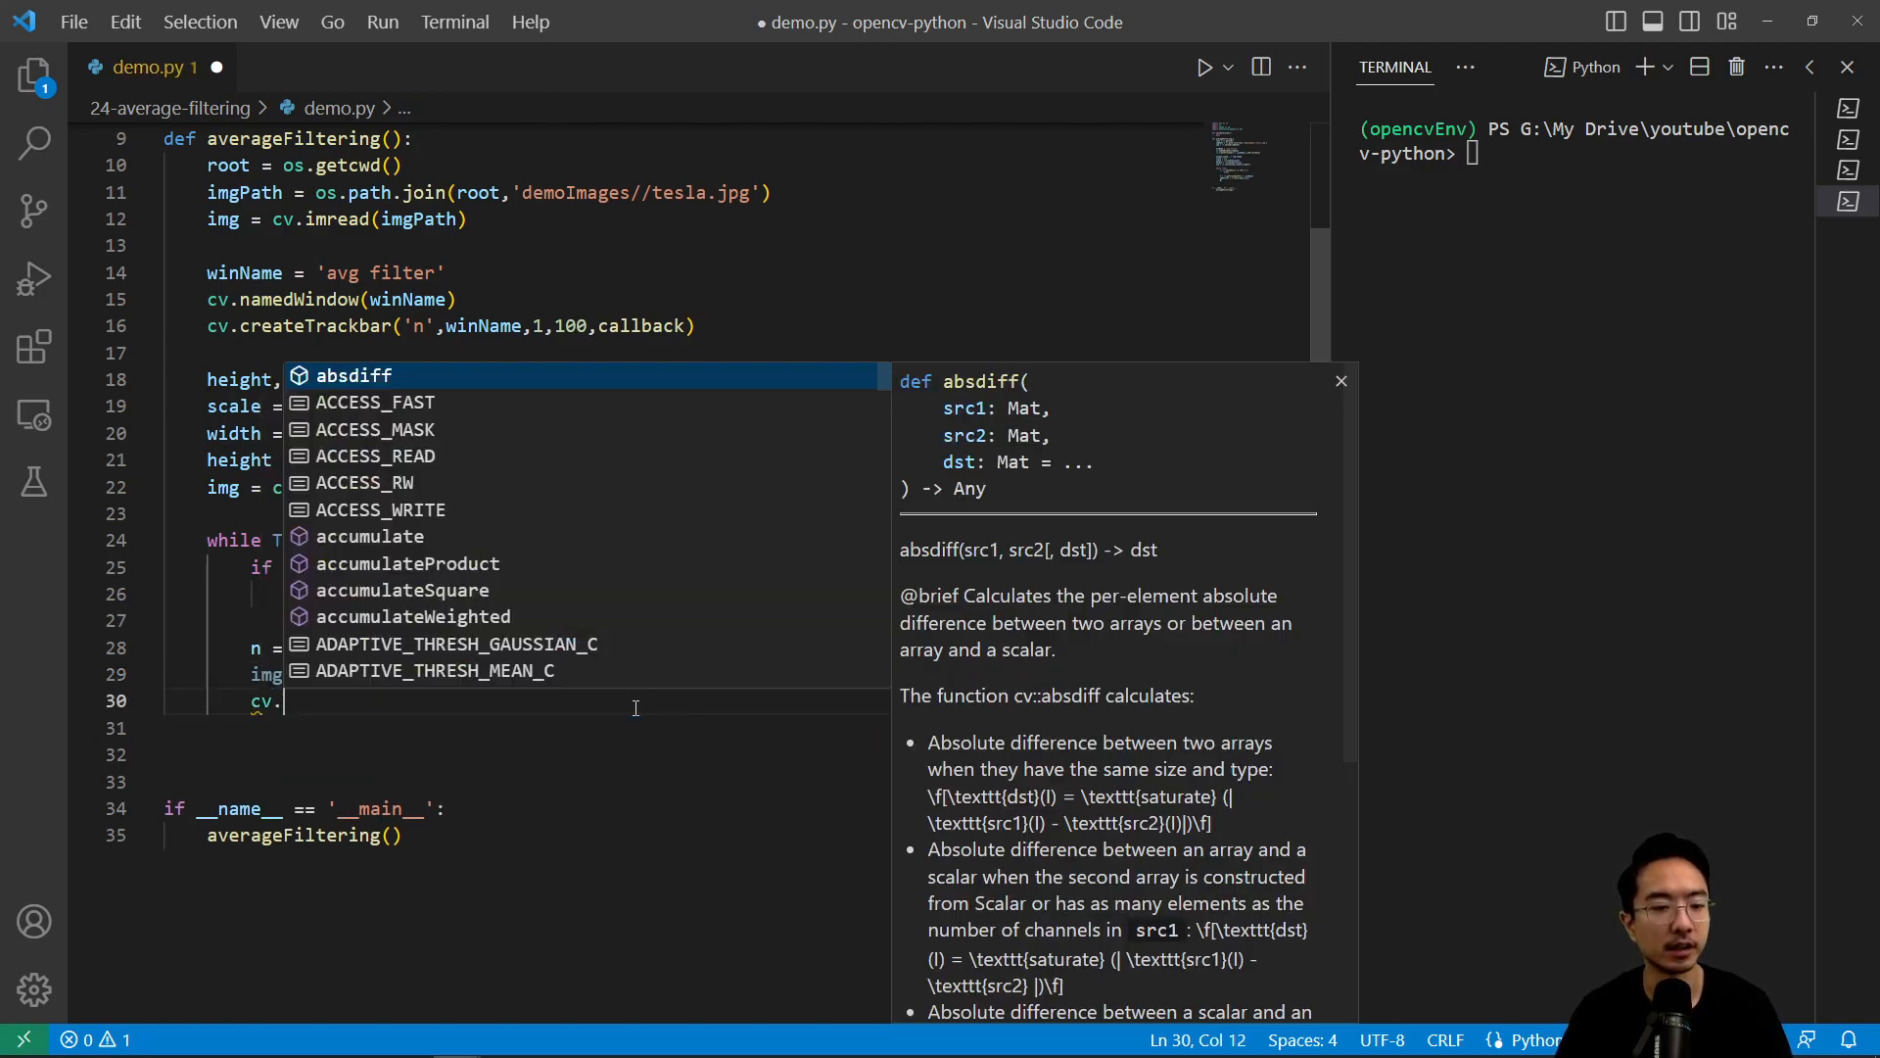
text(imshow(in)
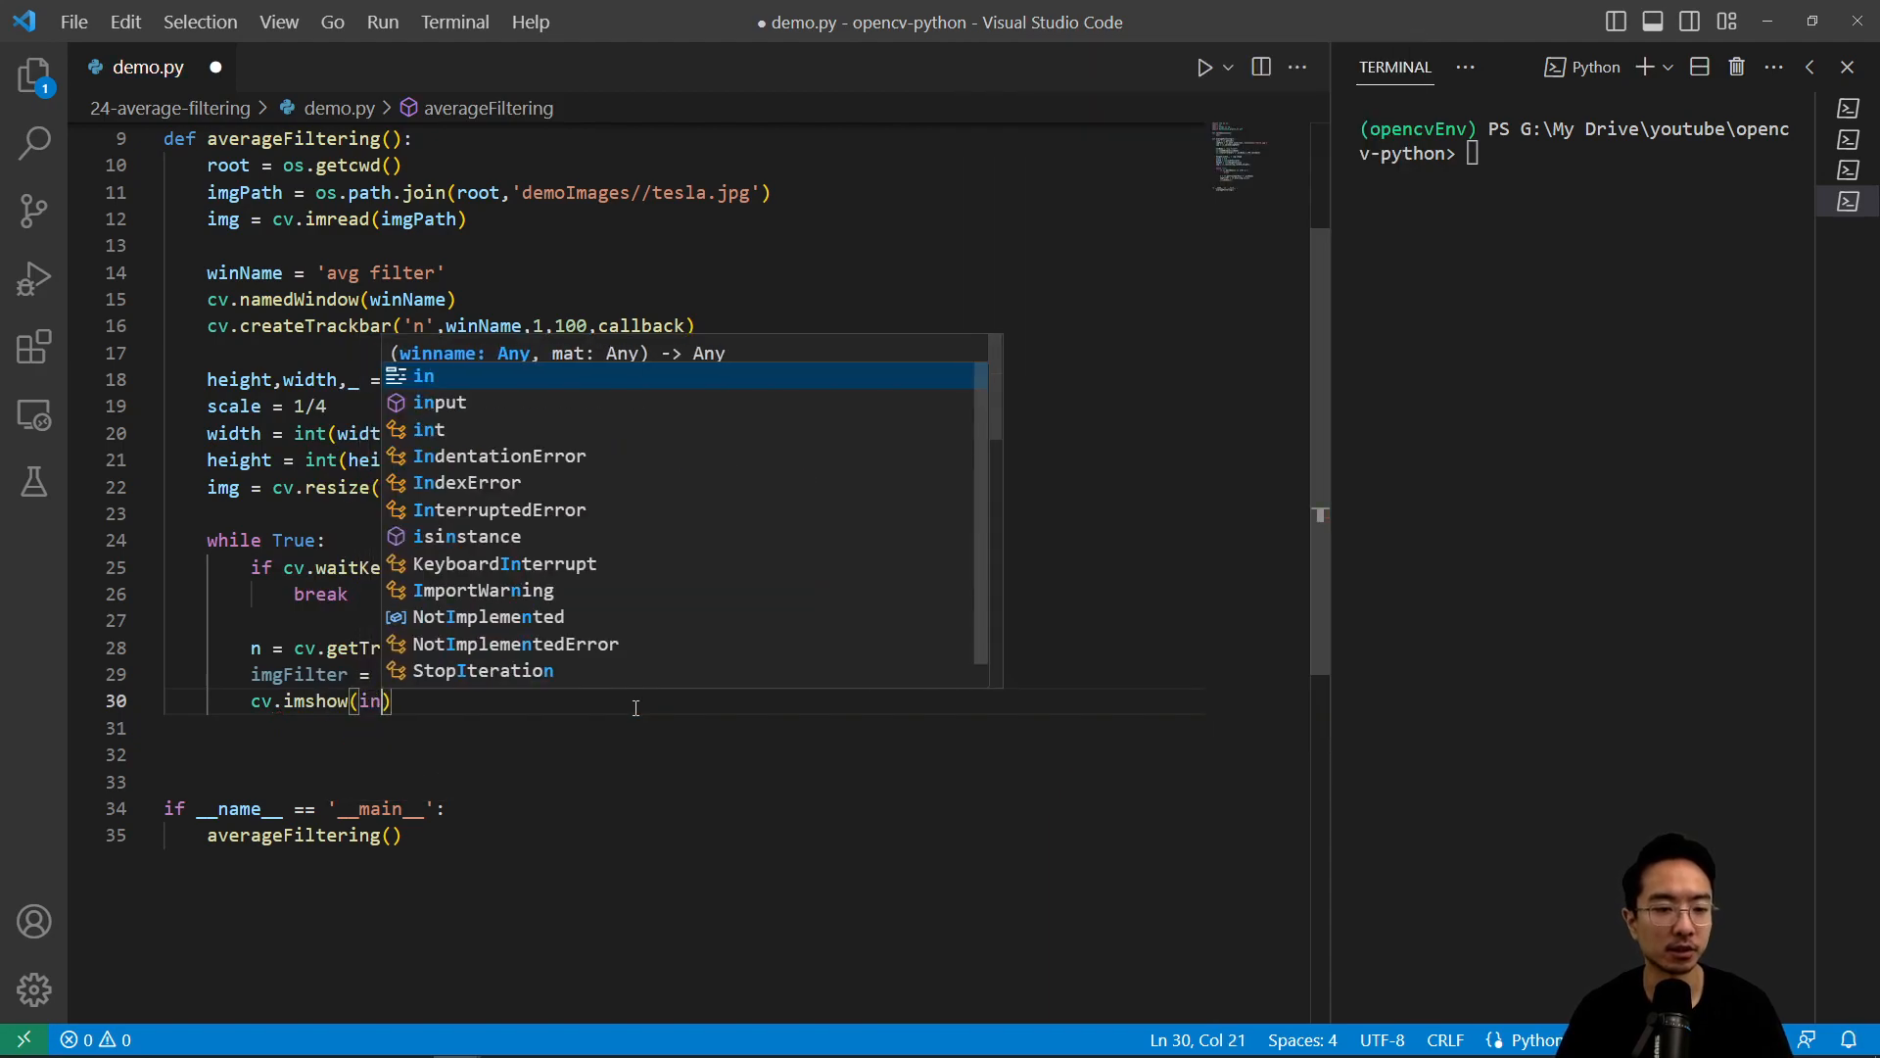
text(winName,imgFilter)
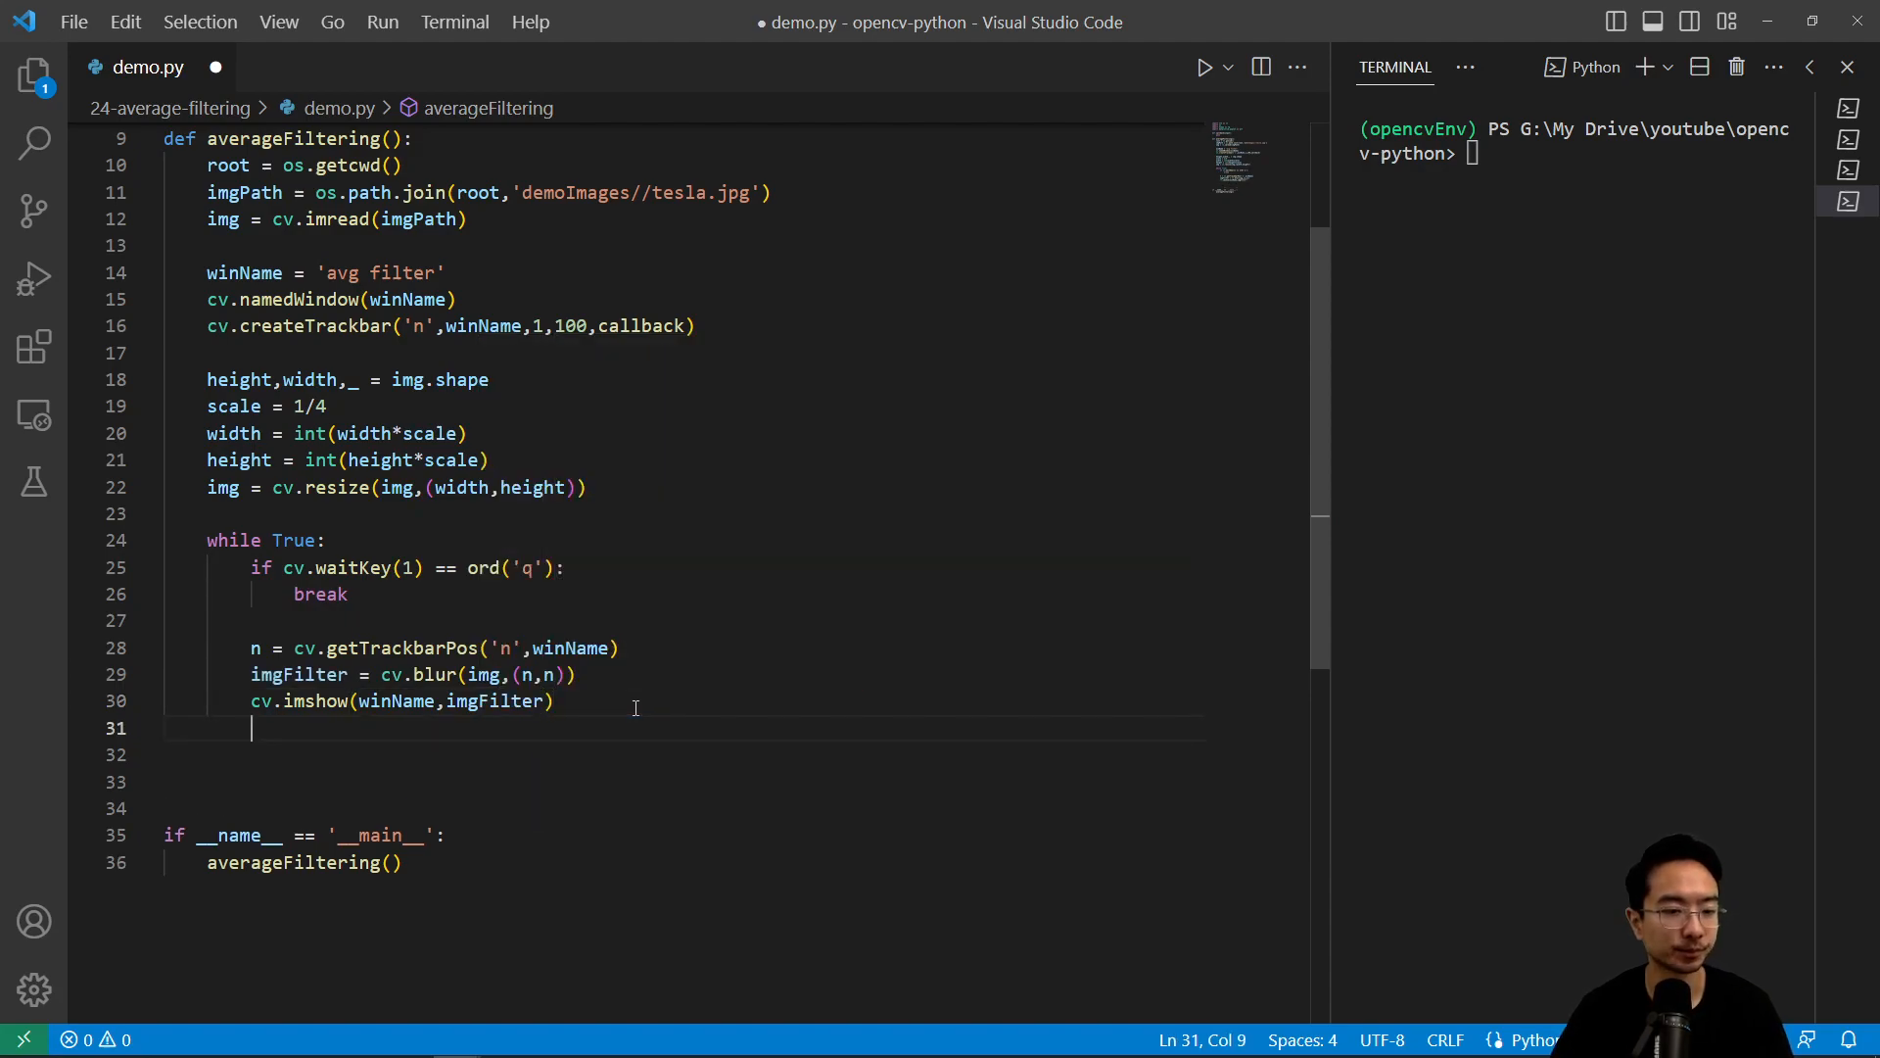
Add the cv.destroy window cleanup, then run demo.py as a Python file
text(cv.)
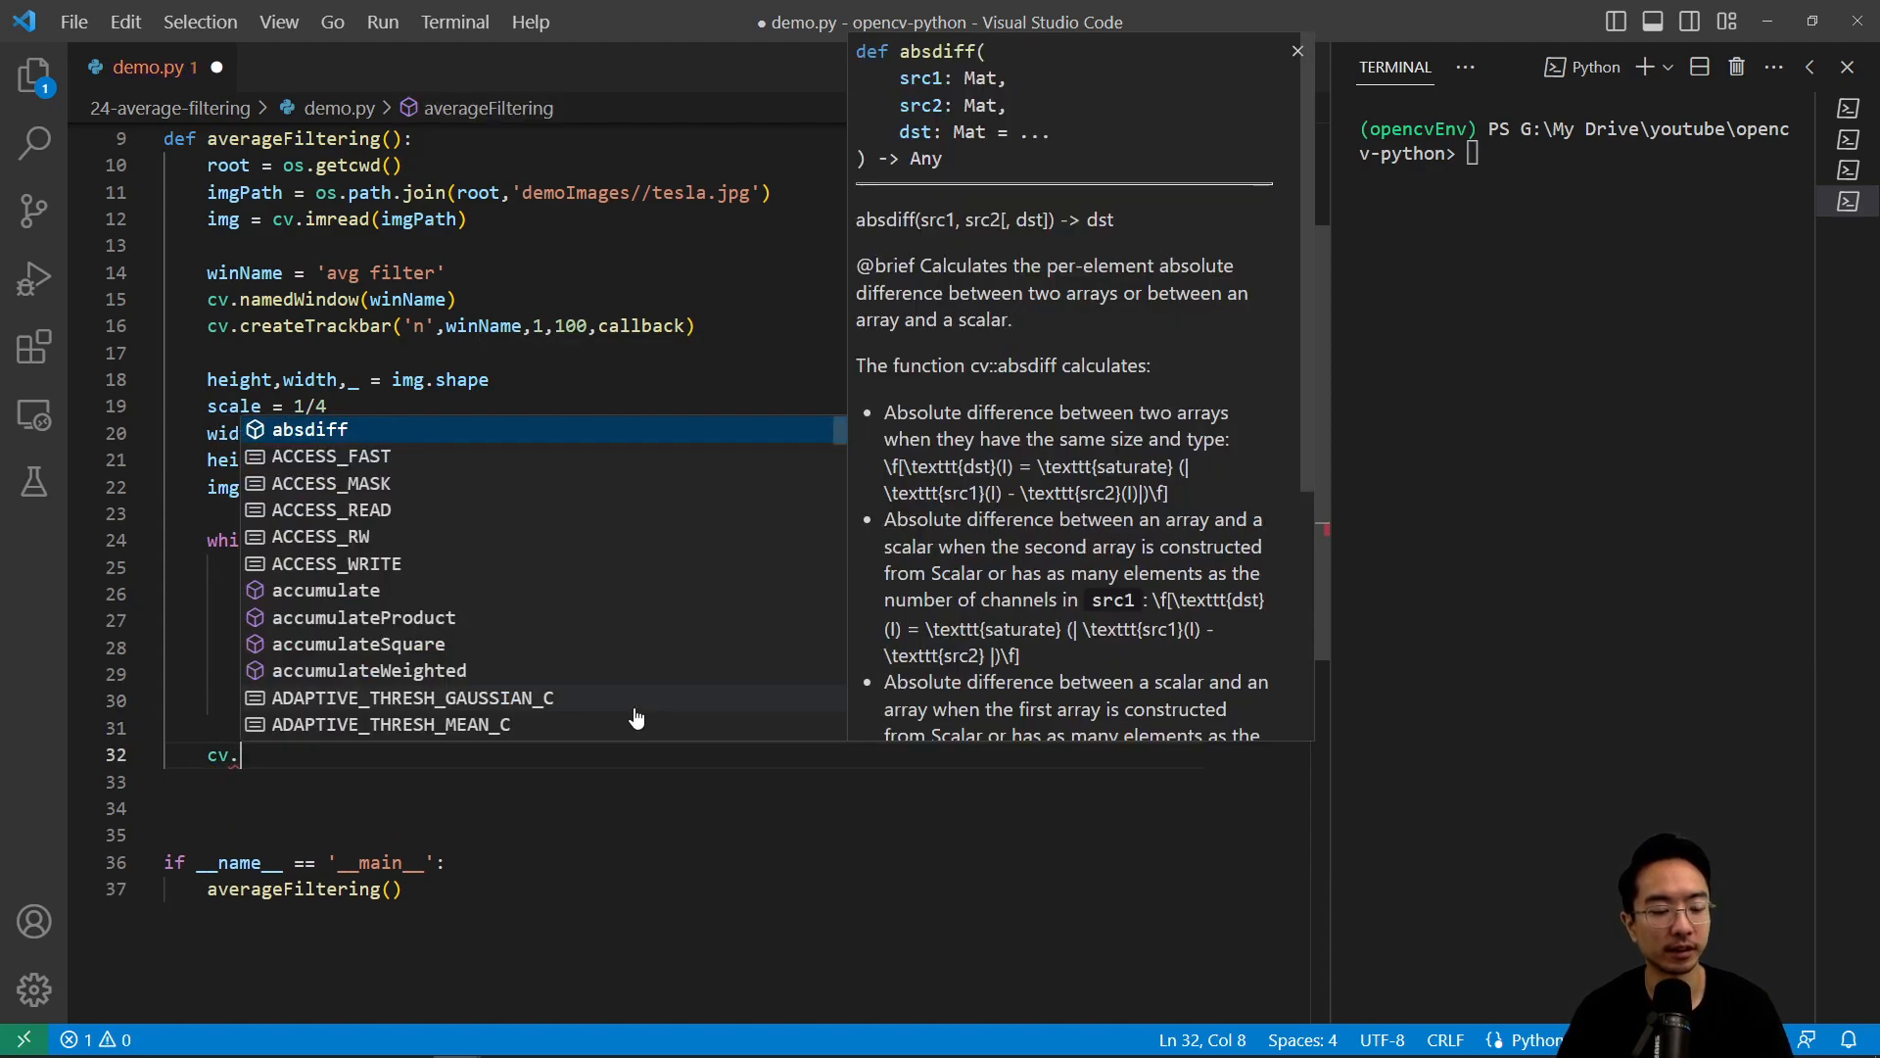
text(destroyAllWindows()
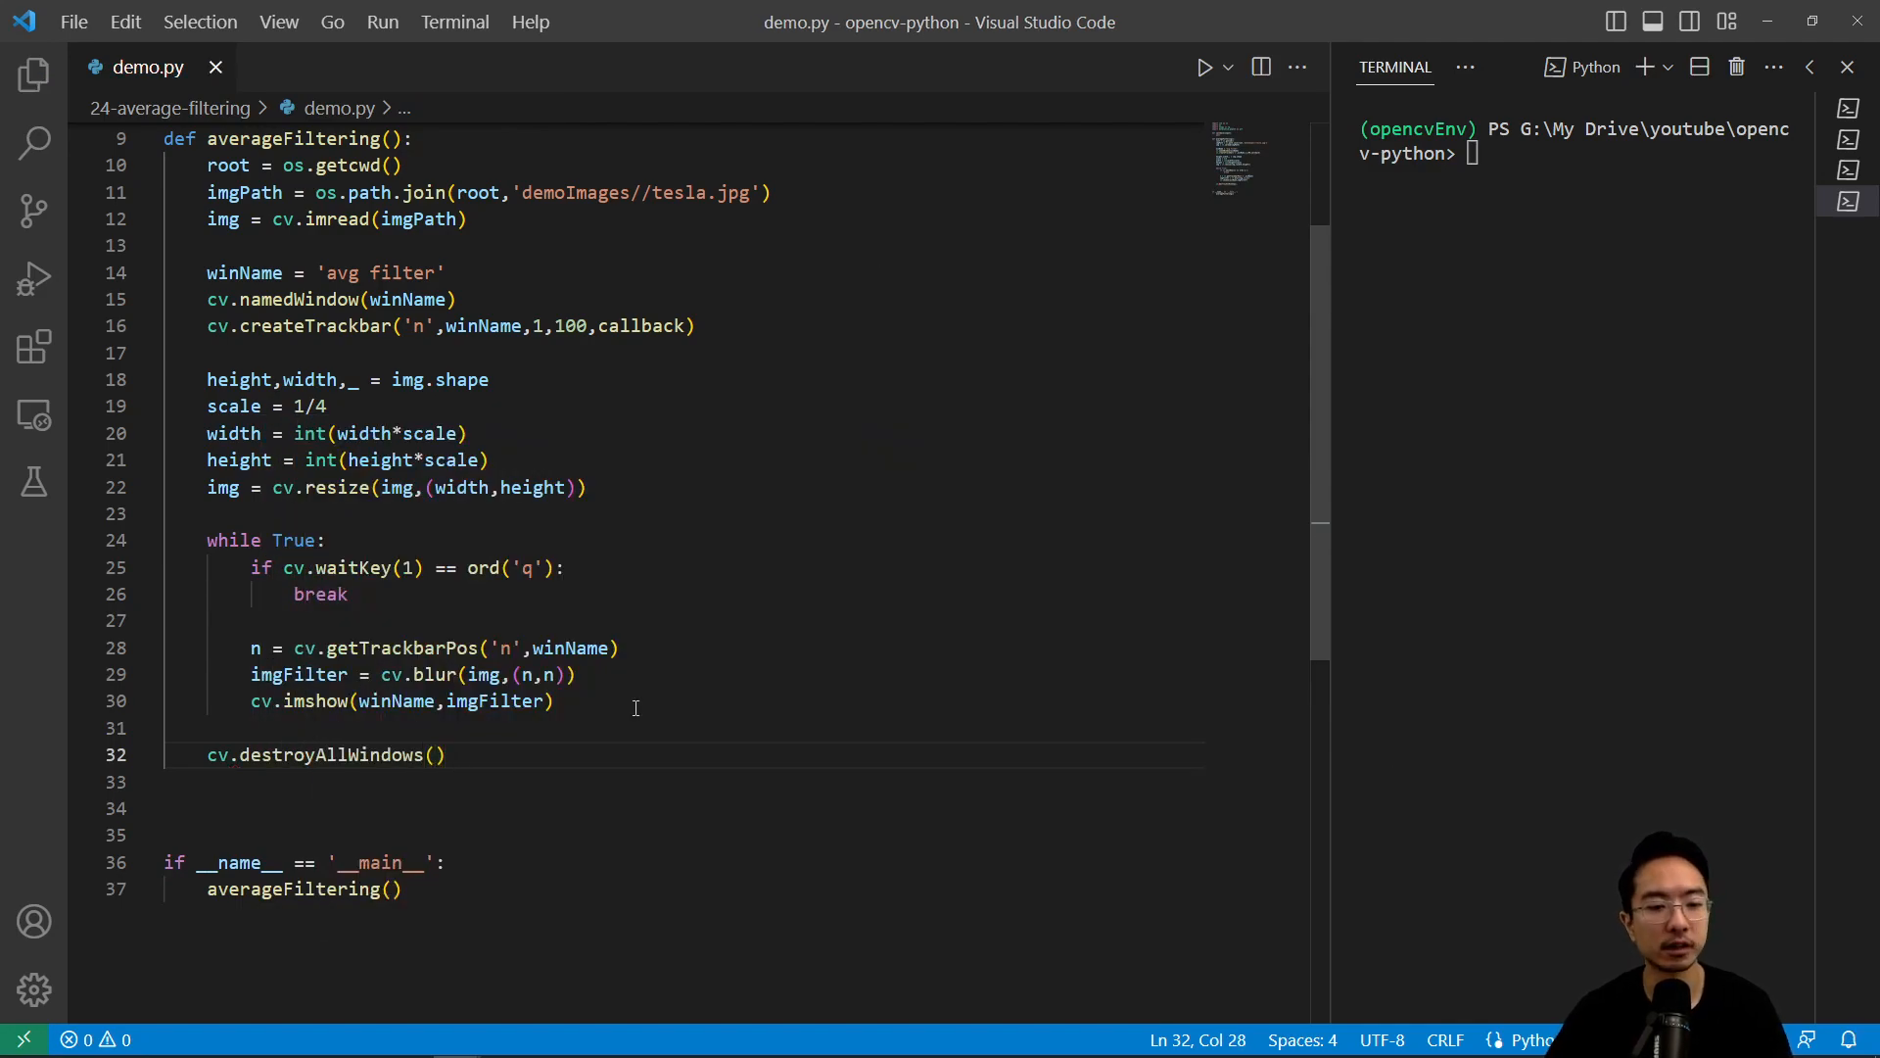
click(1226, 65)
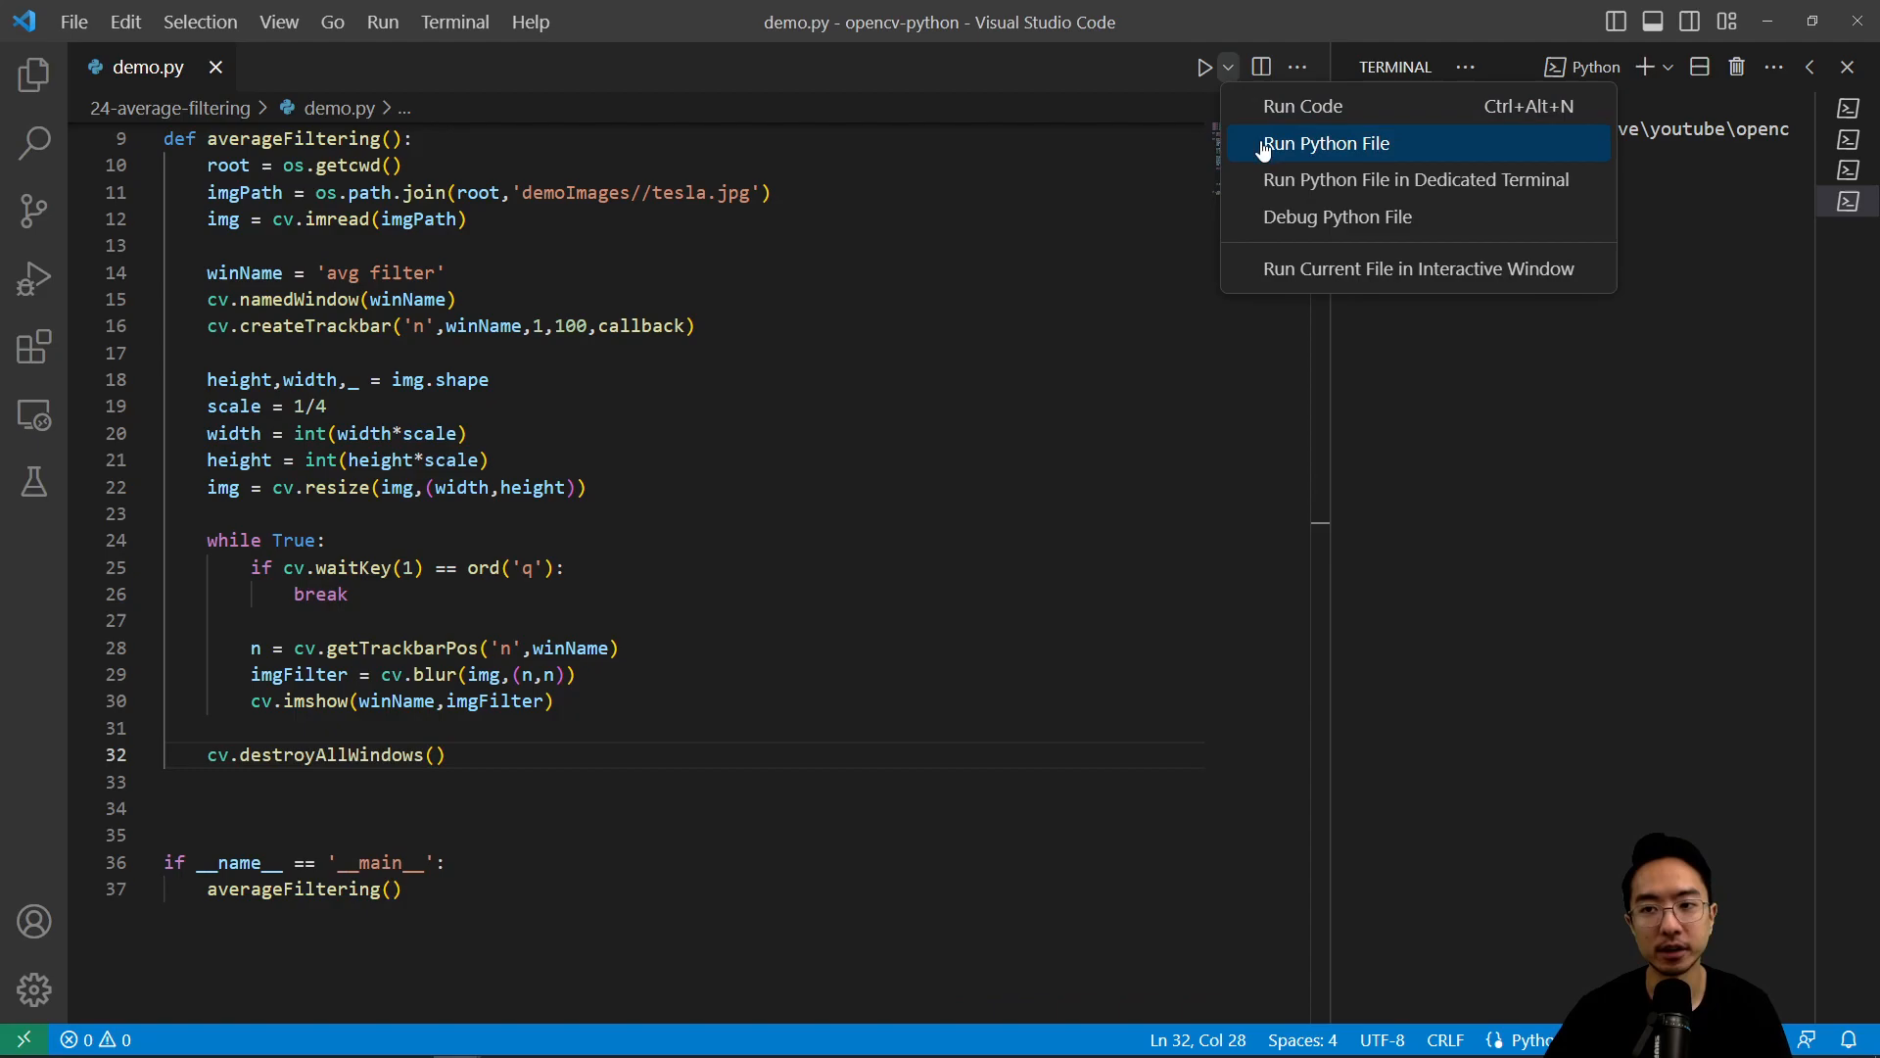
click(1326, 143)
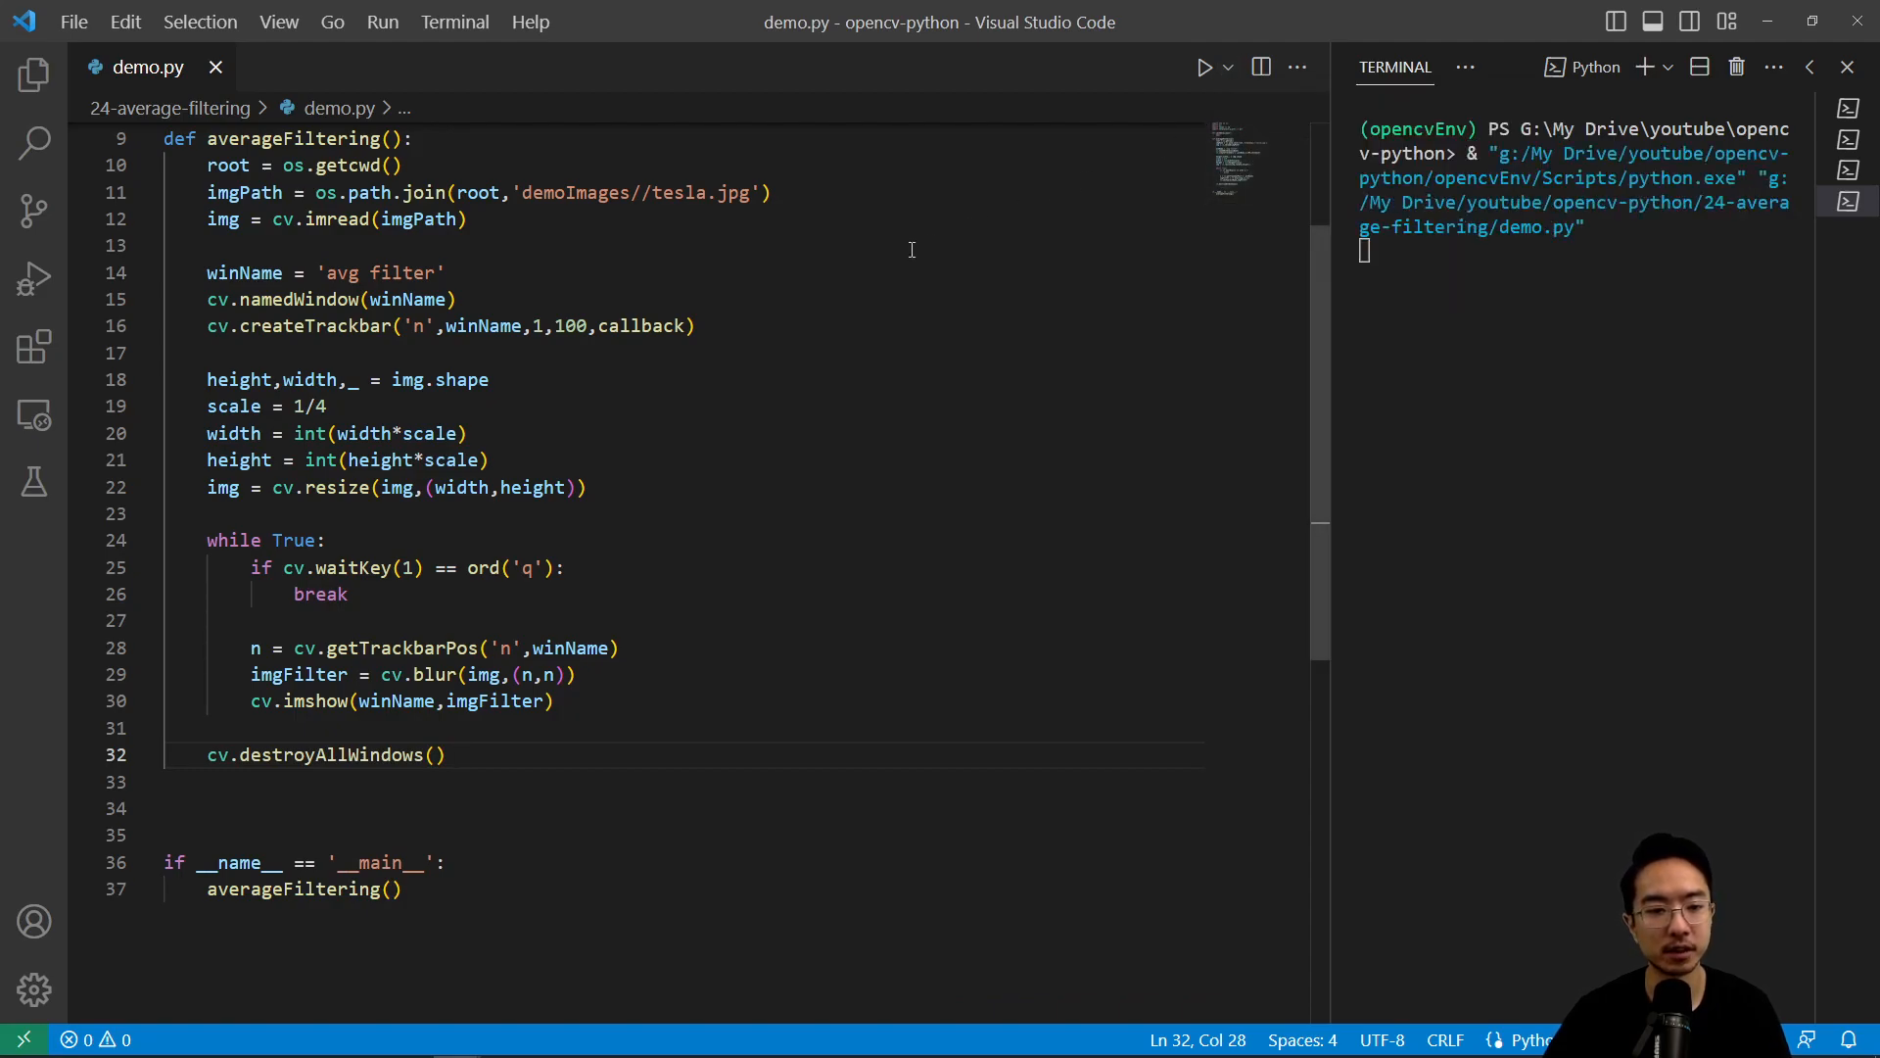
click(1203, 65)
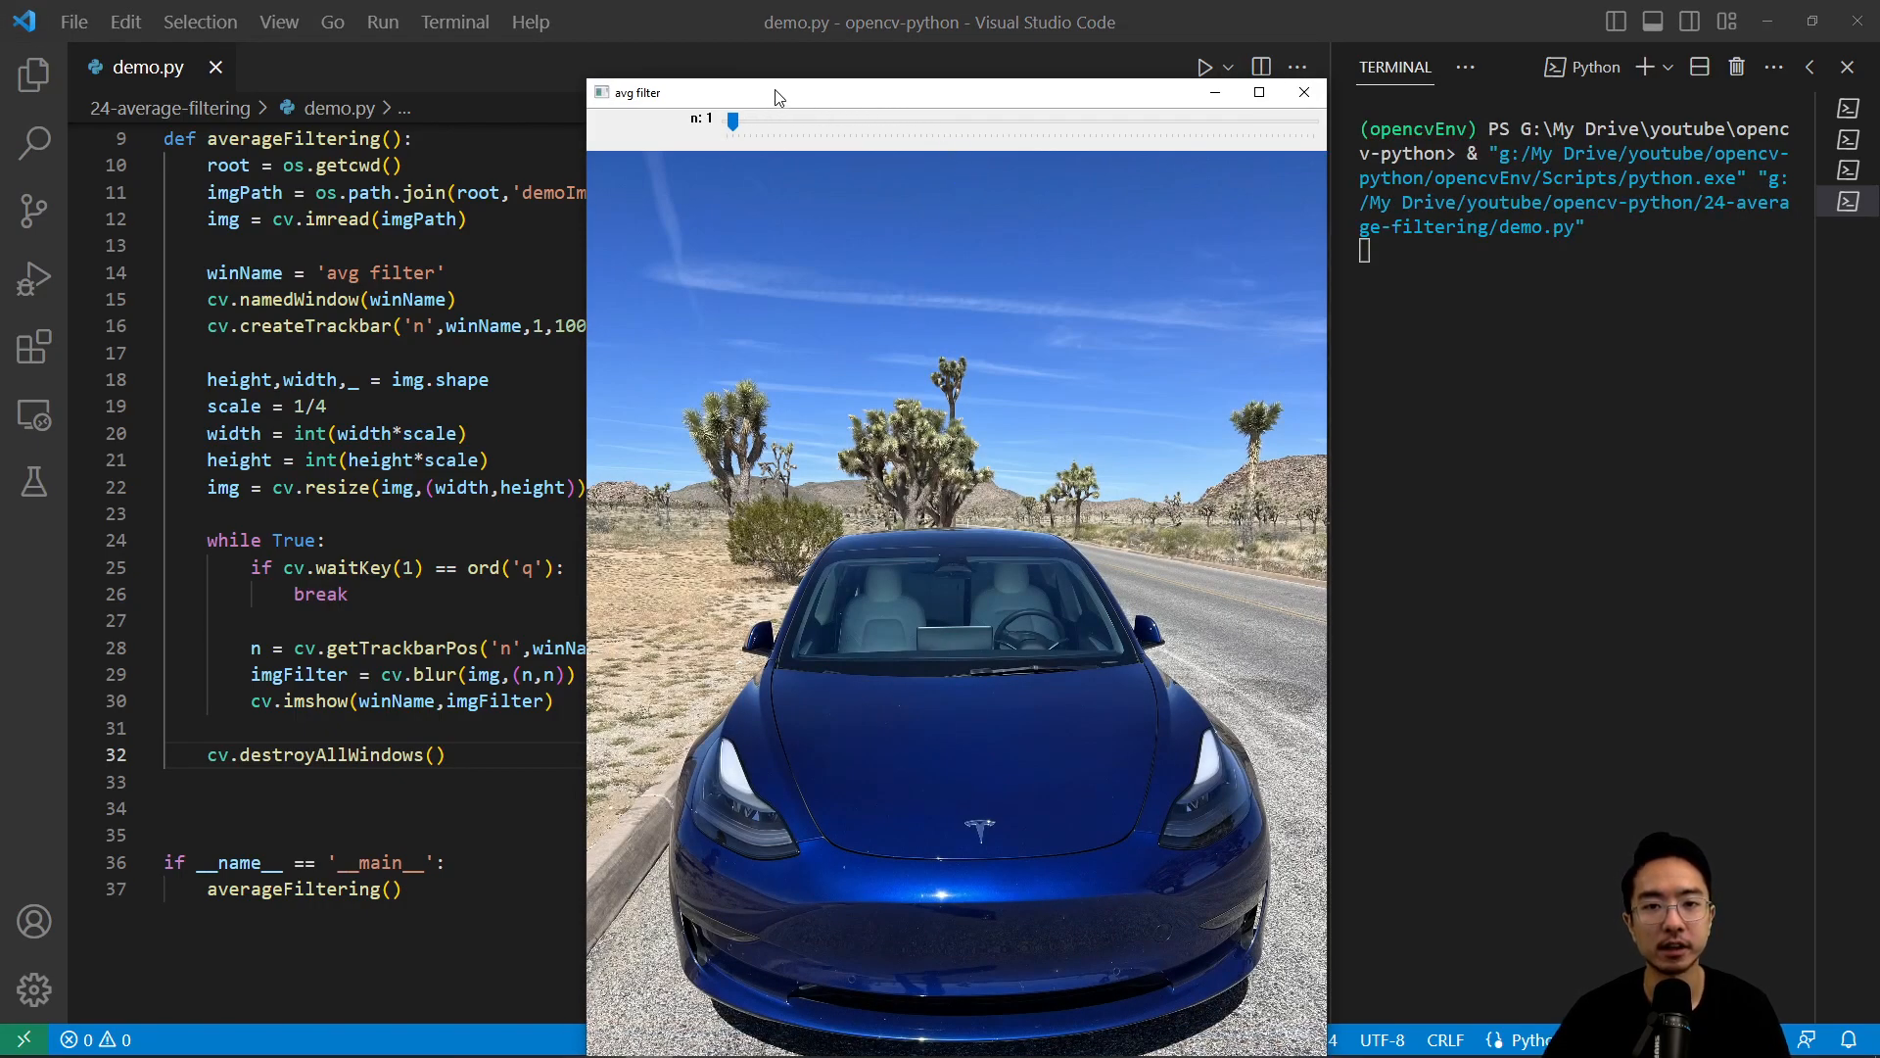
Move the avg filter window up and raise kernel size n from 3 up to 80
drag(774, 92, 714, 37)
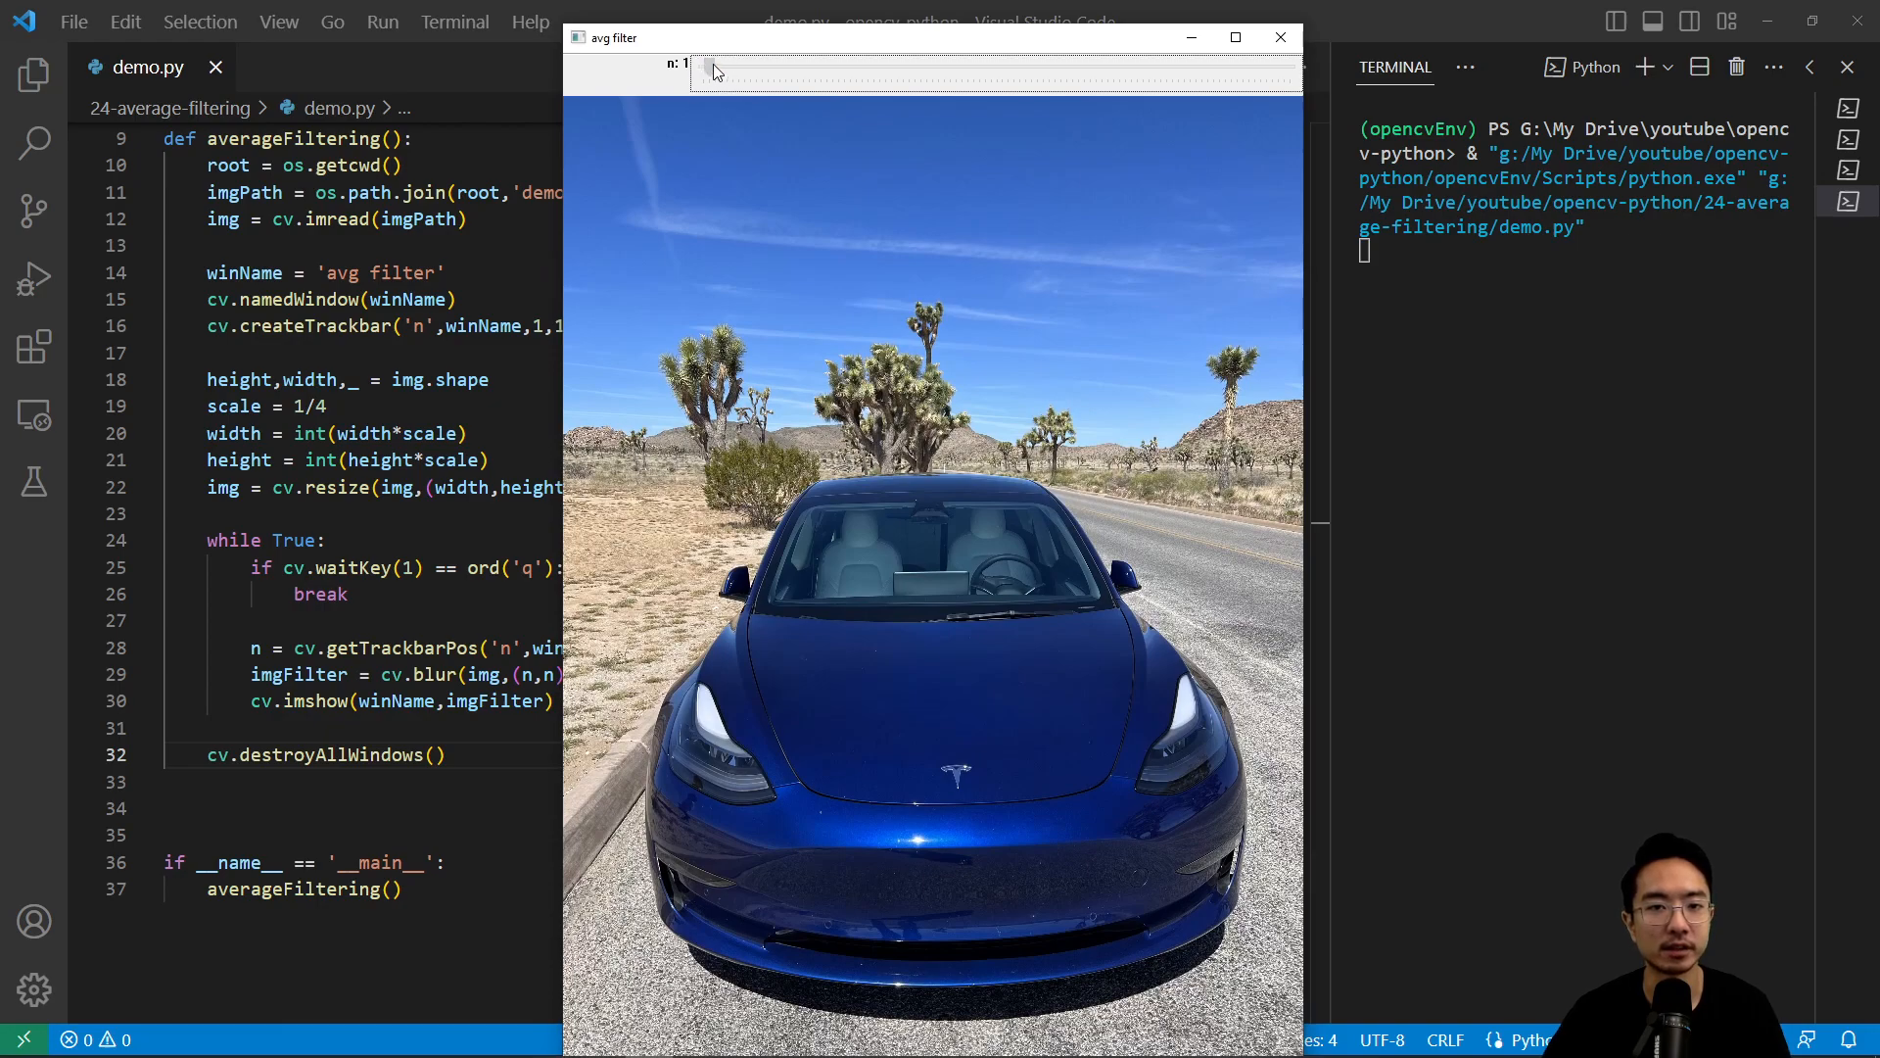
drag(705, 69, 723, 68)
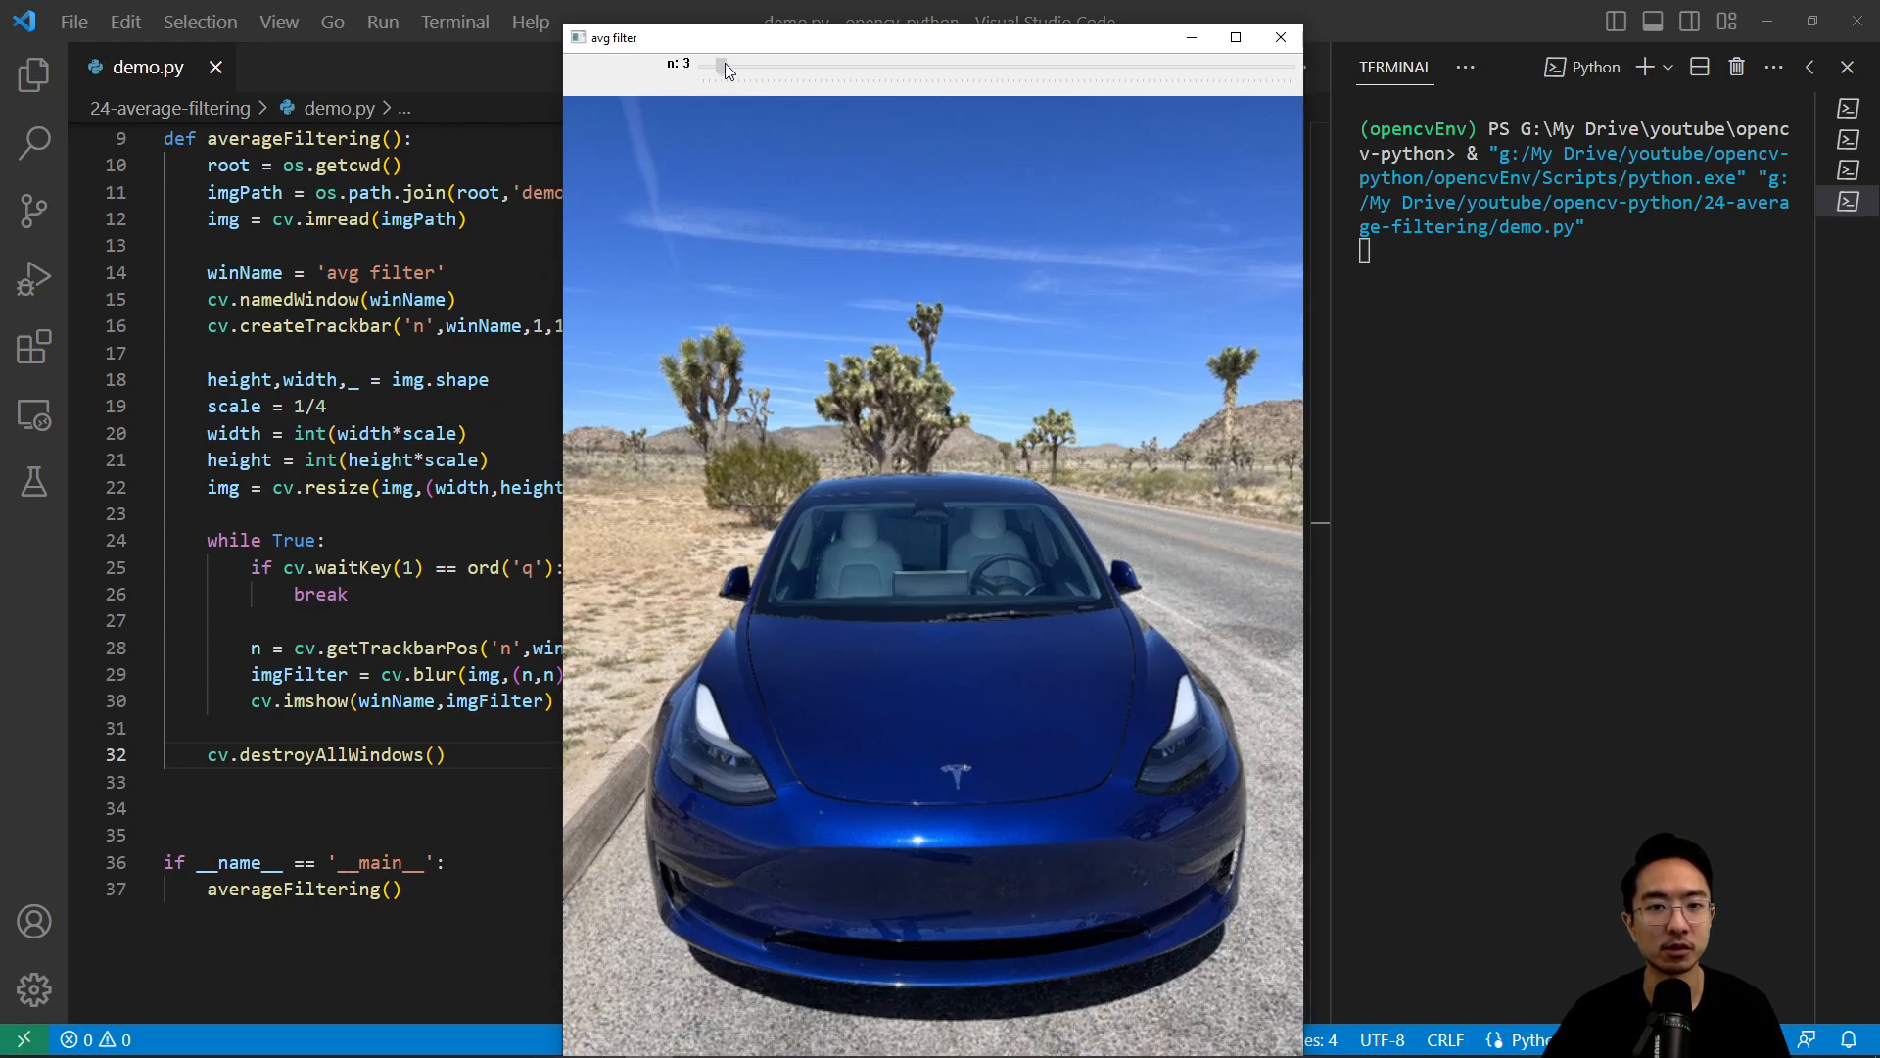
drag(722, 68, 746, 68)
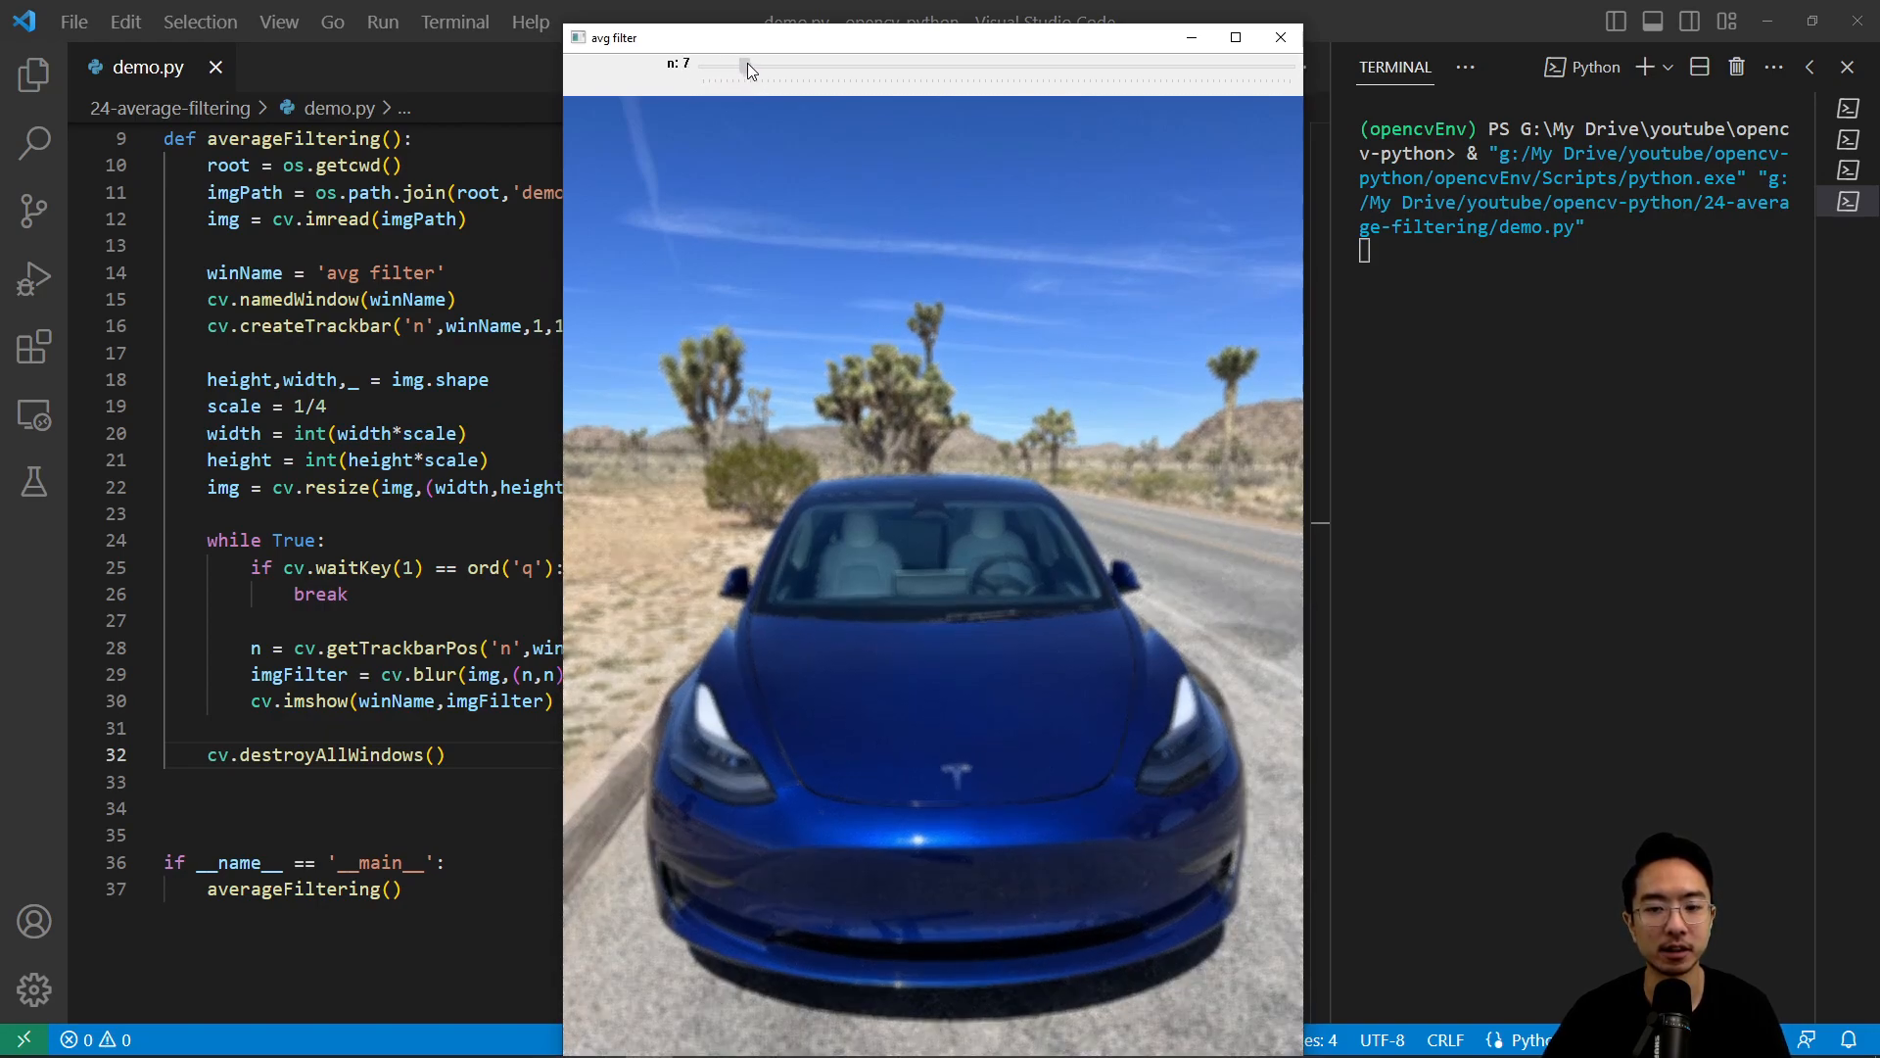
drag(741, 66, 810, 66)
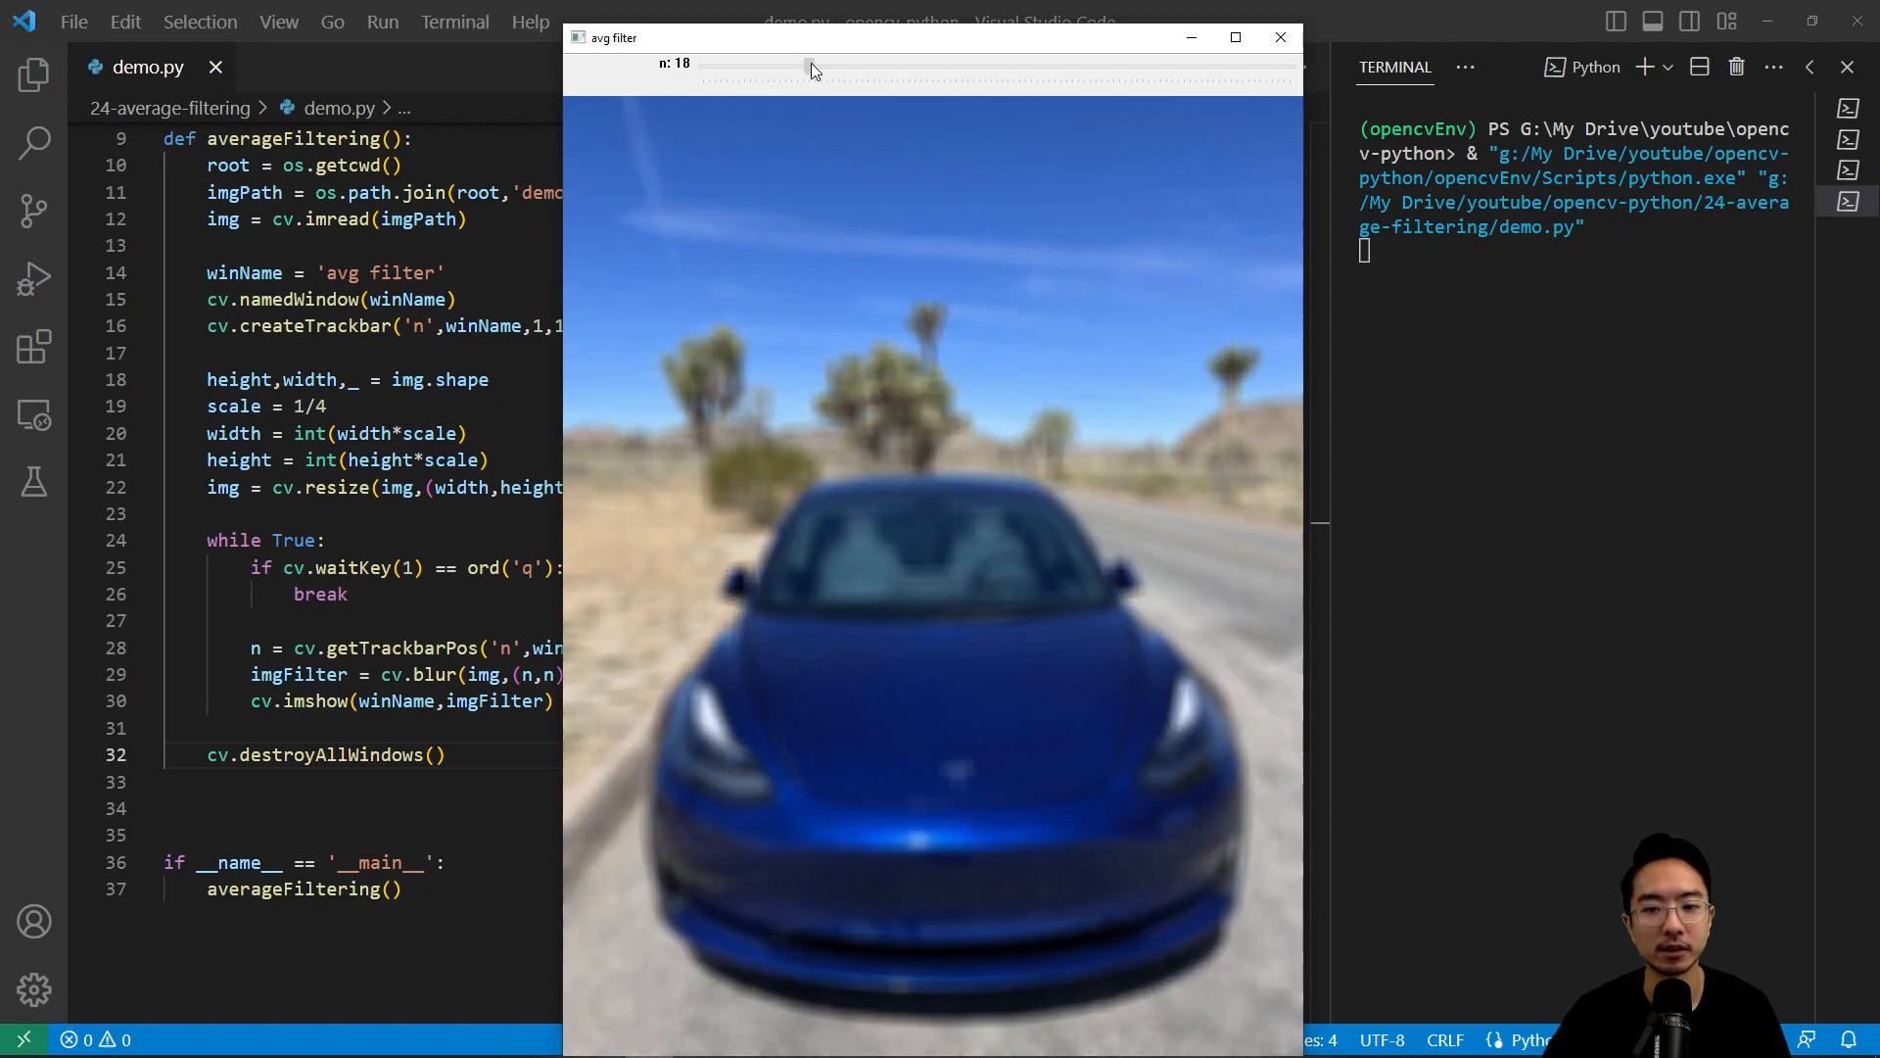
drag(810, 68, 897, 68)
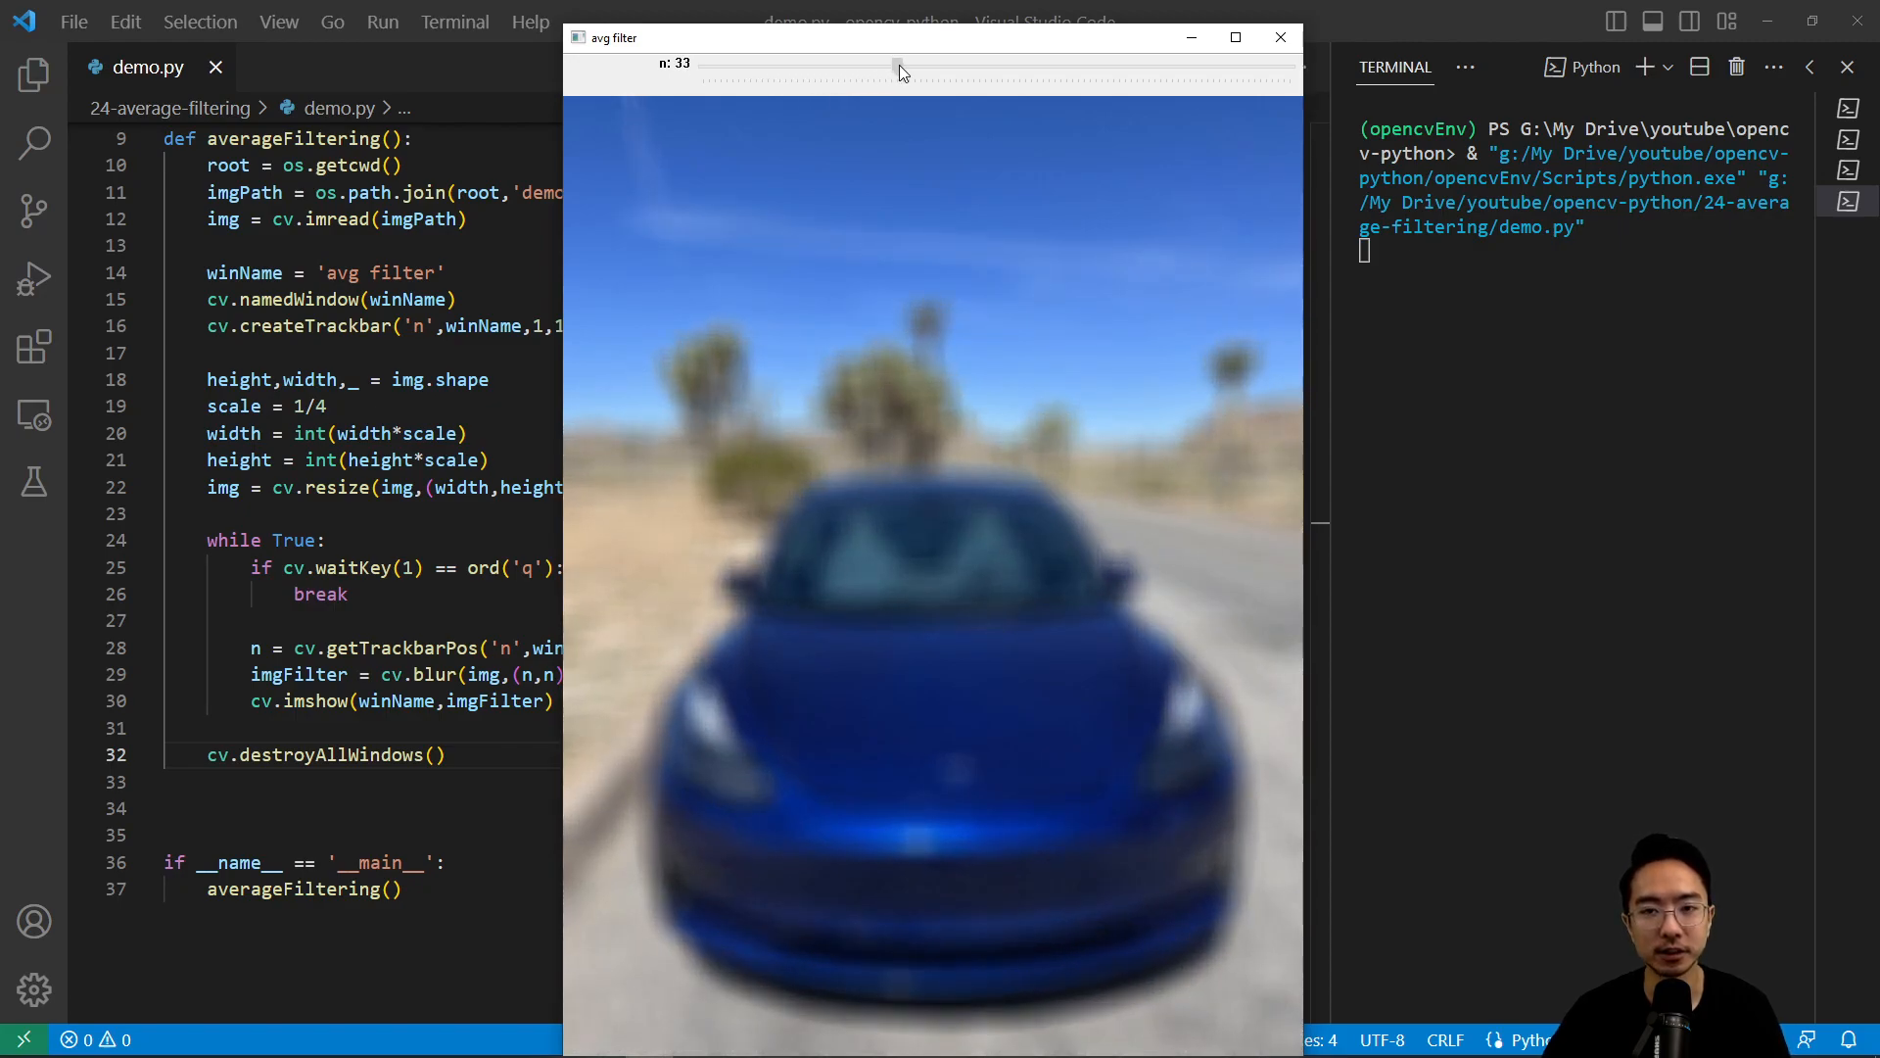
drag(897, 63, 974, 63)
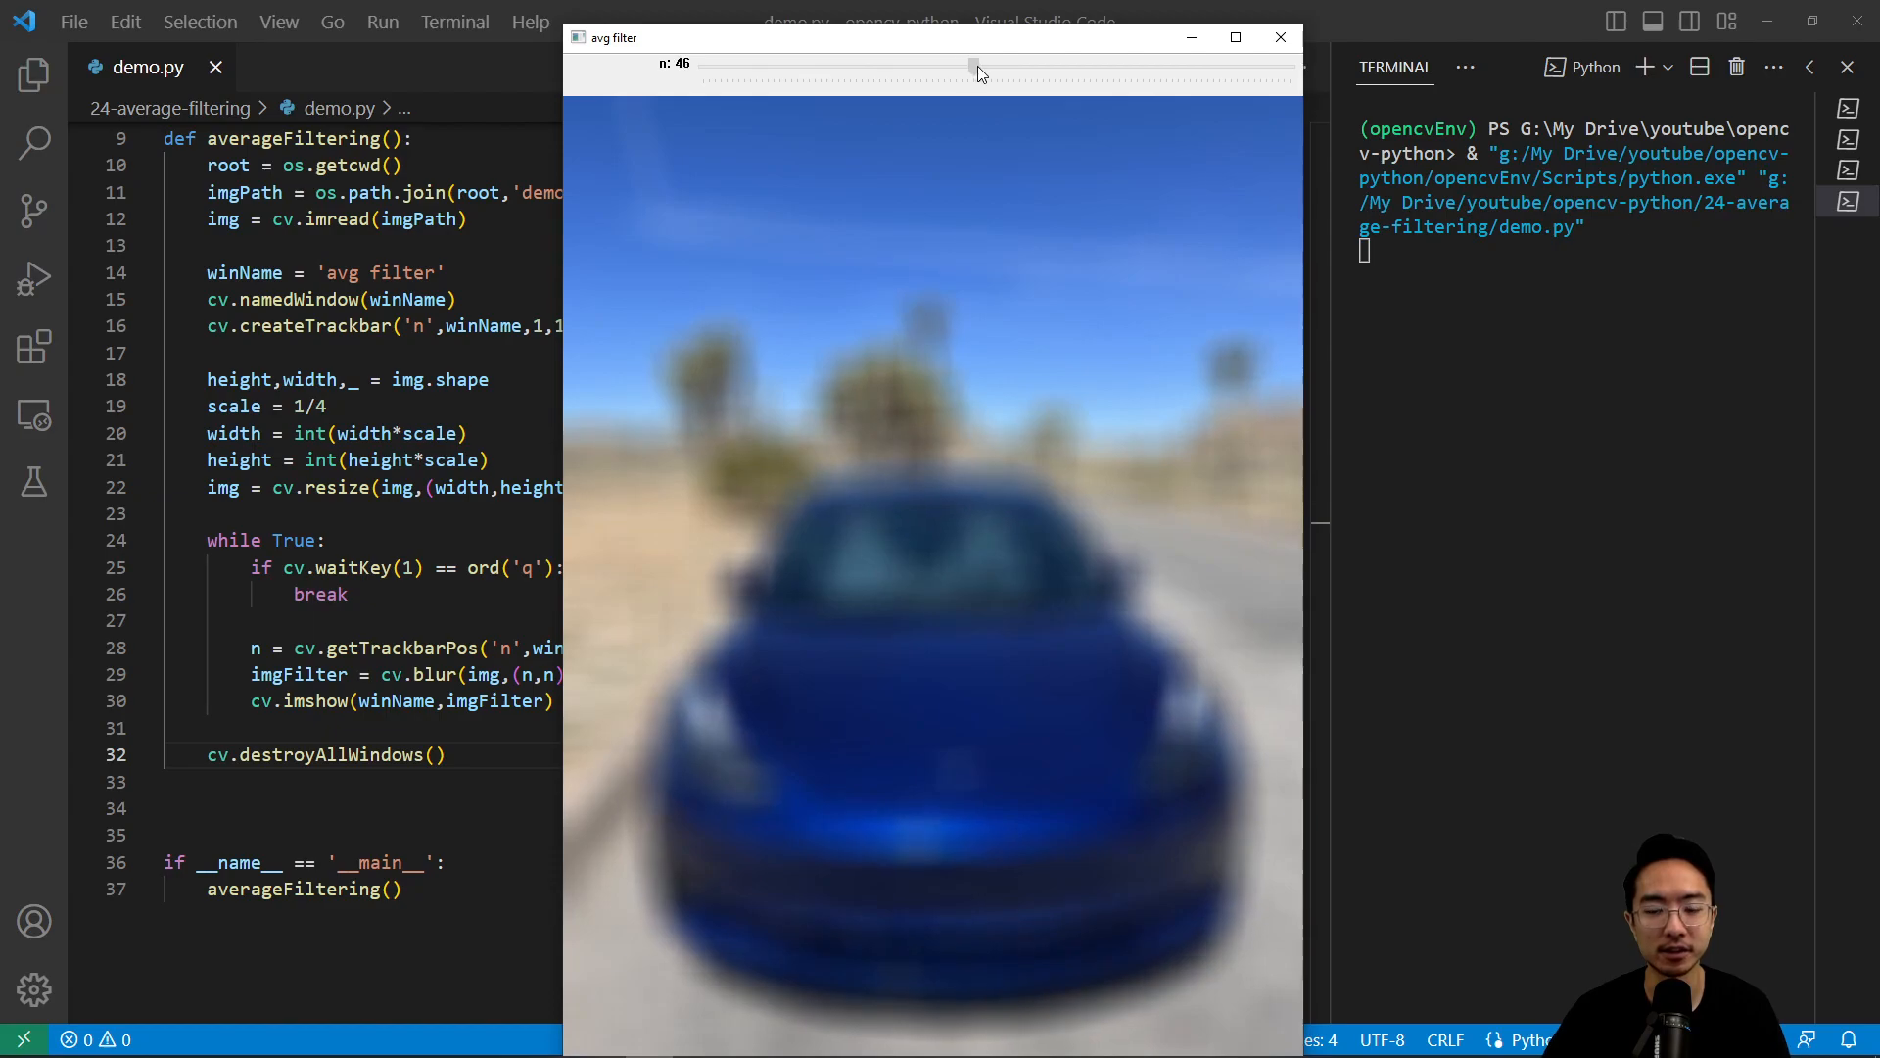
drag(972, 63, 851, 64)
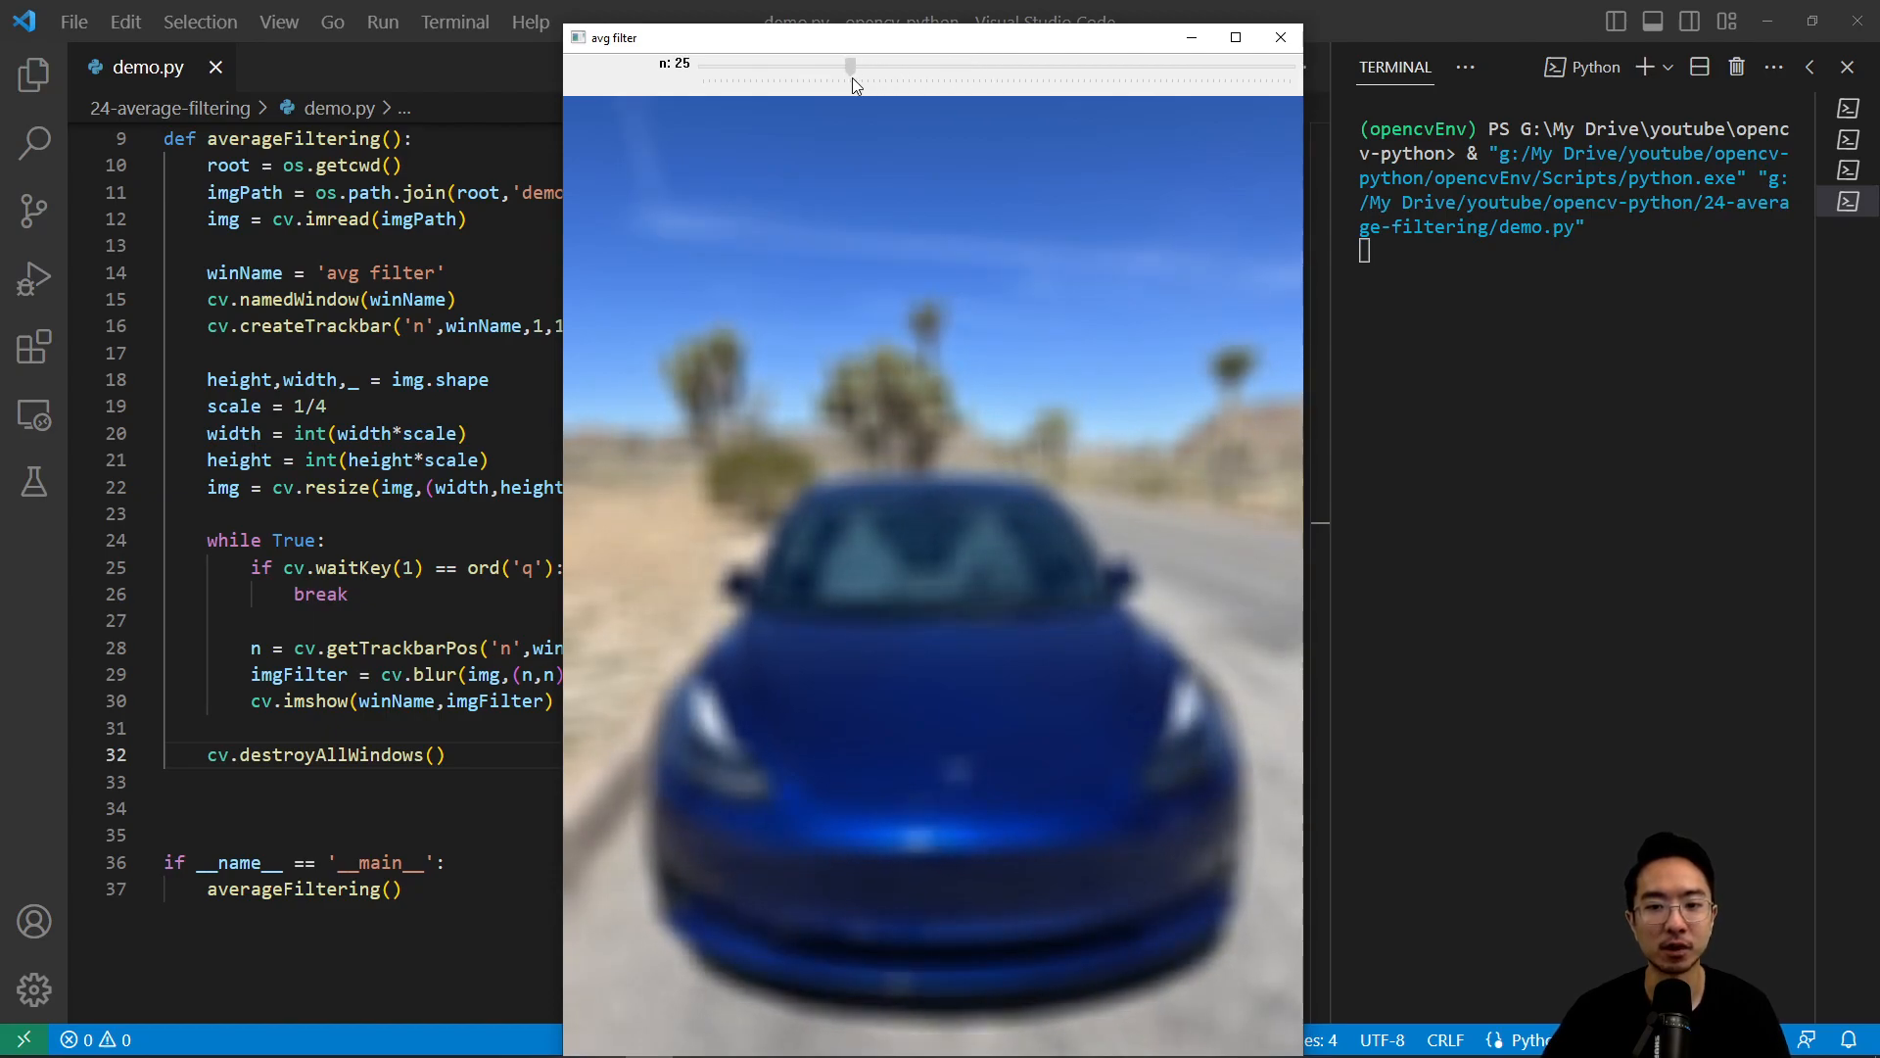
drag(850, 65, 973, 65)
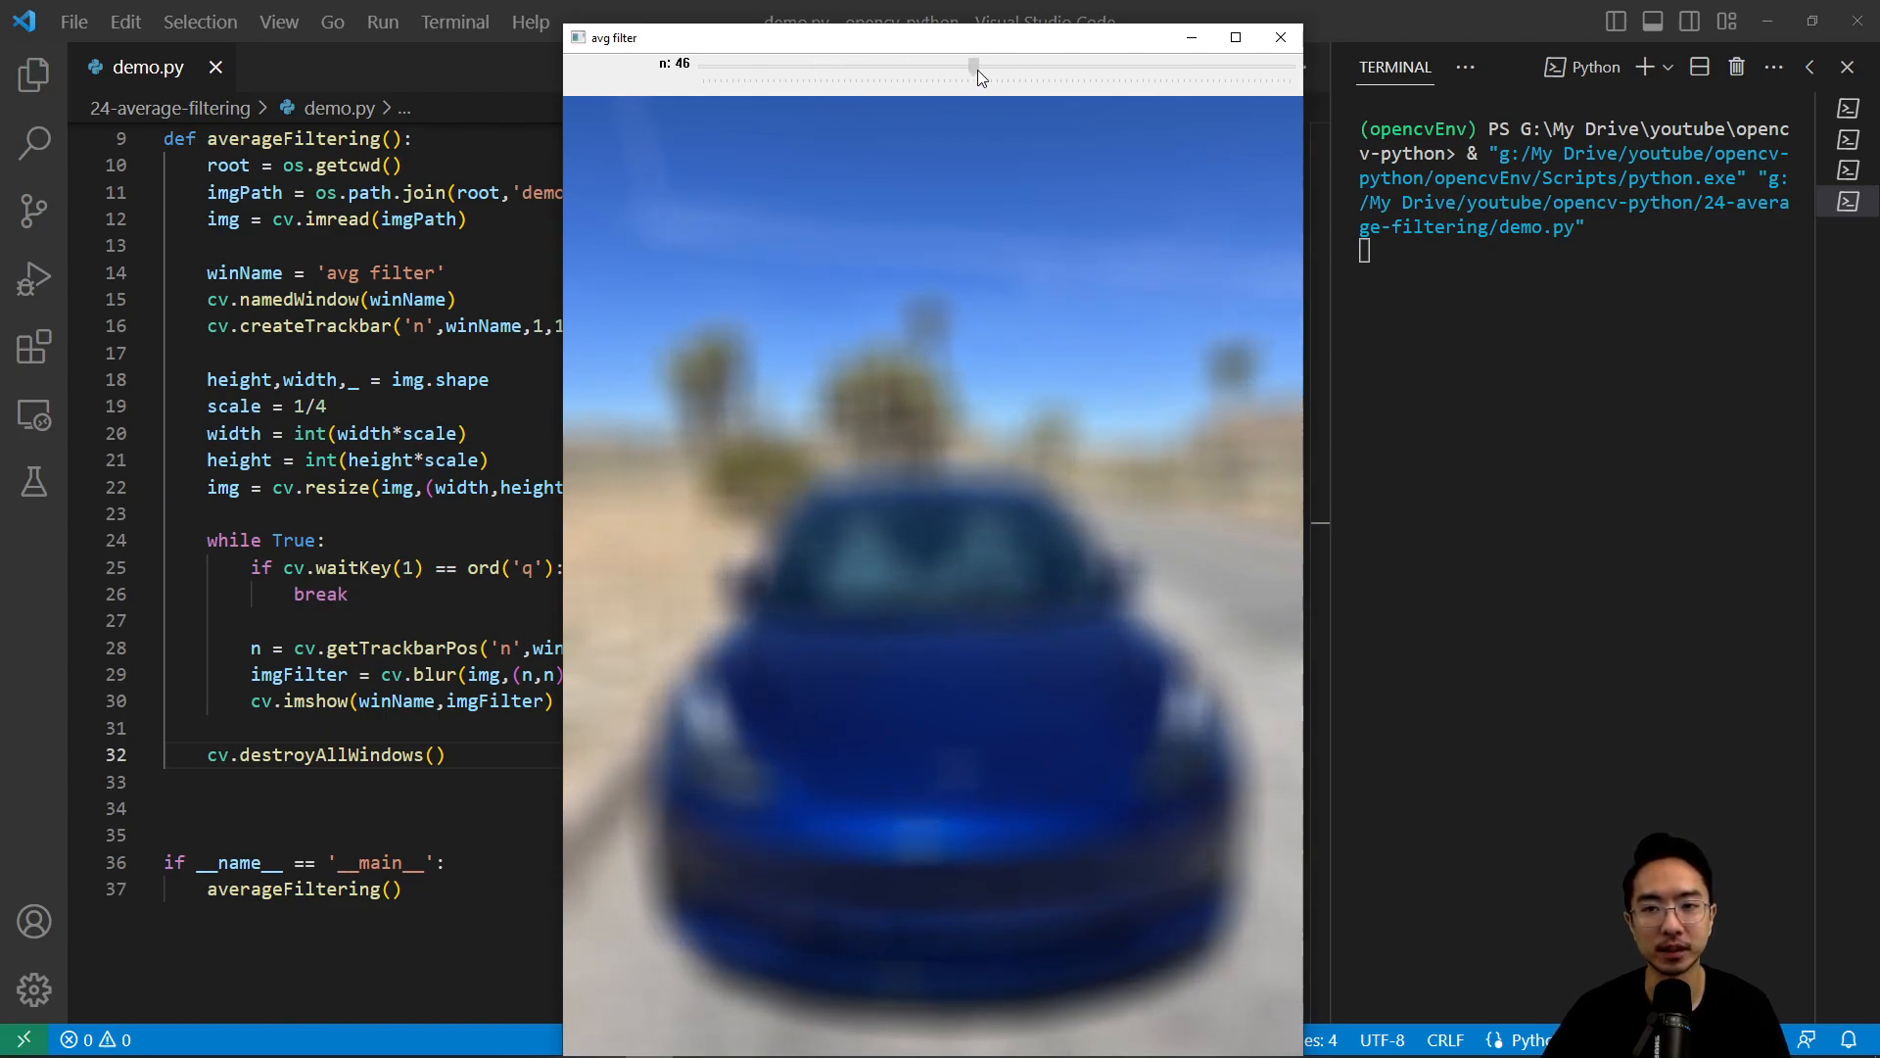
drag(974, 63, 1173, 63)
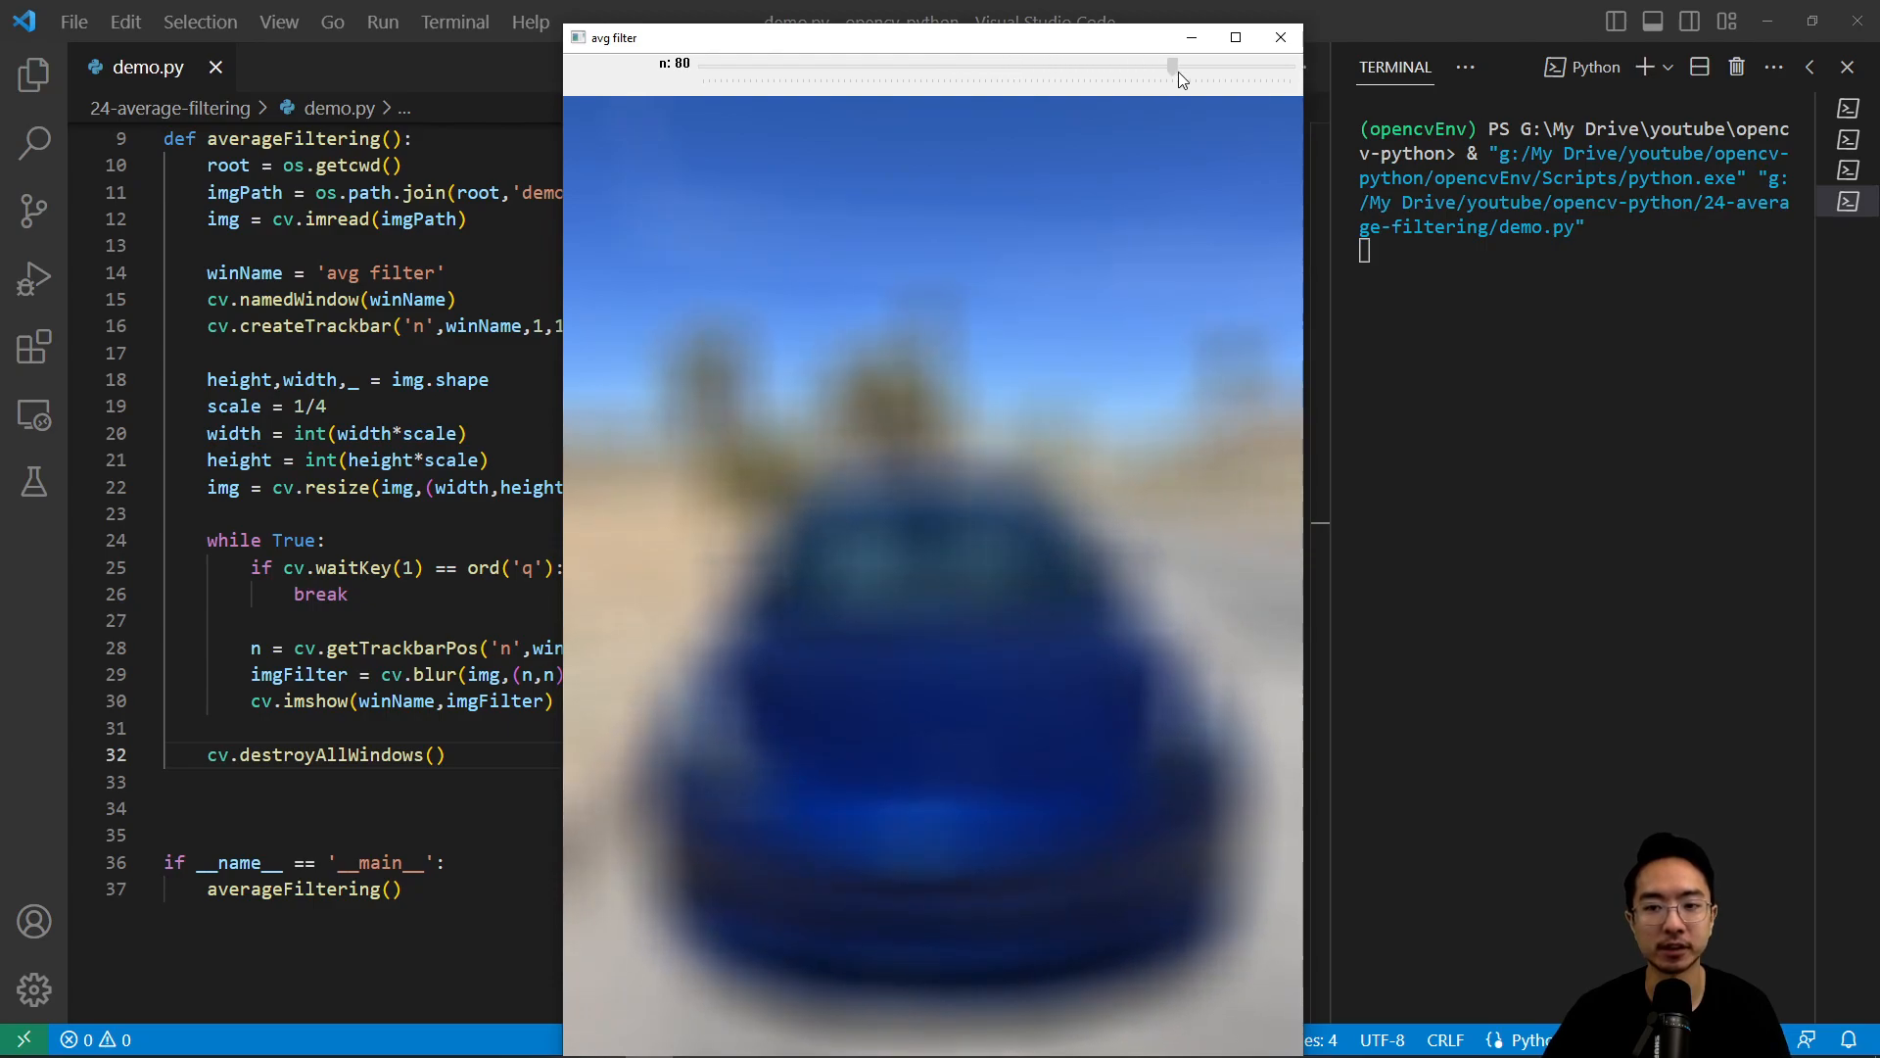
Vary n between 14 and 46, settle on 15, and close the window
drag(1173, 62, 870, 63)
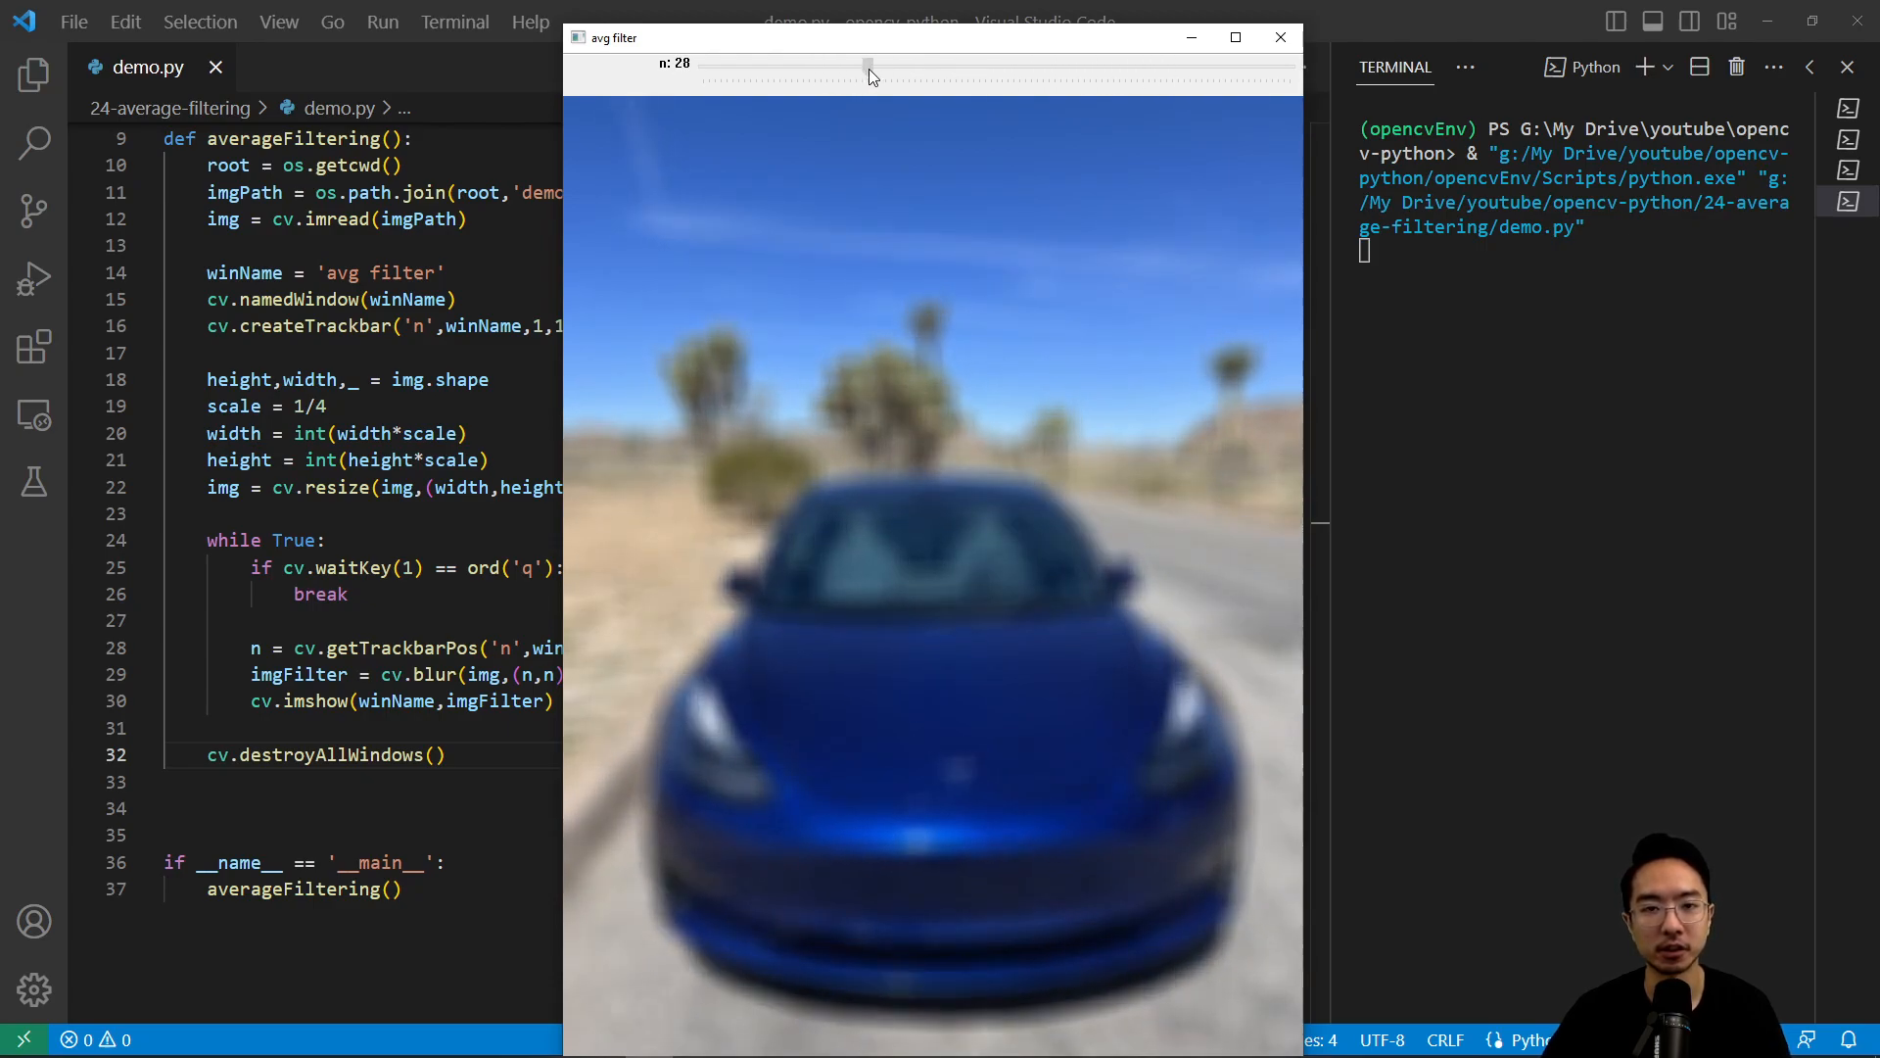
drag(869, 62, 908, 64)
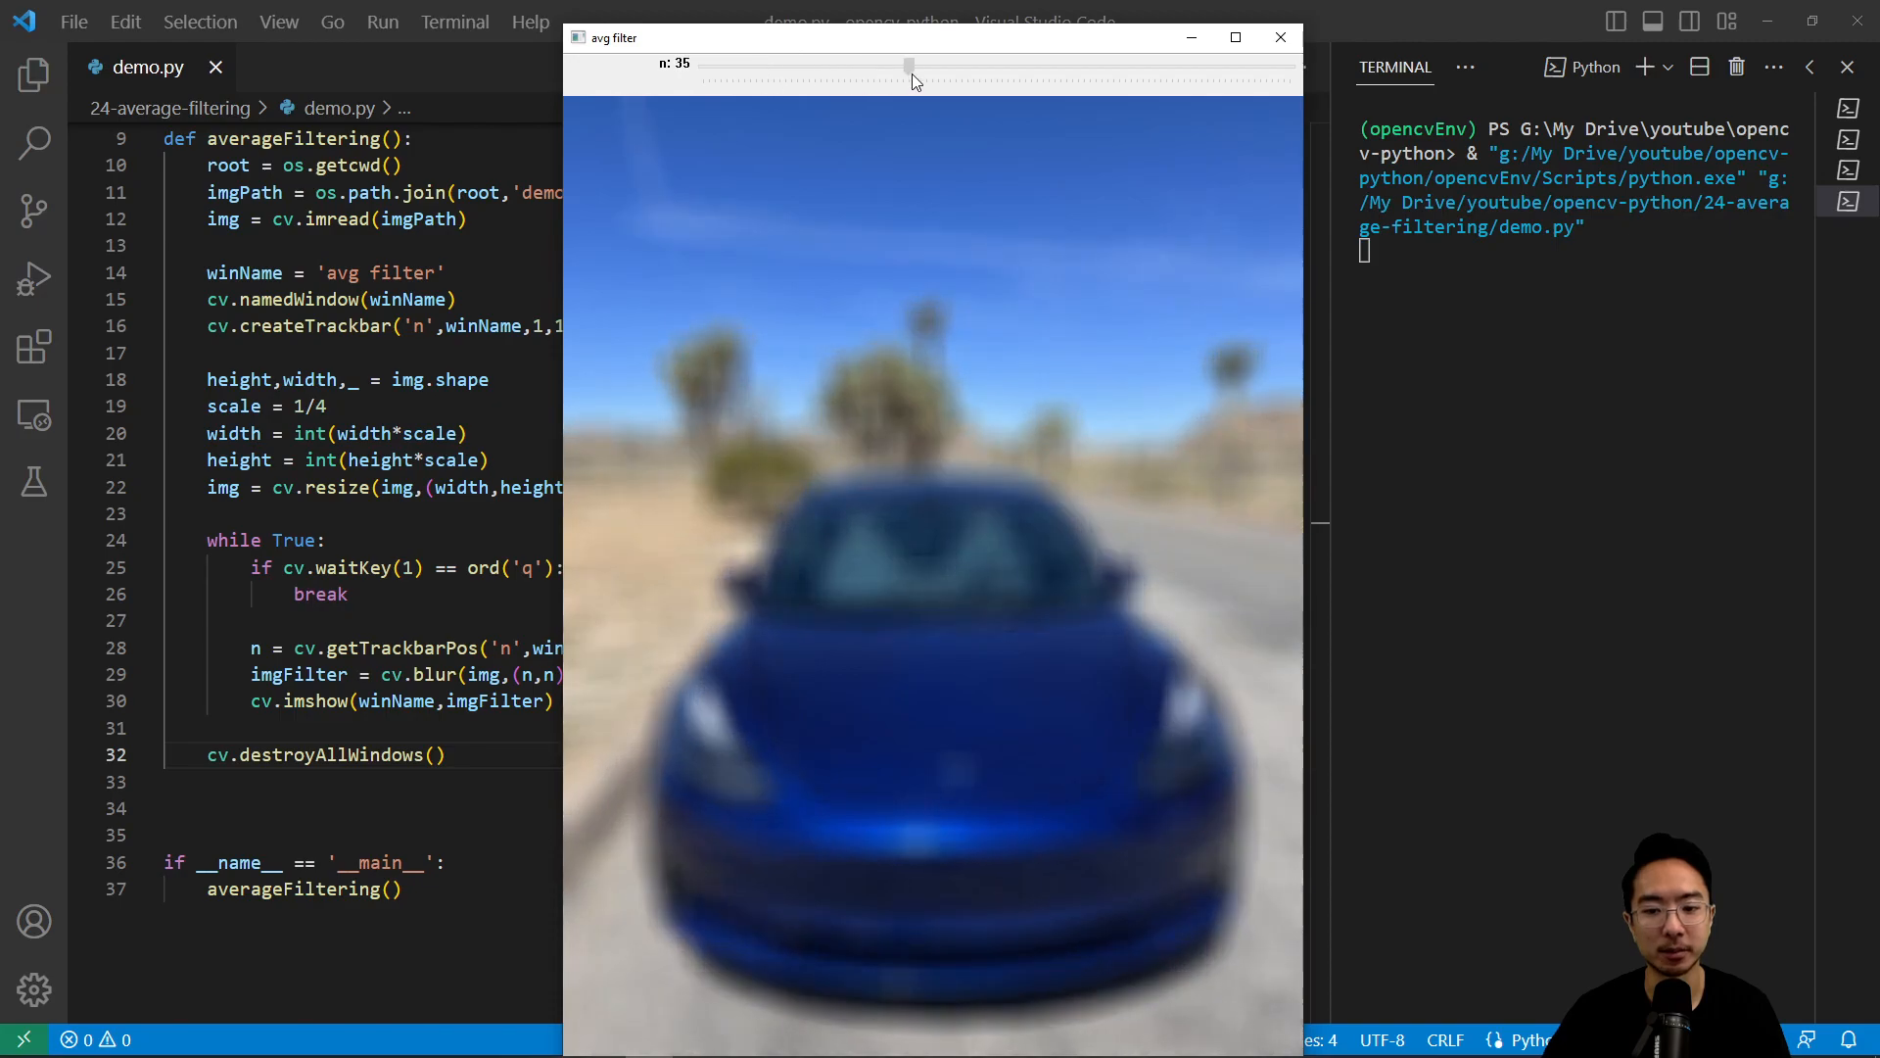
drag(908, 65, 974, 65)
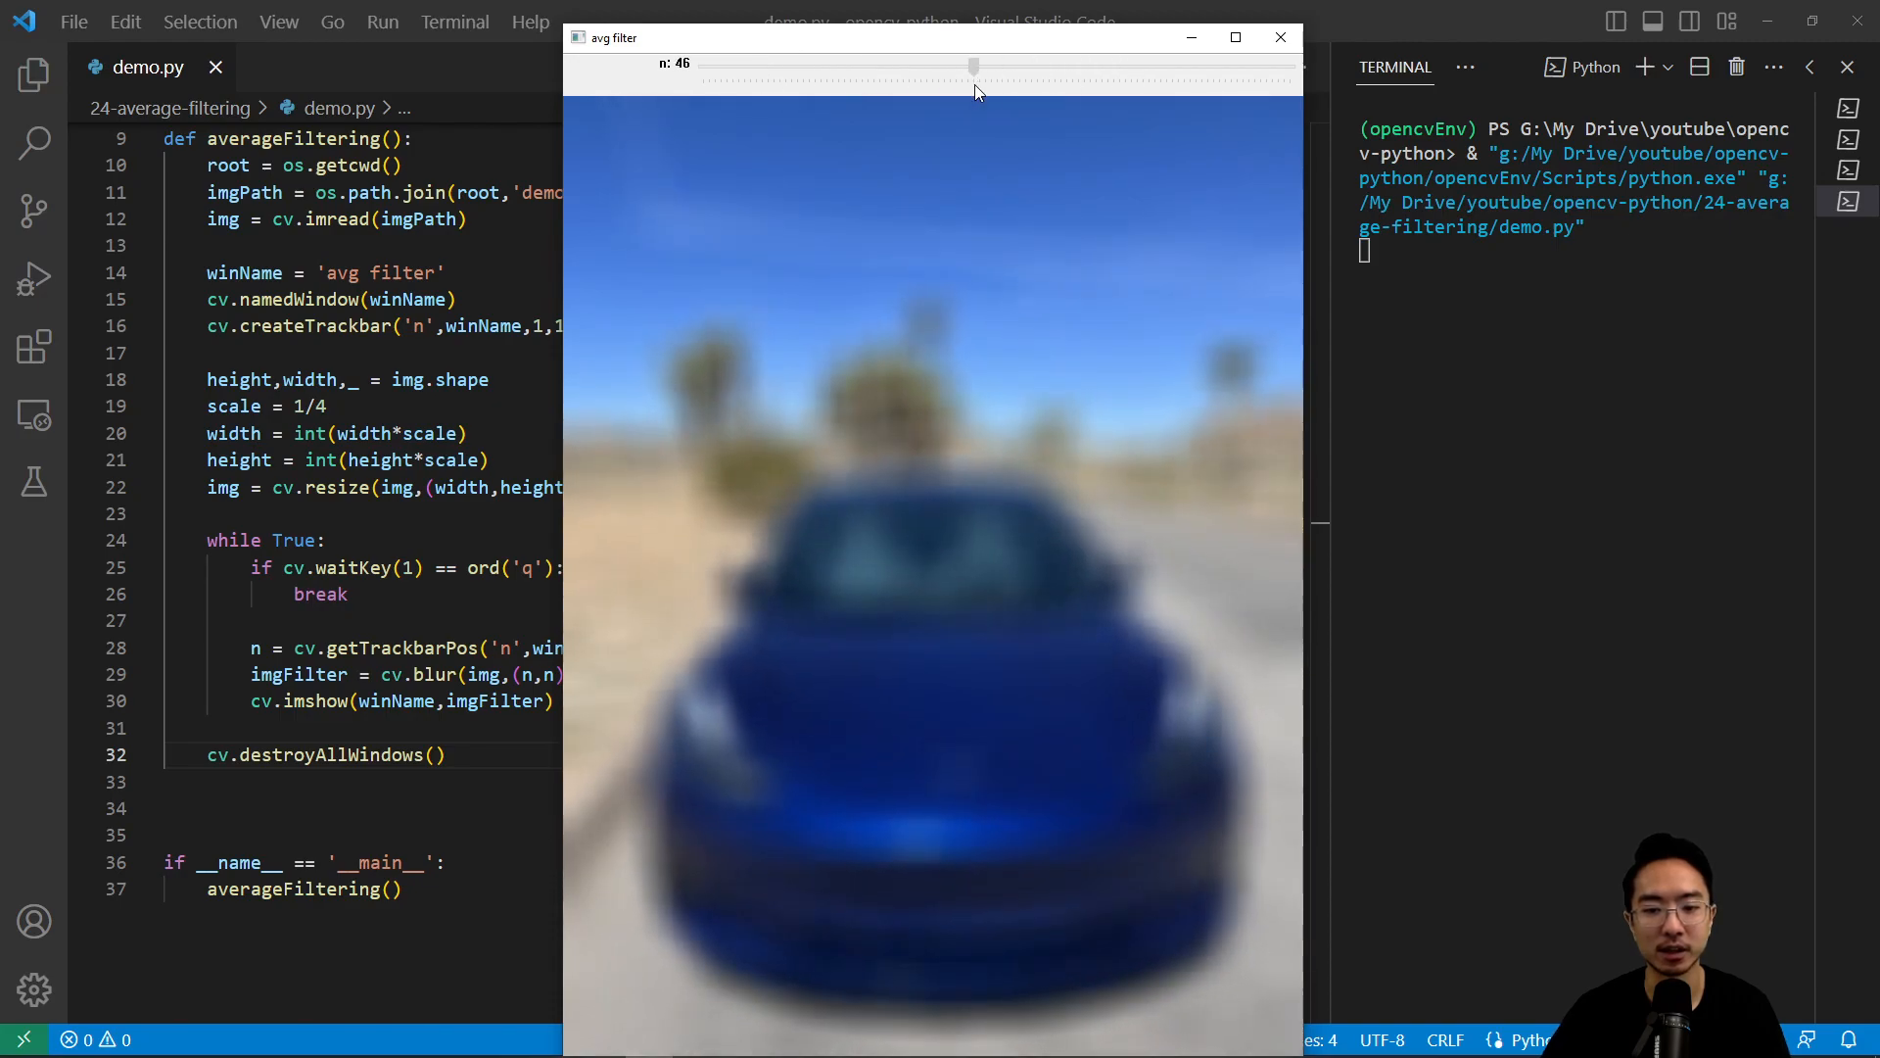
drag(974, 64, 897, 65)
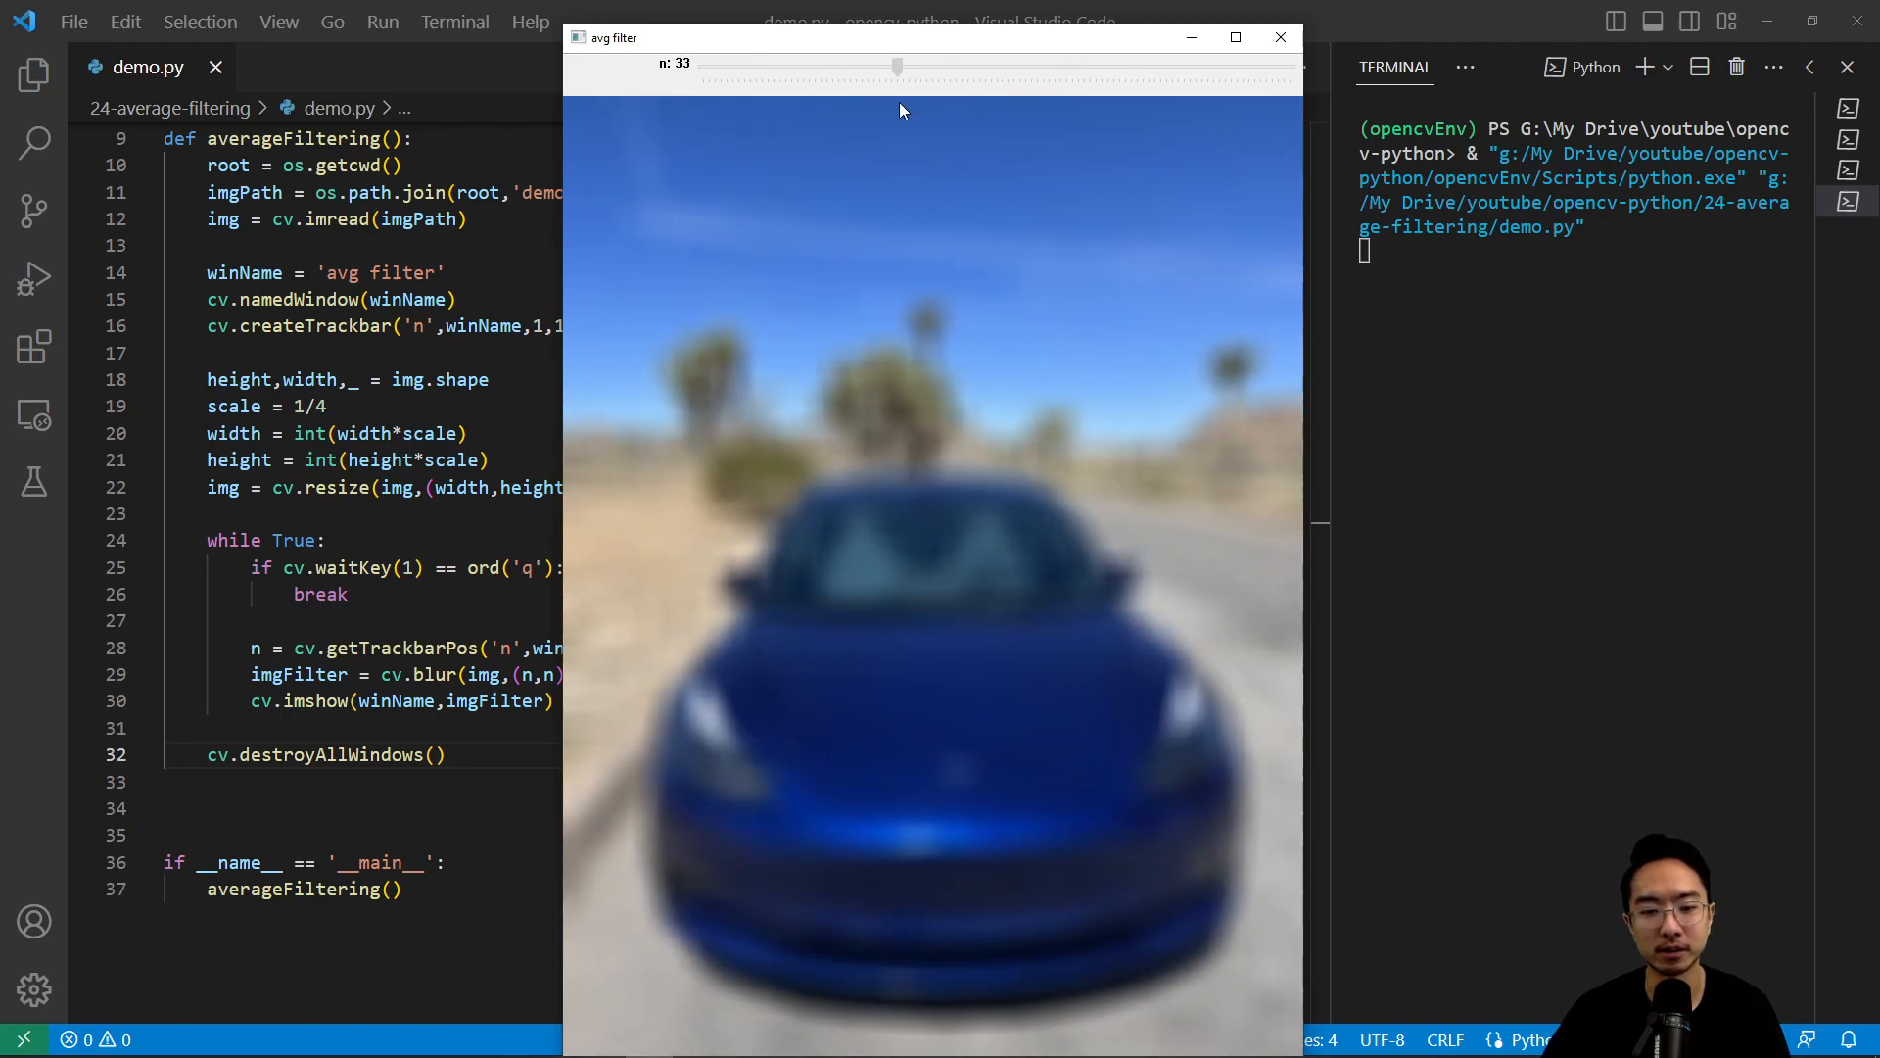
drag(897, 65, 956, 64)
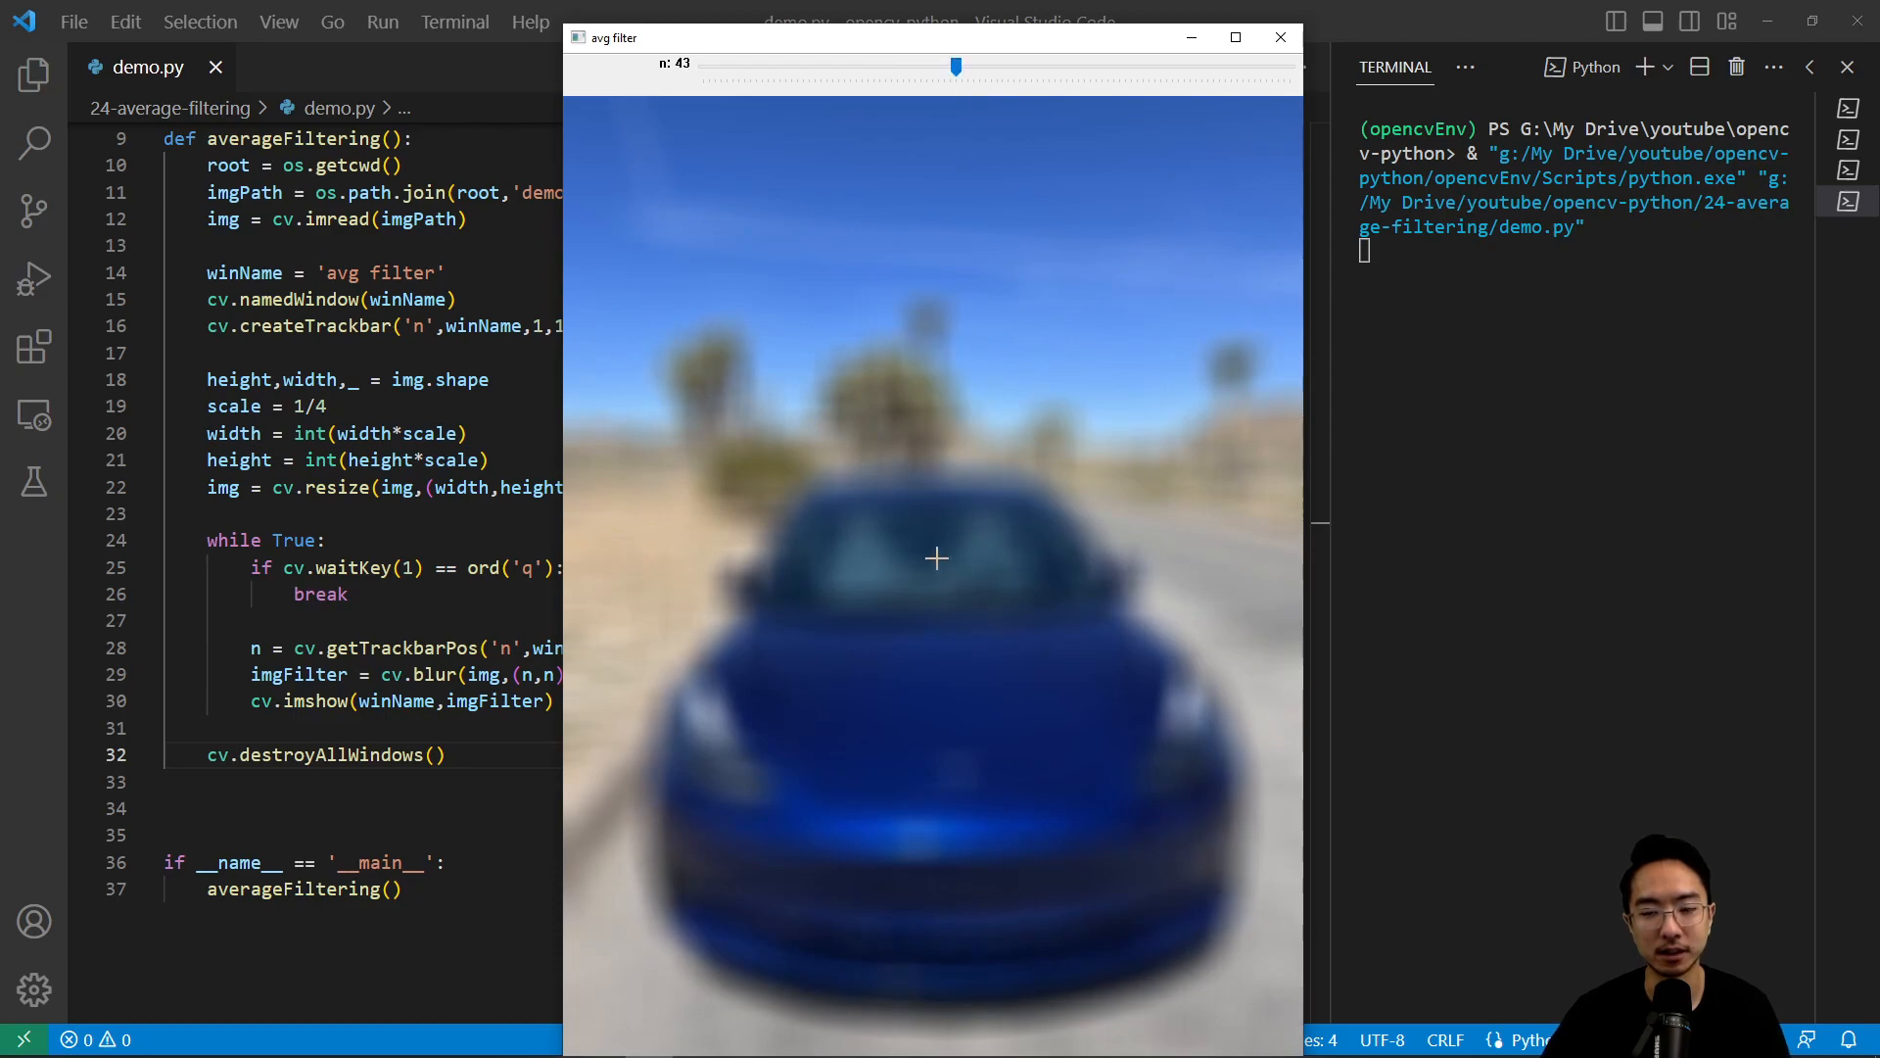
mouse_move(1129, 509)
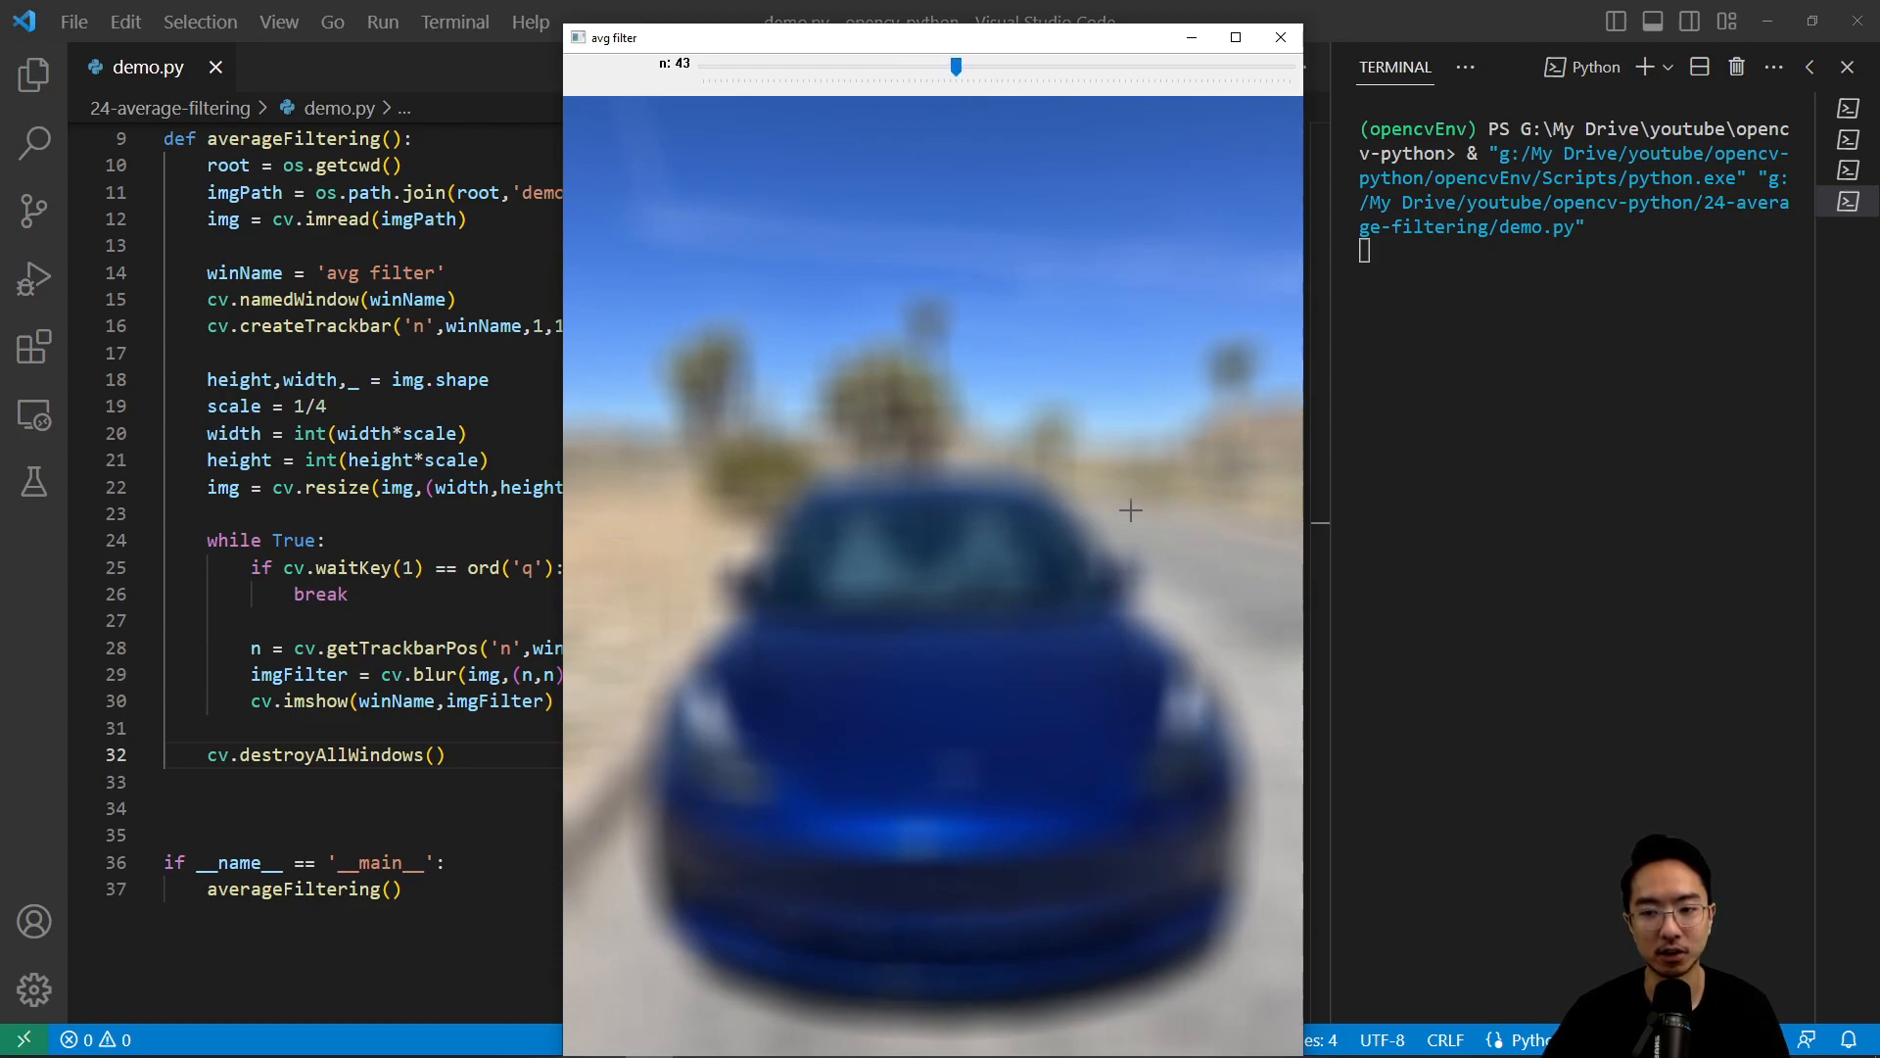
drag(956, 64, 797, 65)
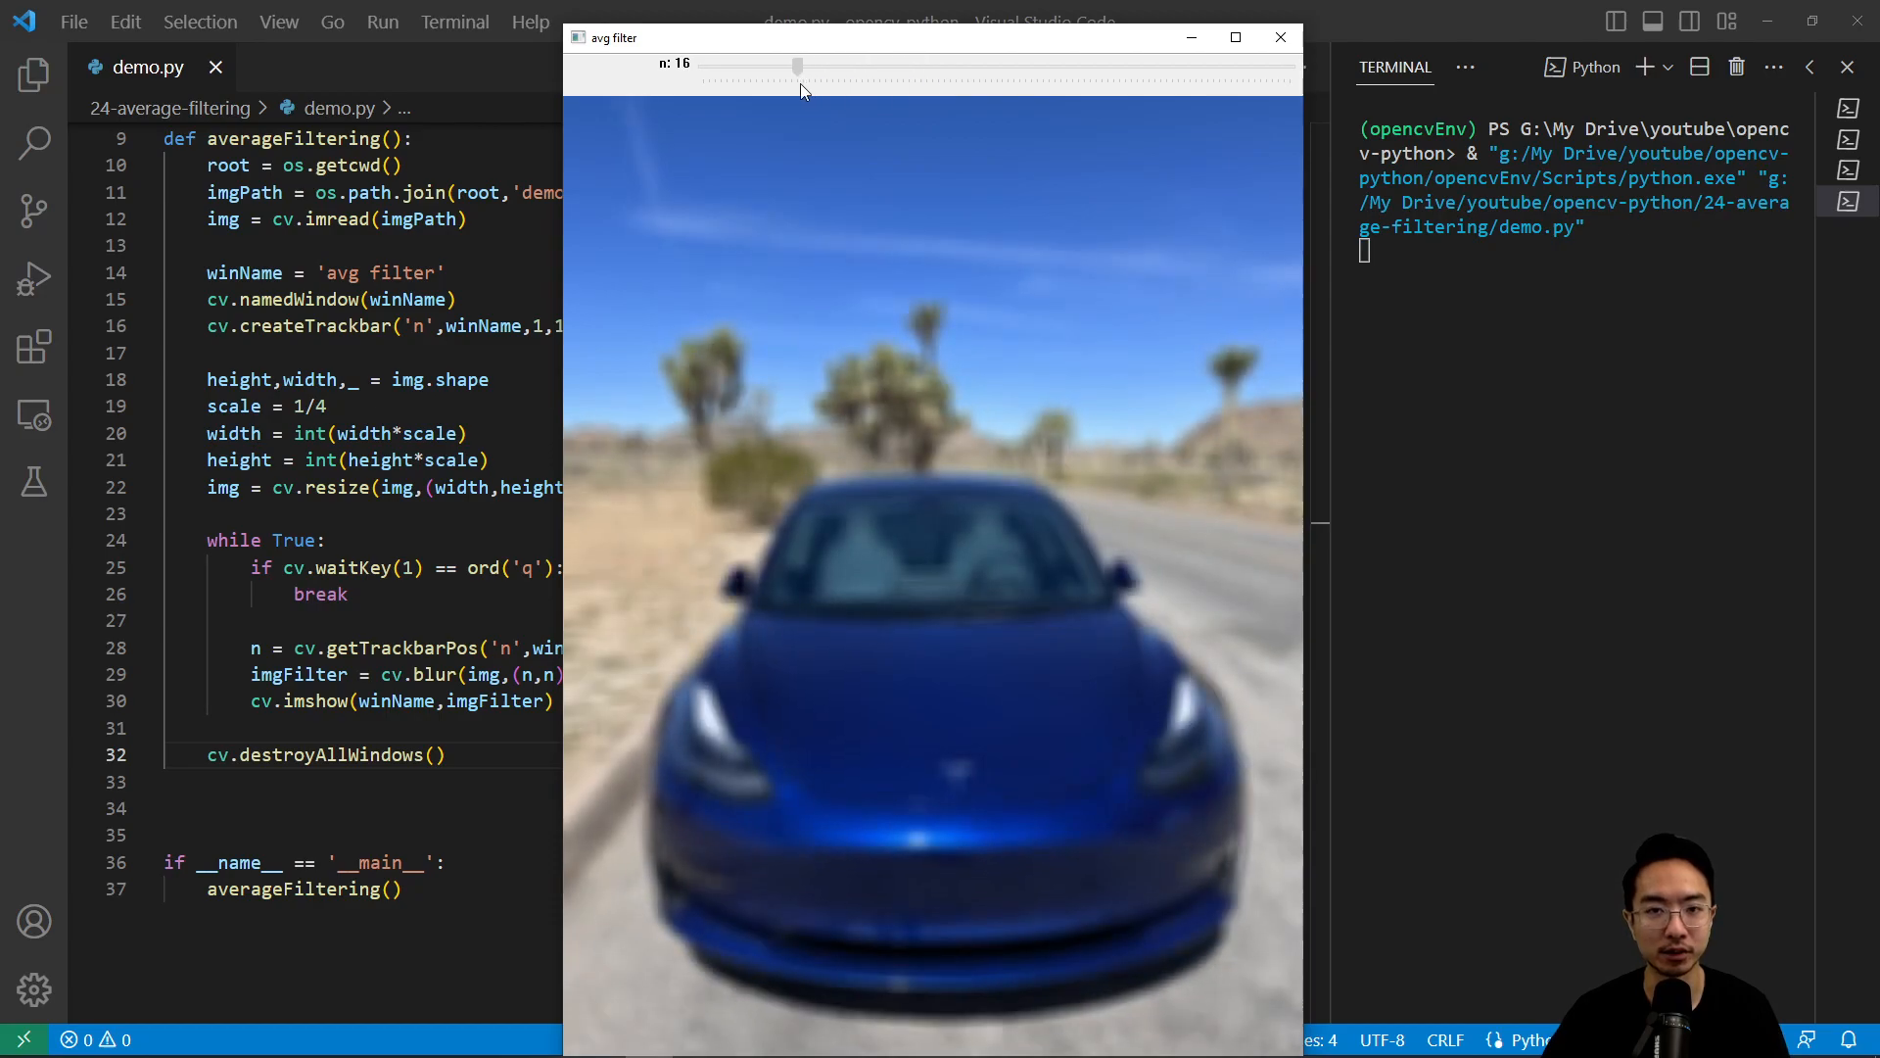
drag(800, 64, 933, 63)
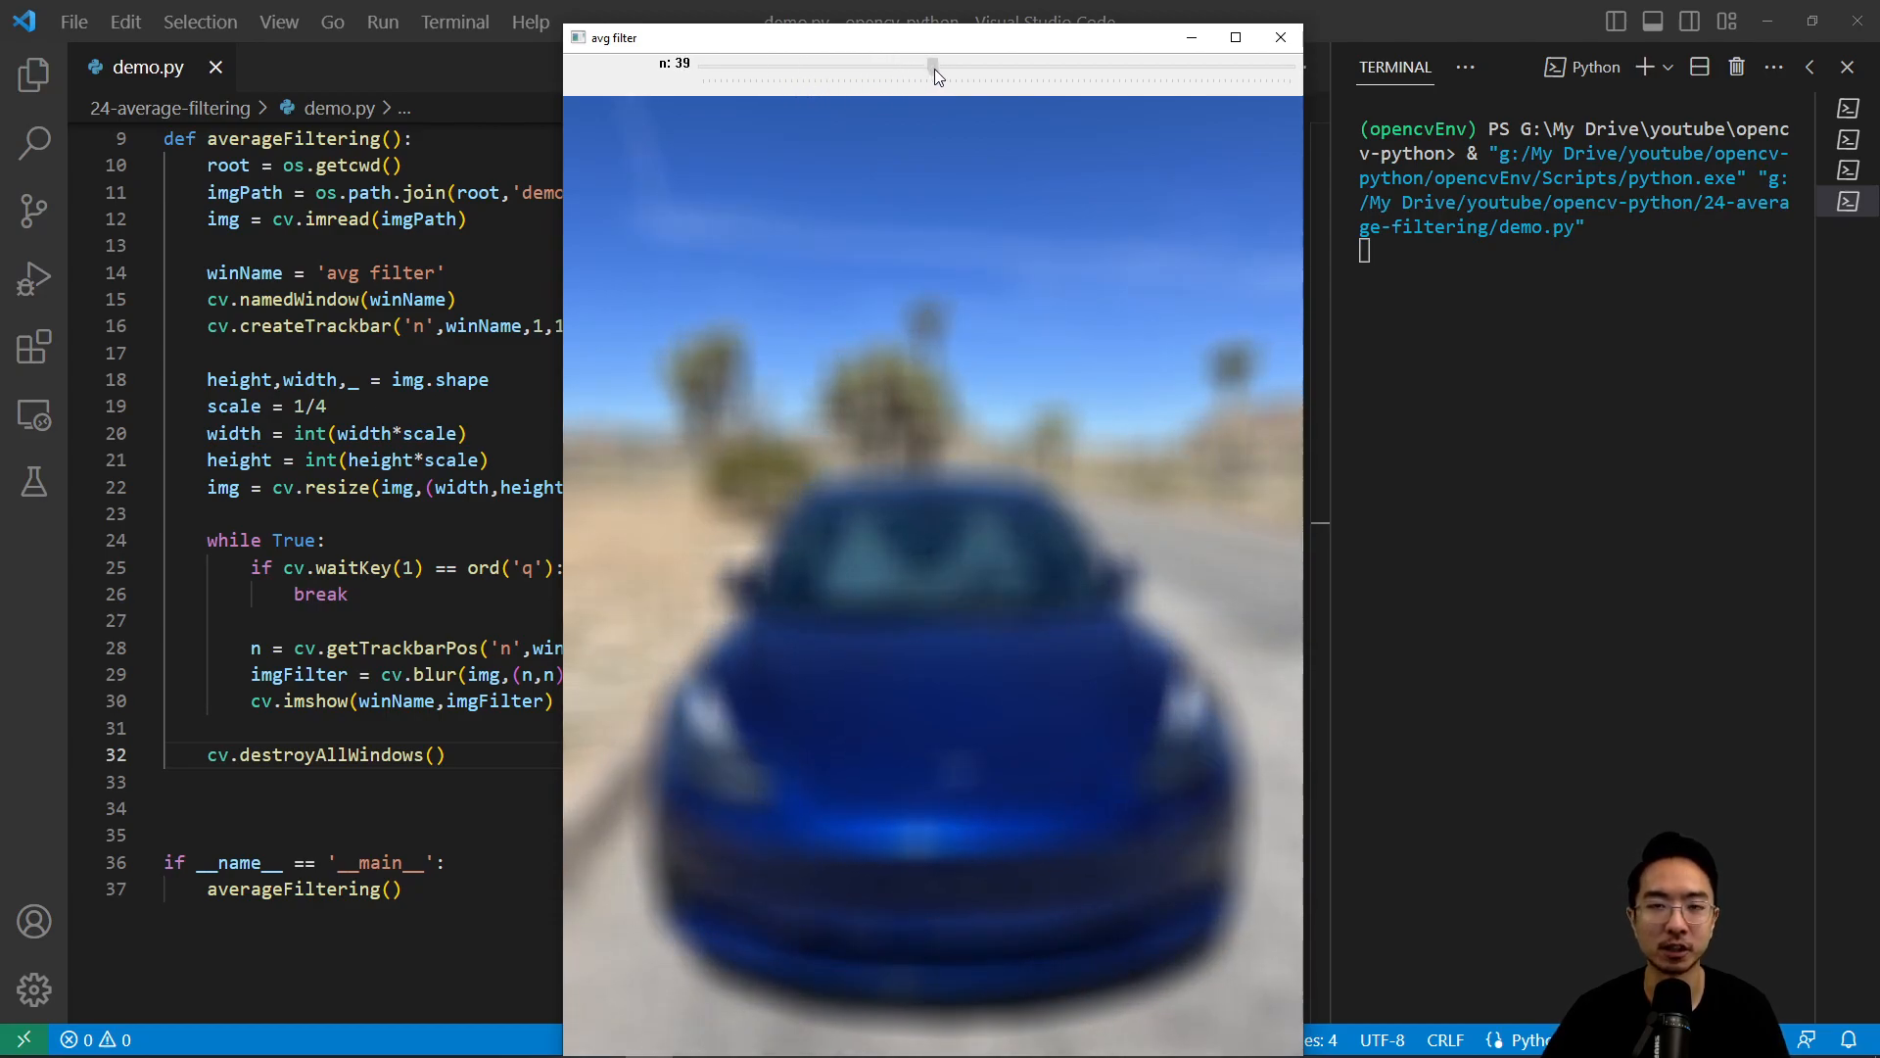
drag(934, 63, 903, 63)
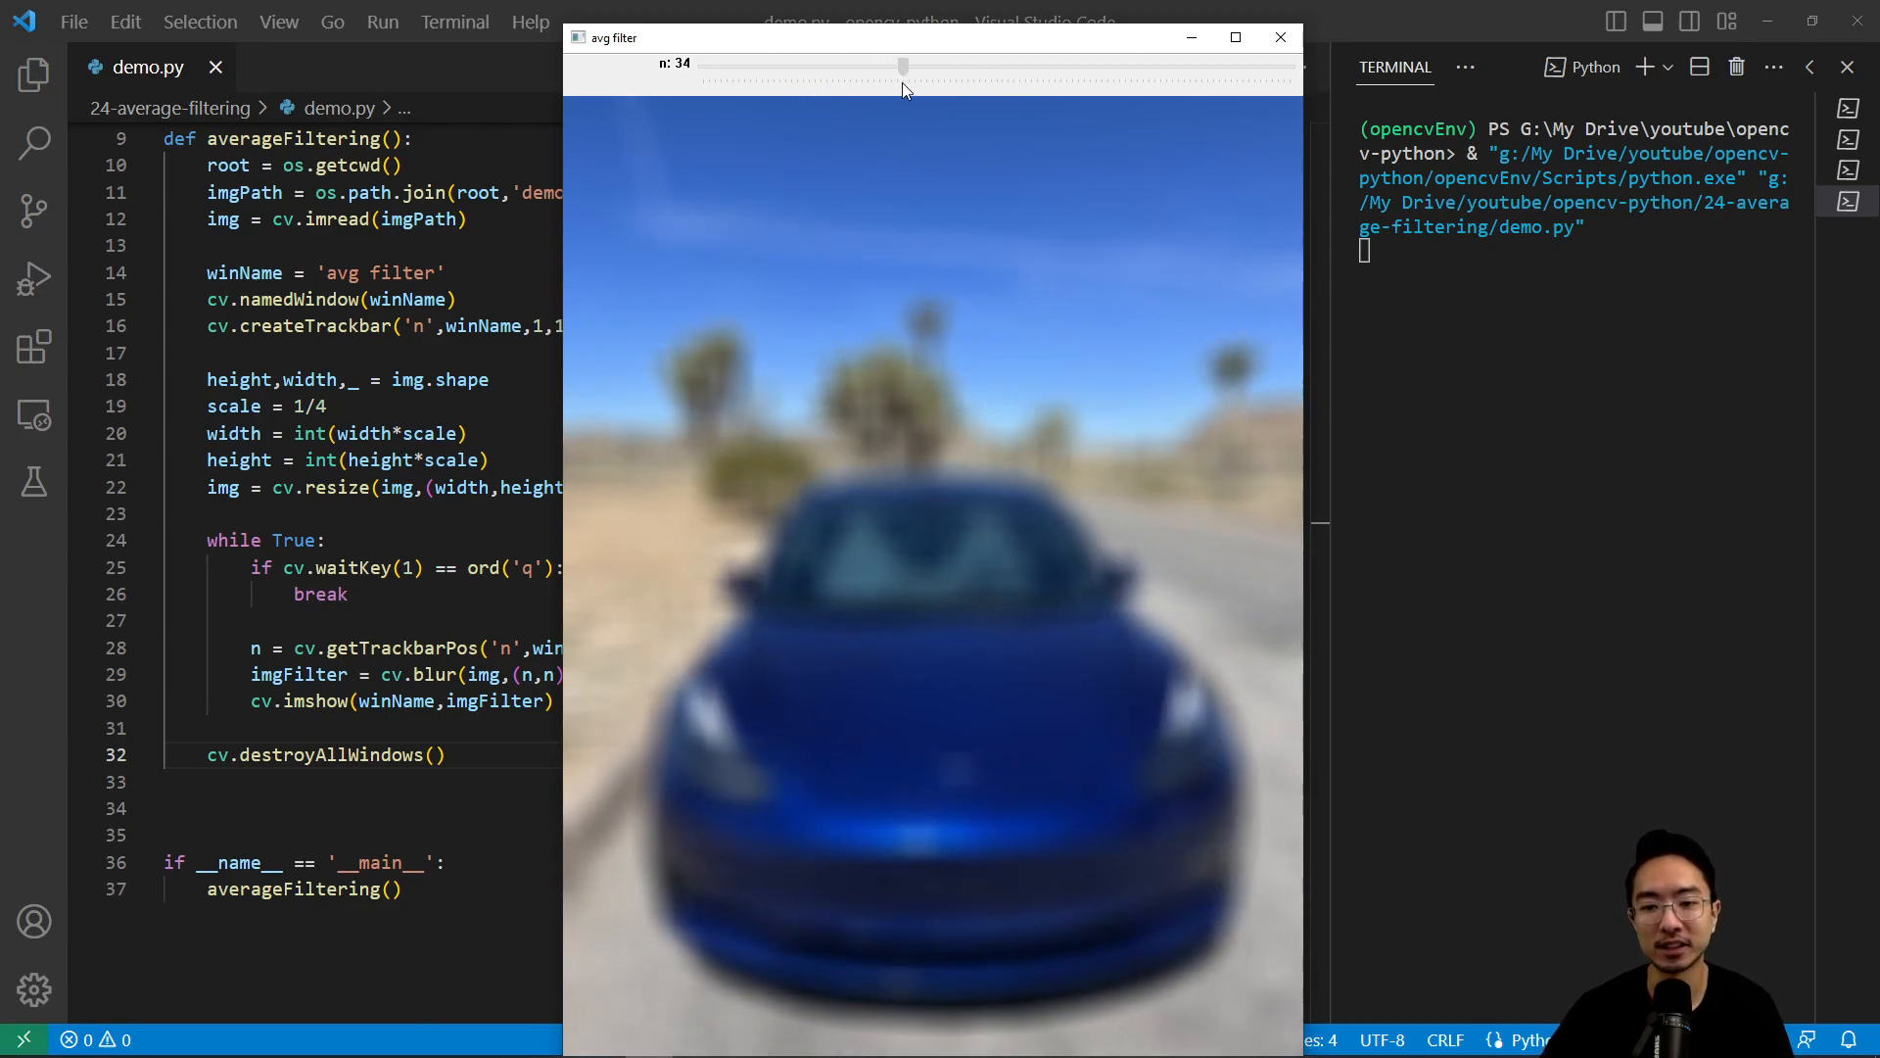
drag(904, 64, 873, 65)
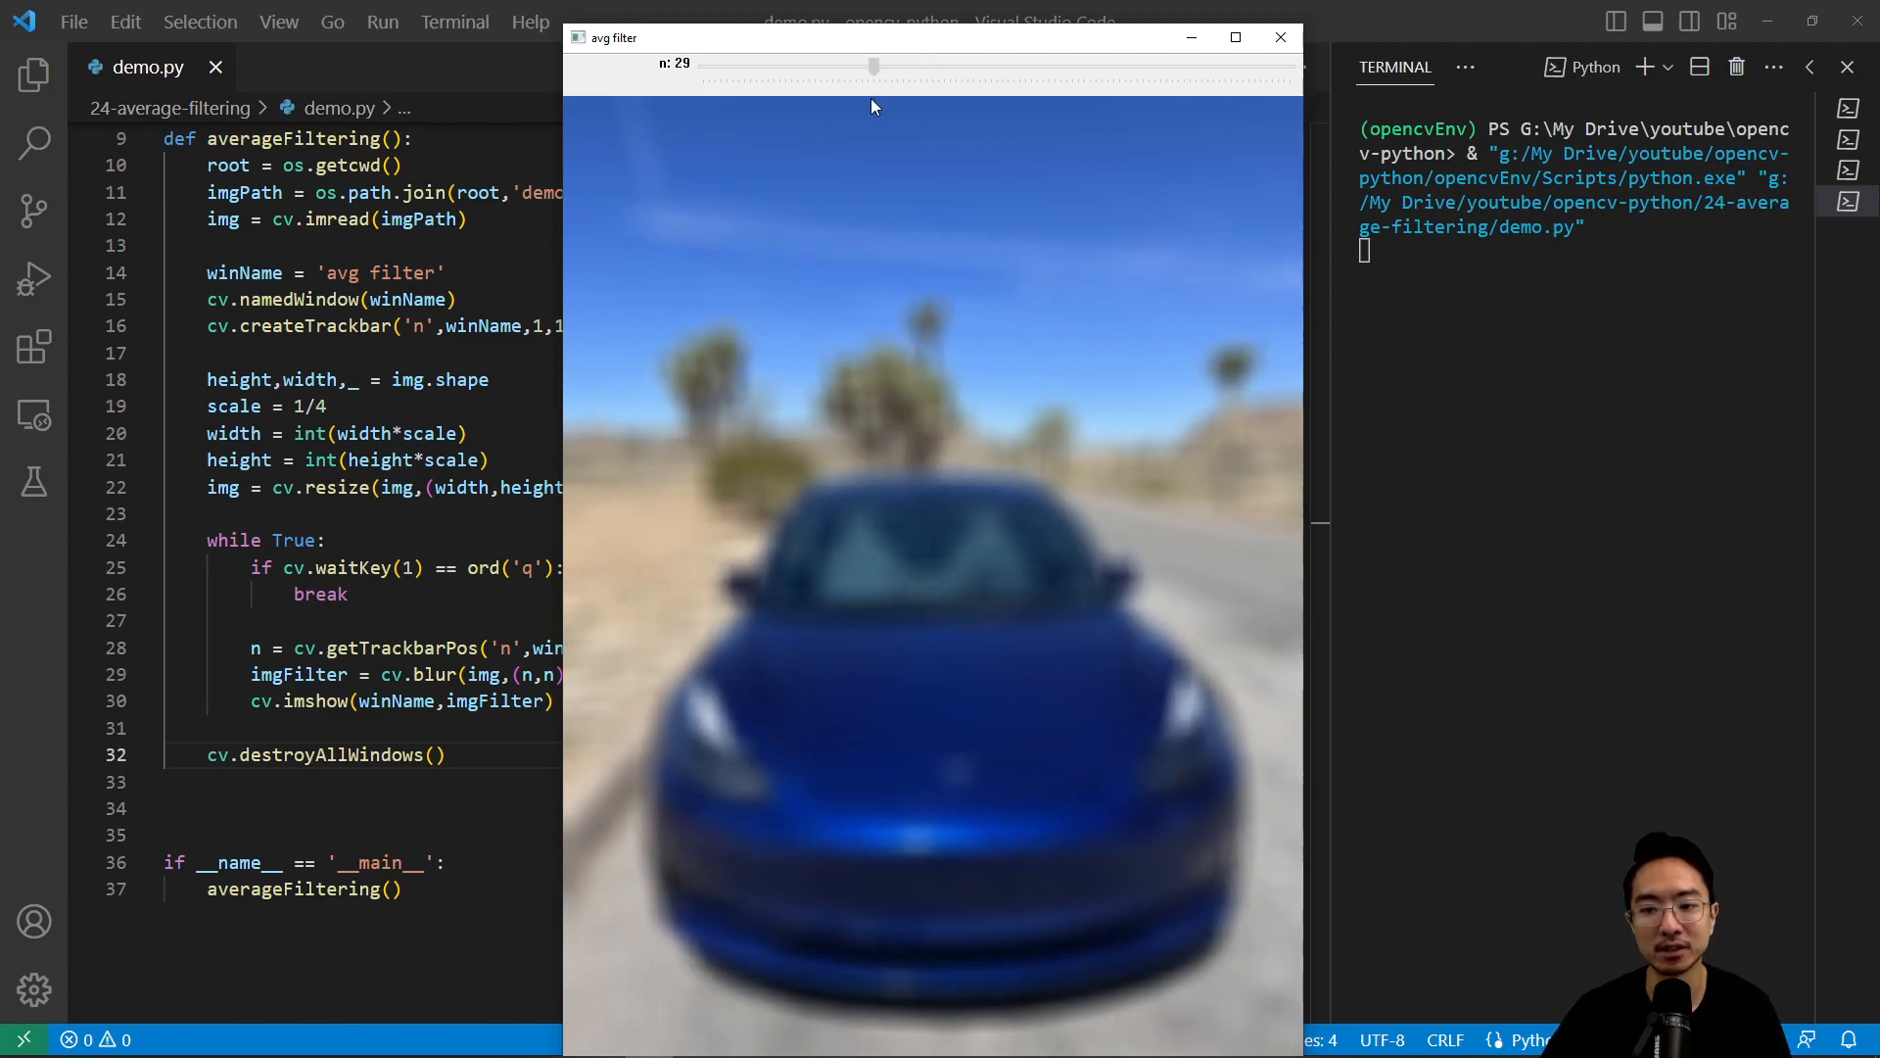
drag(873, 64, 785, 65)
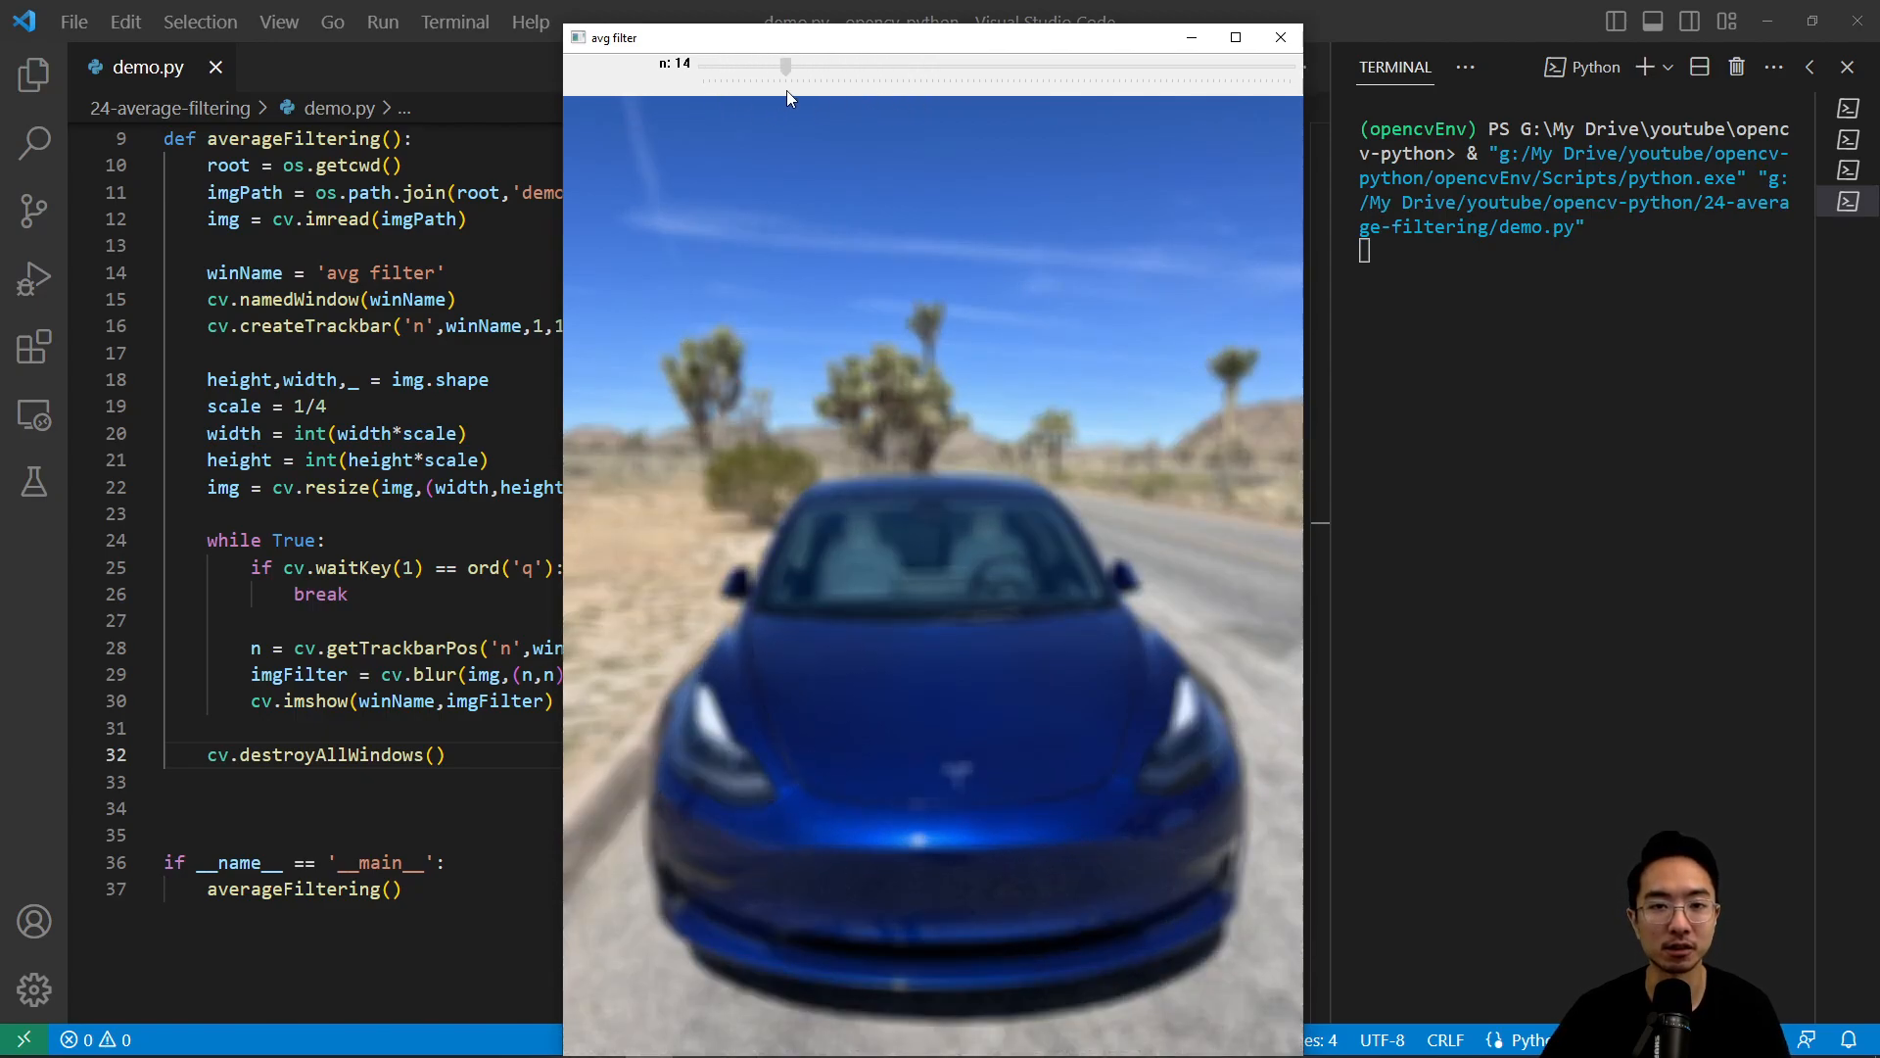
drag(786, 64, 790, 63)
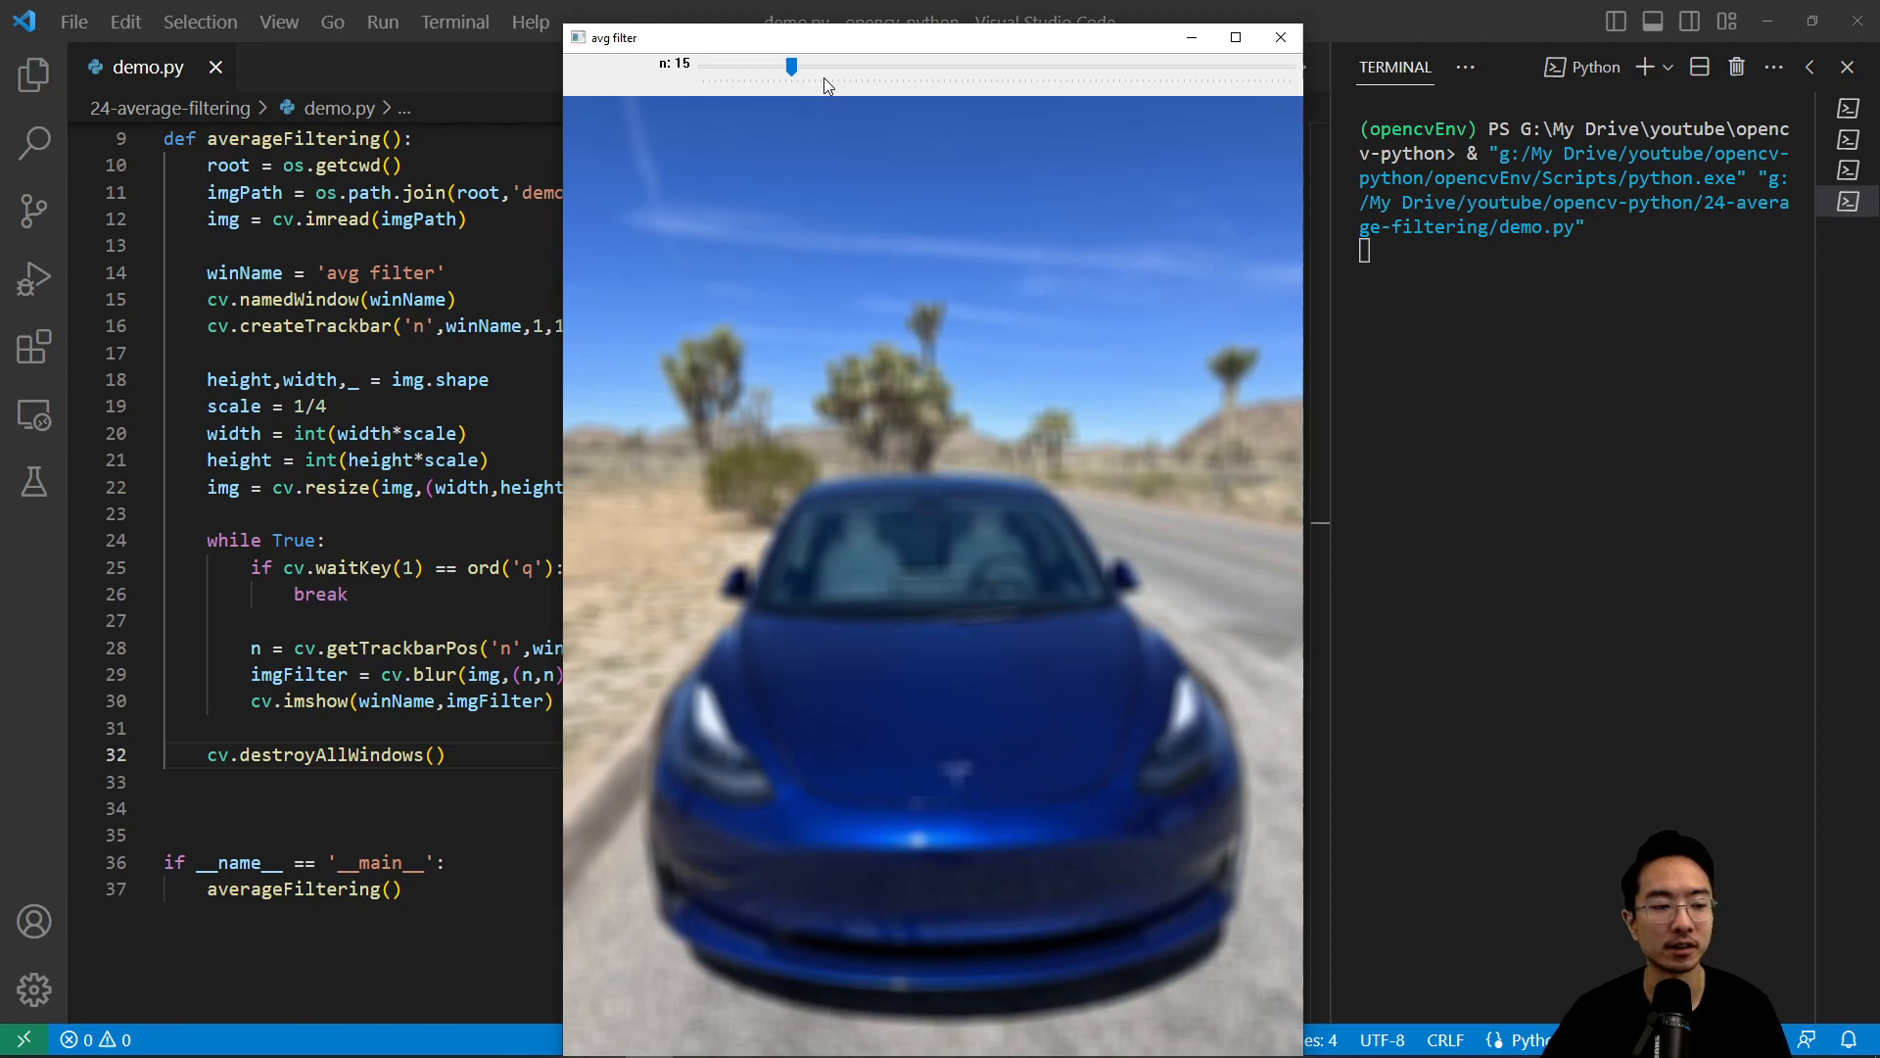
click(1280, 37)
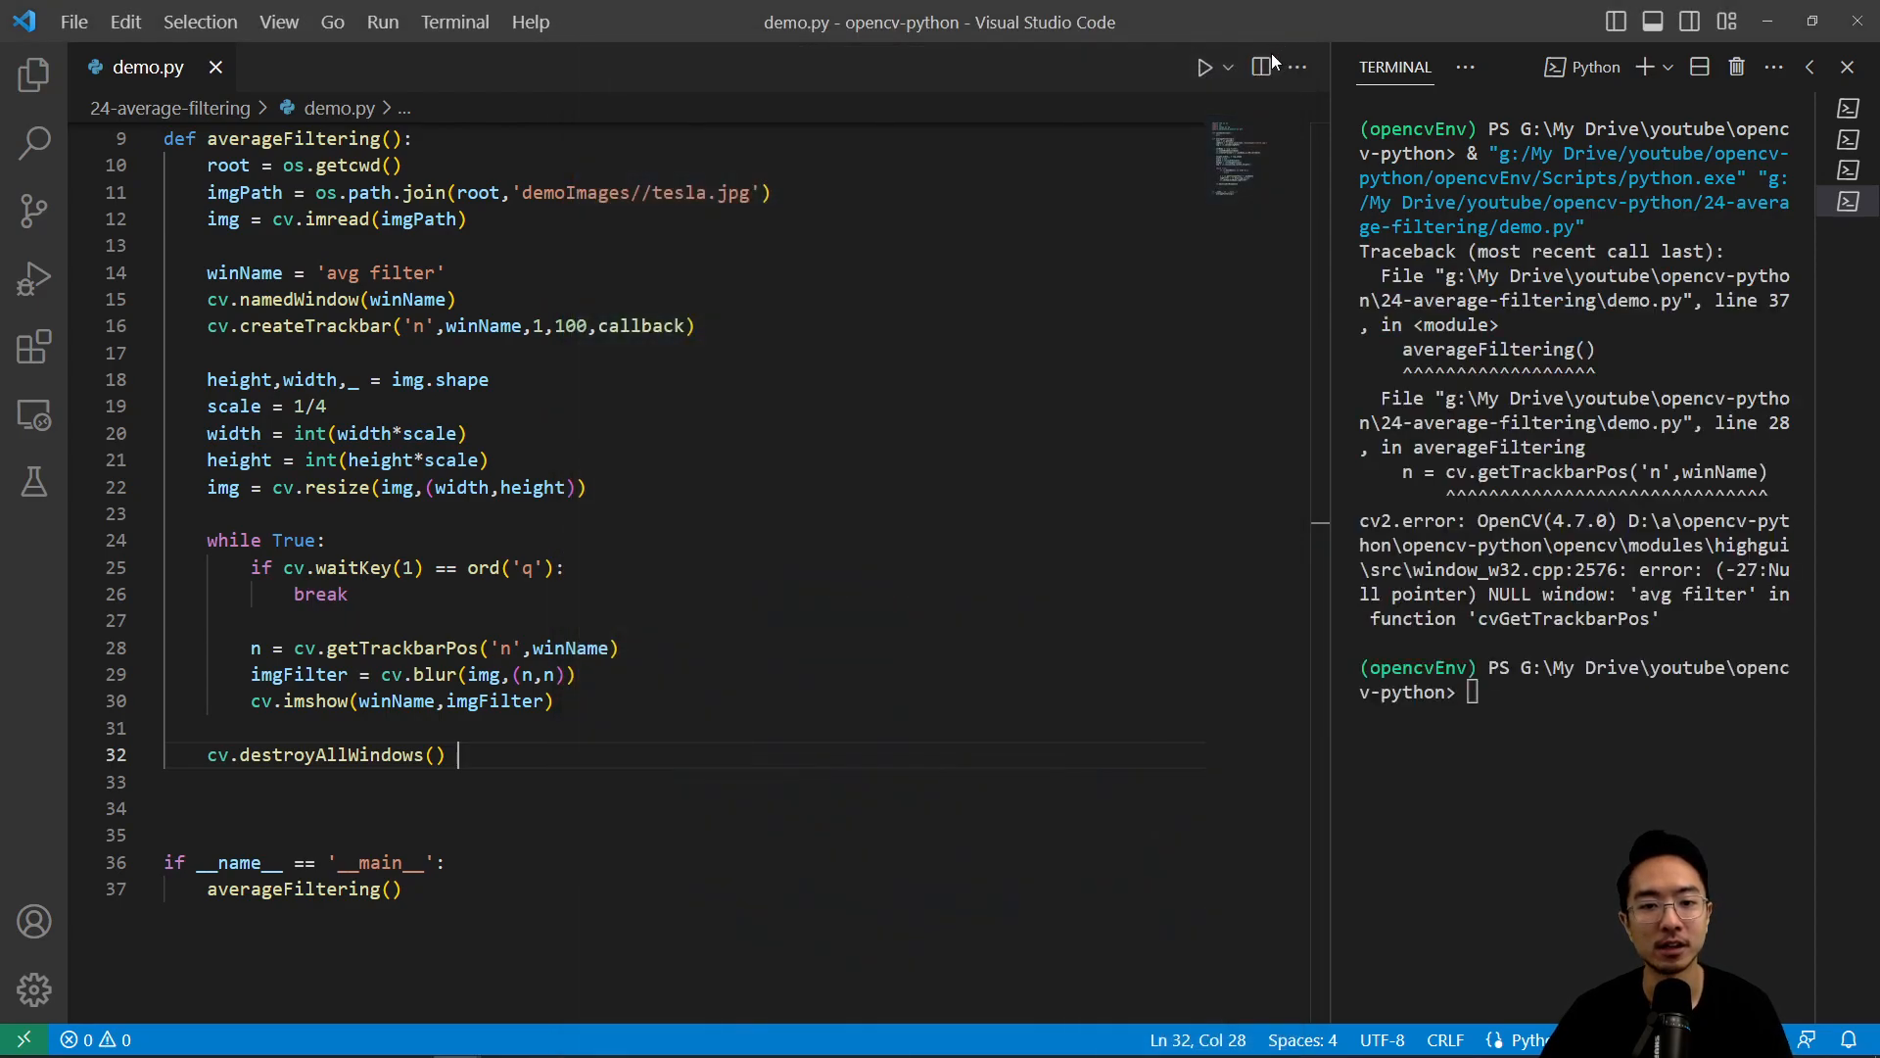